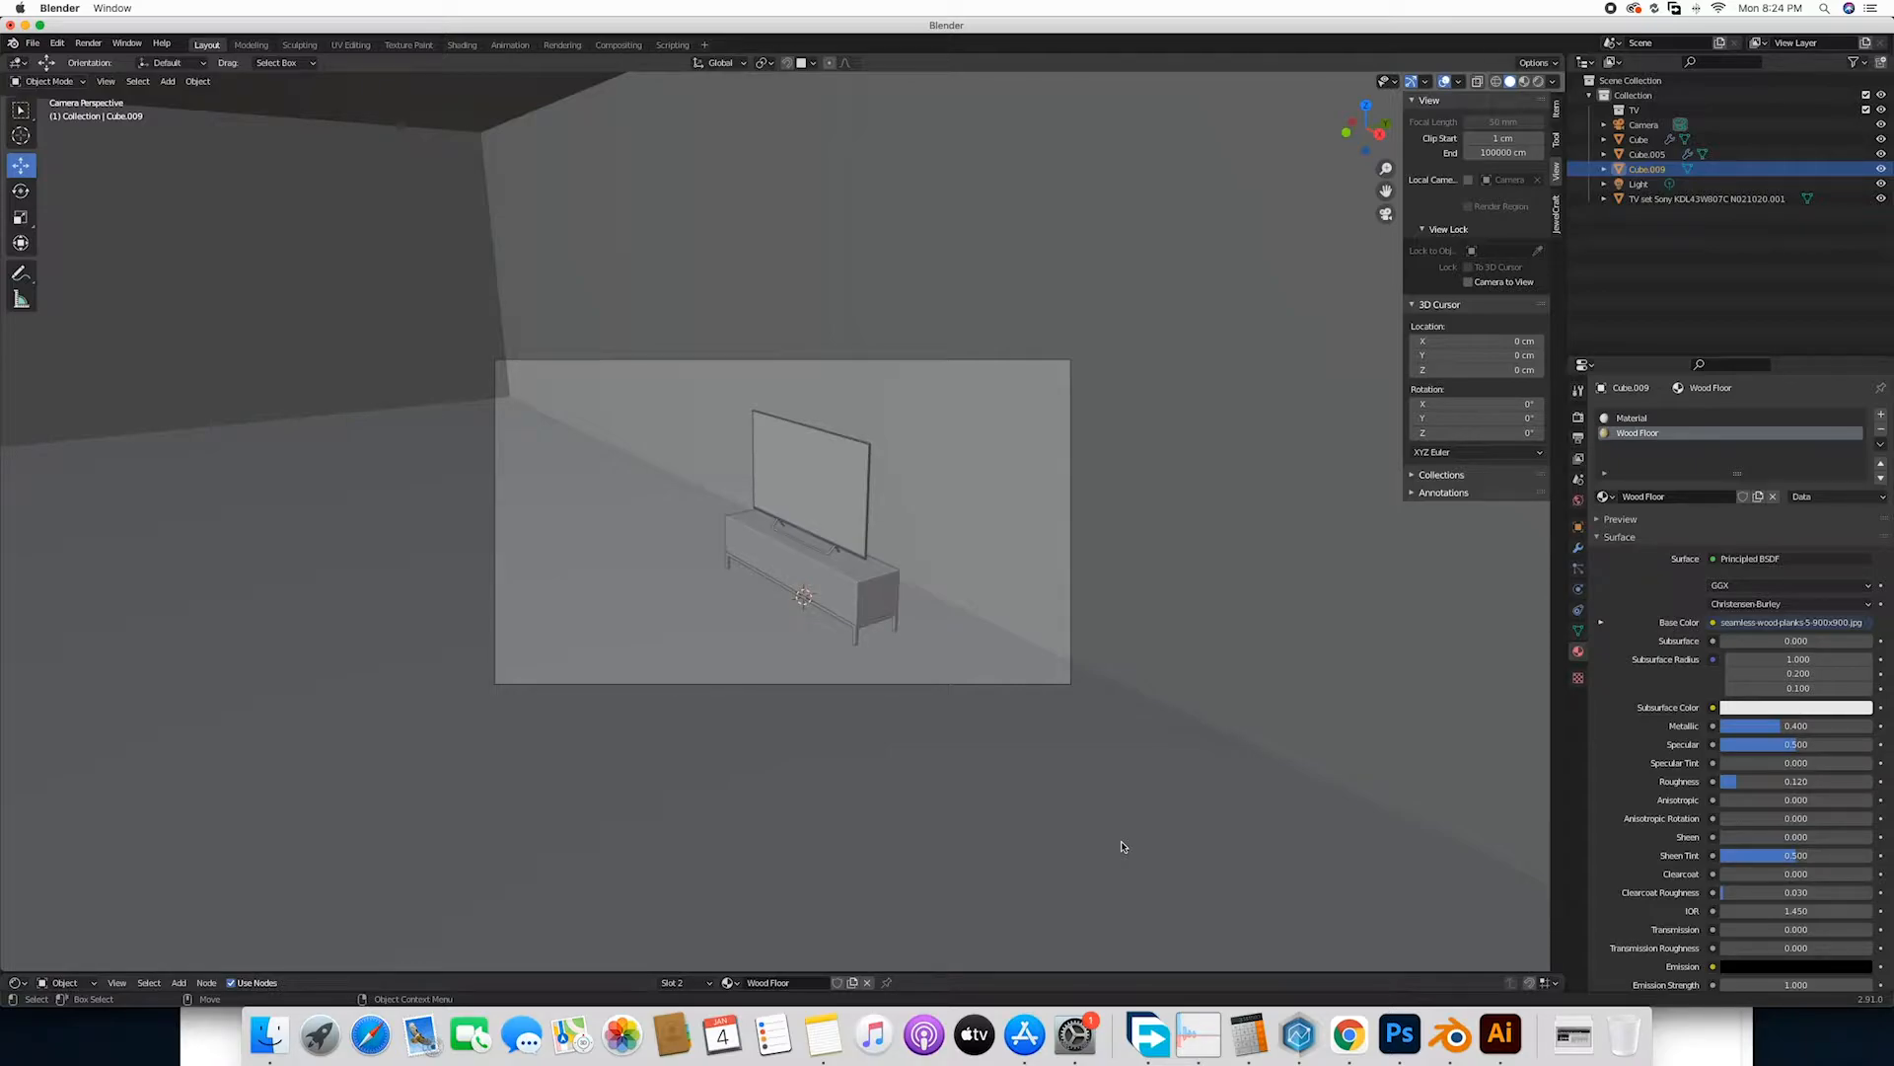
mouse_move(967, 673)
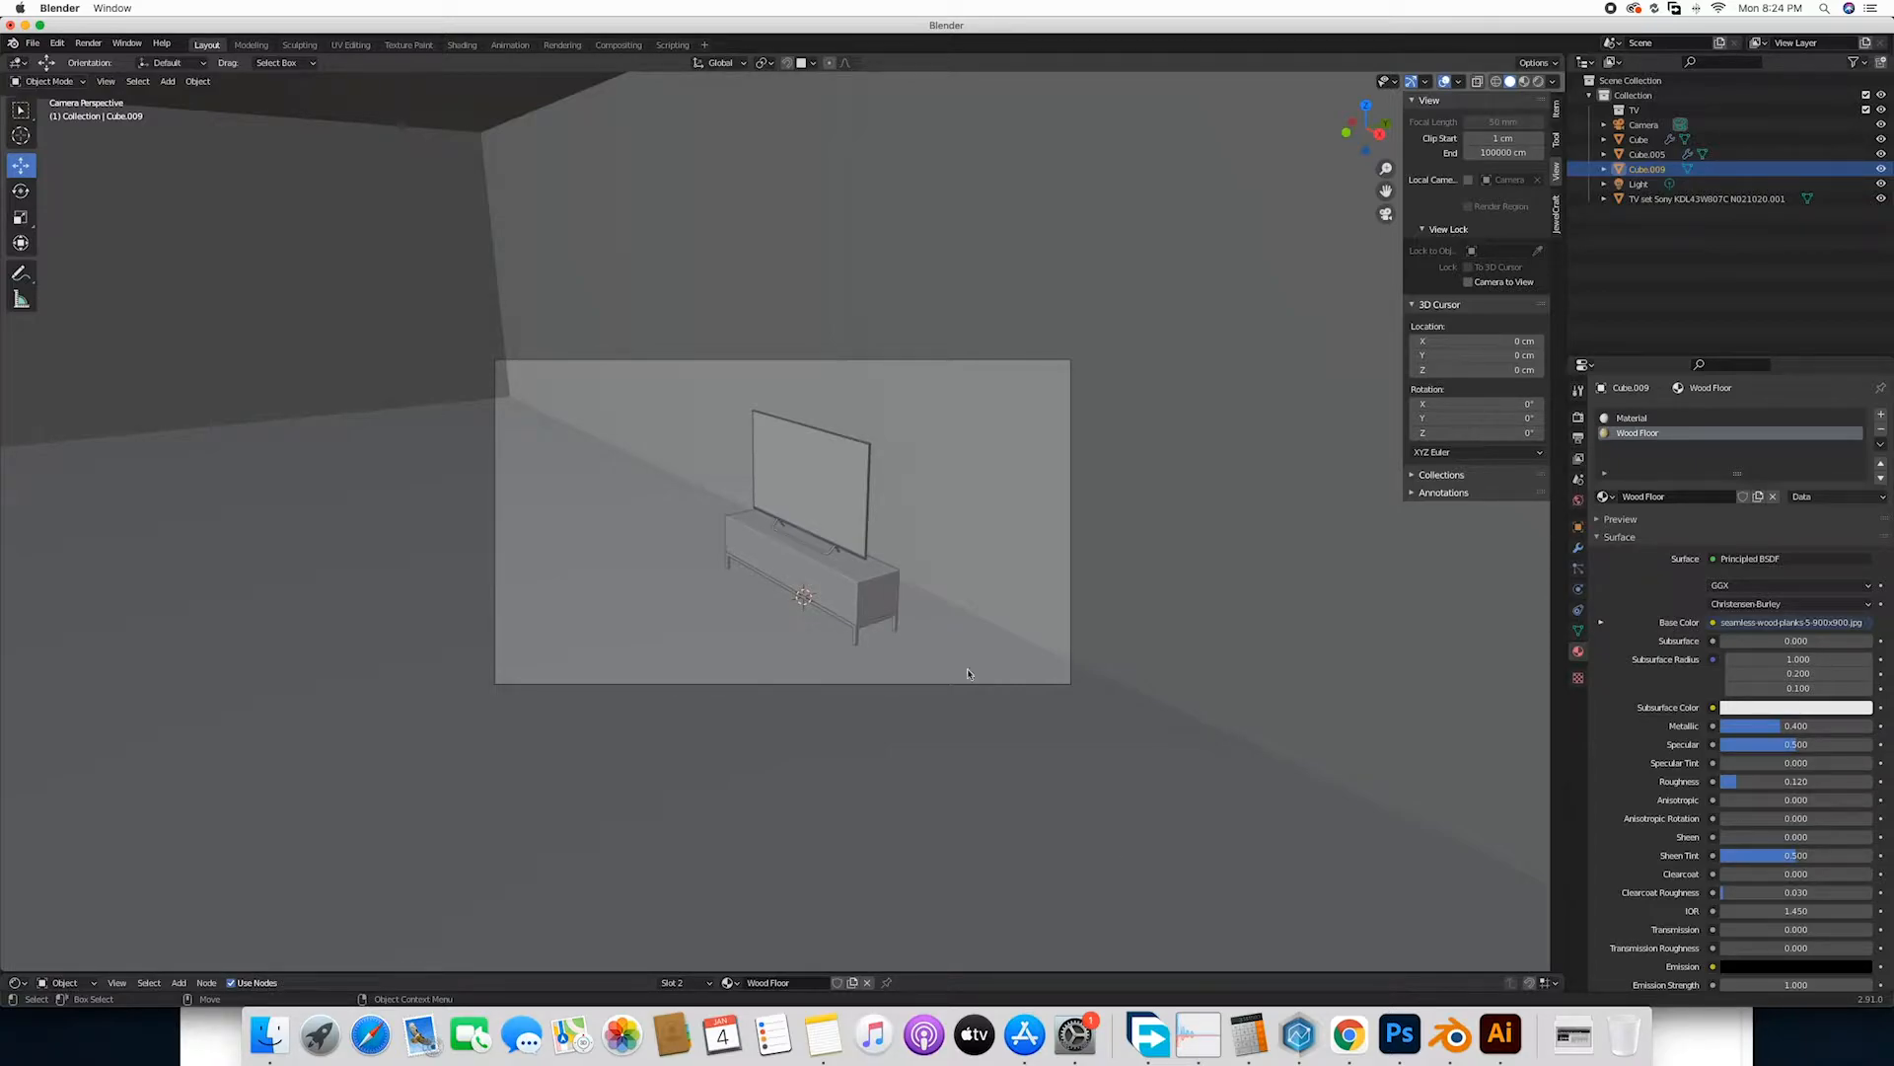
mouse_move(1081, 521)
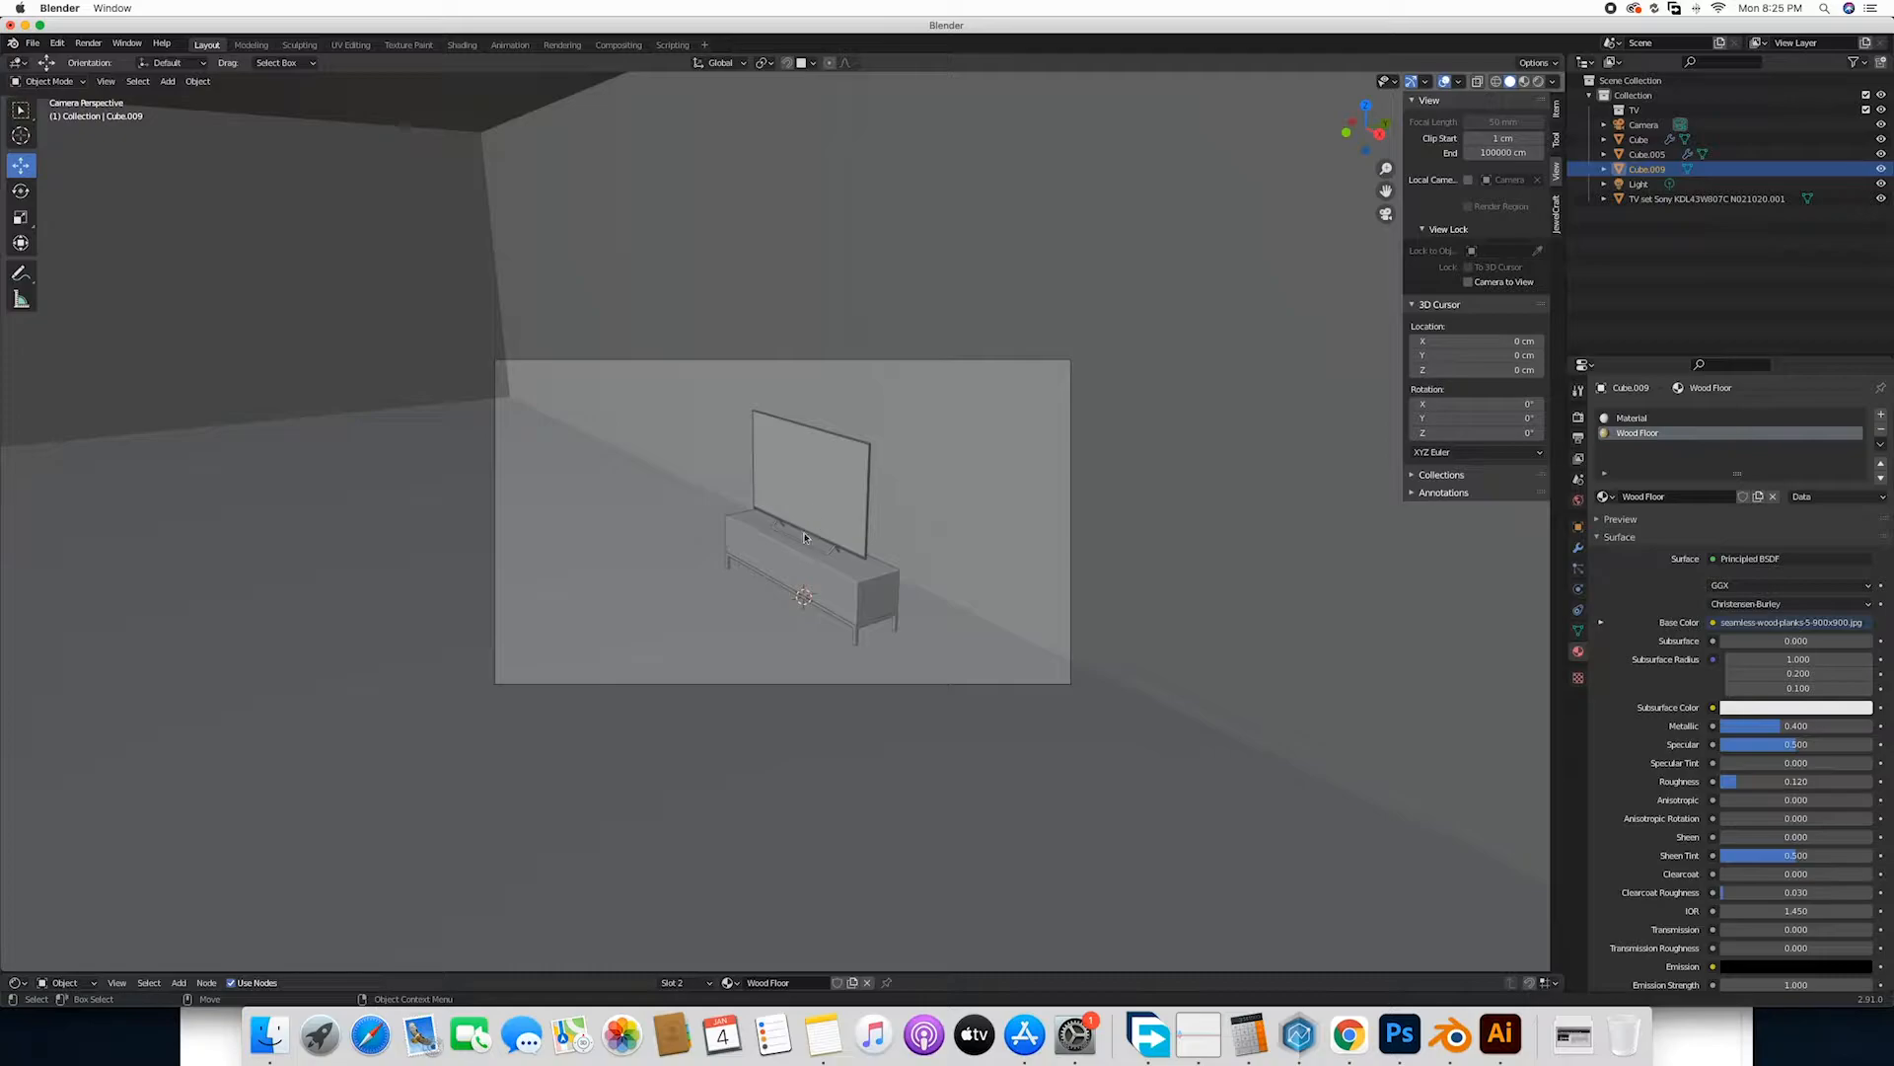
mouse_move(900, 472)
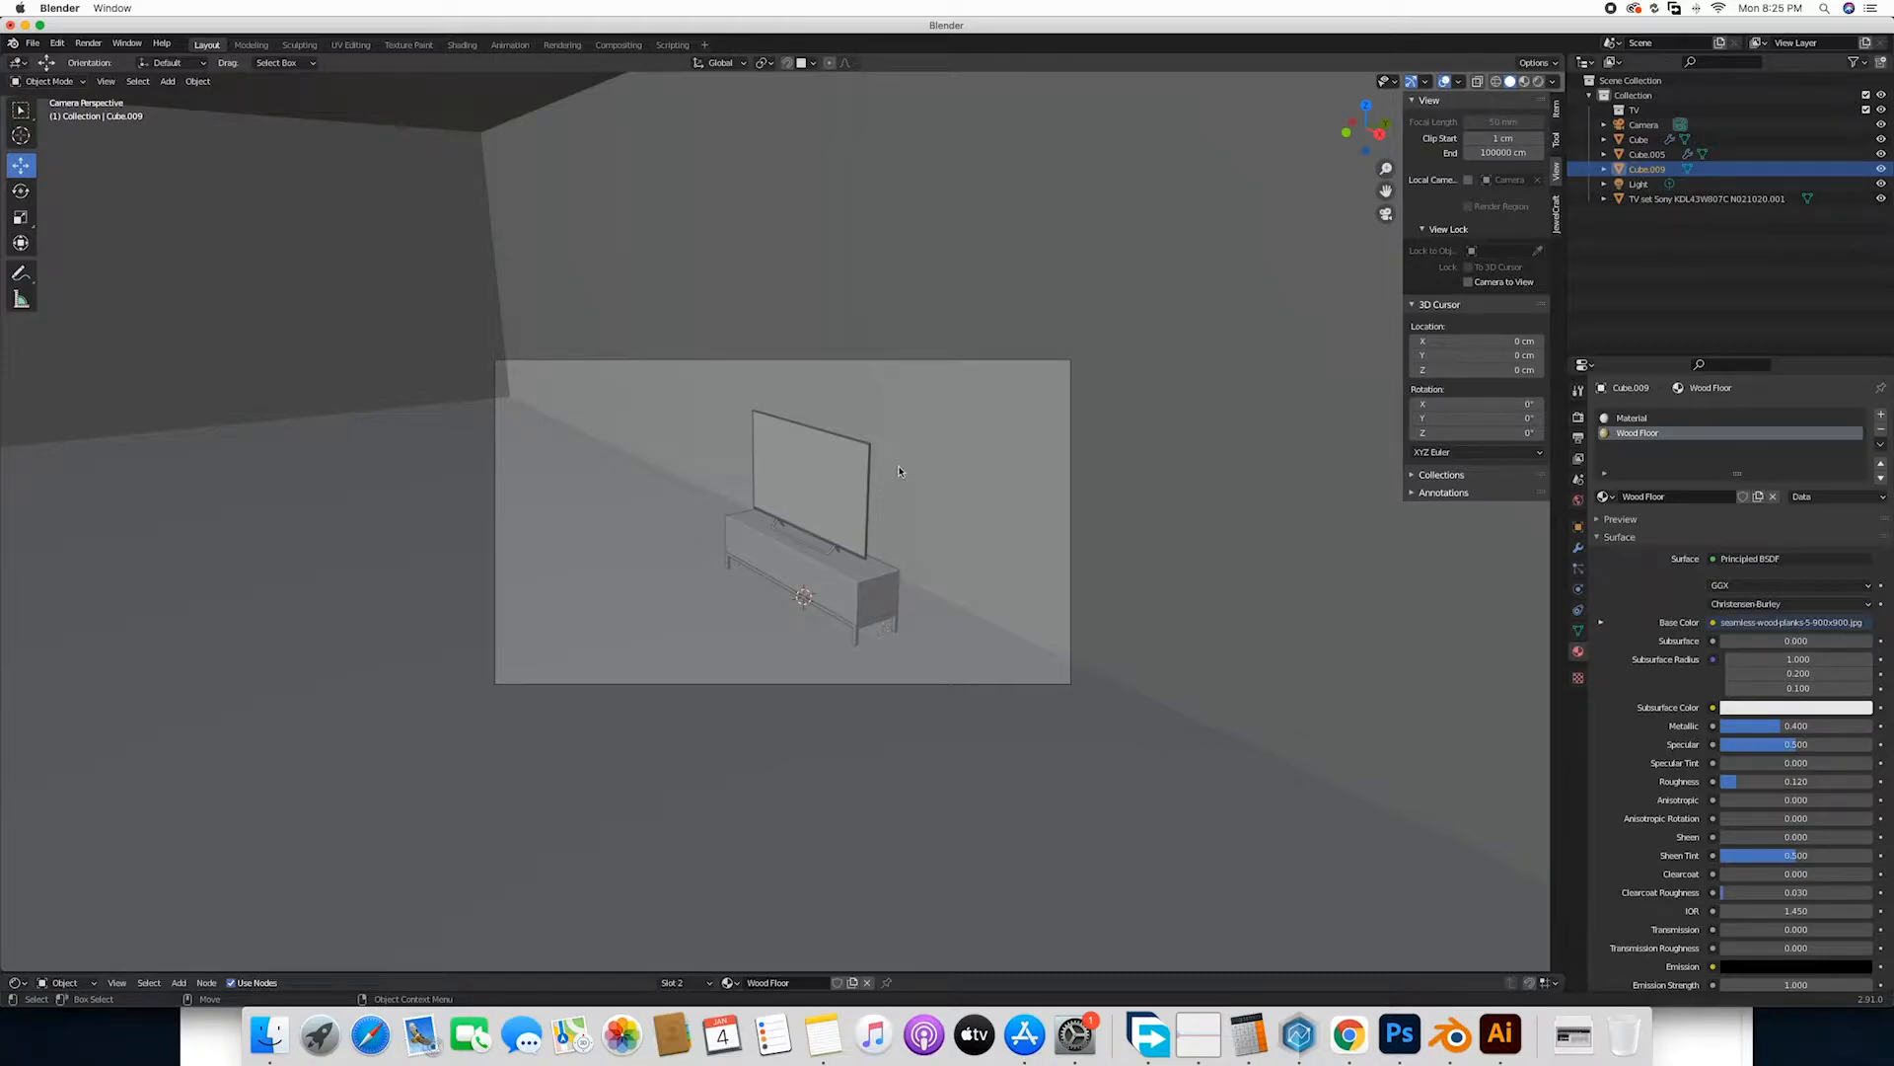
mouse_move(928, 503)
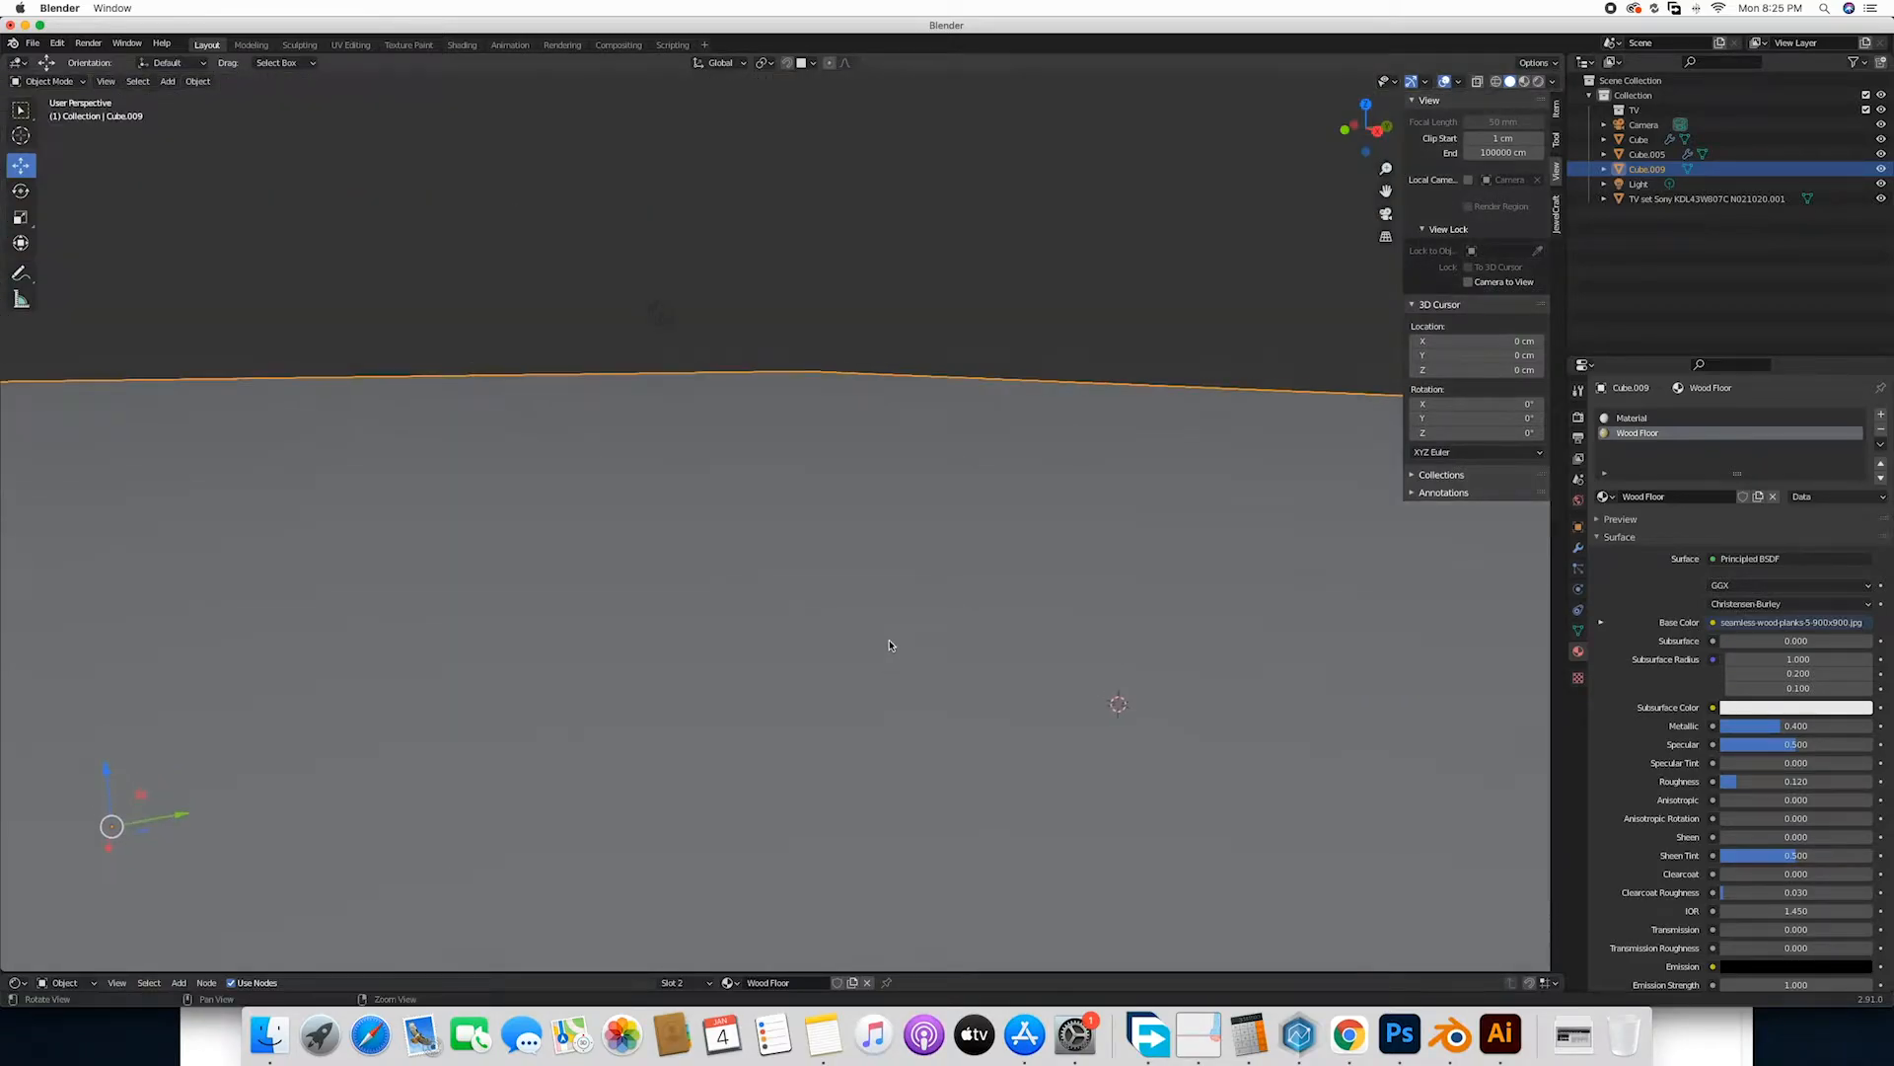
Frame the TV on its stand in the viewport and select the TV set to show its screen.001 material.
left_click(1638, 184)
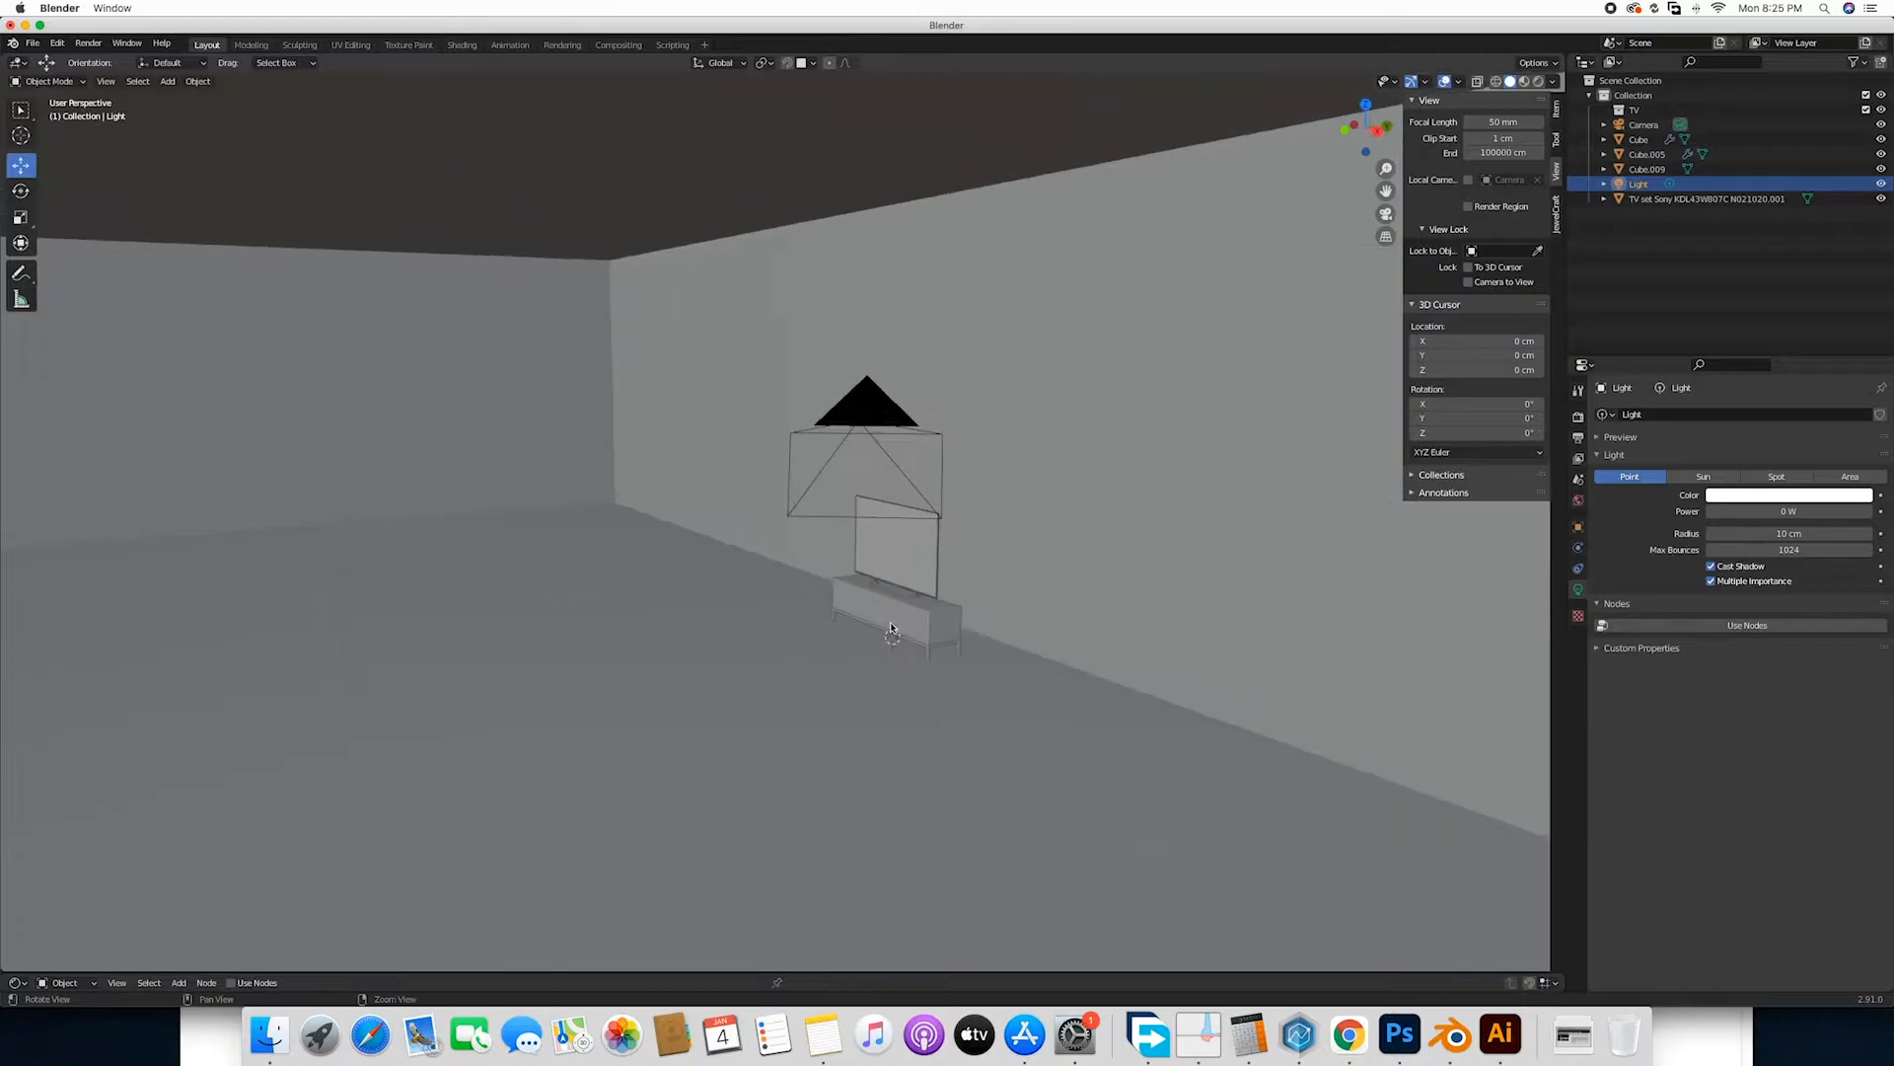
left_click_drag(870, 519, 810, 531)
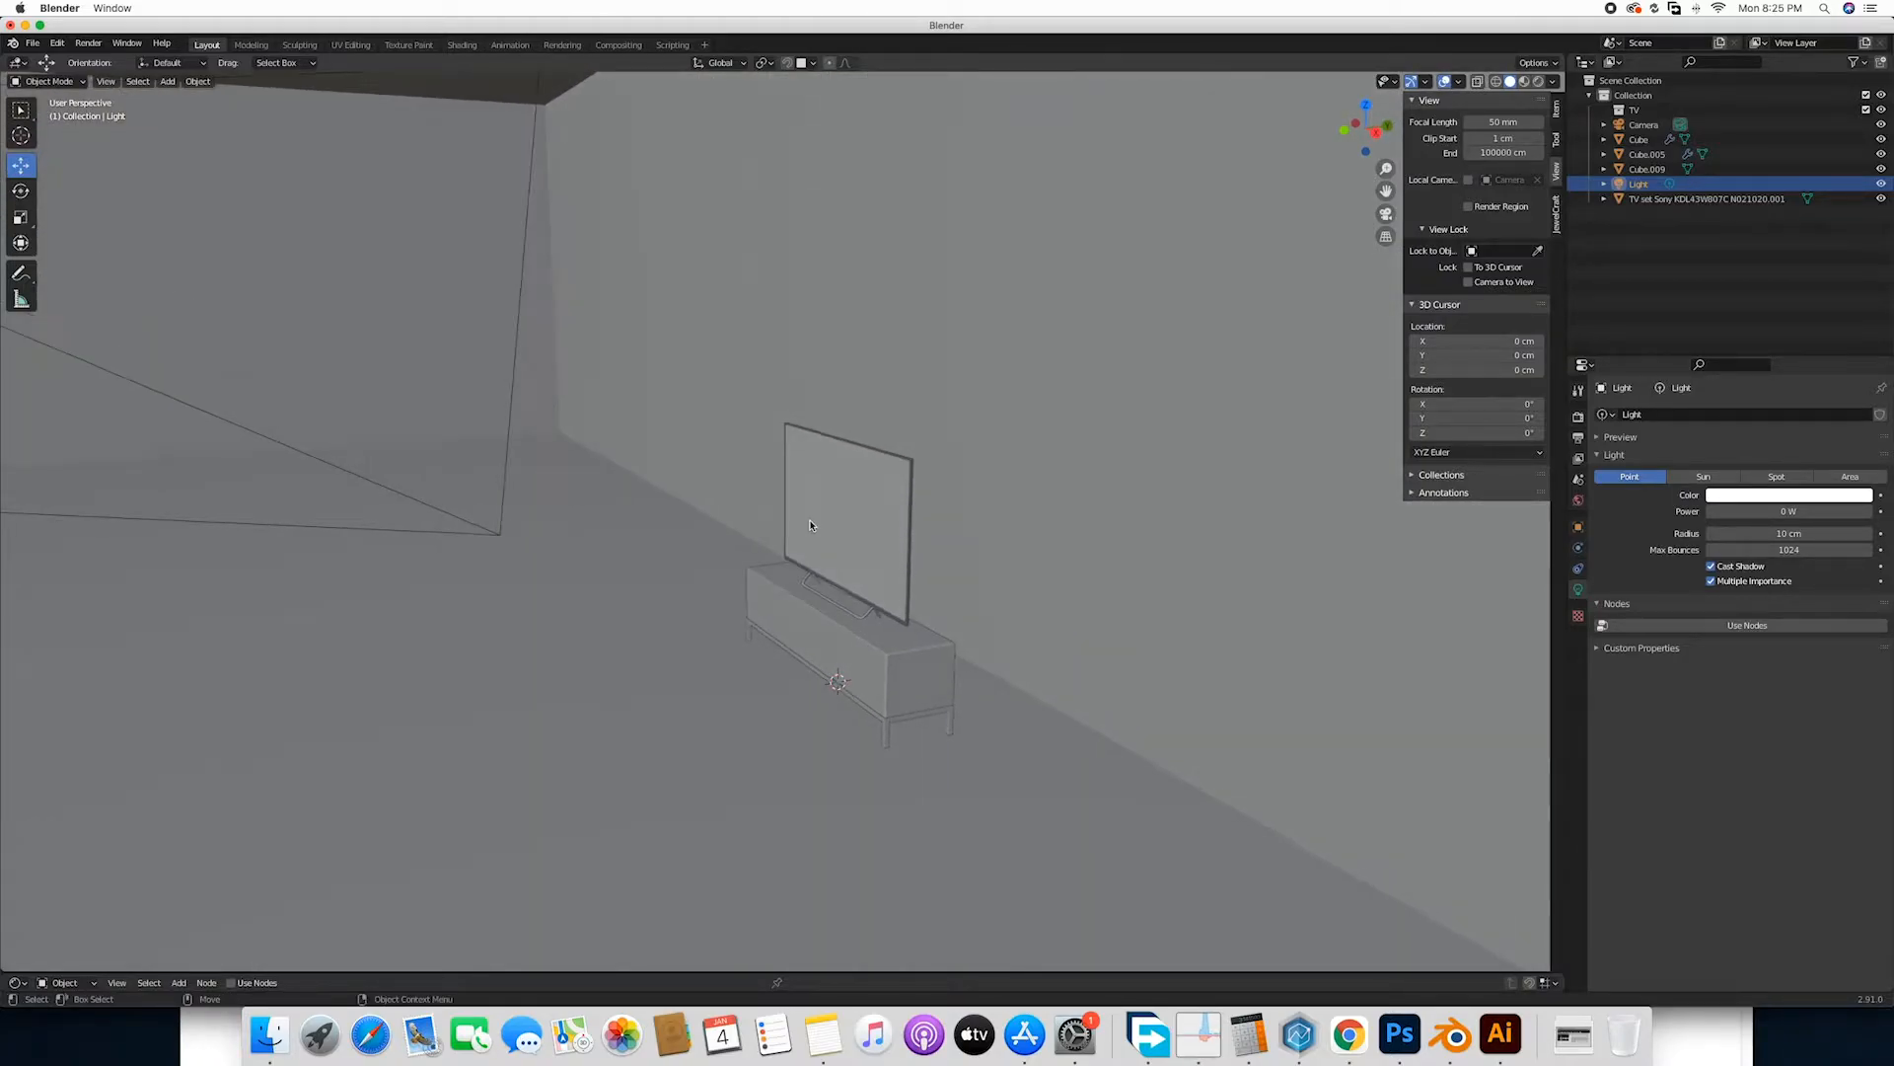
mouse_move(917, 519)
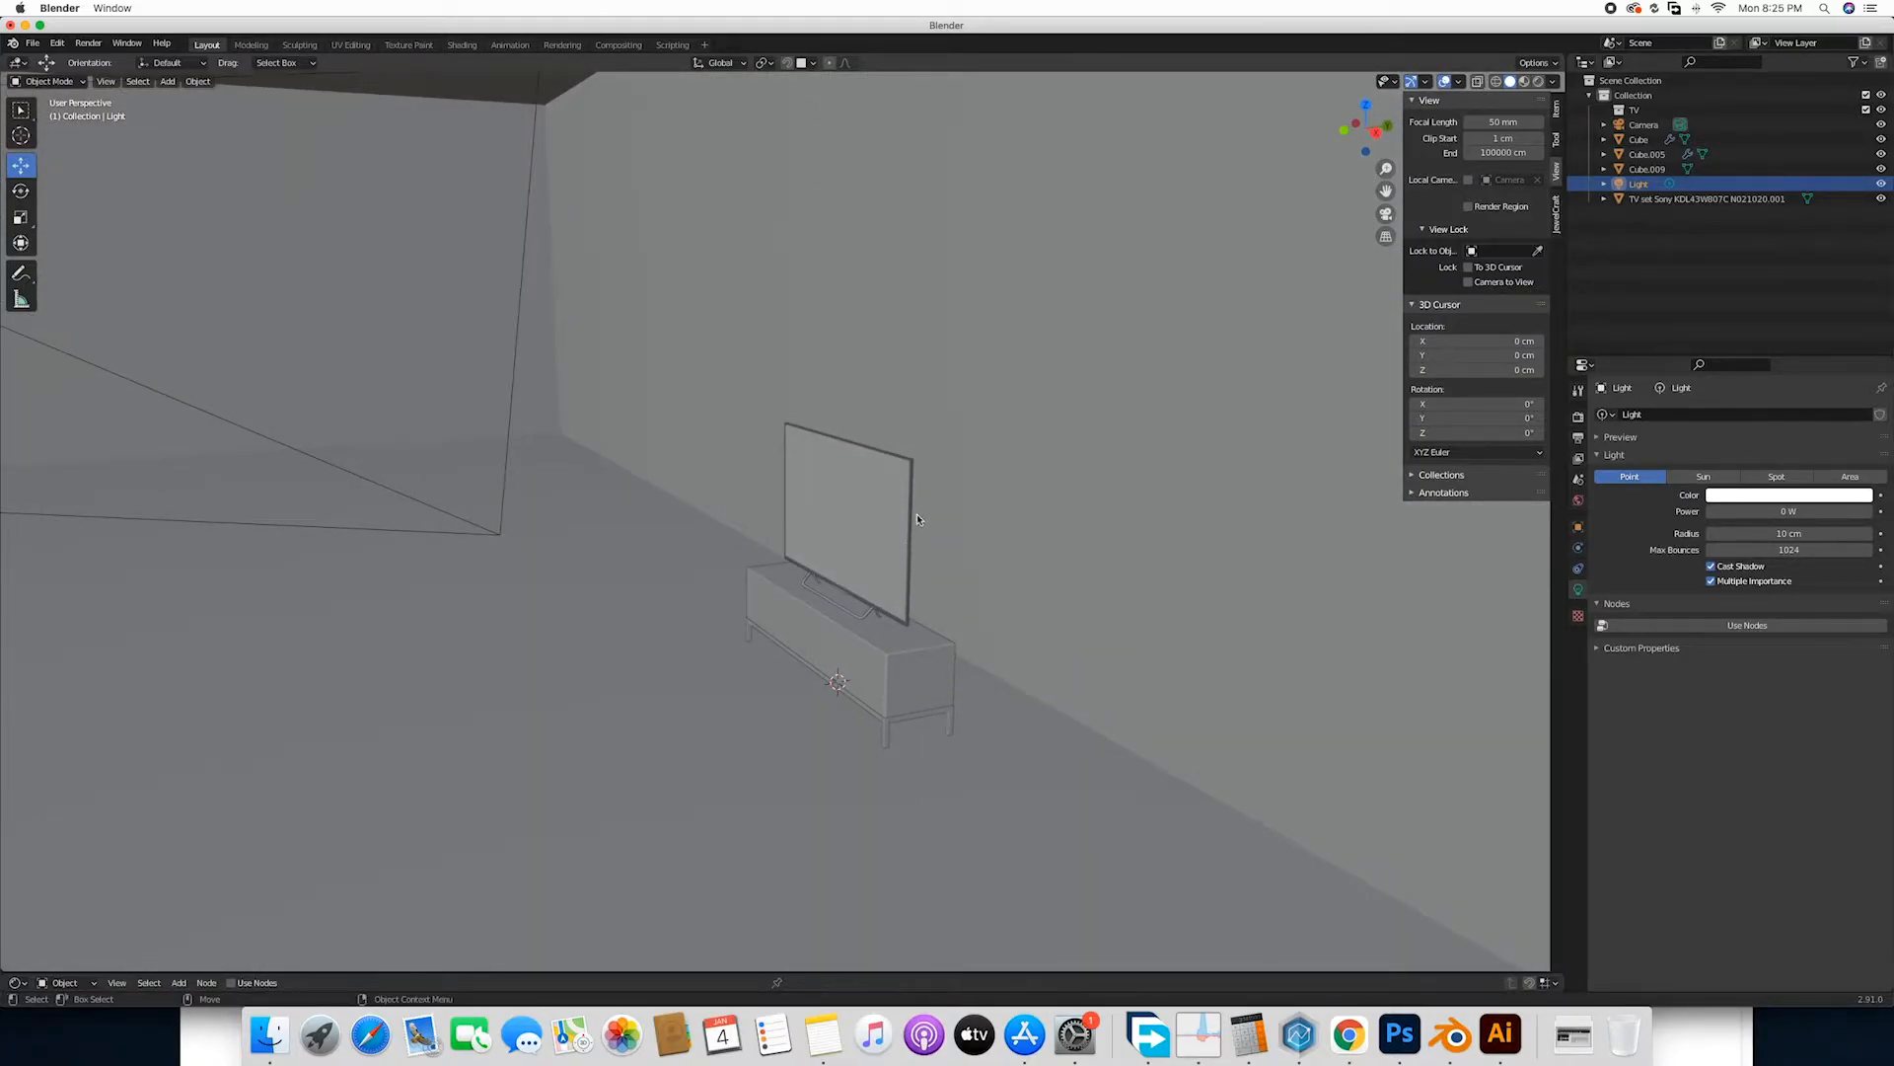
mouse_move(939, 618)
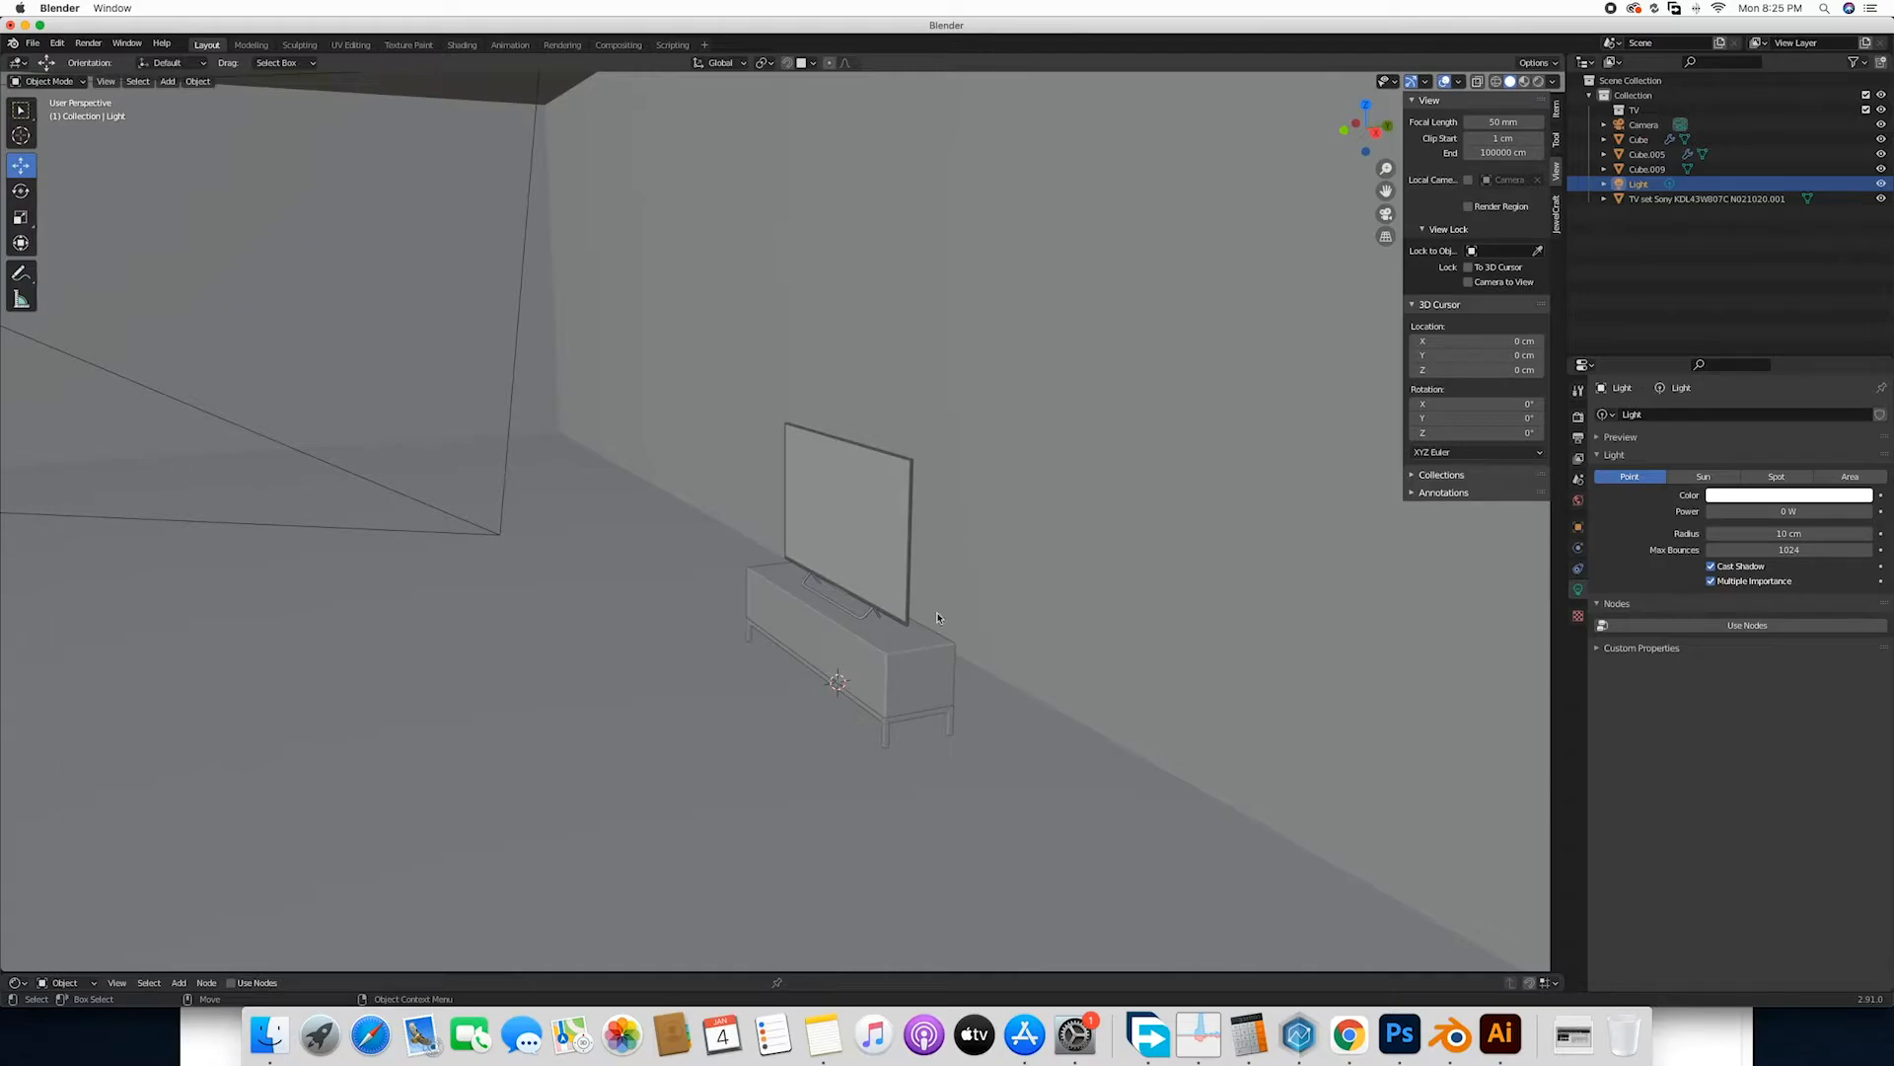
mouse_move(900, 610)
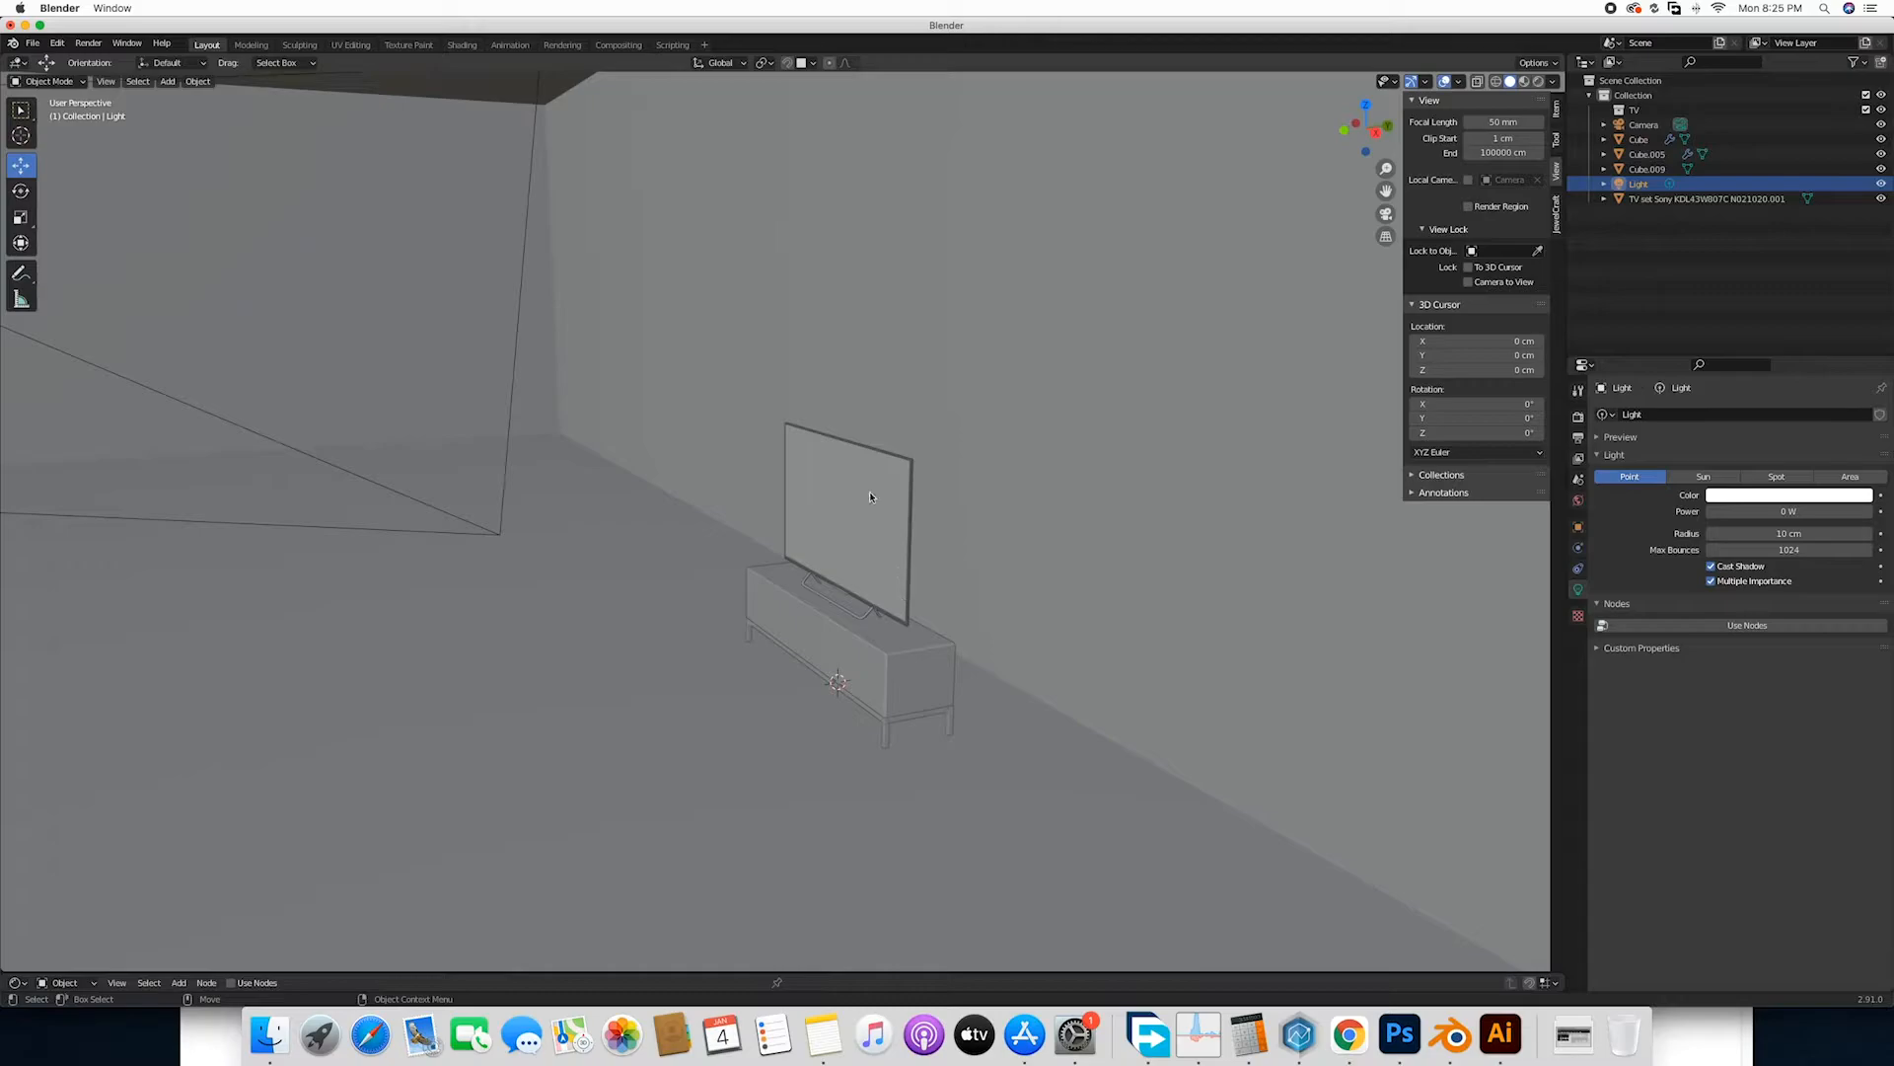
mouse_move(821, 720)
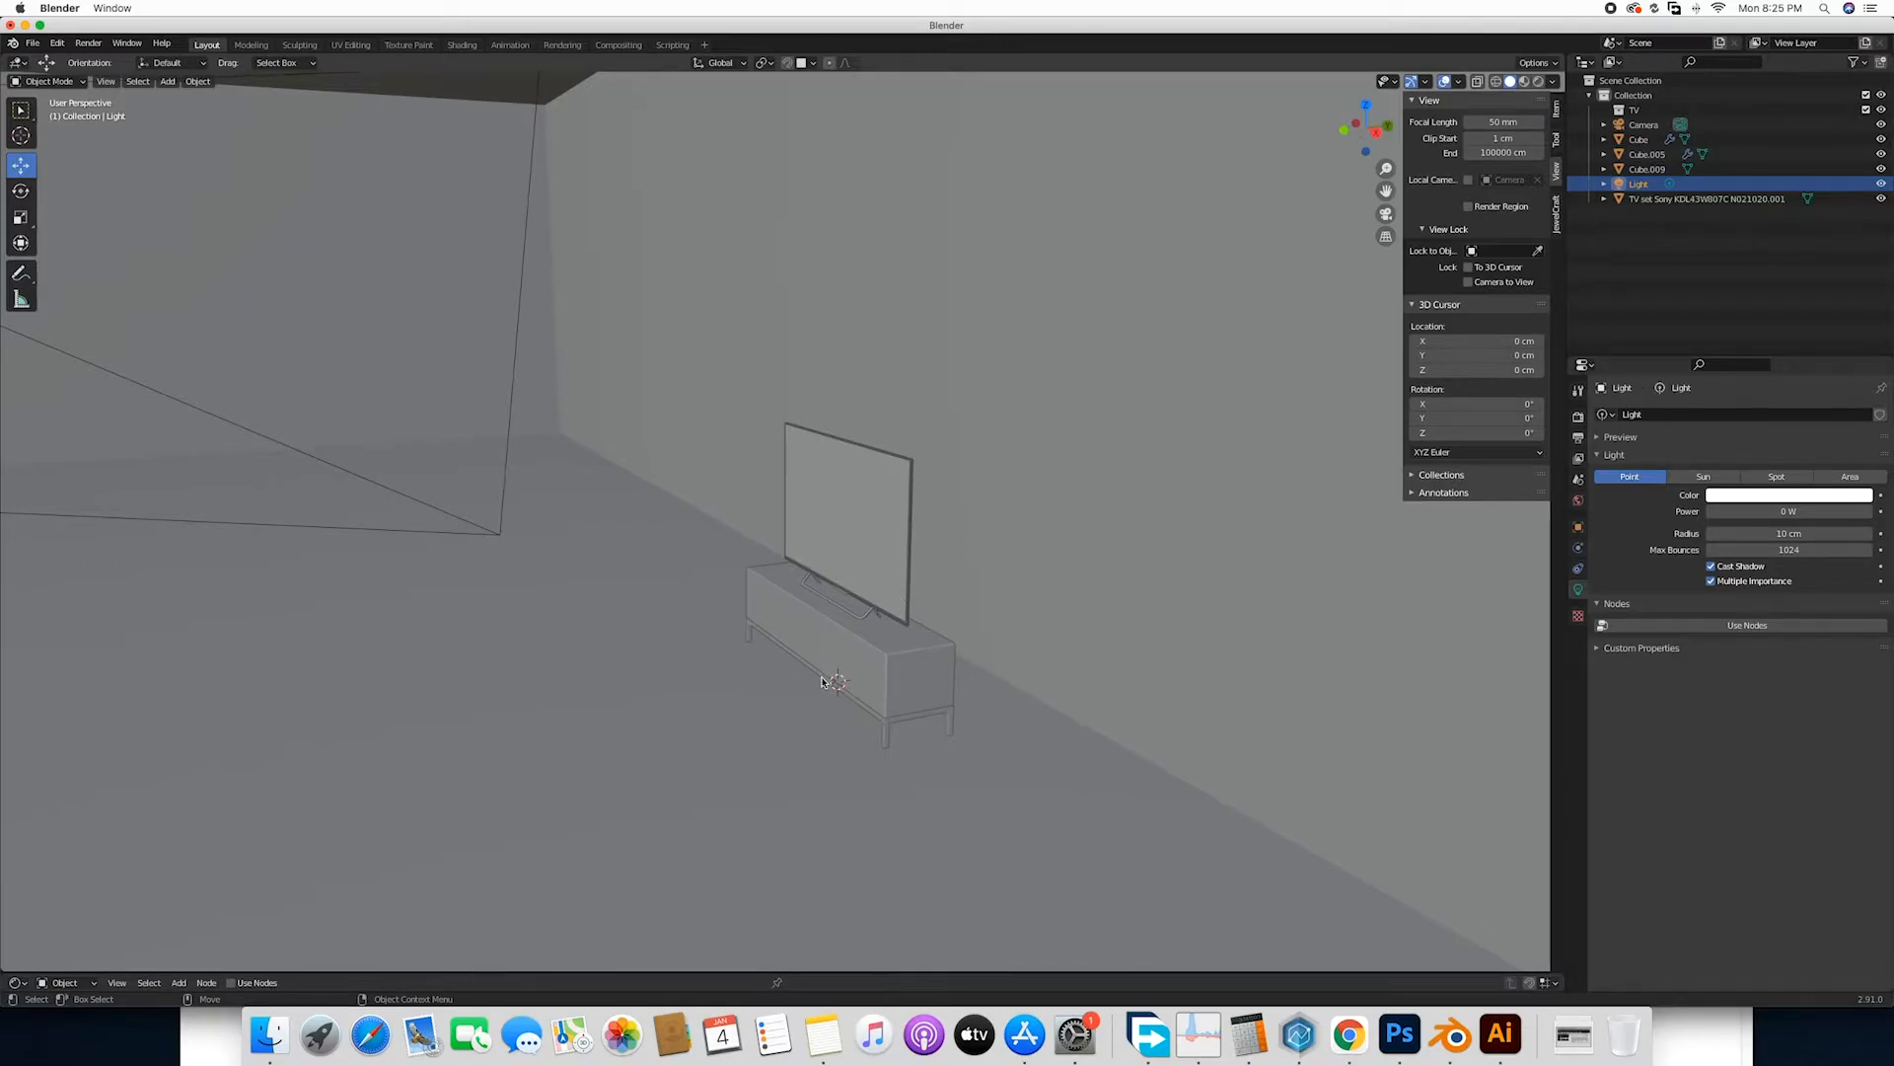
mouse_move(831, 712)
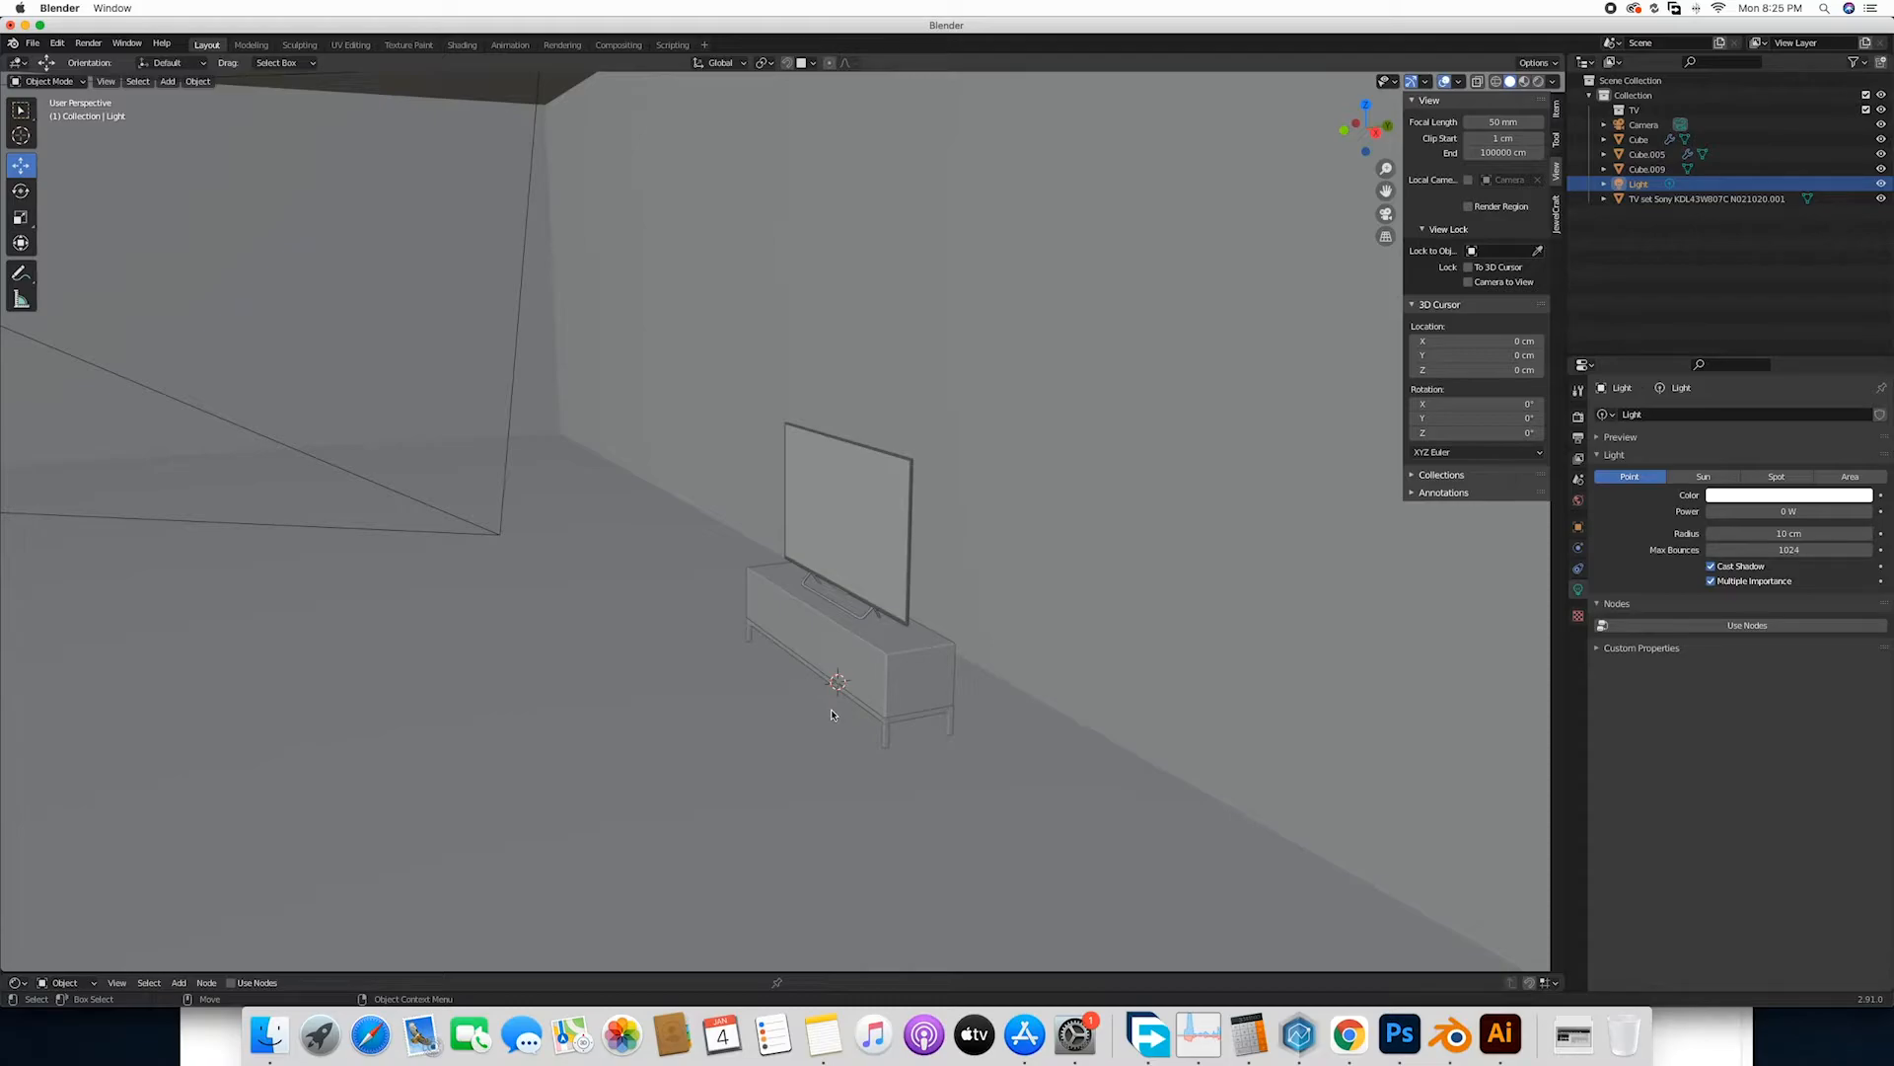
mouse_move(837, 730)
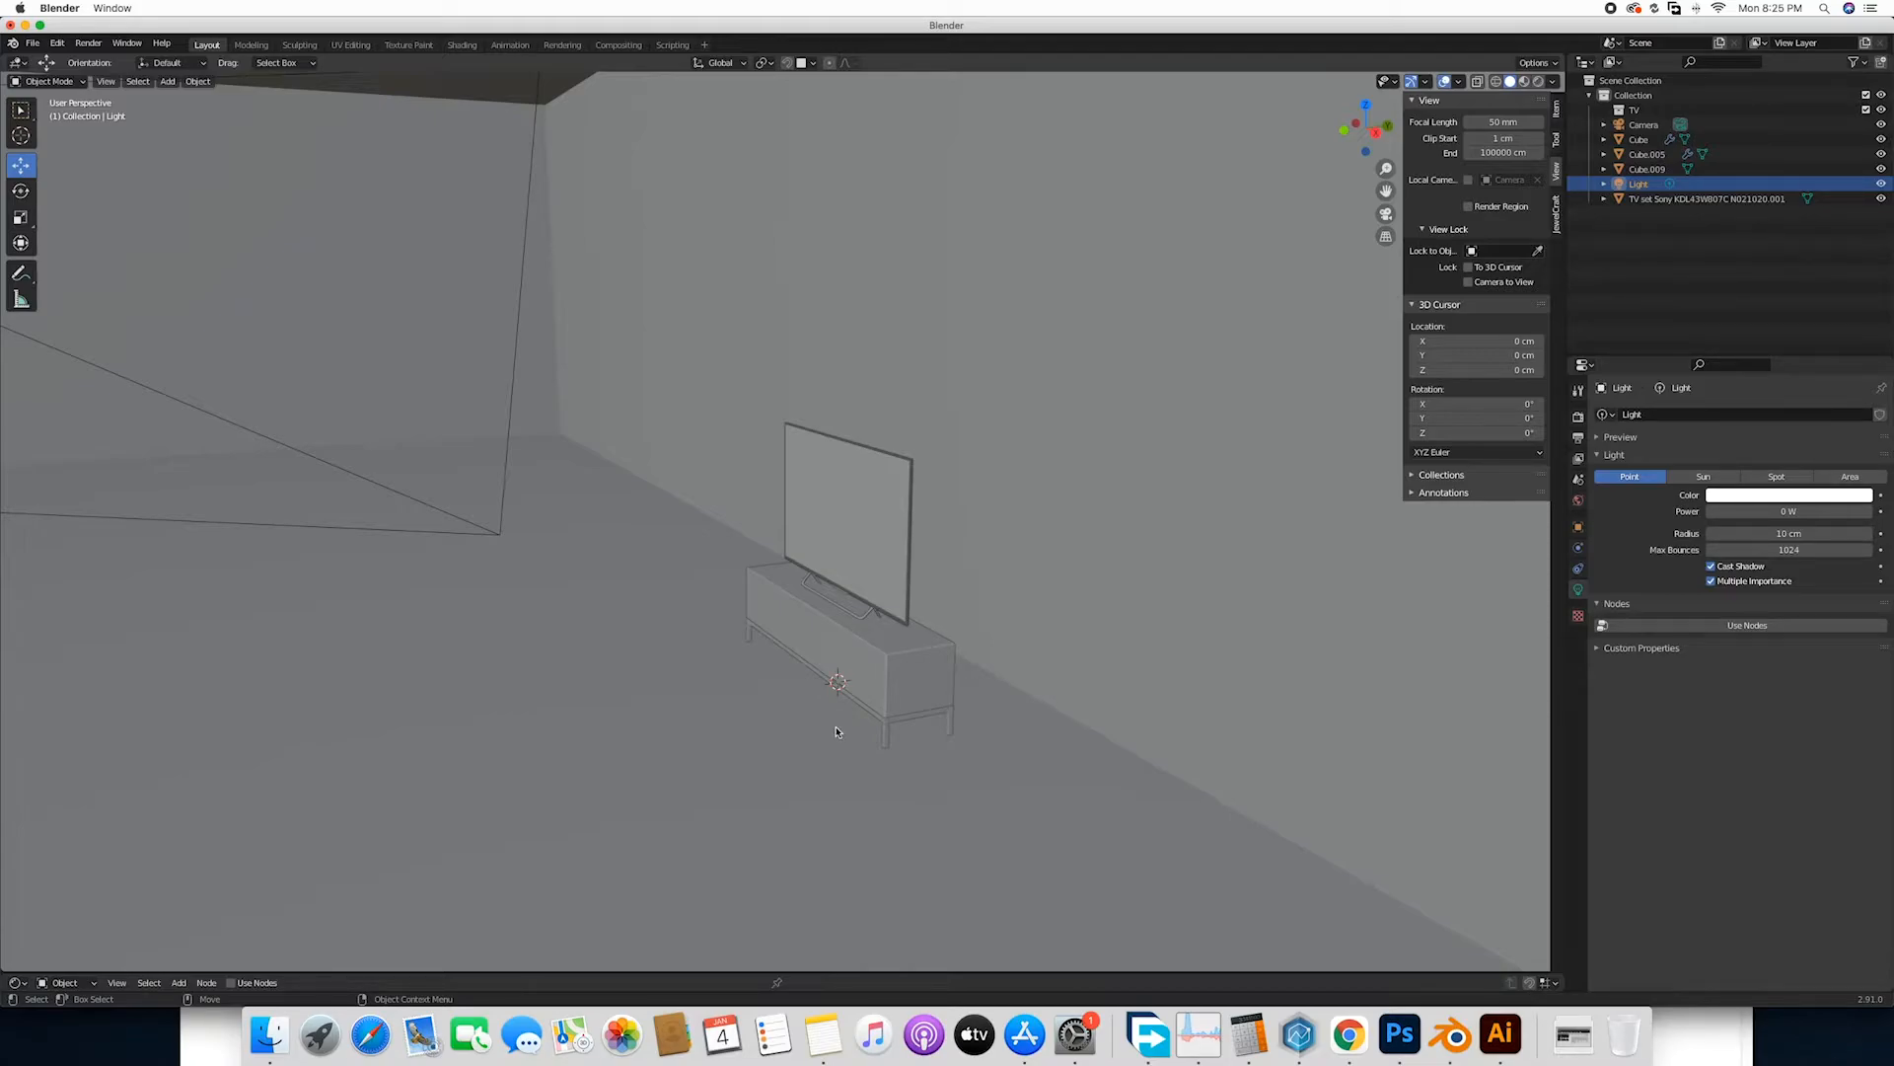
left_click(848, 519)
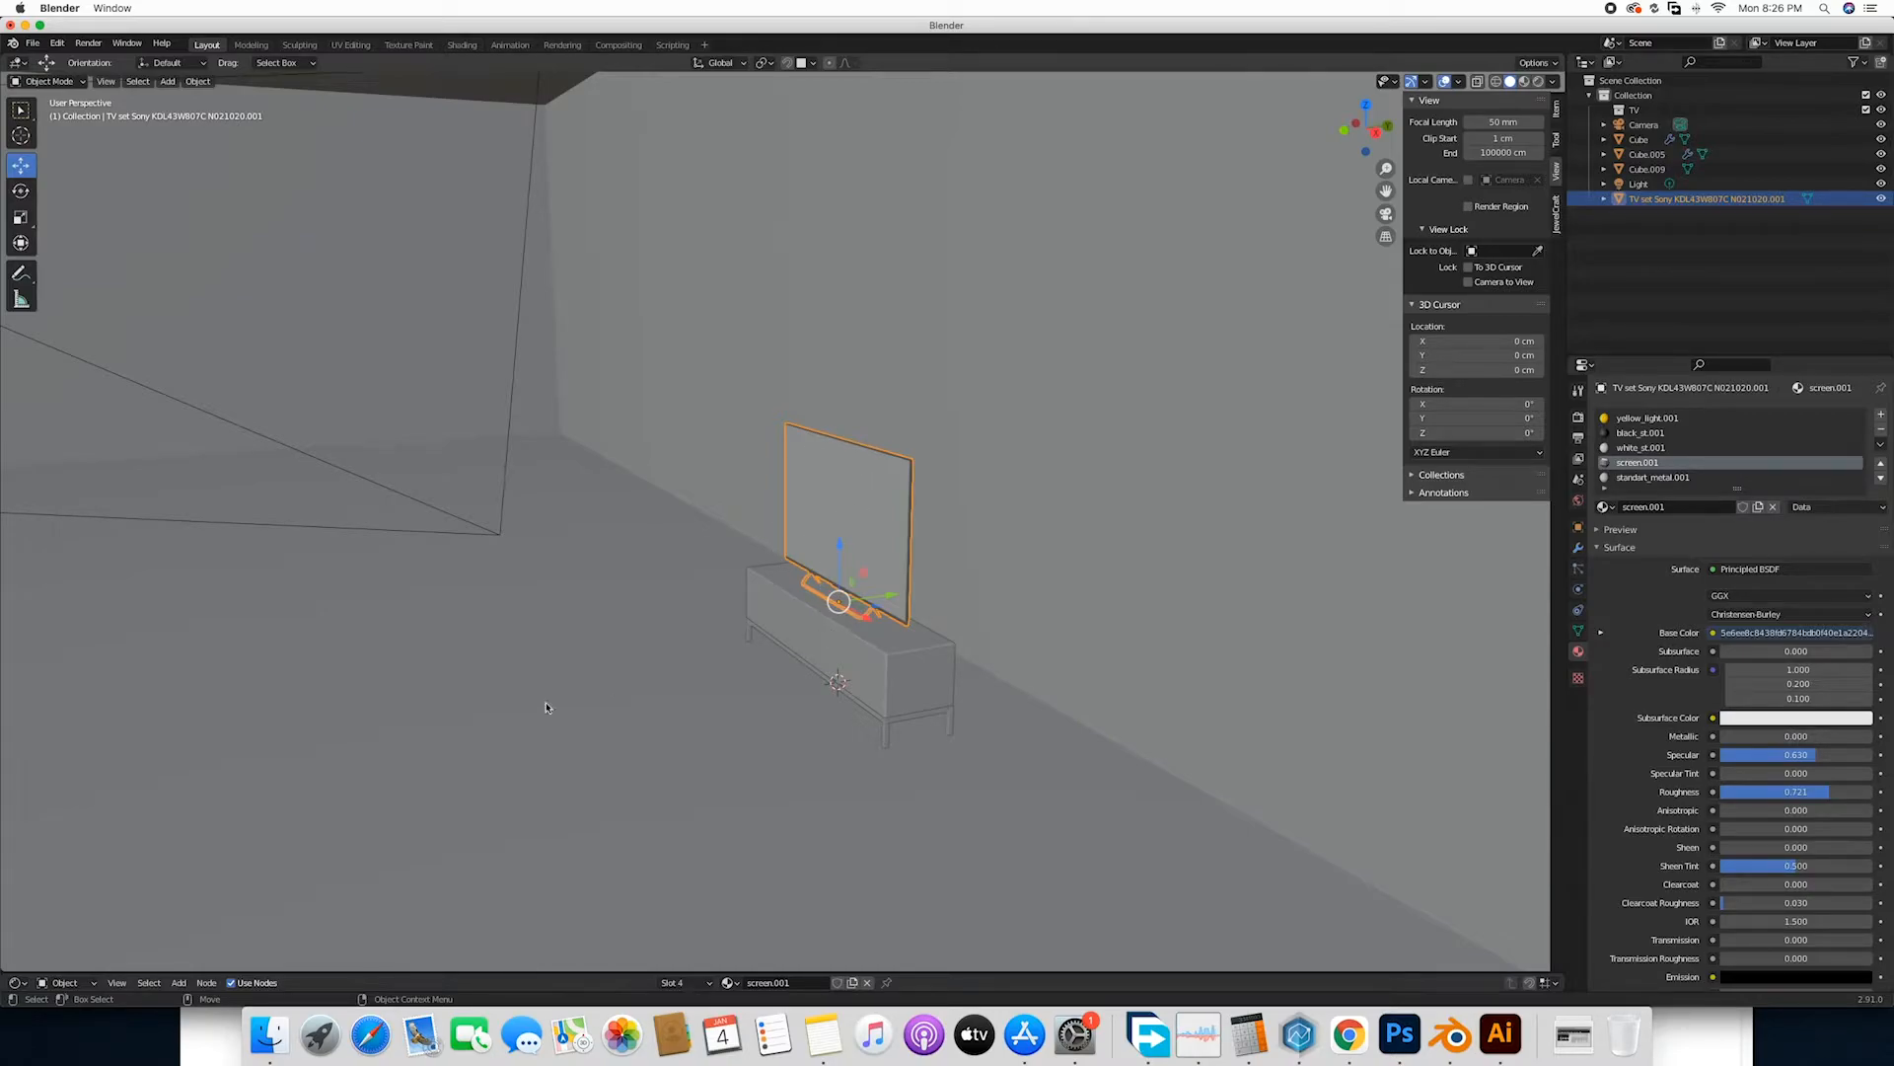
Turn the Timeline area into a Shader Editor and spread out the screen material's Image Texture, Principled BSDF and Output nodes.
left_click(14, 983)
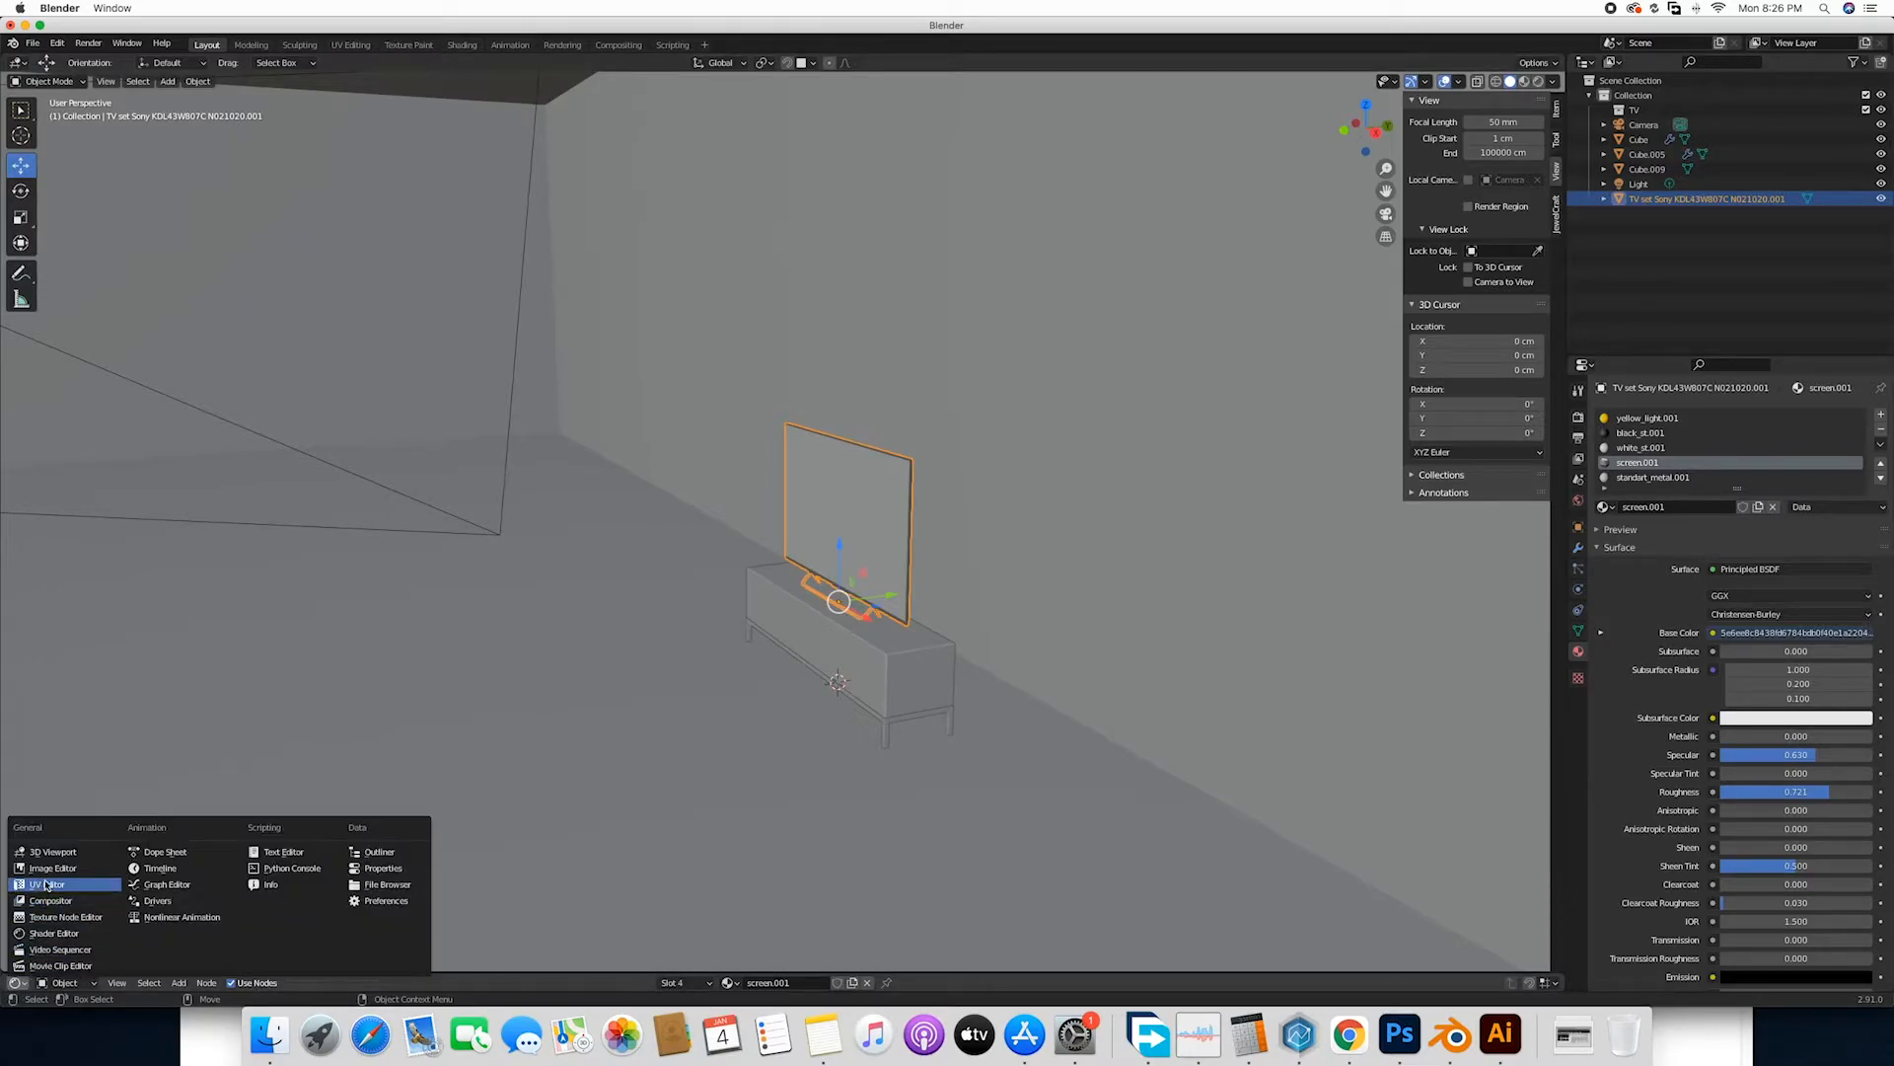
left_click(535, 975)
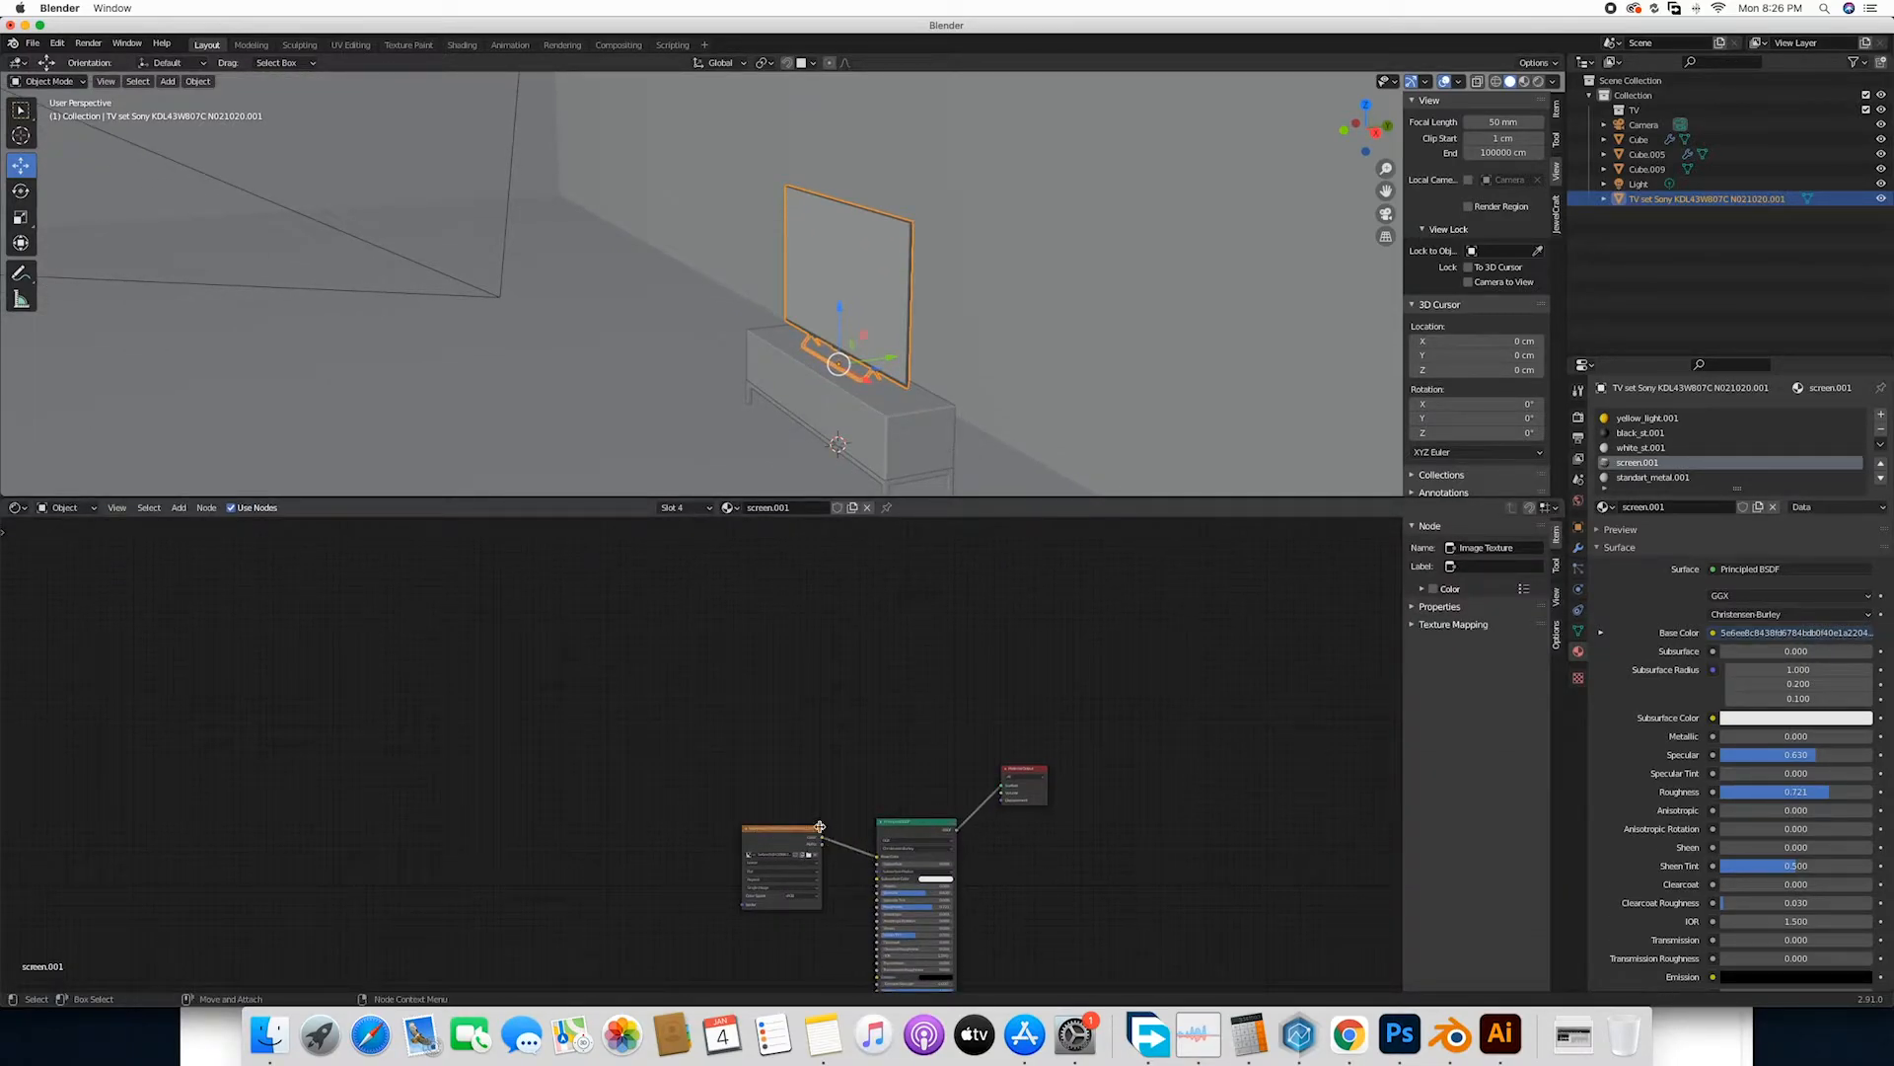
left_click_drag(780, 865, 685, 815)
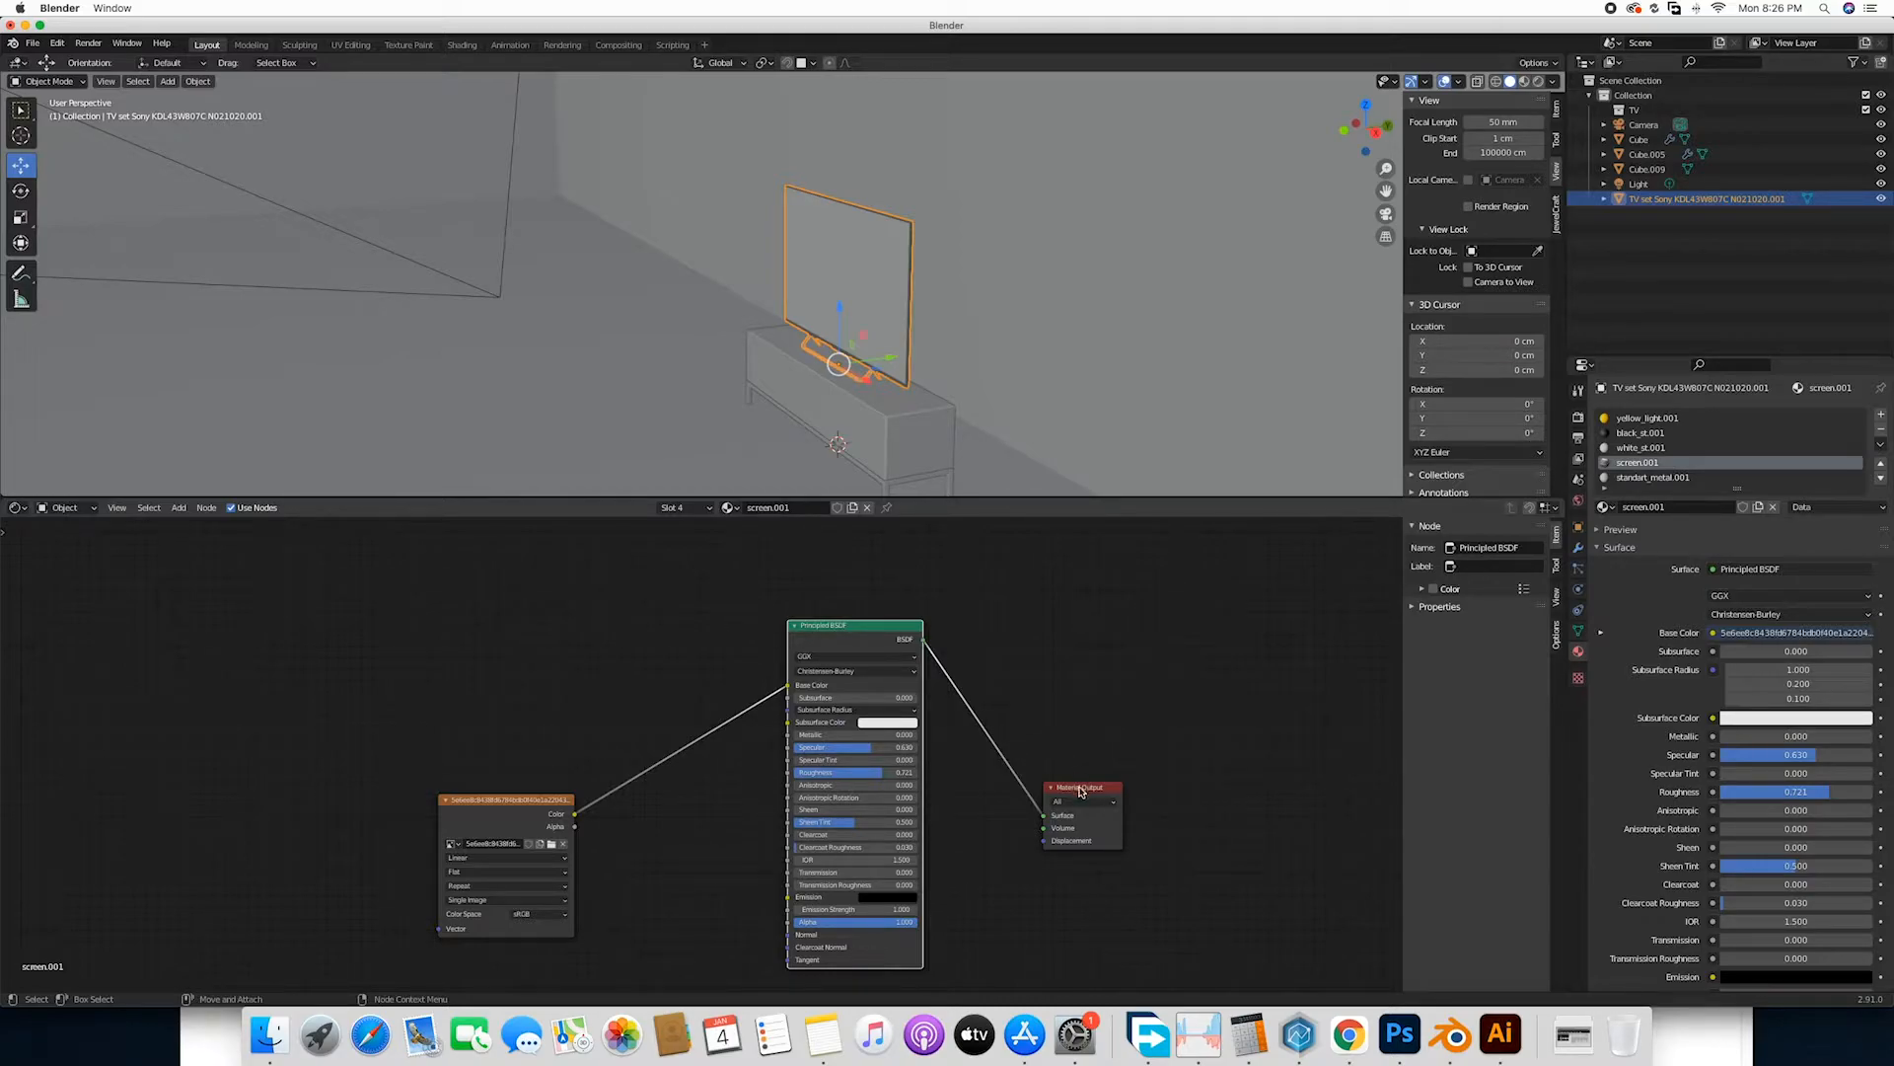
left_click_drag(855, 625, 945, 663)
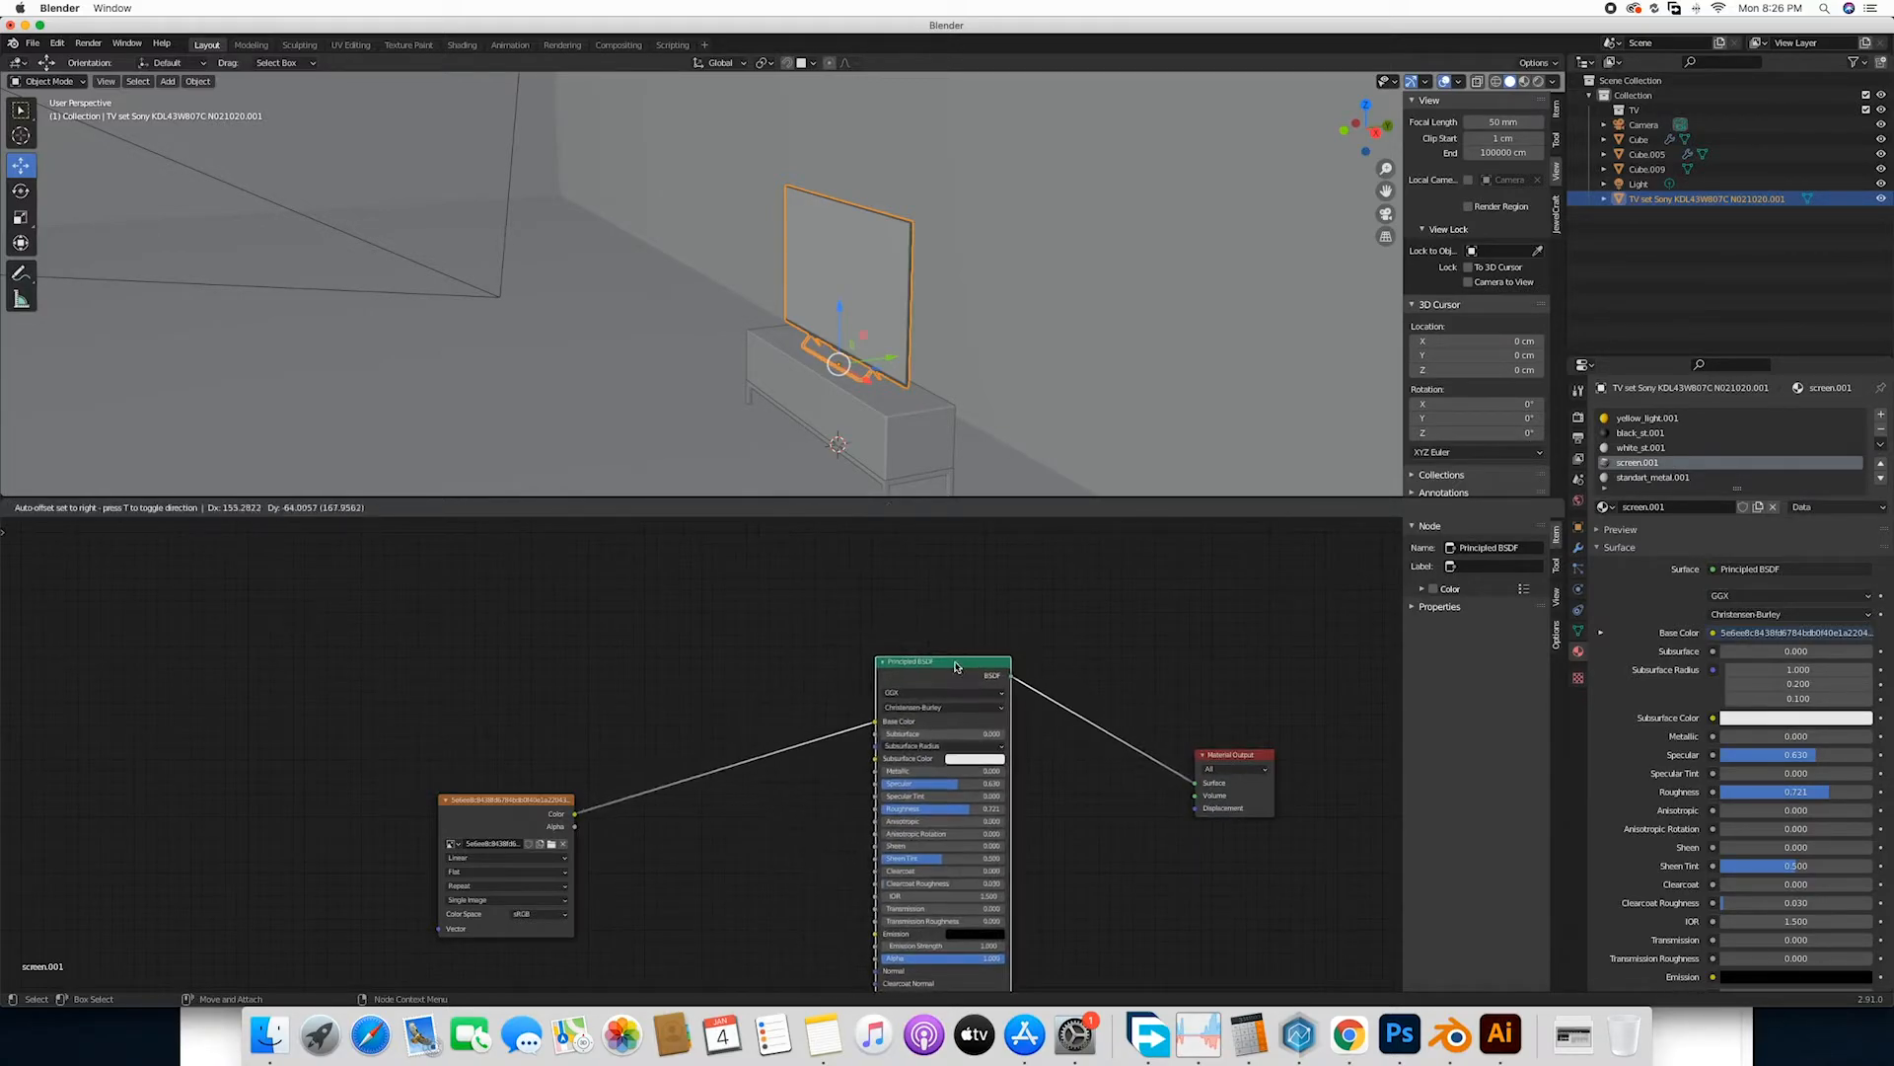
Add a Light Path node and two Emission nodes to the screen material, shifting the image texture left.
left_click(178, 508)
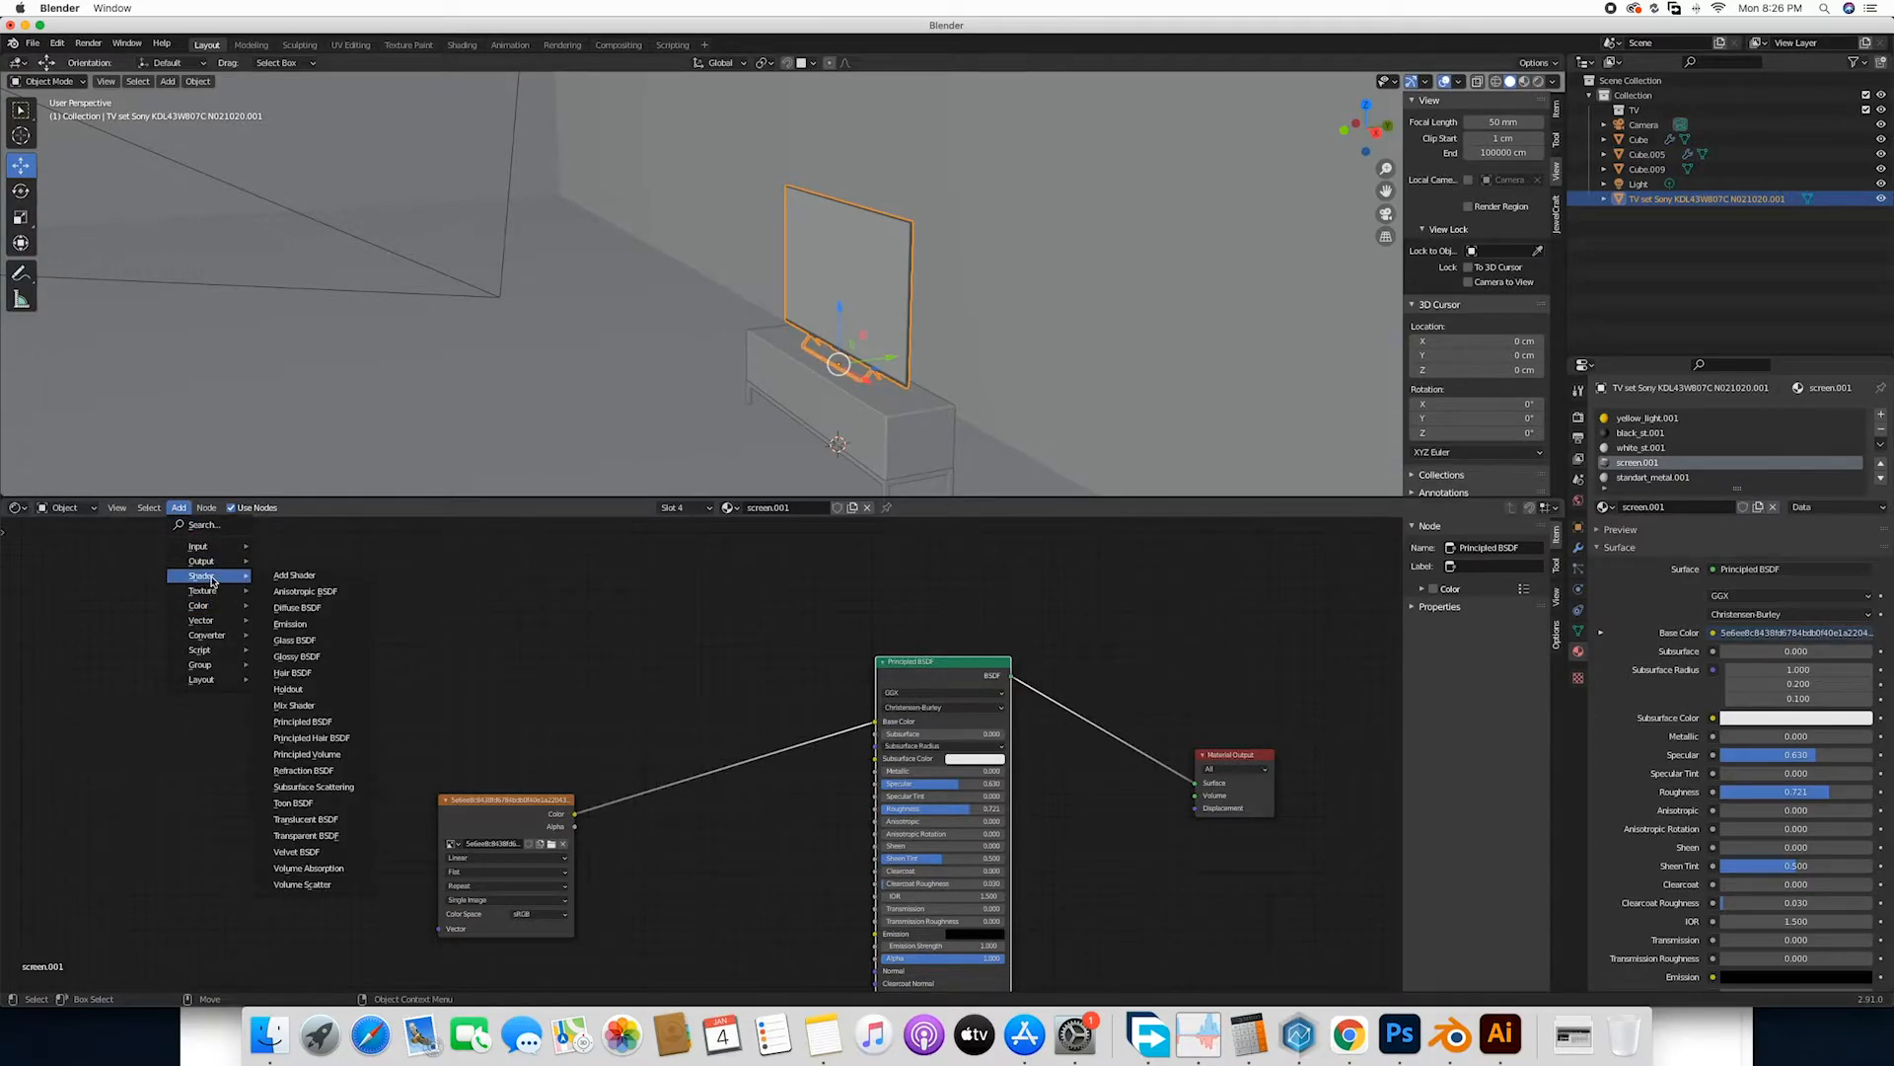
mouse_move(202, 559)
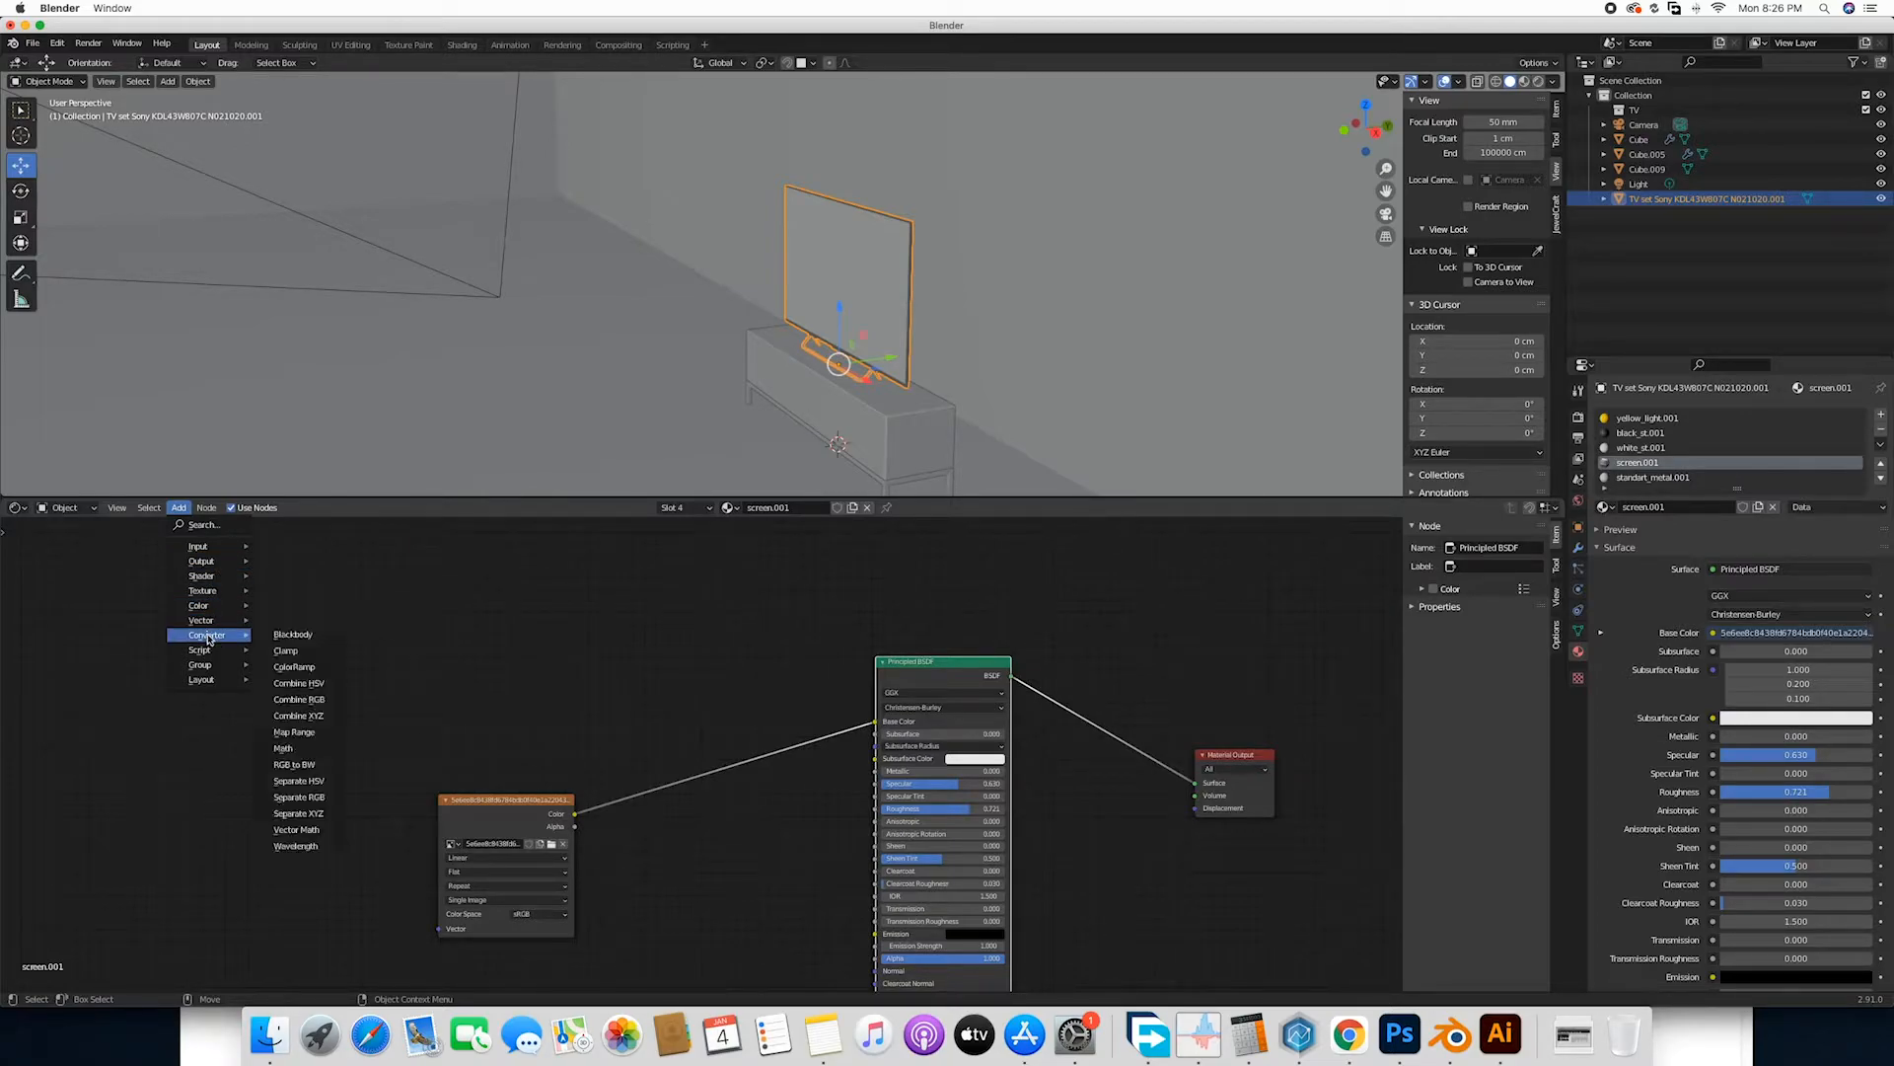
mouse_move(202, 590)
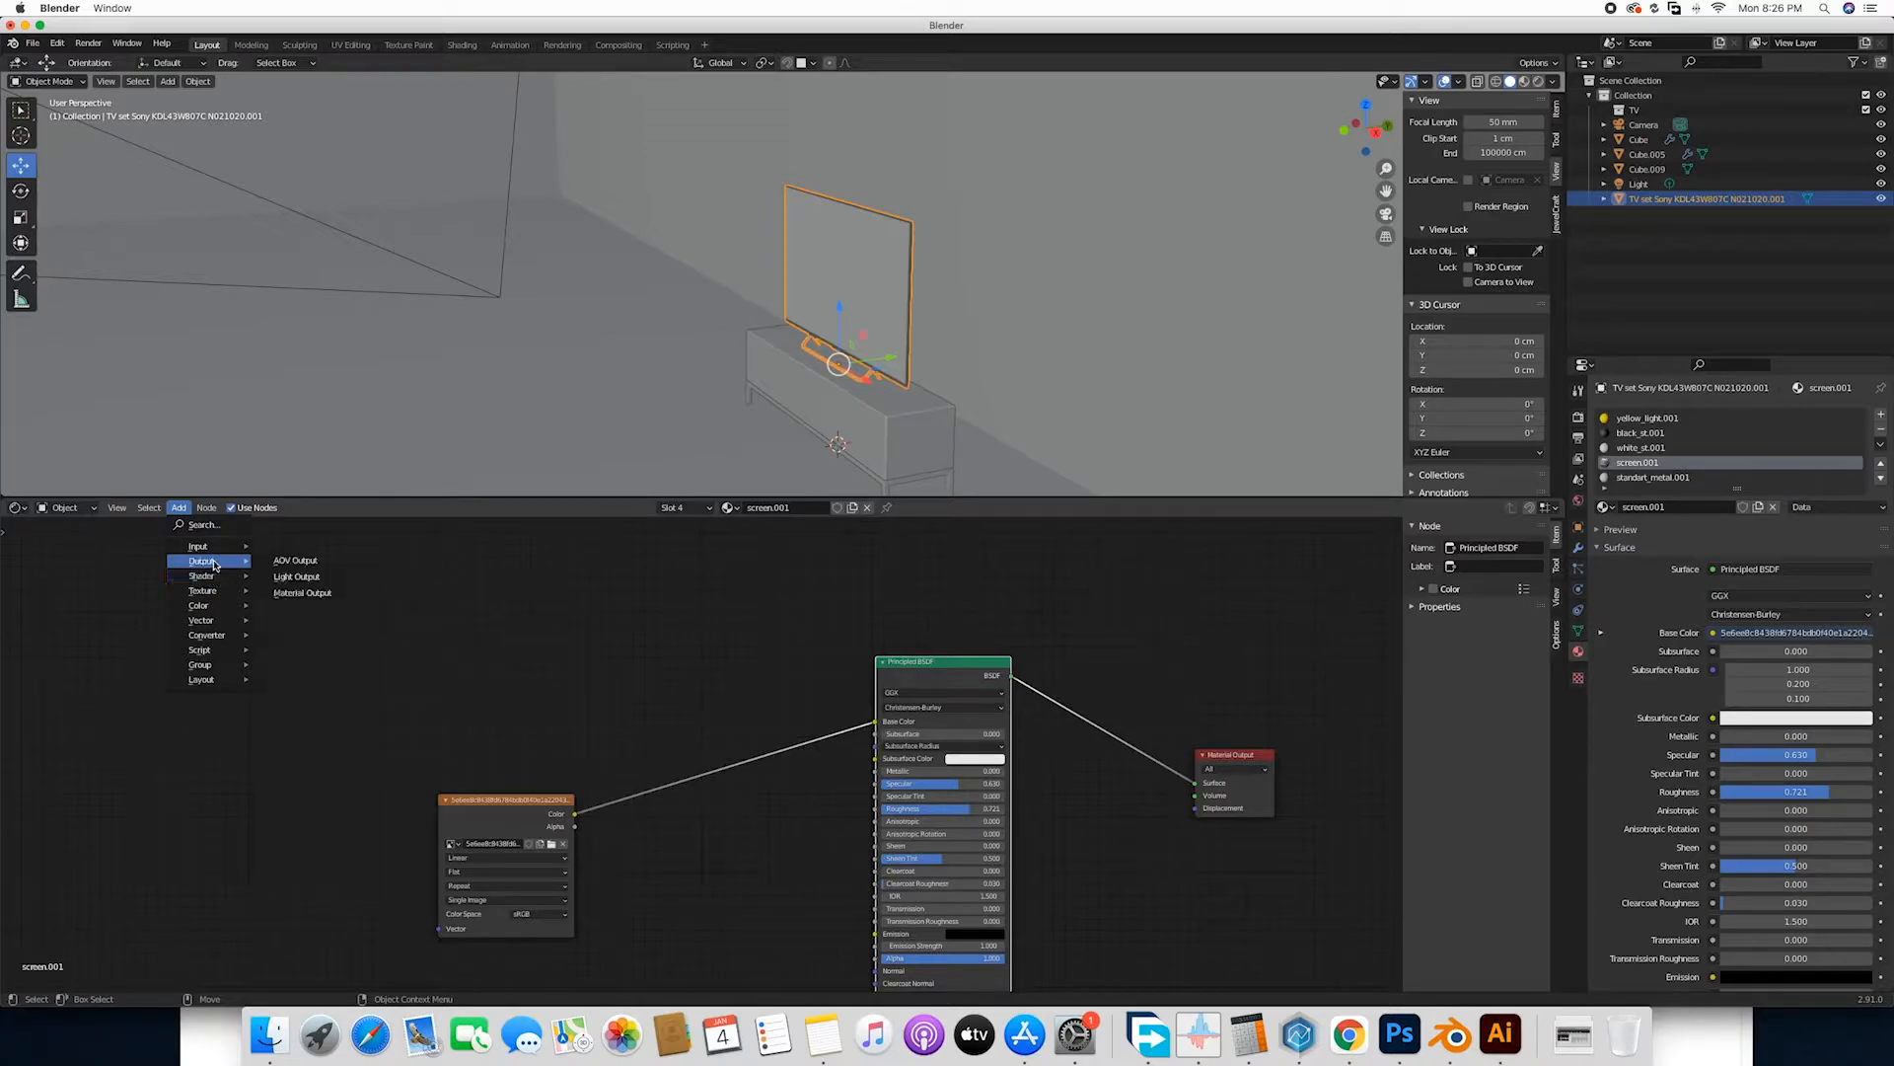
mouse_move(197, 544)
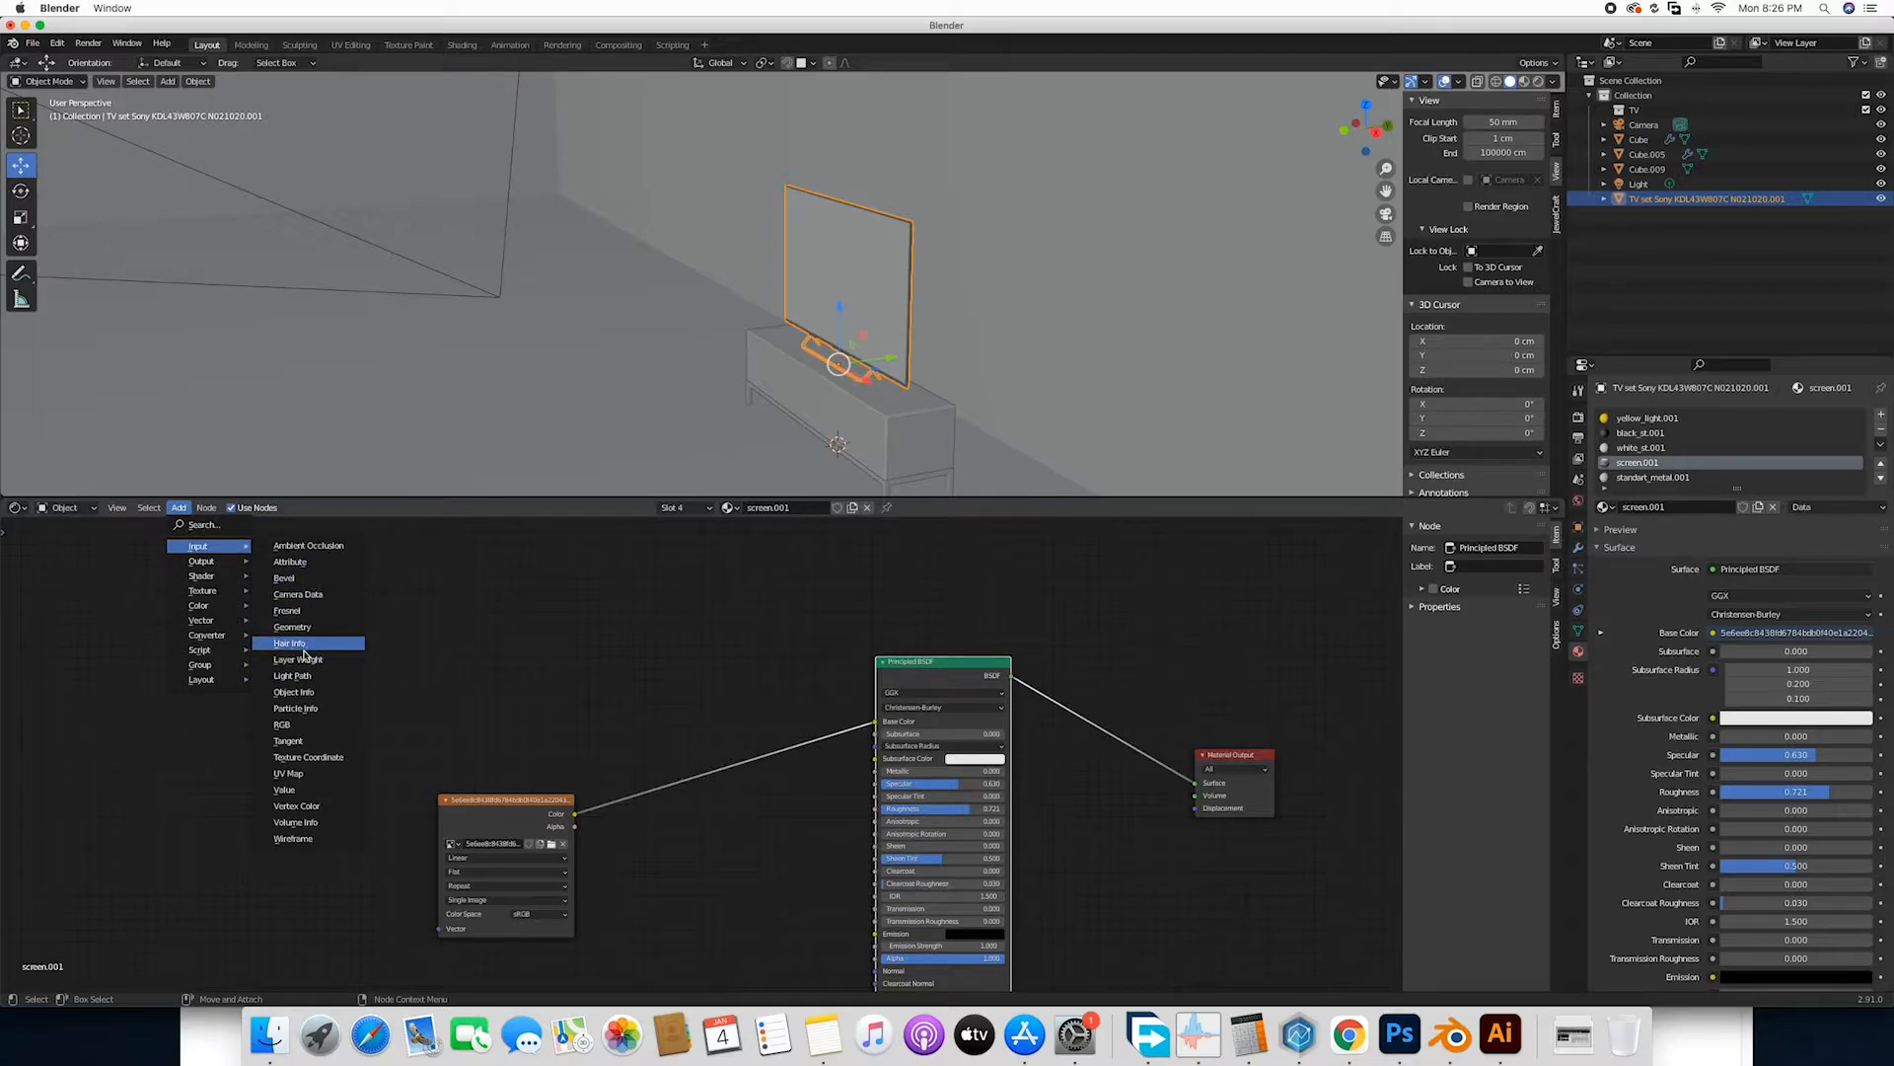
left_click(292, 675)
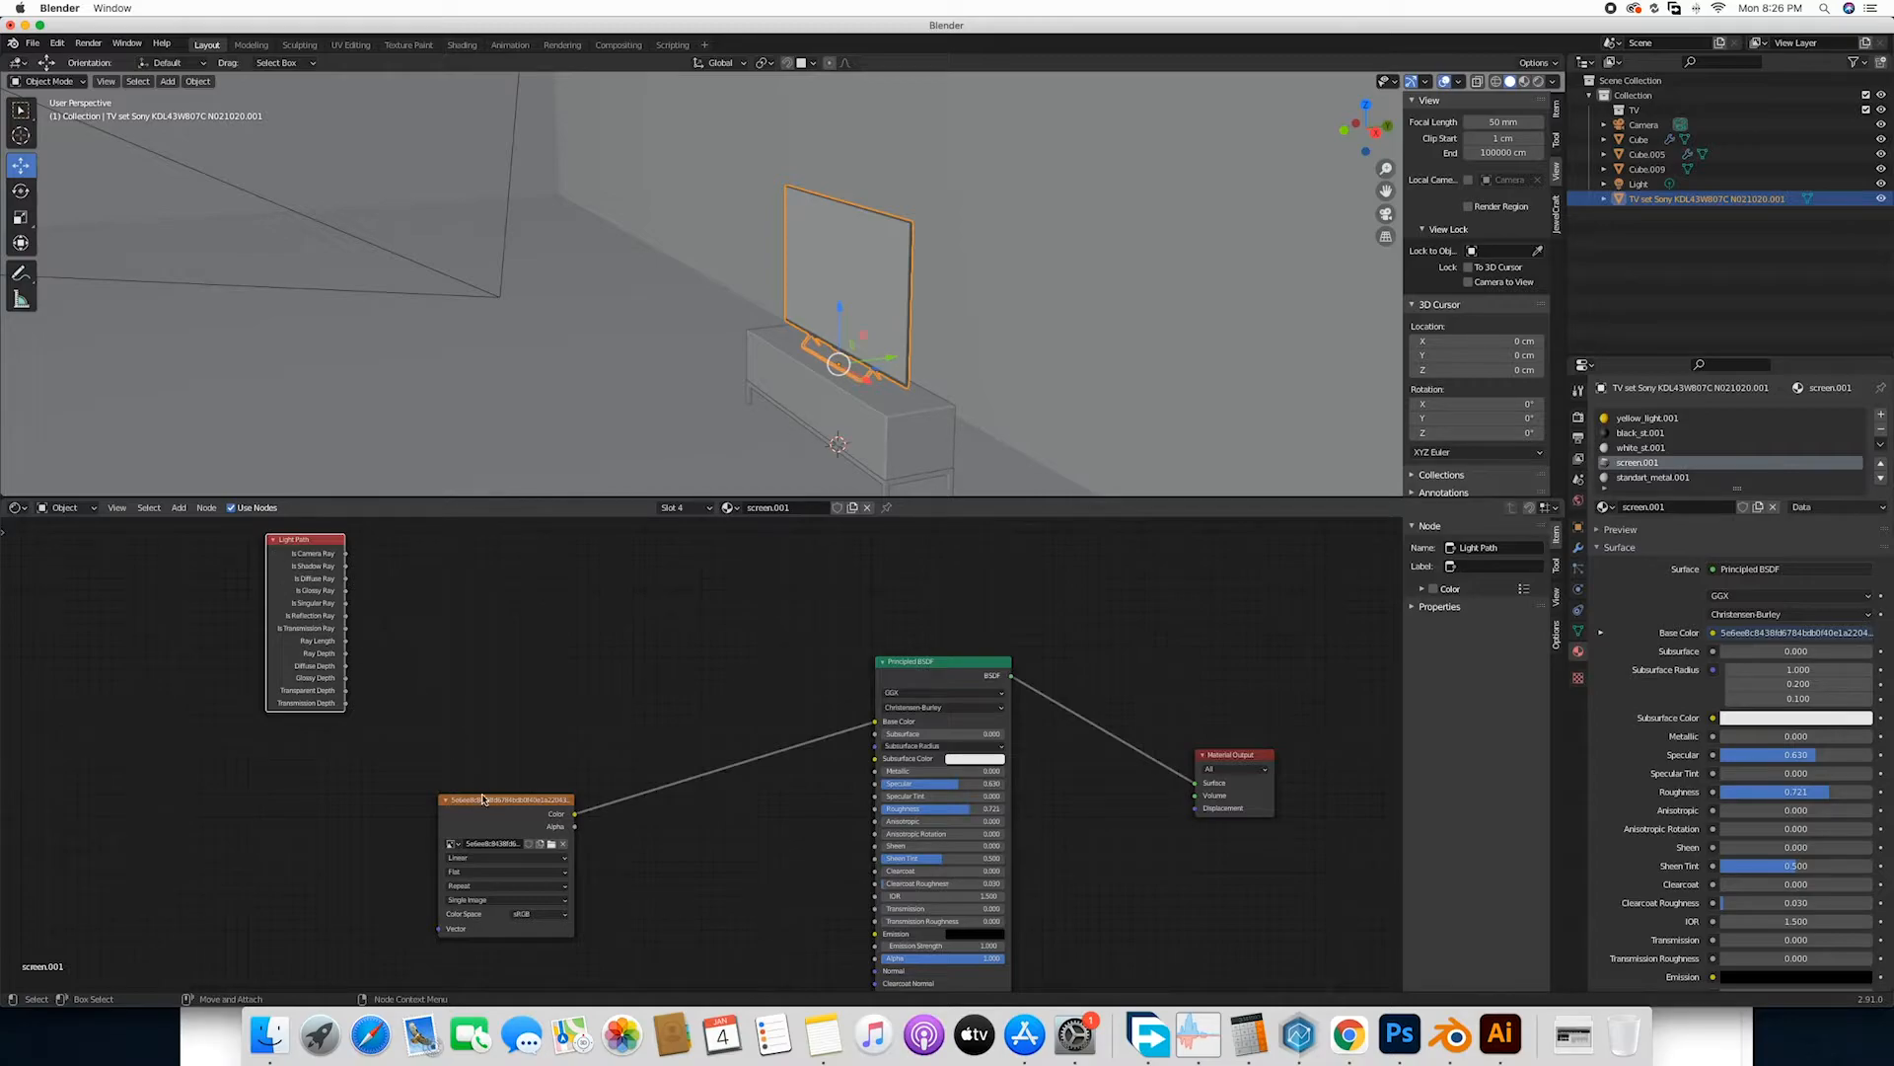
left_click_drag(505, 799, 432, 817)
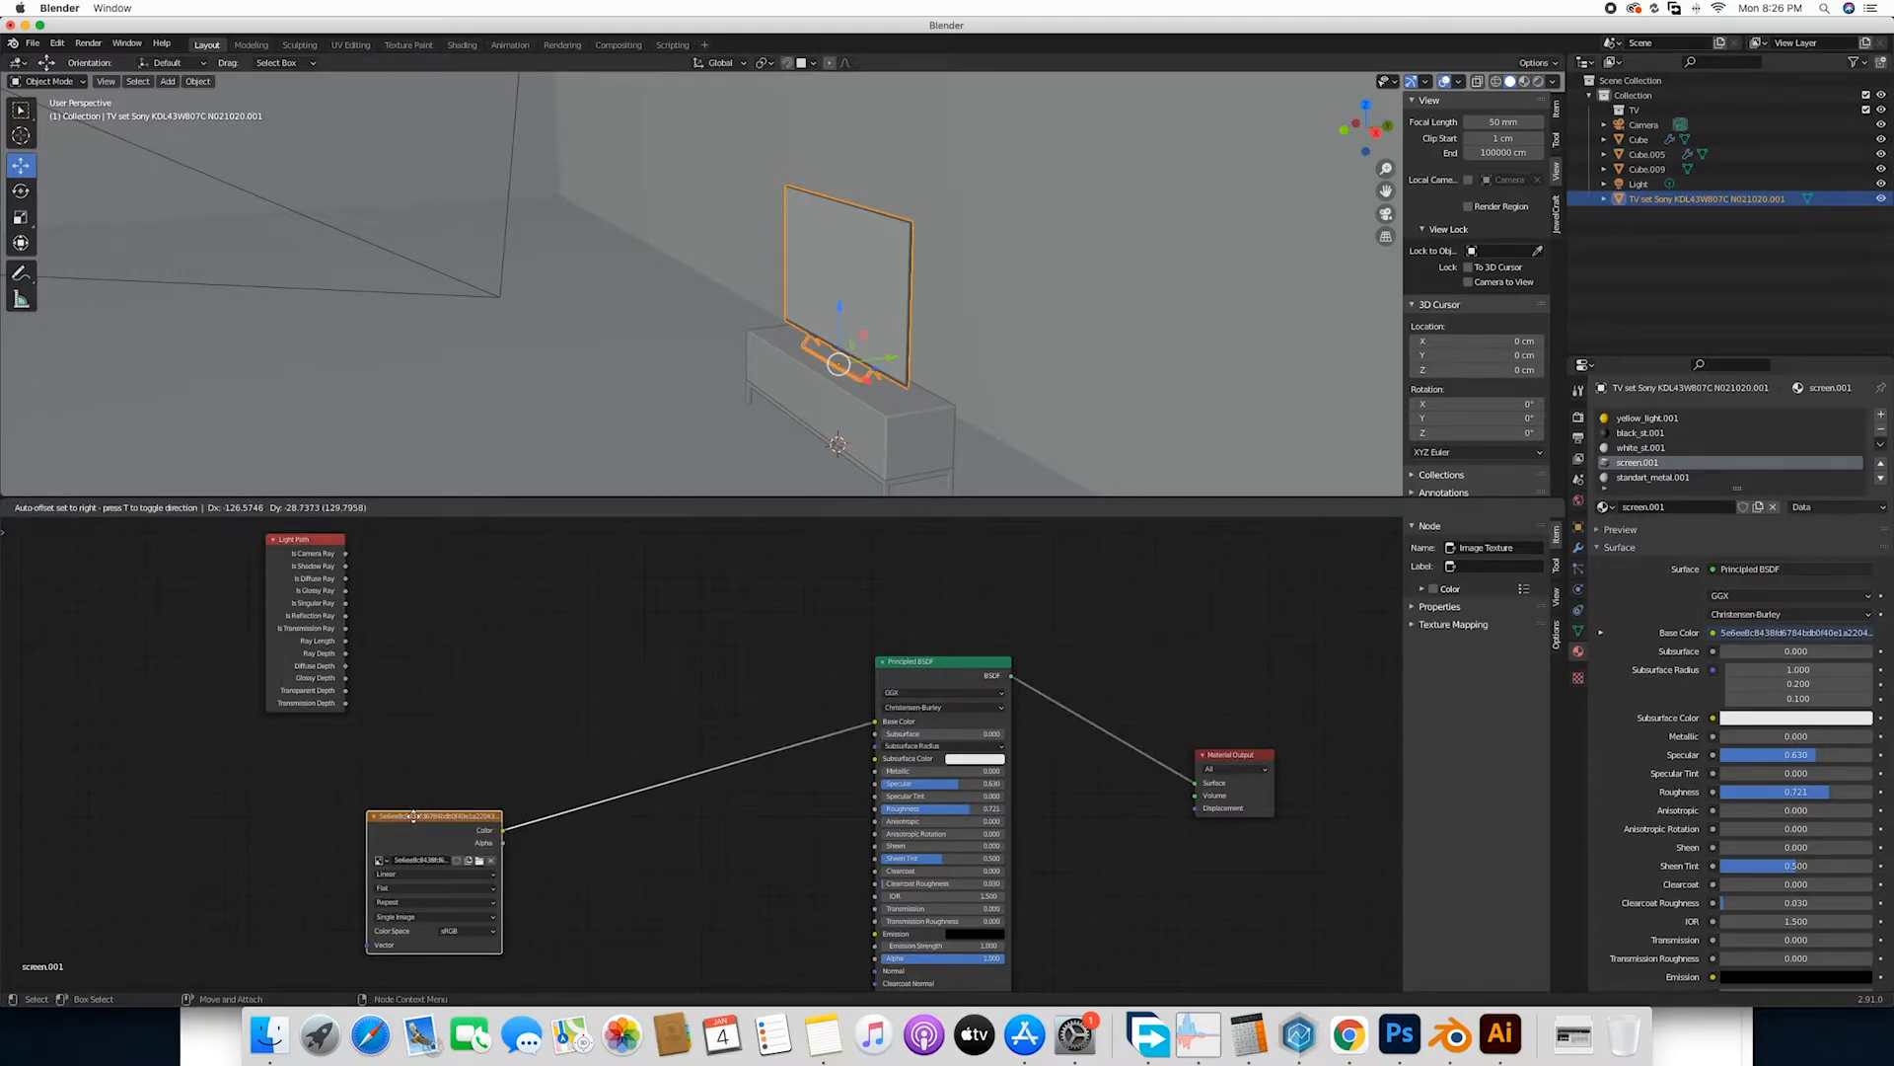
left_click(179, 507)
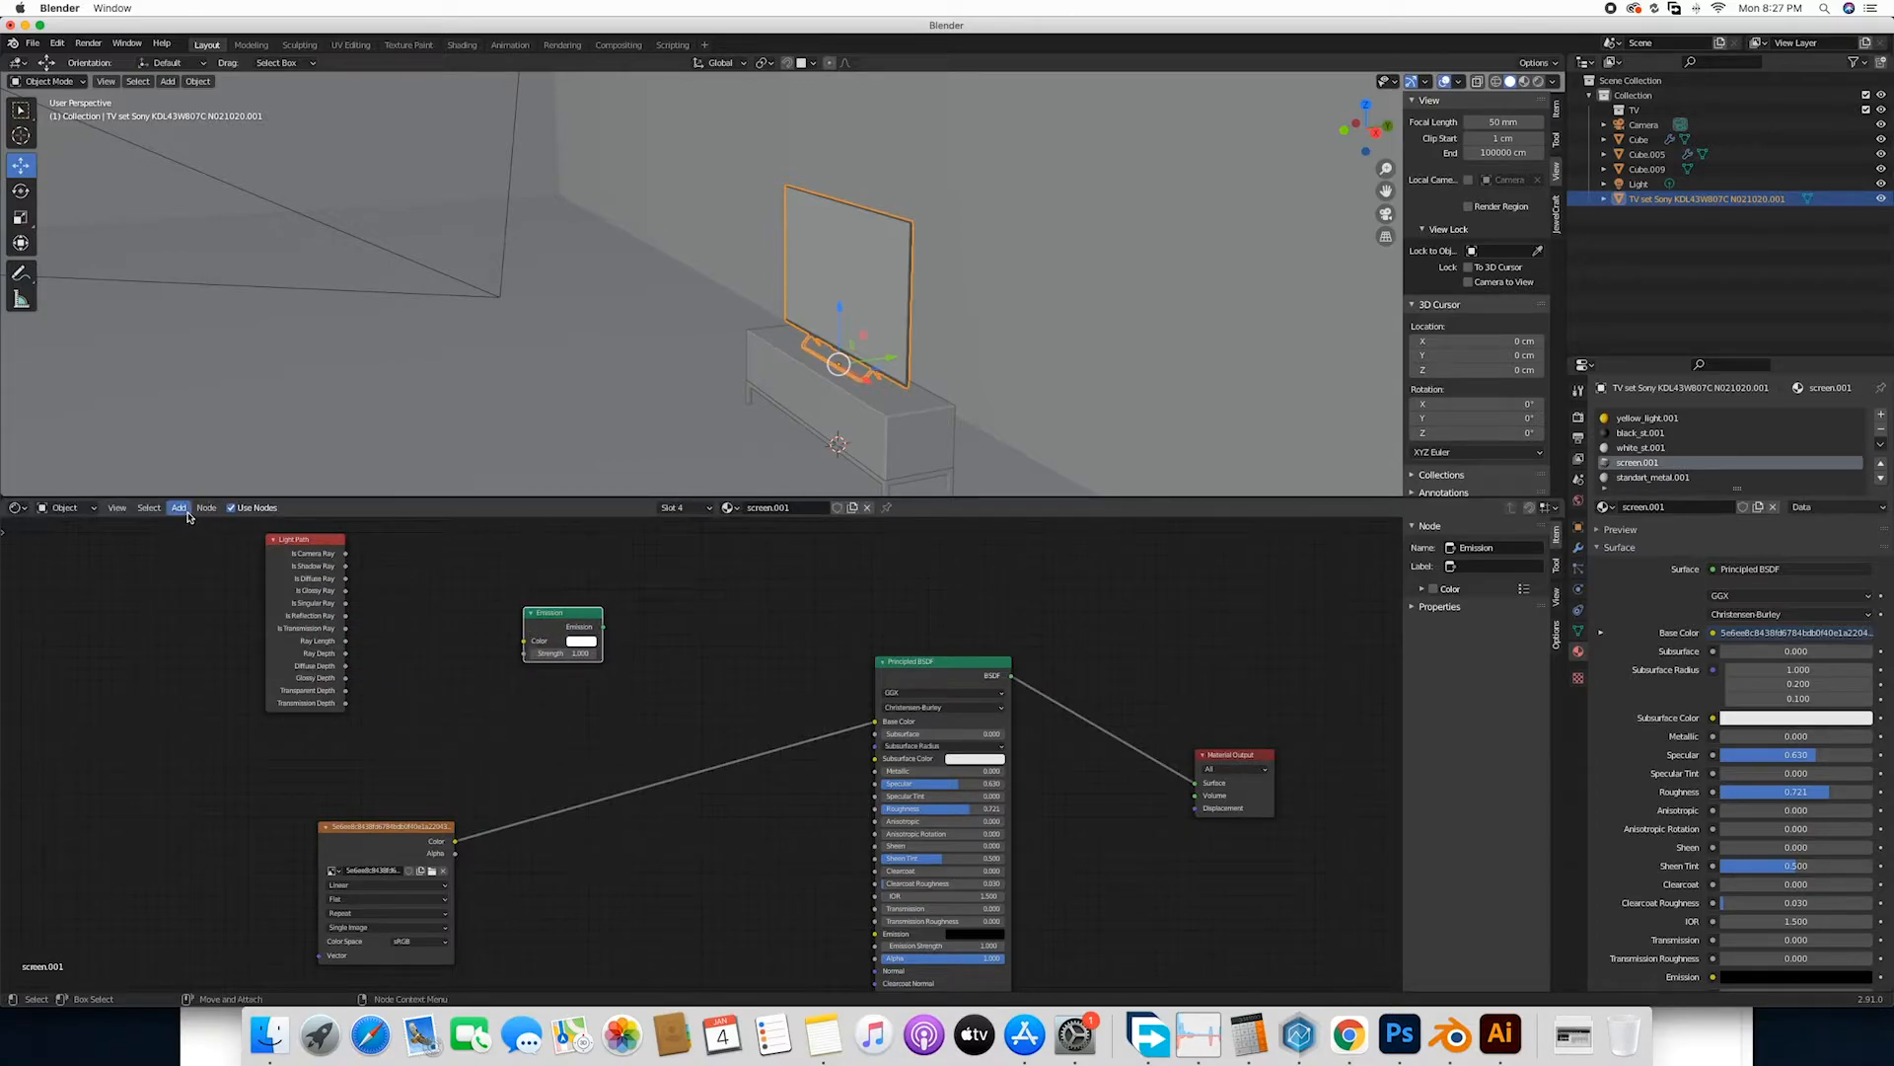
left_click(178, 507)
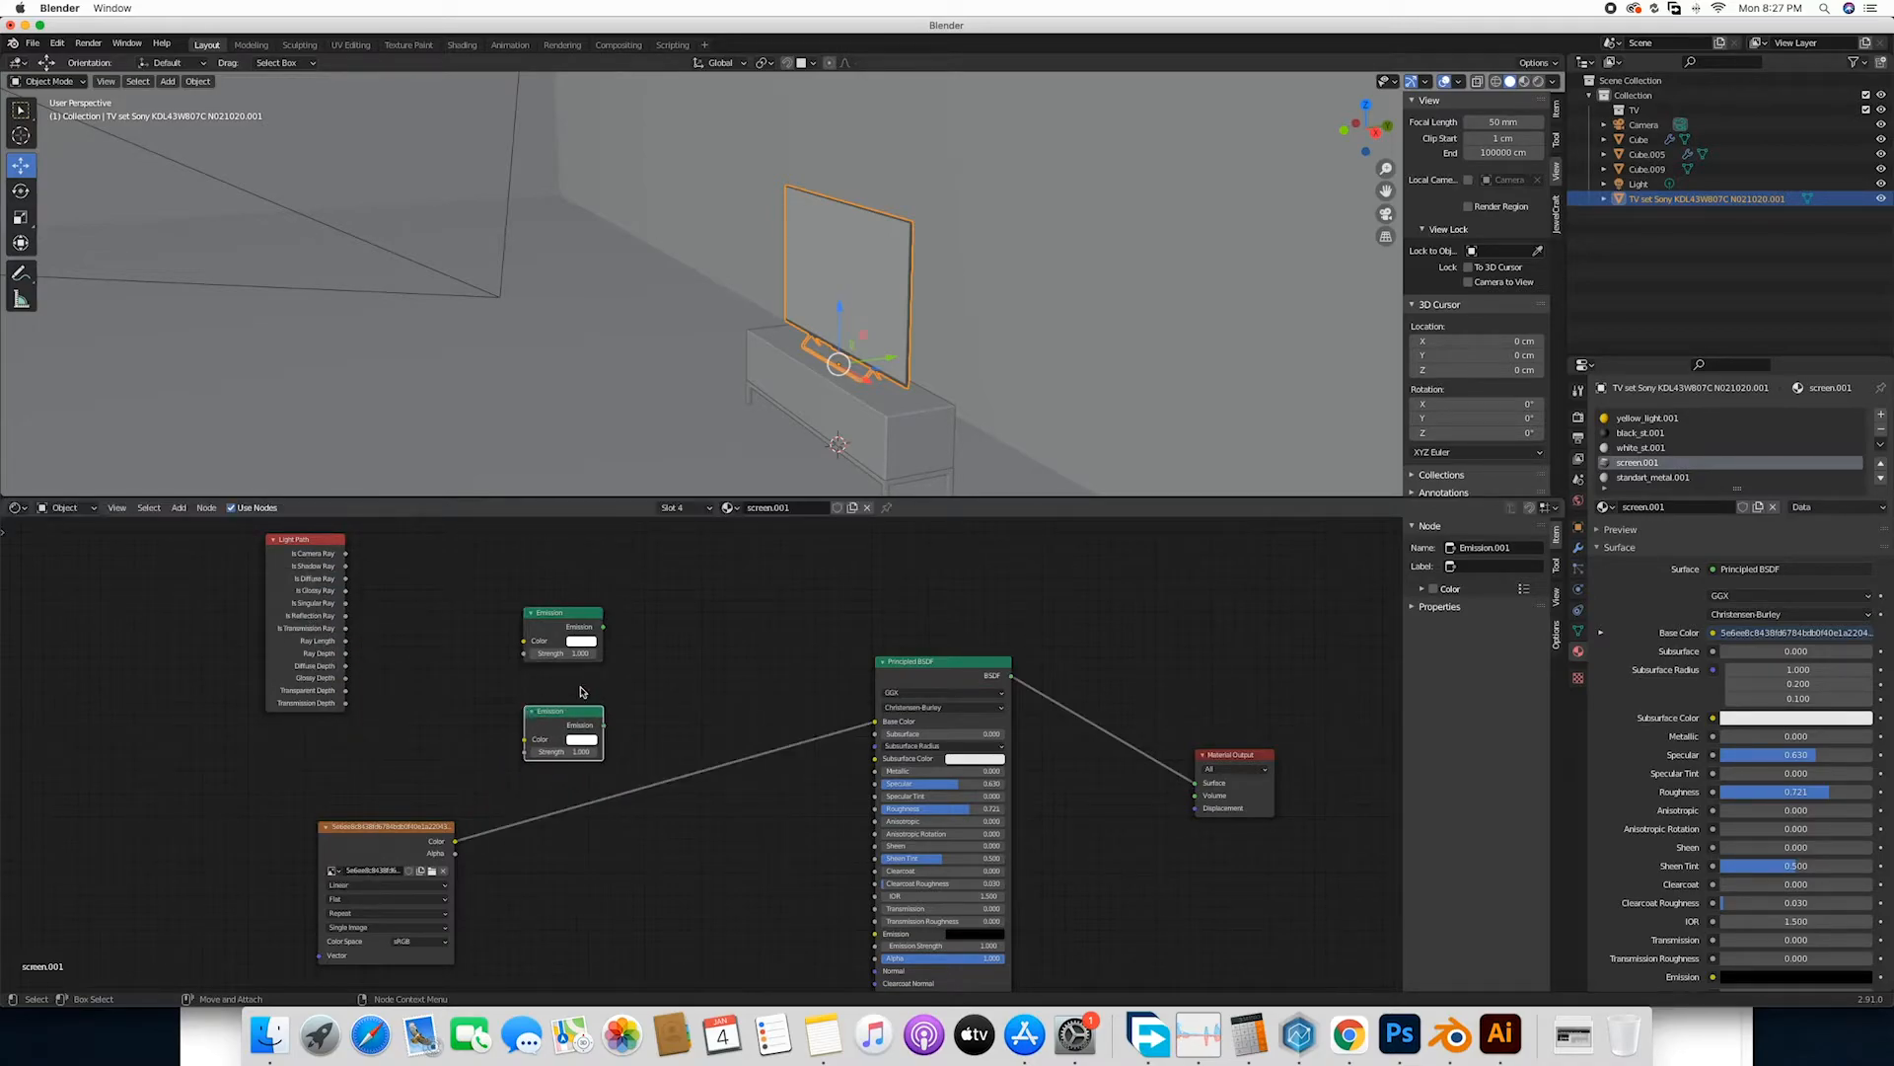
mouse_move(627, 628)
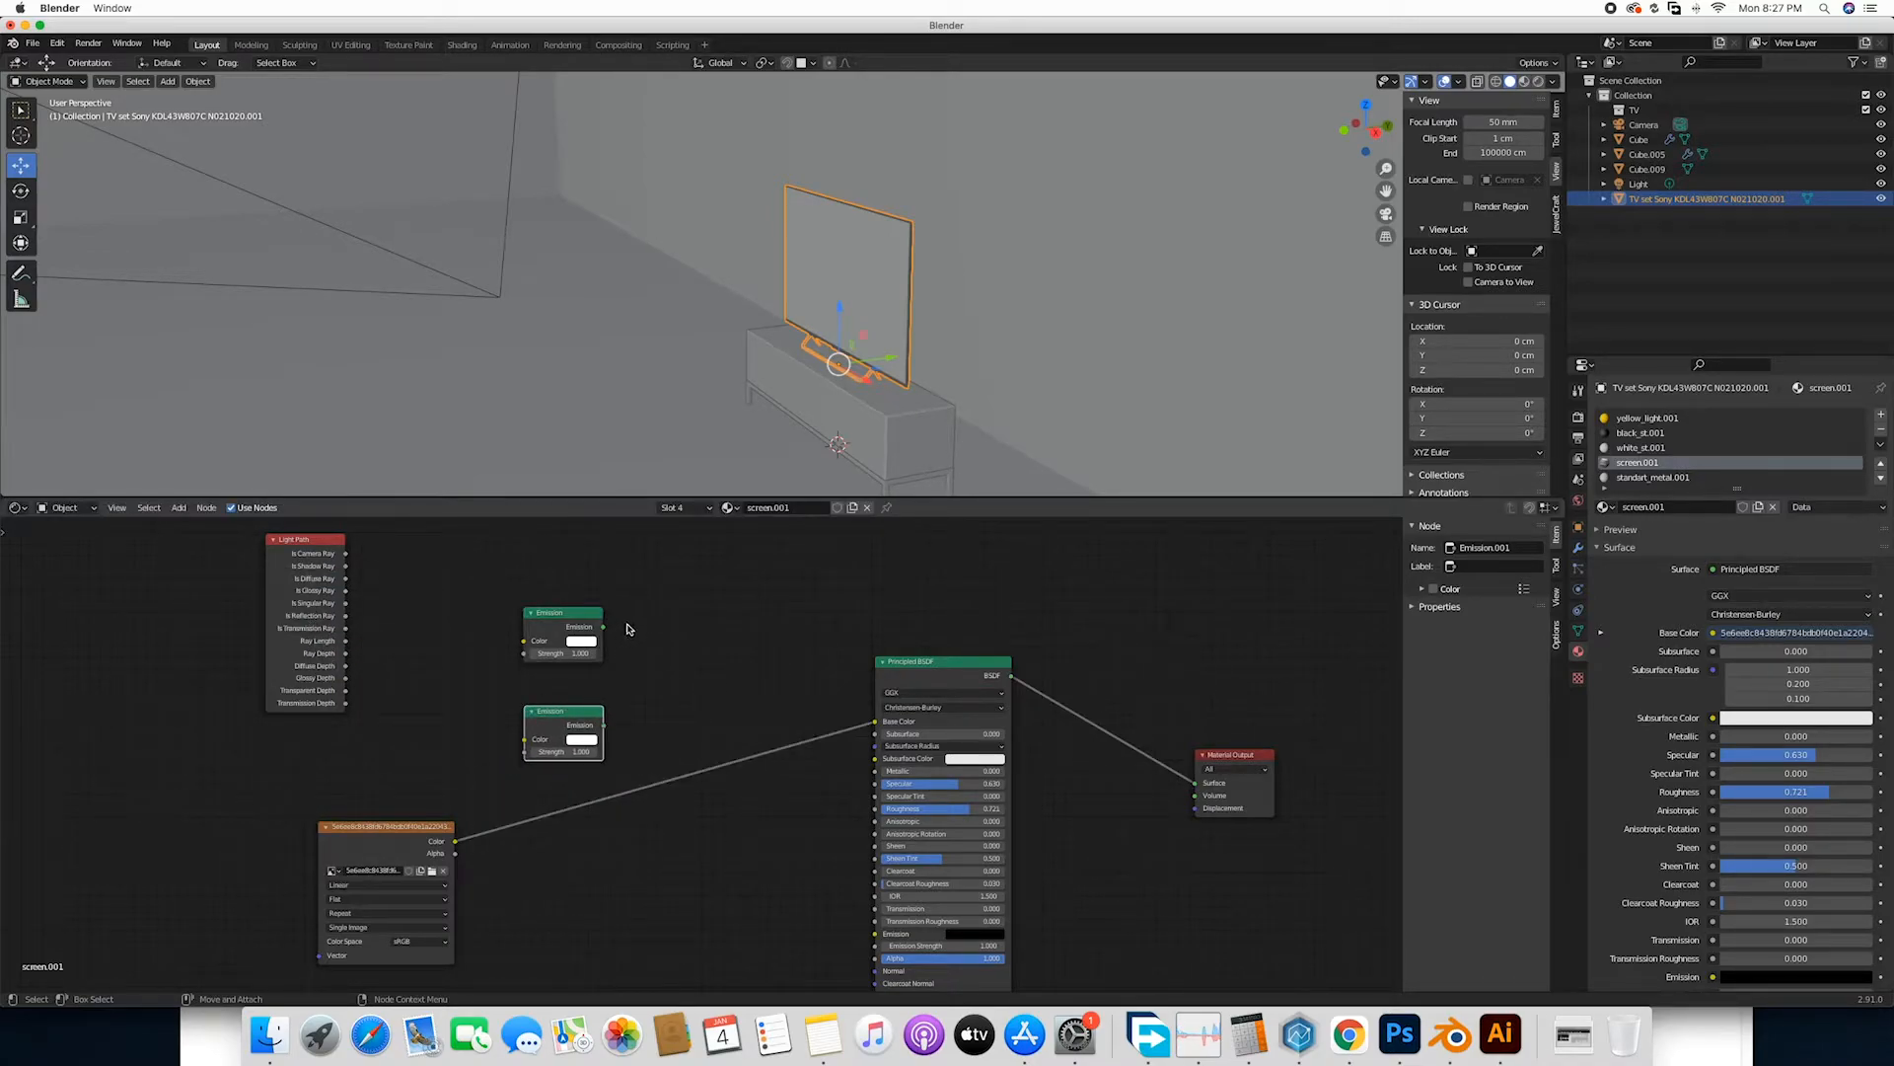
left_click(178, 508)
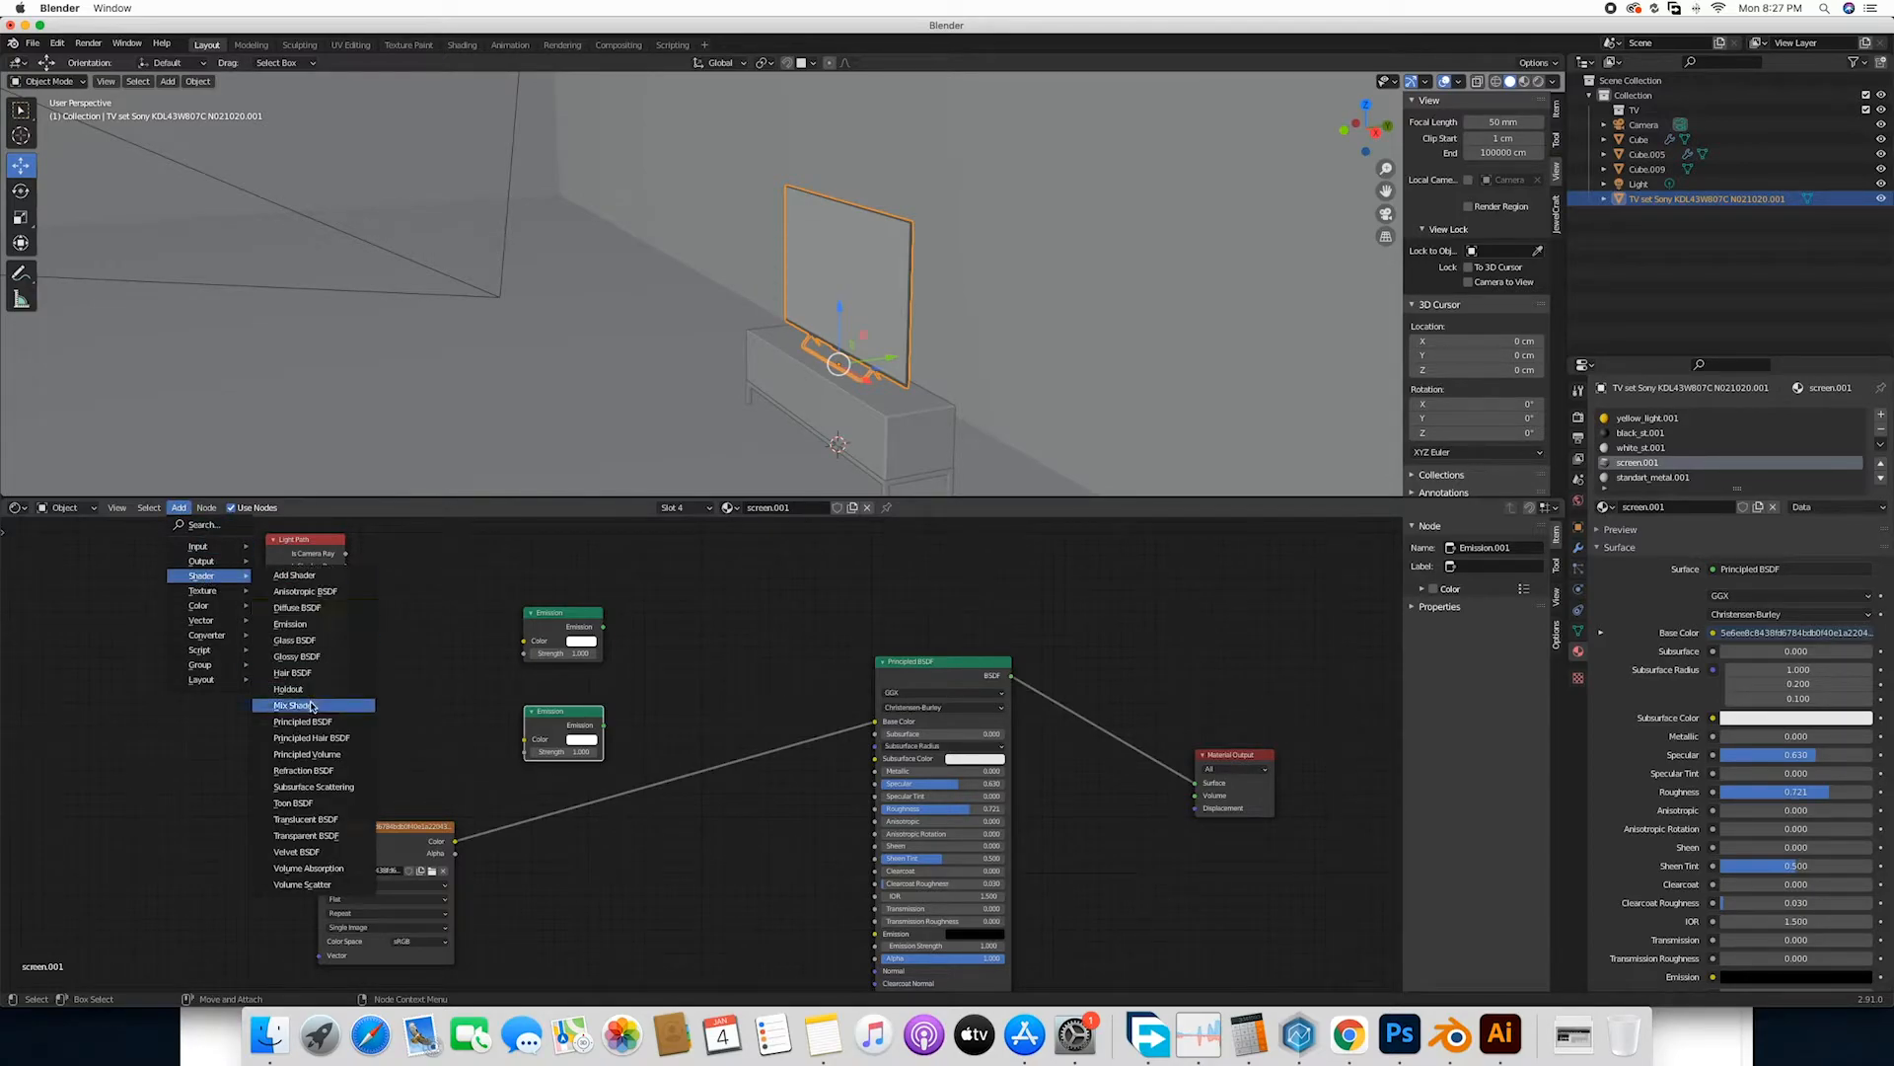
Add a Mix Shader node and feed the image texture's color into the lower Emission node.
left_click(292, 705)
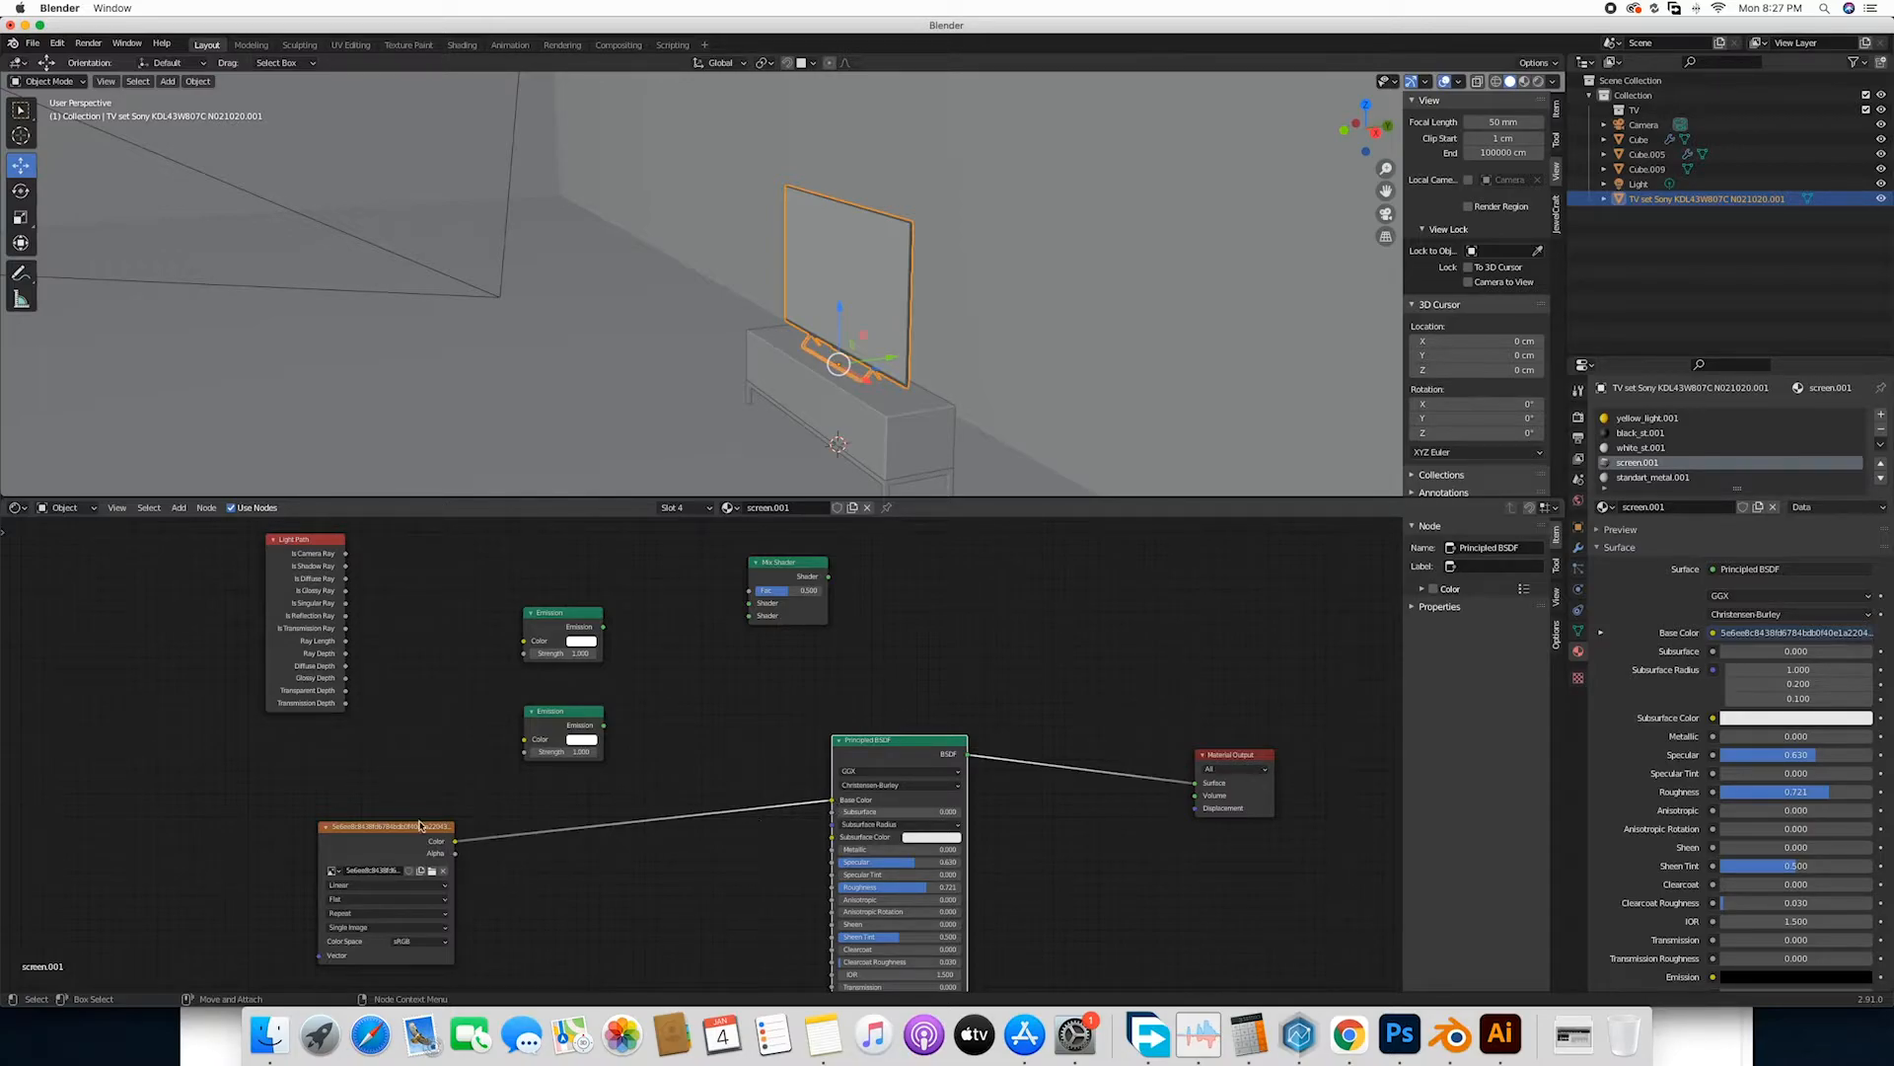
left_click_drag(387, 826, 261, 797)
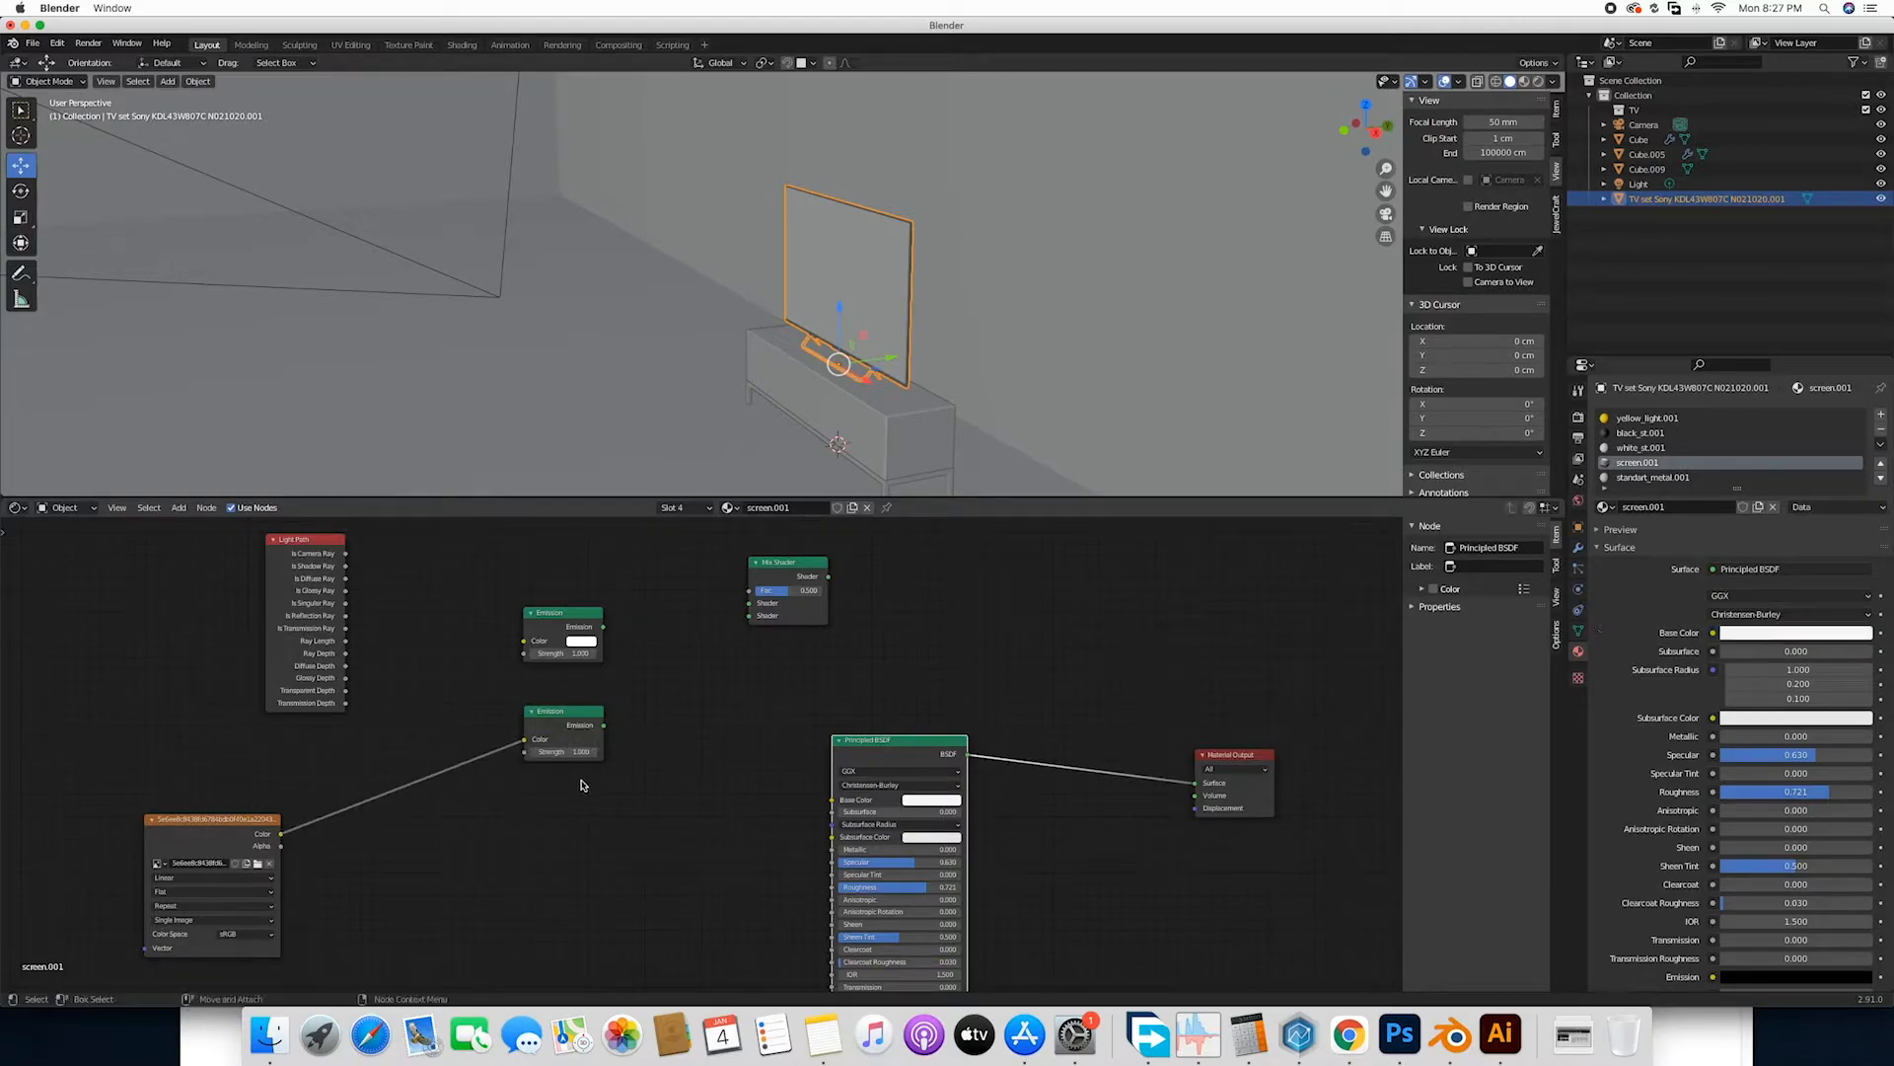
mouse_move(519, 683)
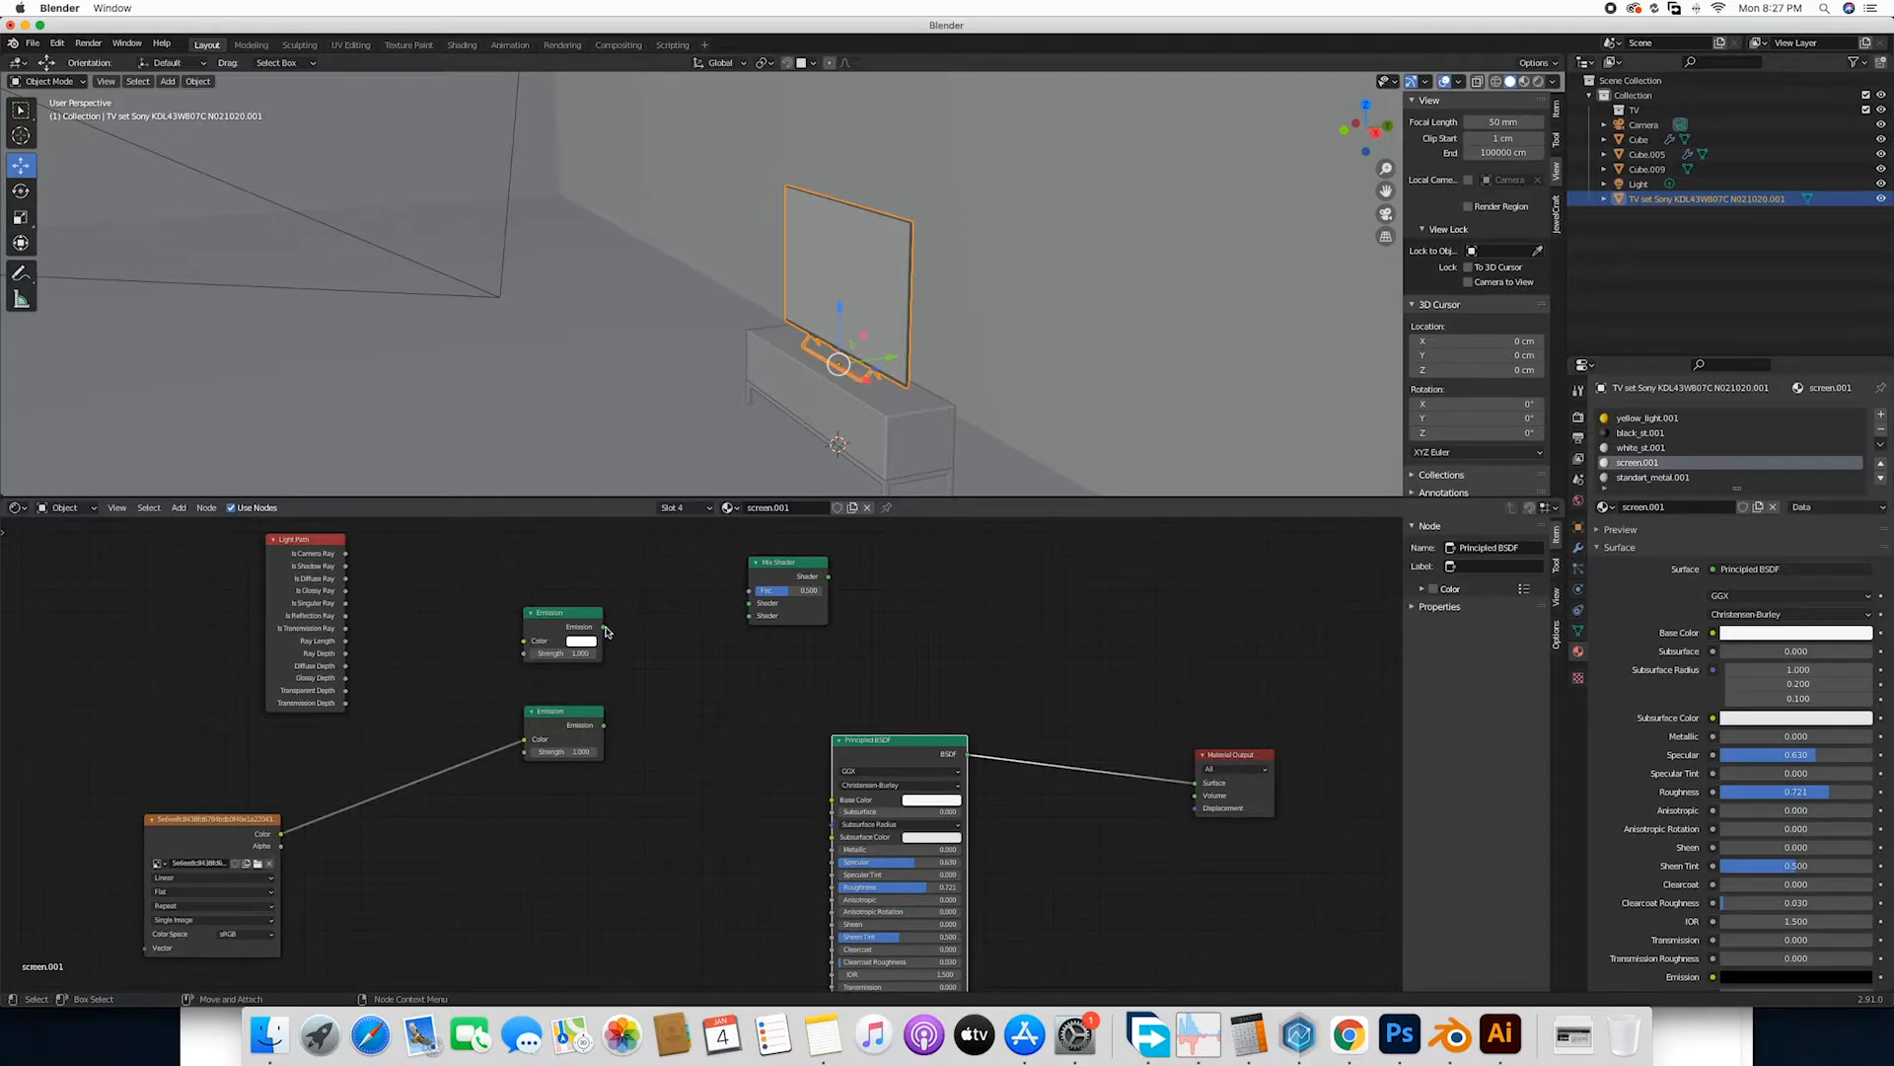
Wire the Emission shaders into the Mix Shader with Light Path Is Camera Ray driving its factor.
left_click_drag(596, 626, 752, 604)
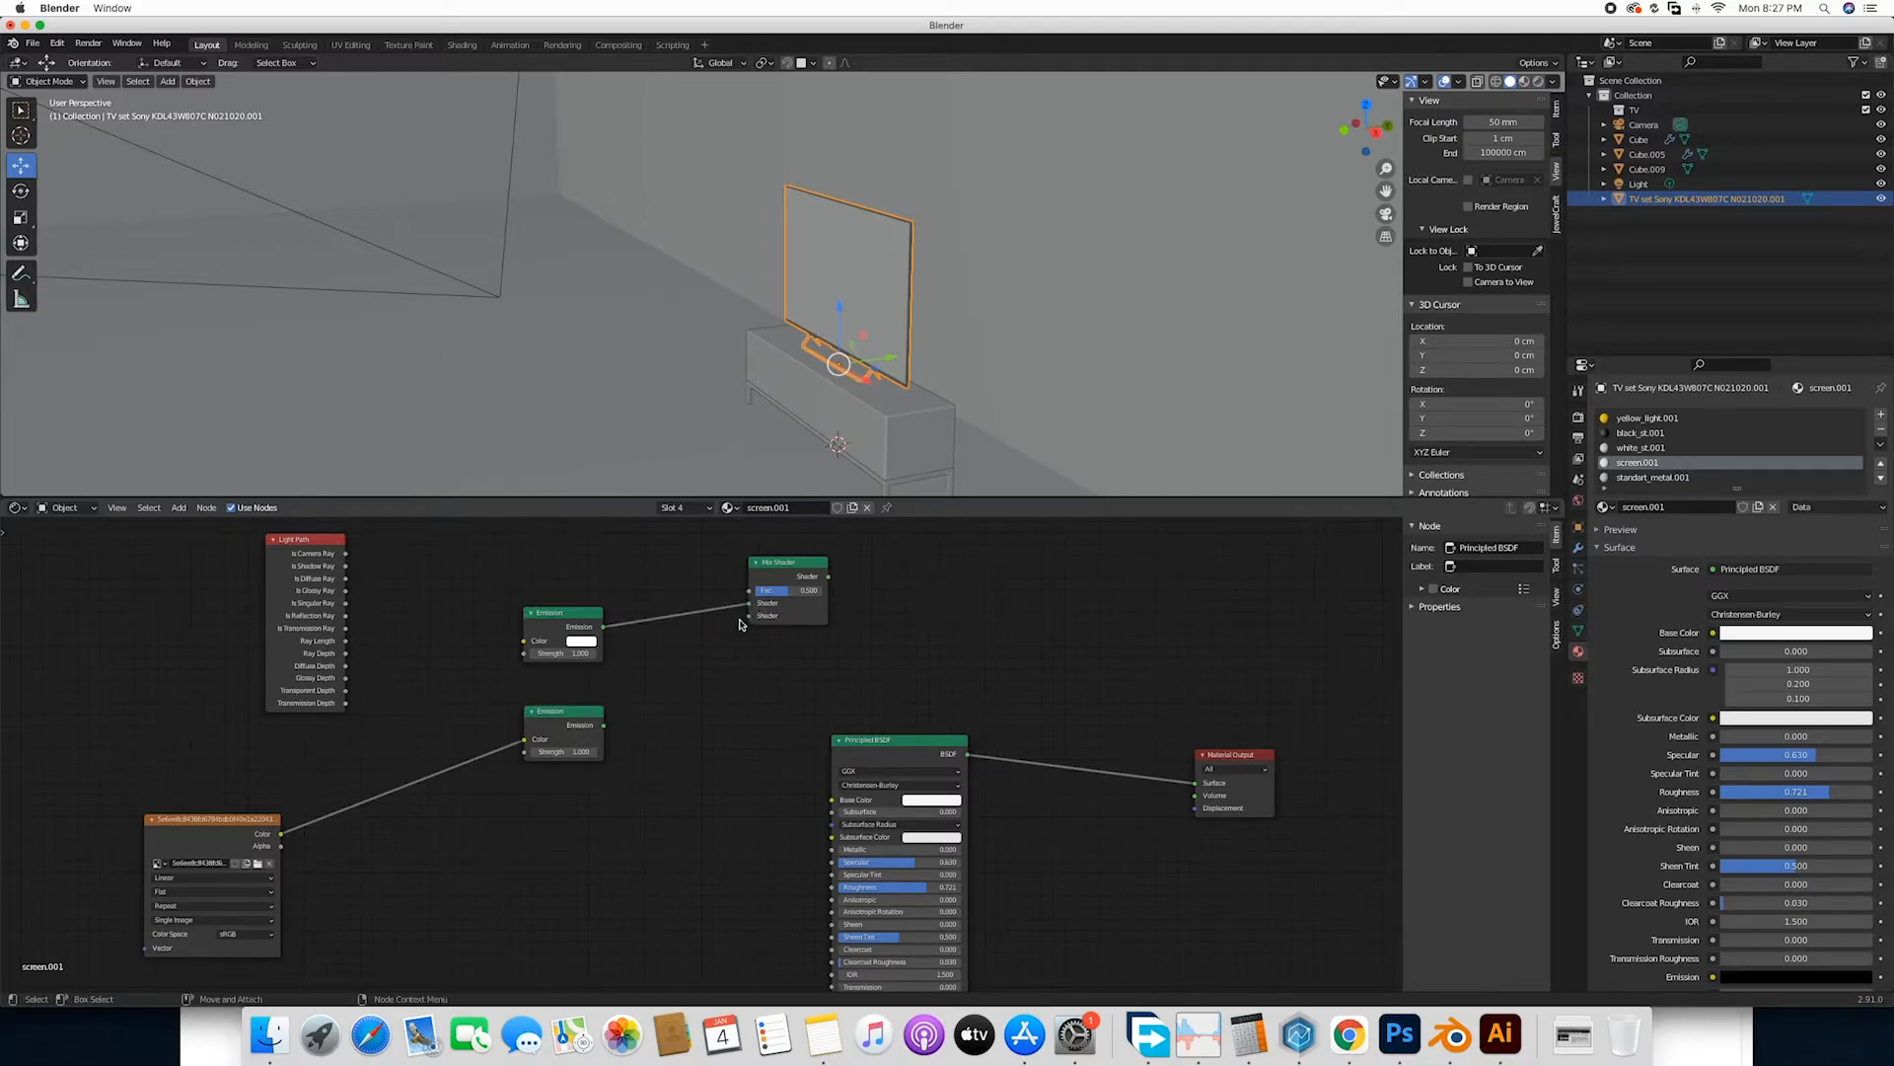
mouse_move(608, 735)
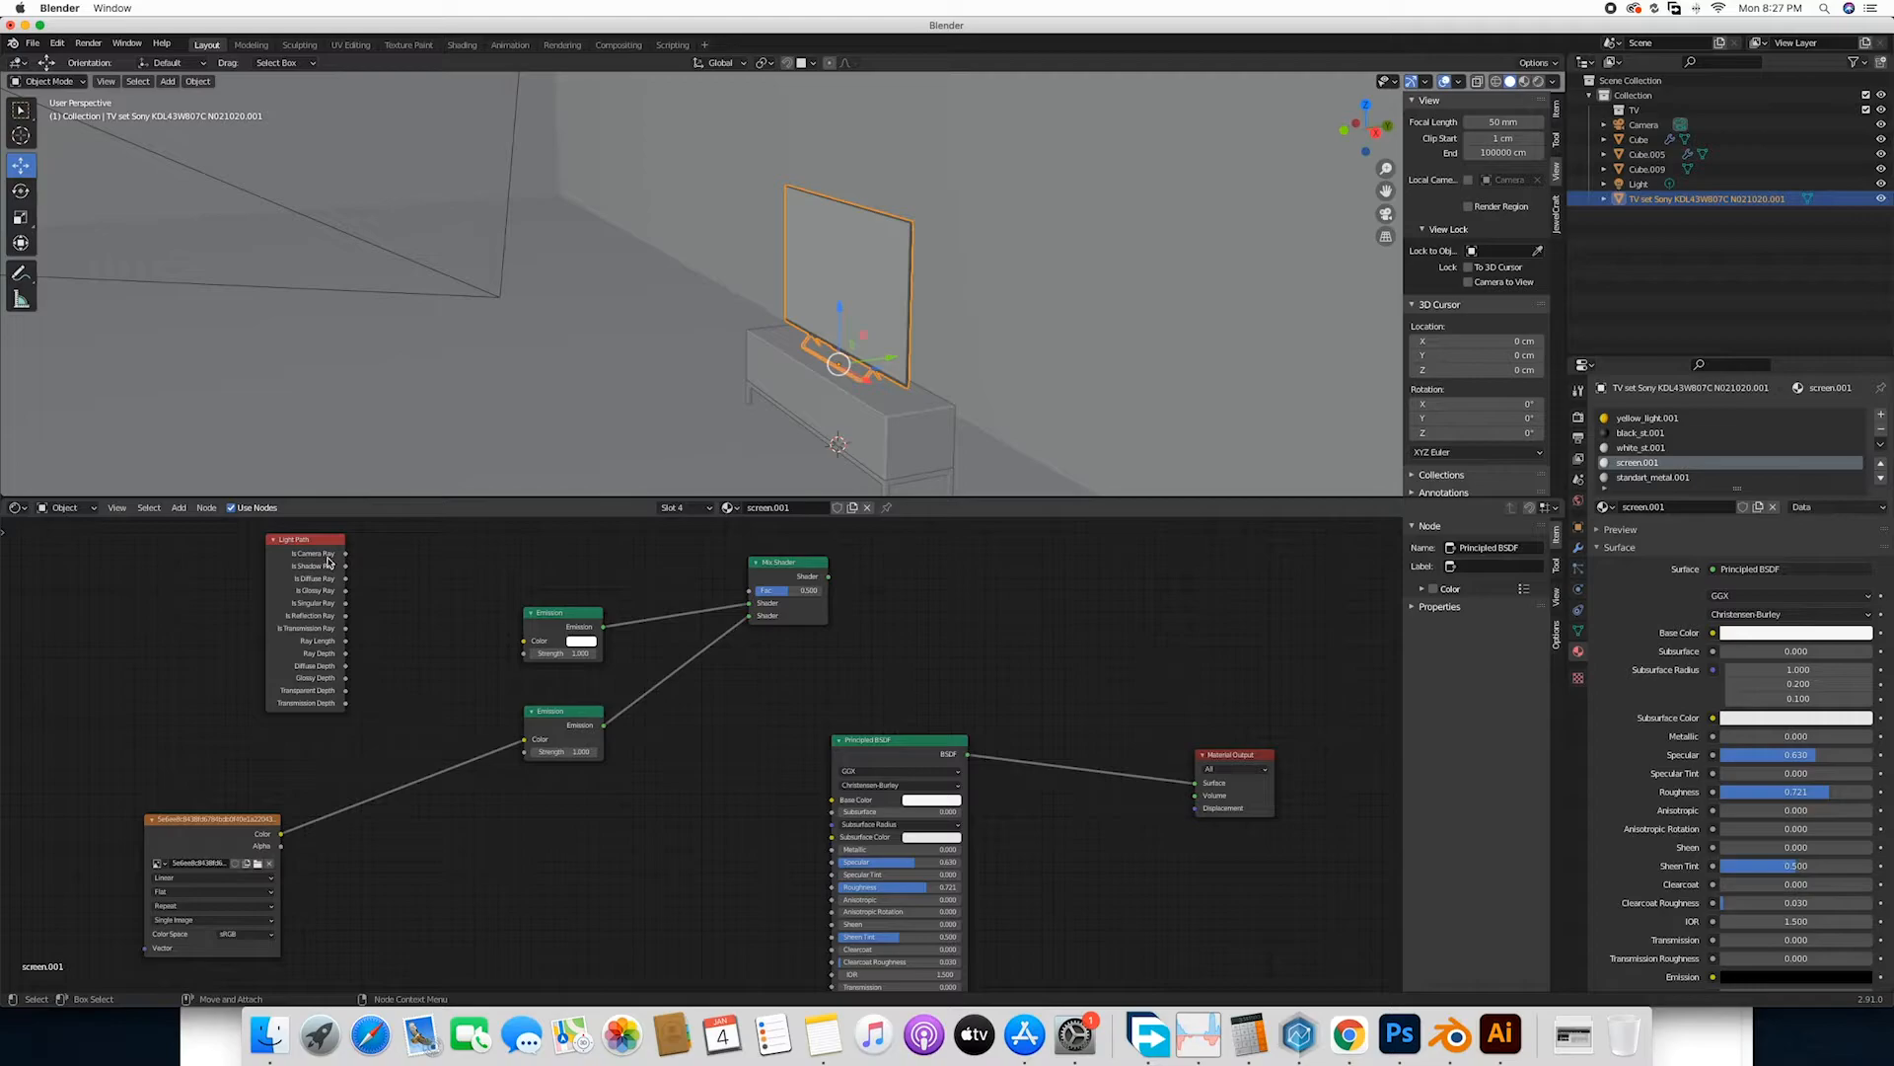
mouse_move(347, 559)
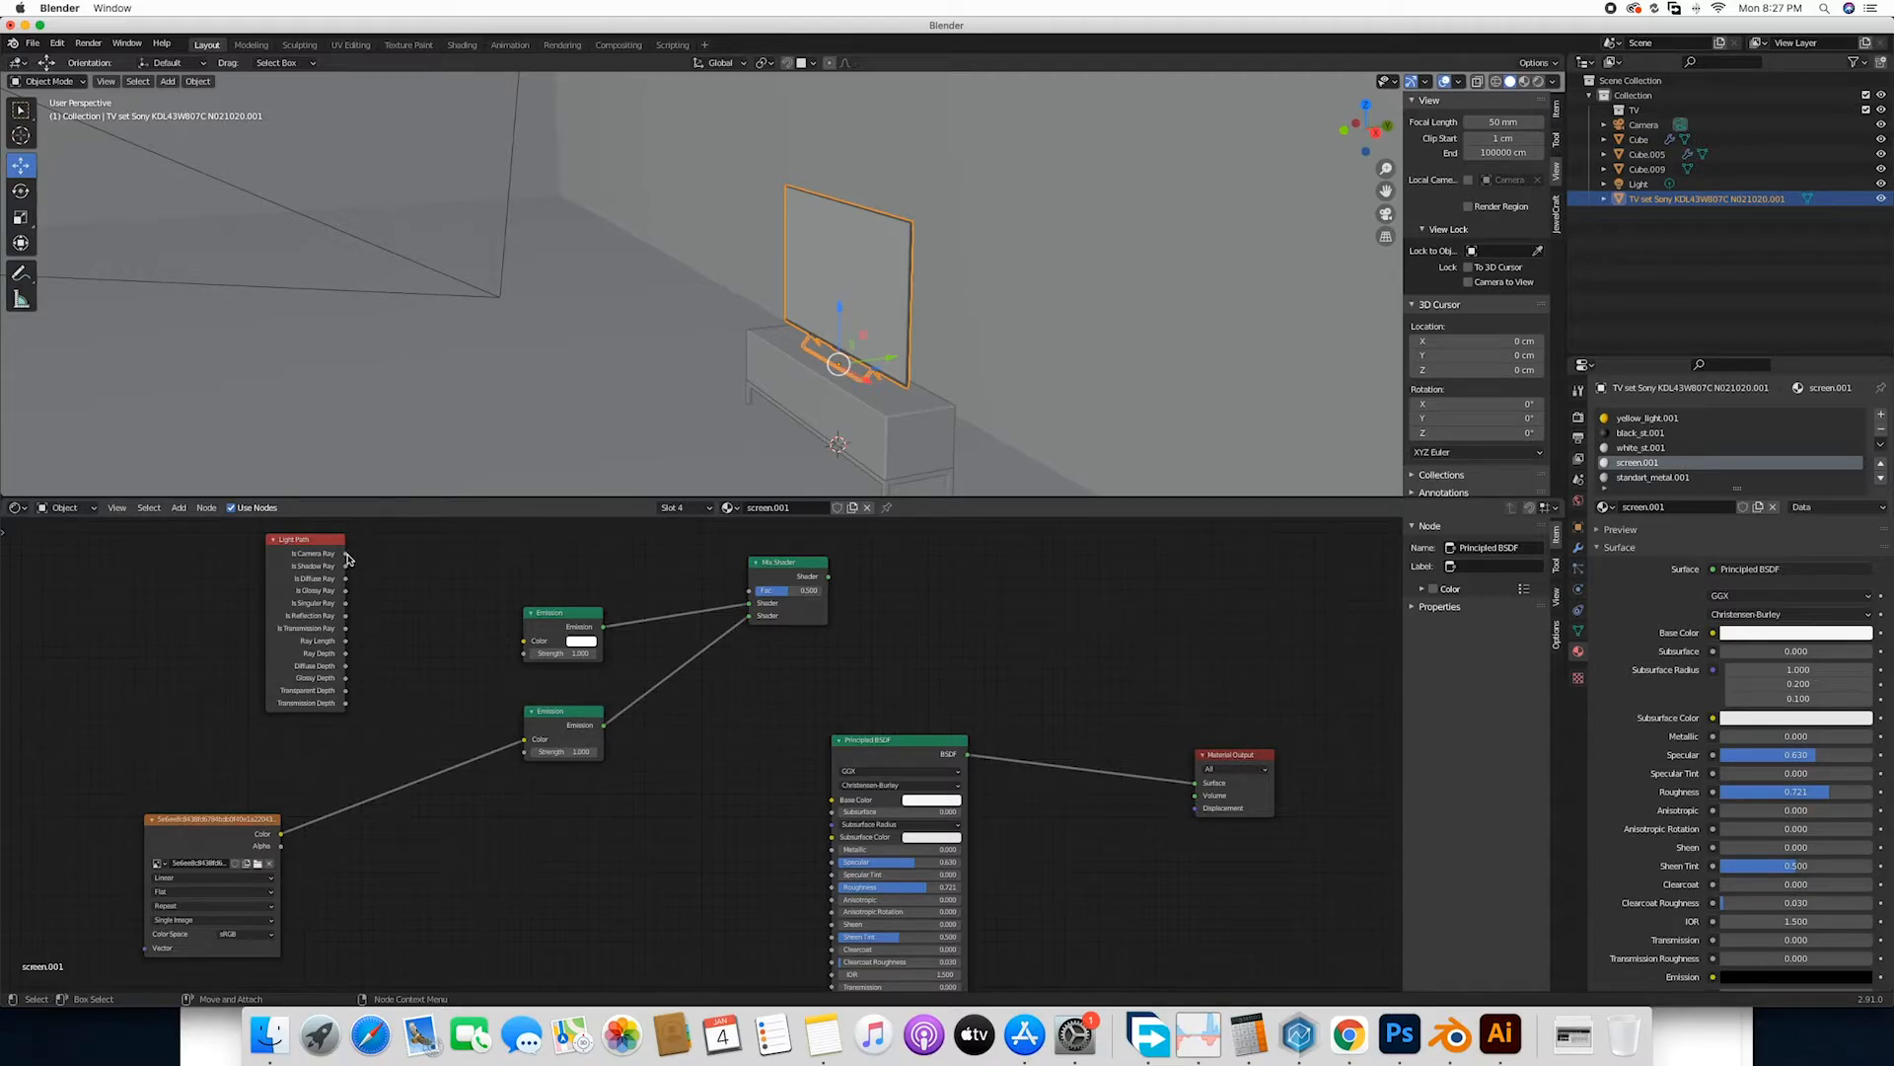
left_click_drag(347, 553, 749, 592)
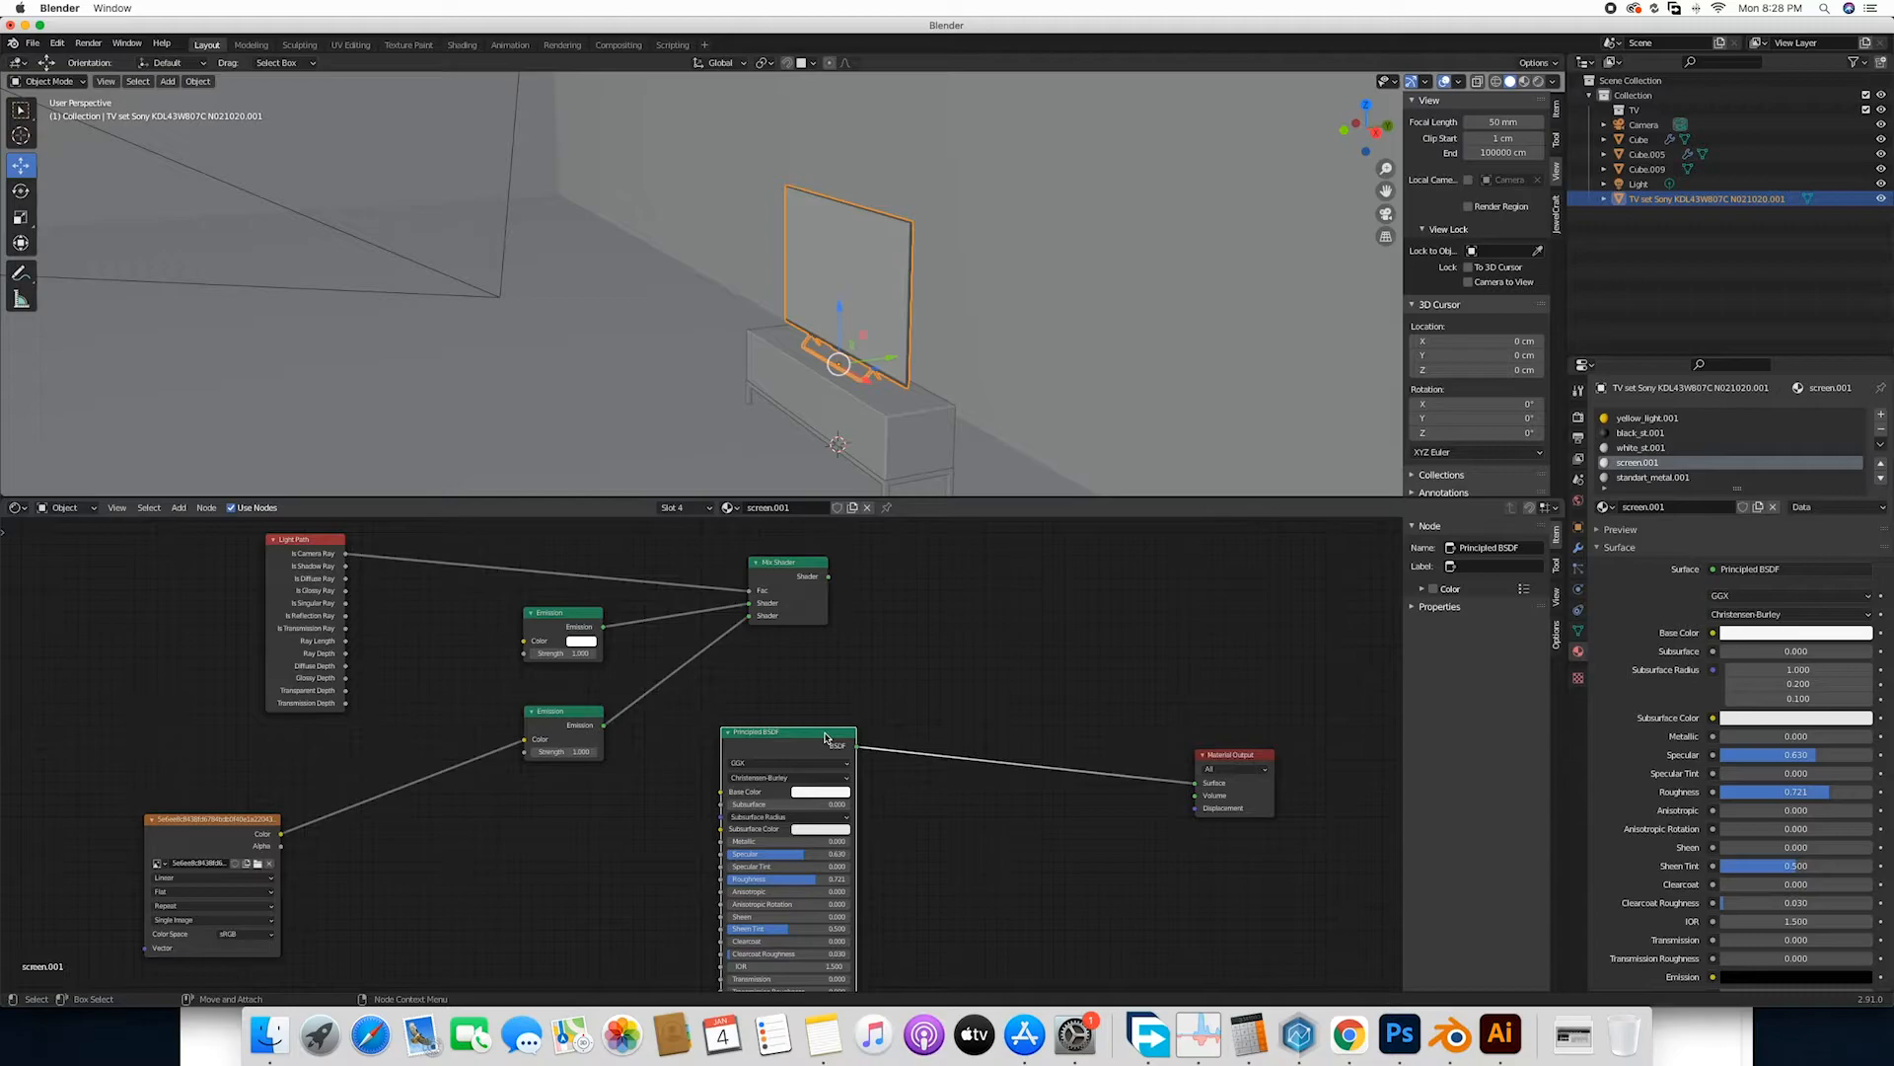
mouse_move(1121, 790)
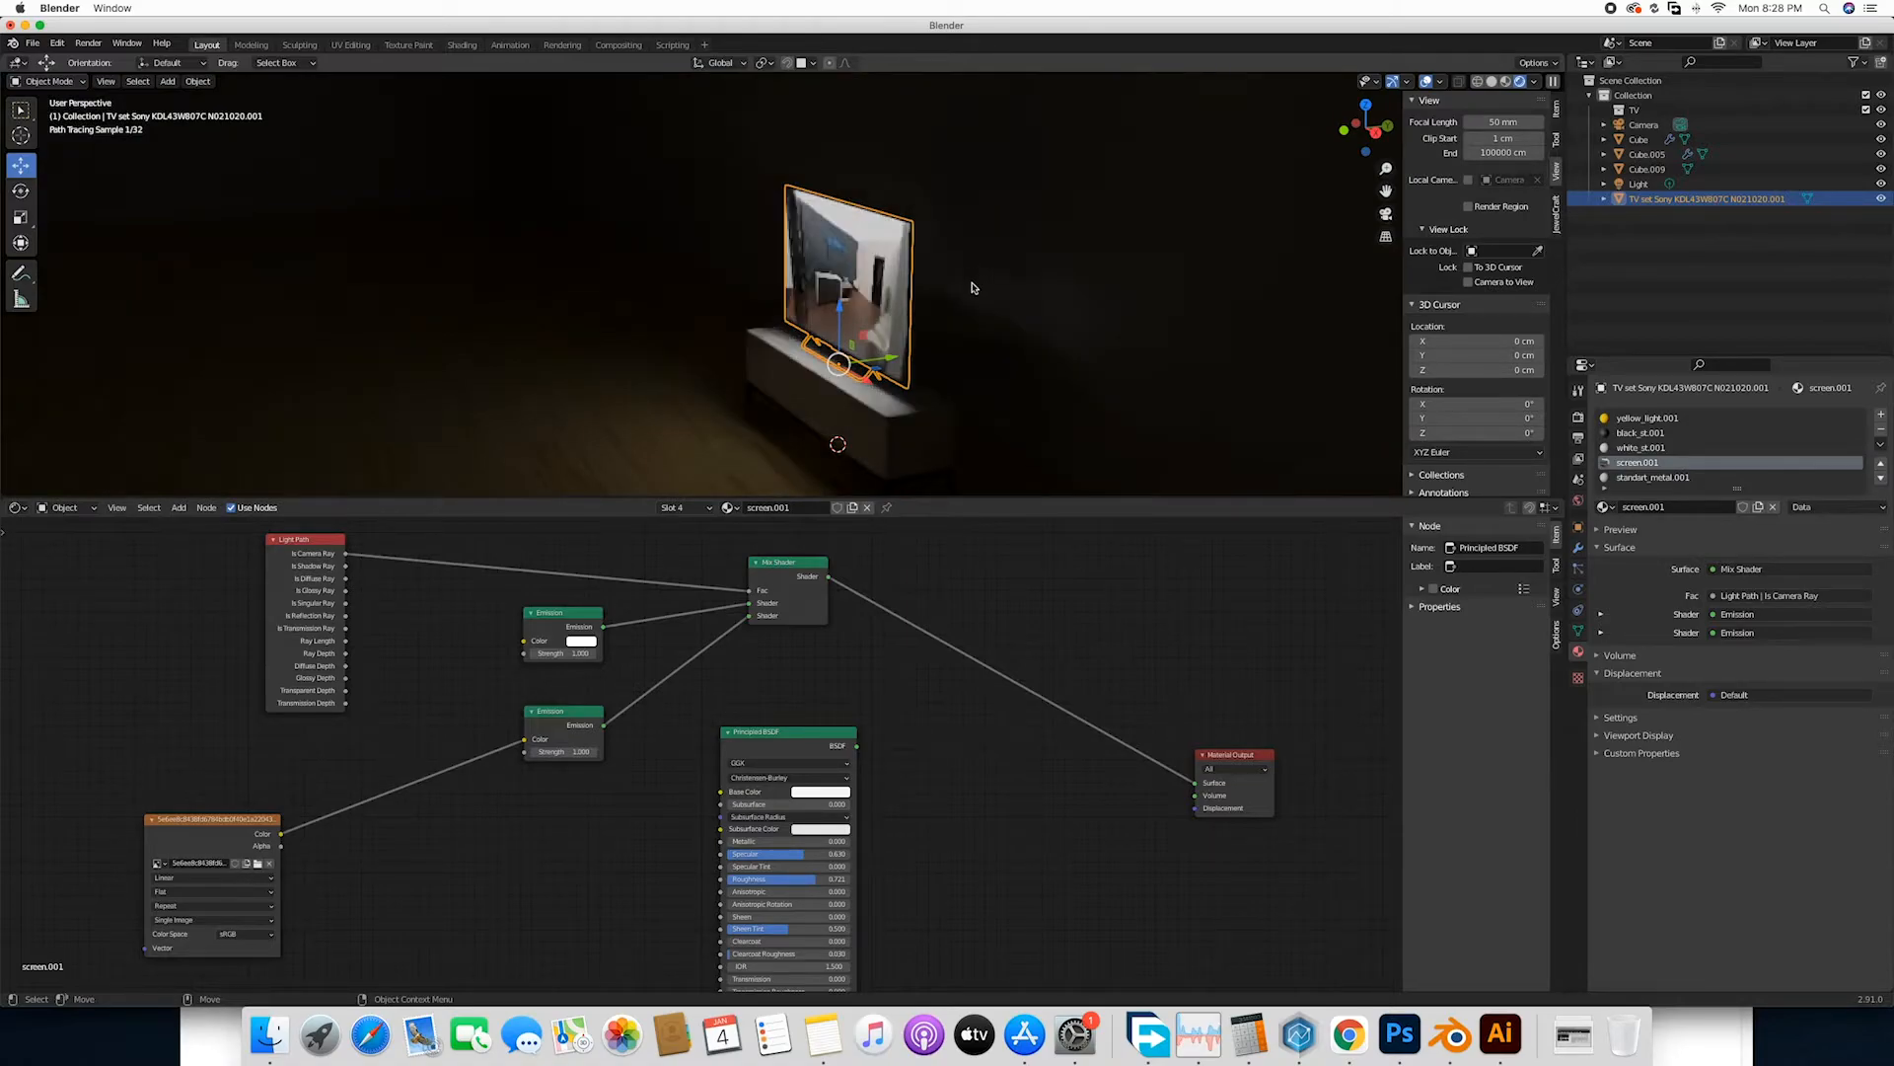
mouse_move(772, 241)
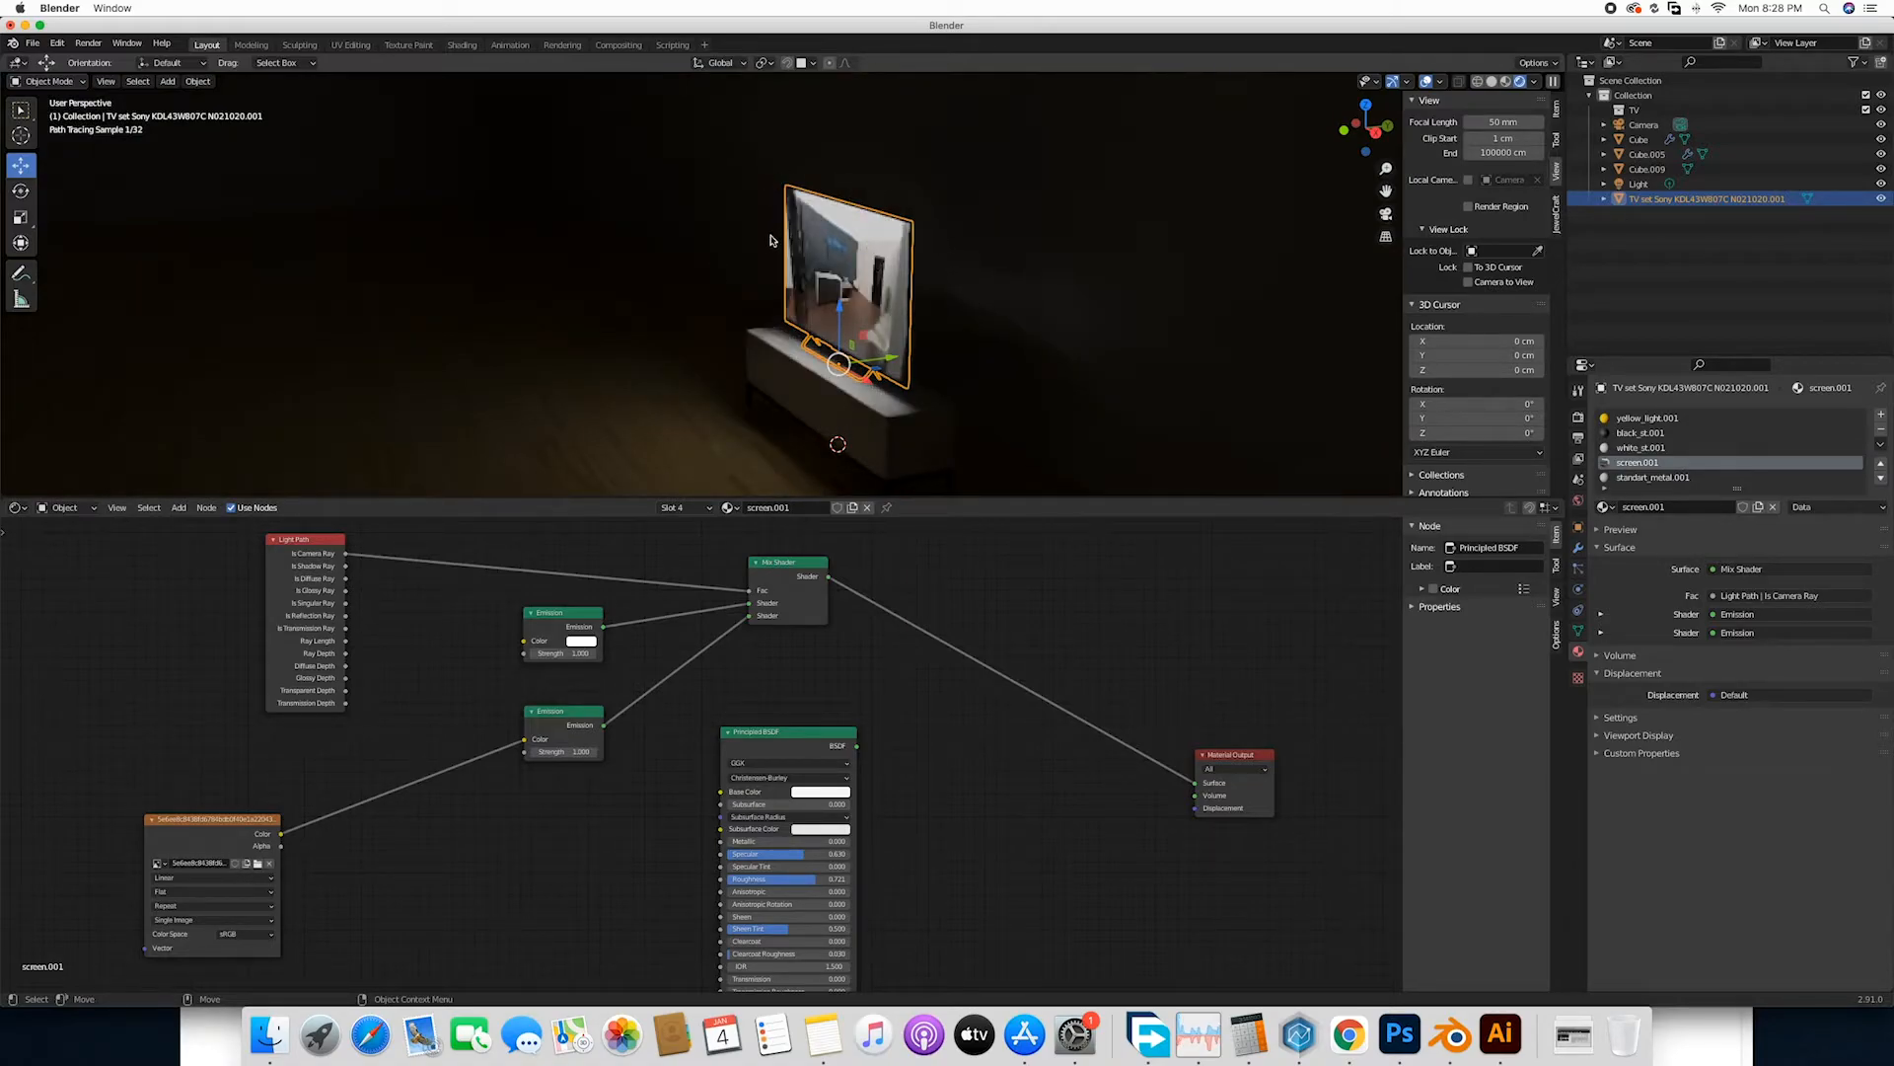
mouse_move(420, 448)
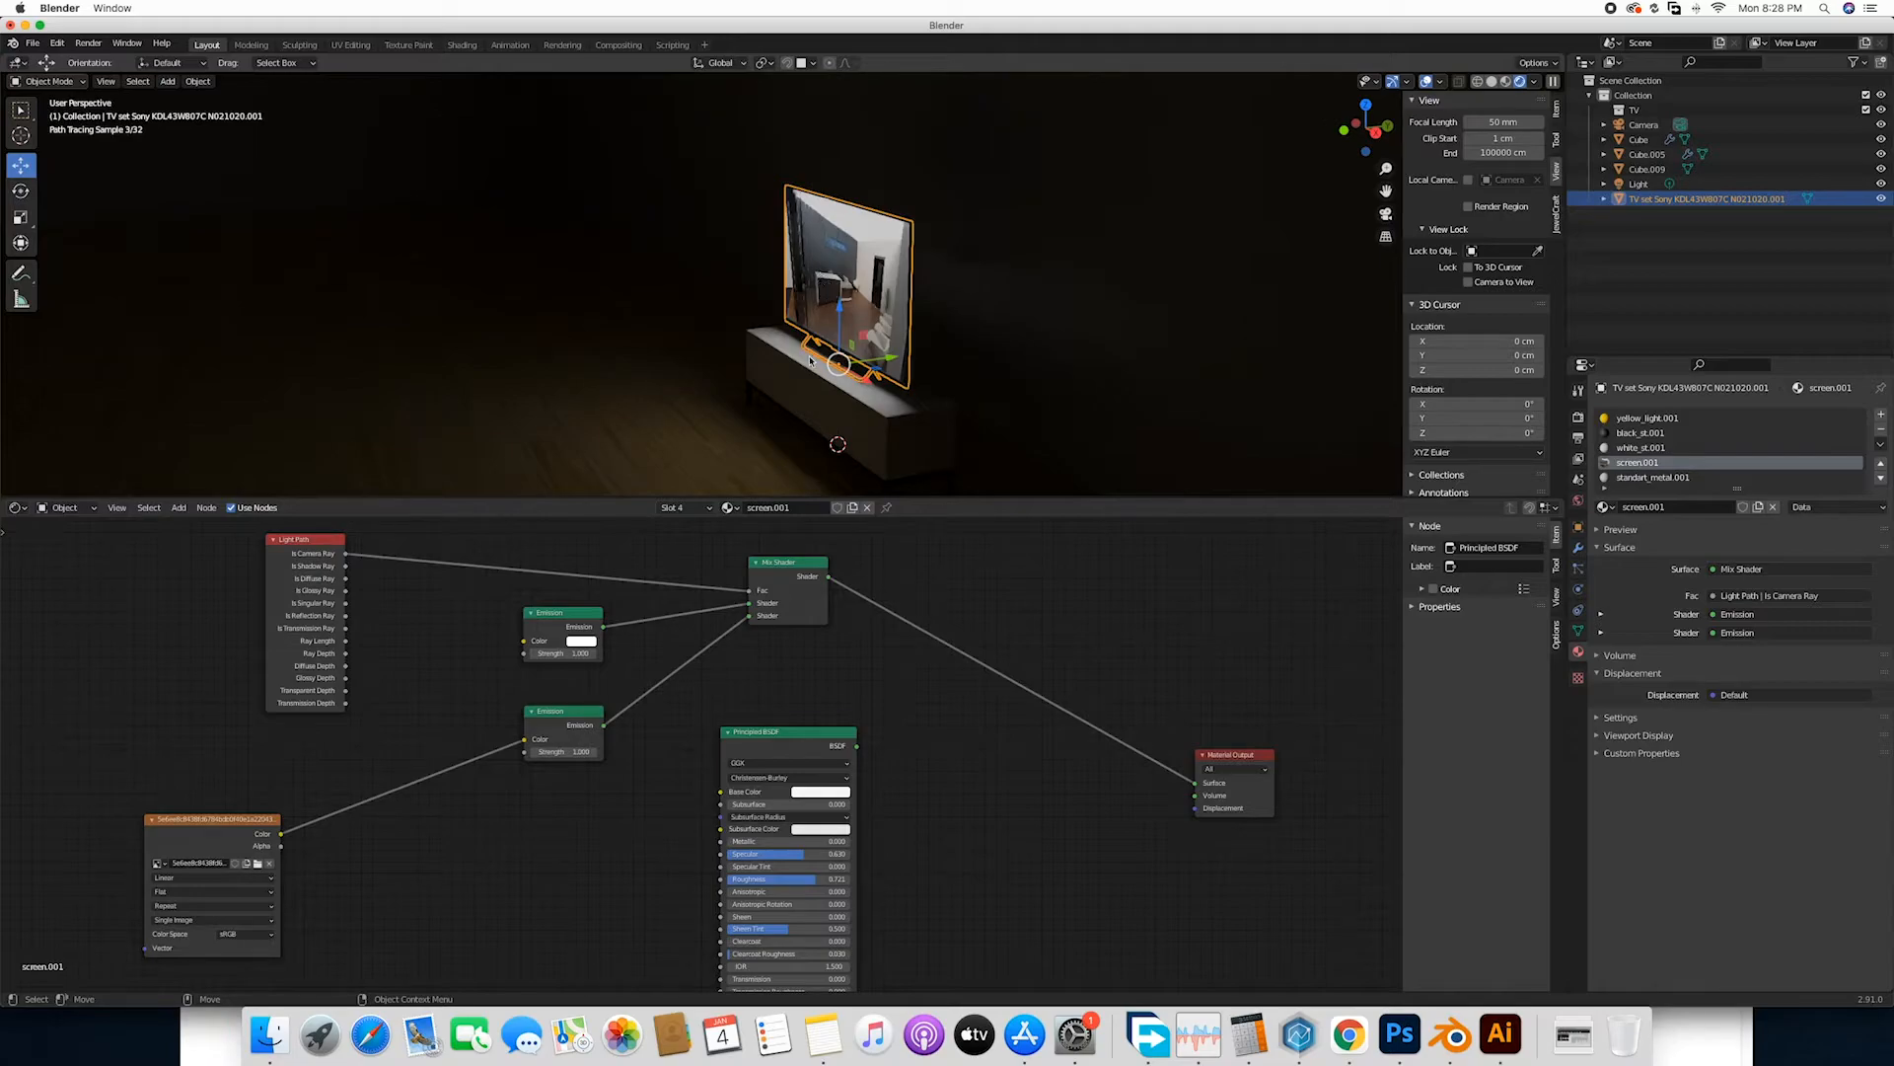
mouse_move(525, 450)
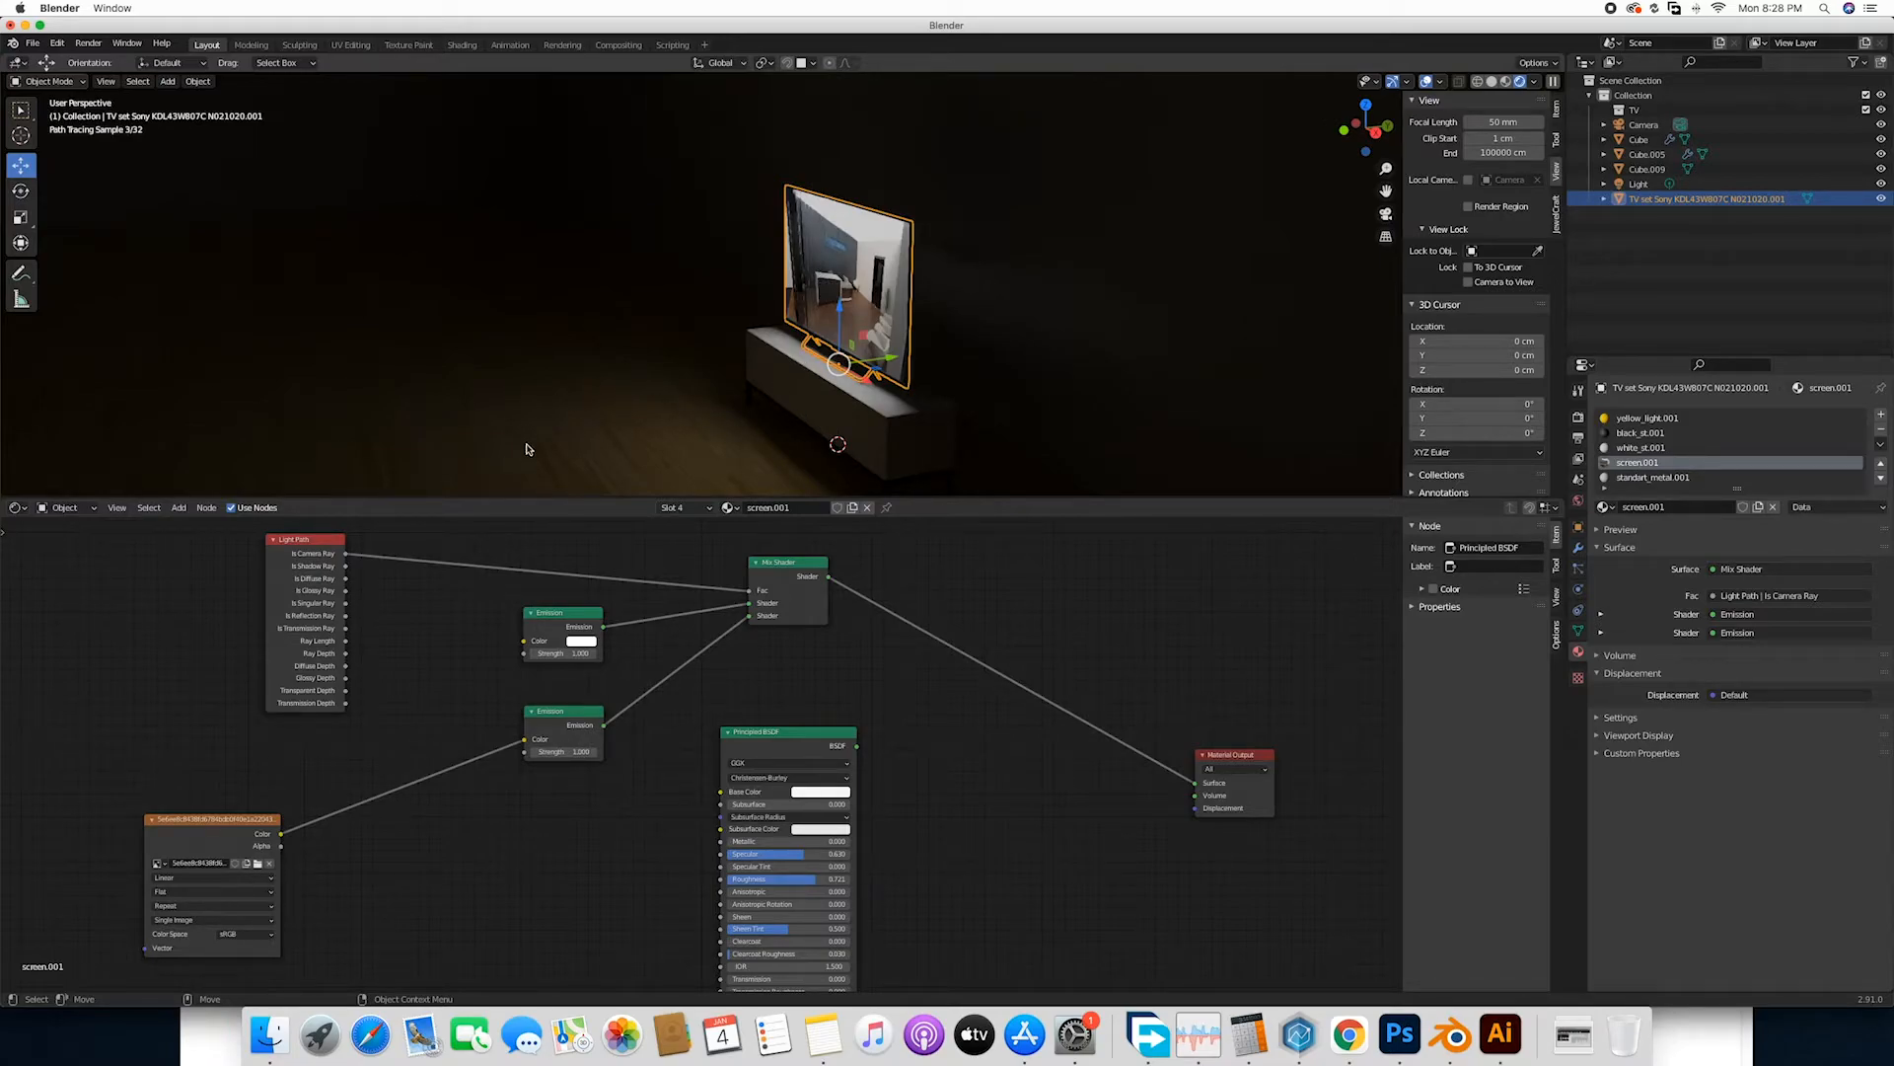
mouse_move(1111, 460)
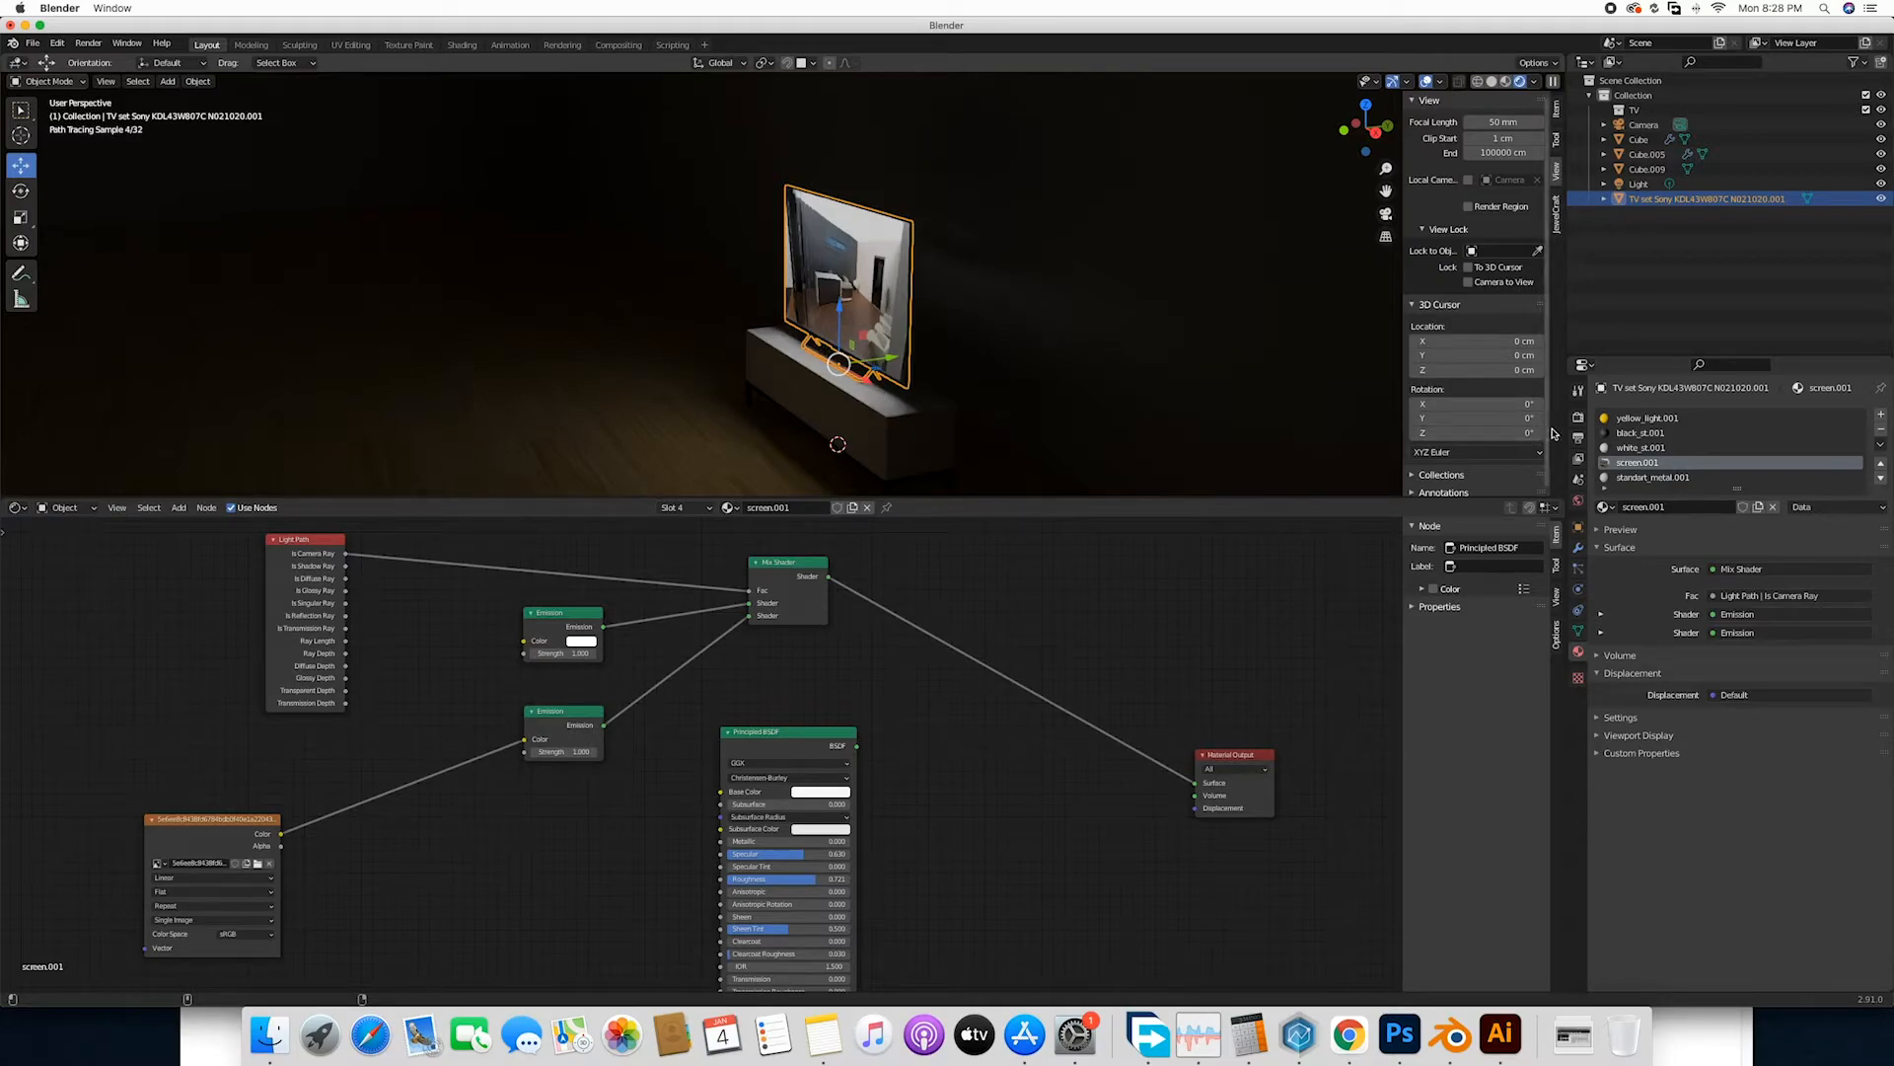
Switch the scene's render engine from Cycles to Eevee in Render Properties.
left_click(1579, 416)
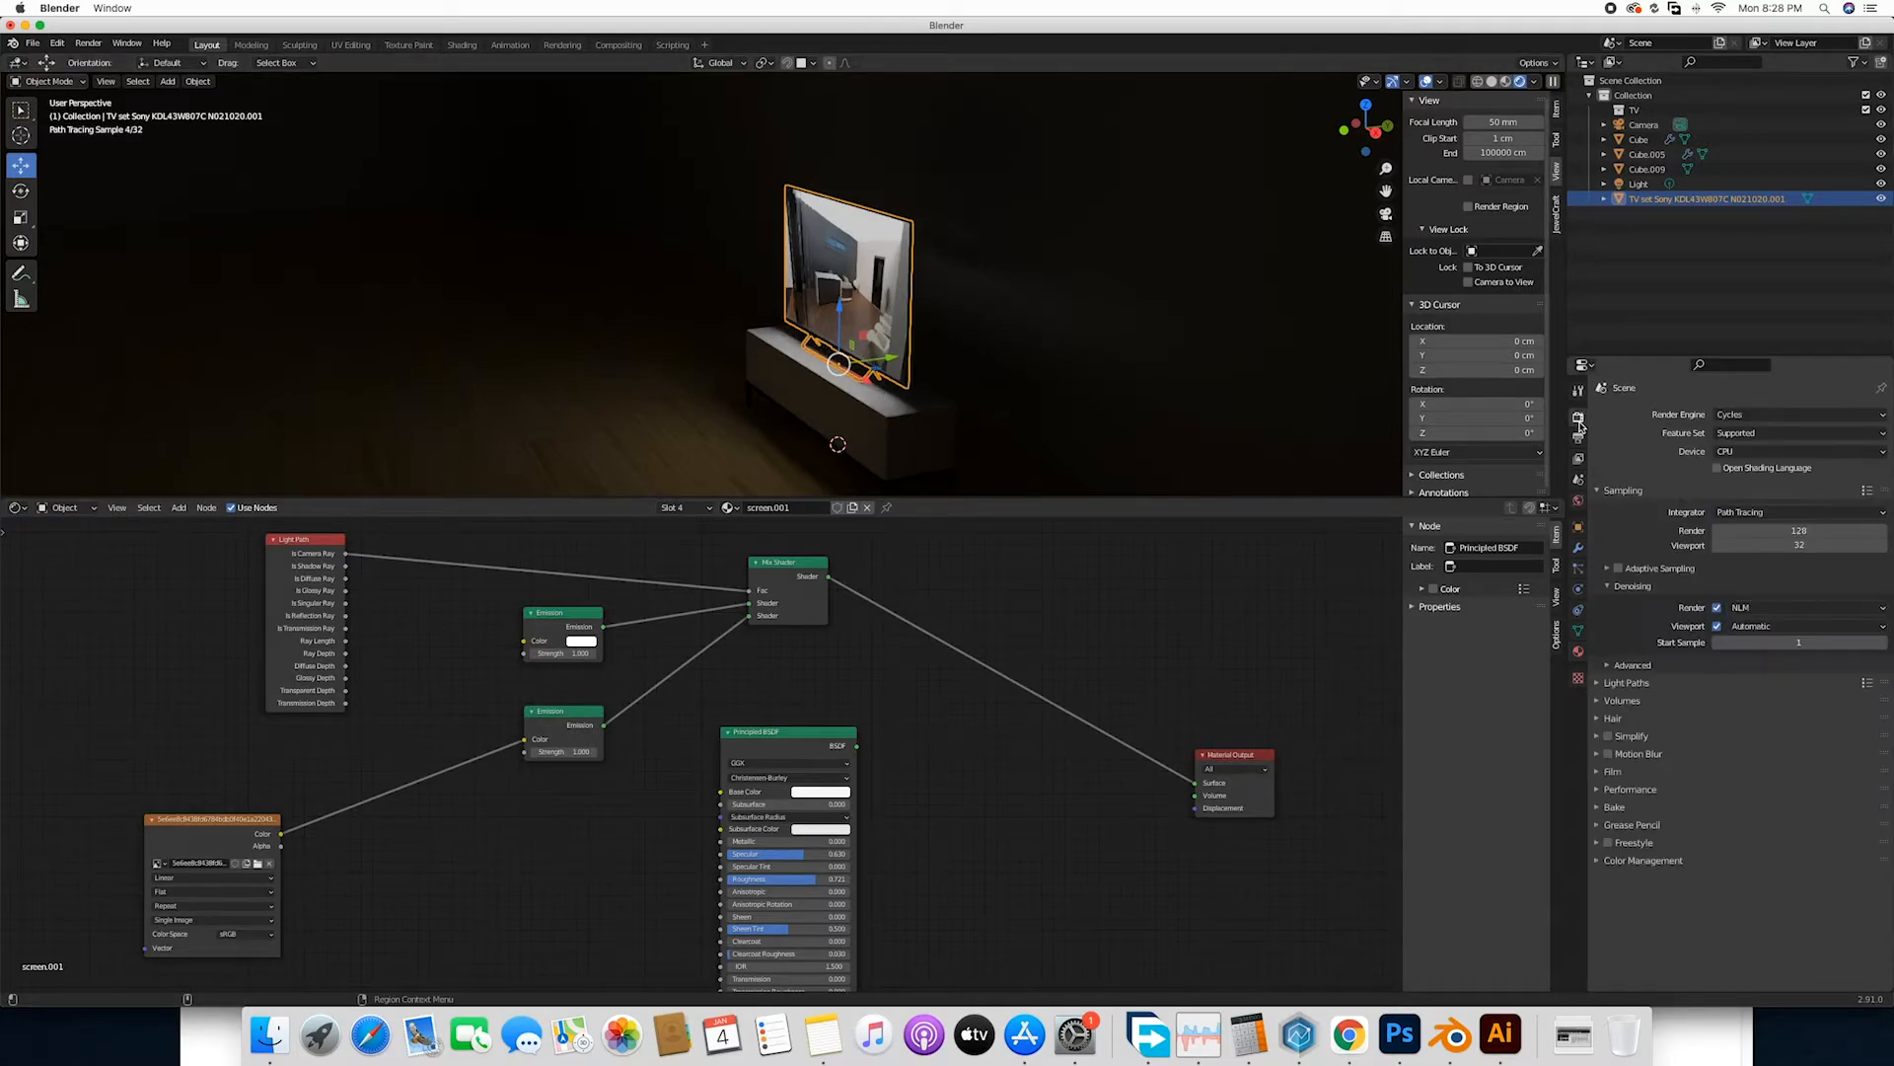
left_click(1796, 413)
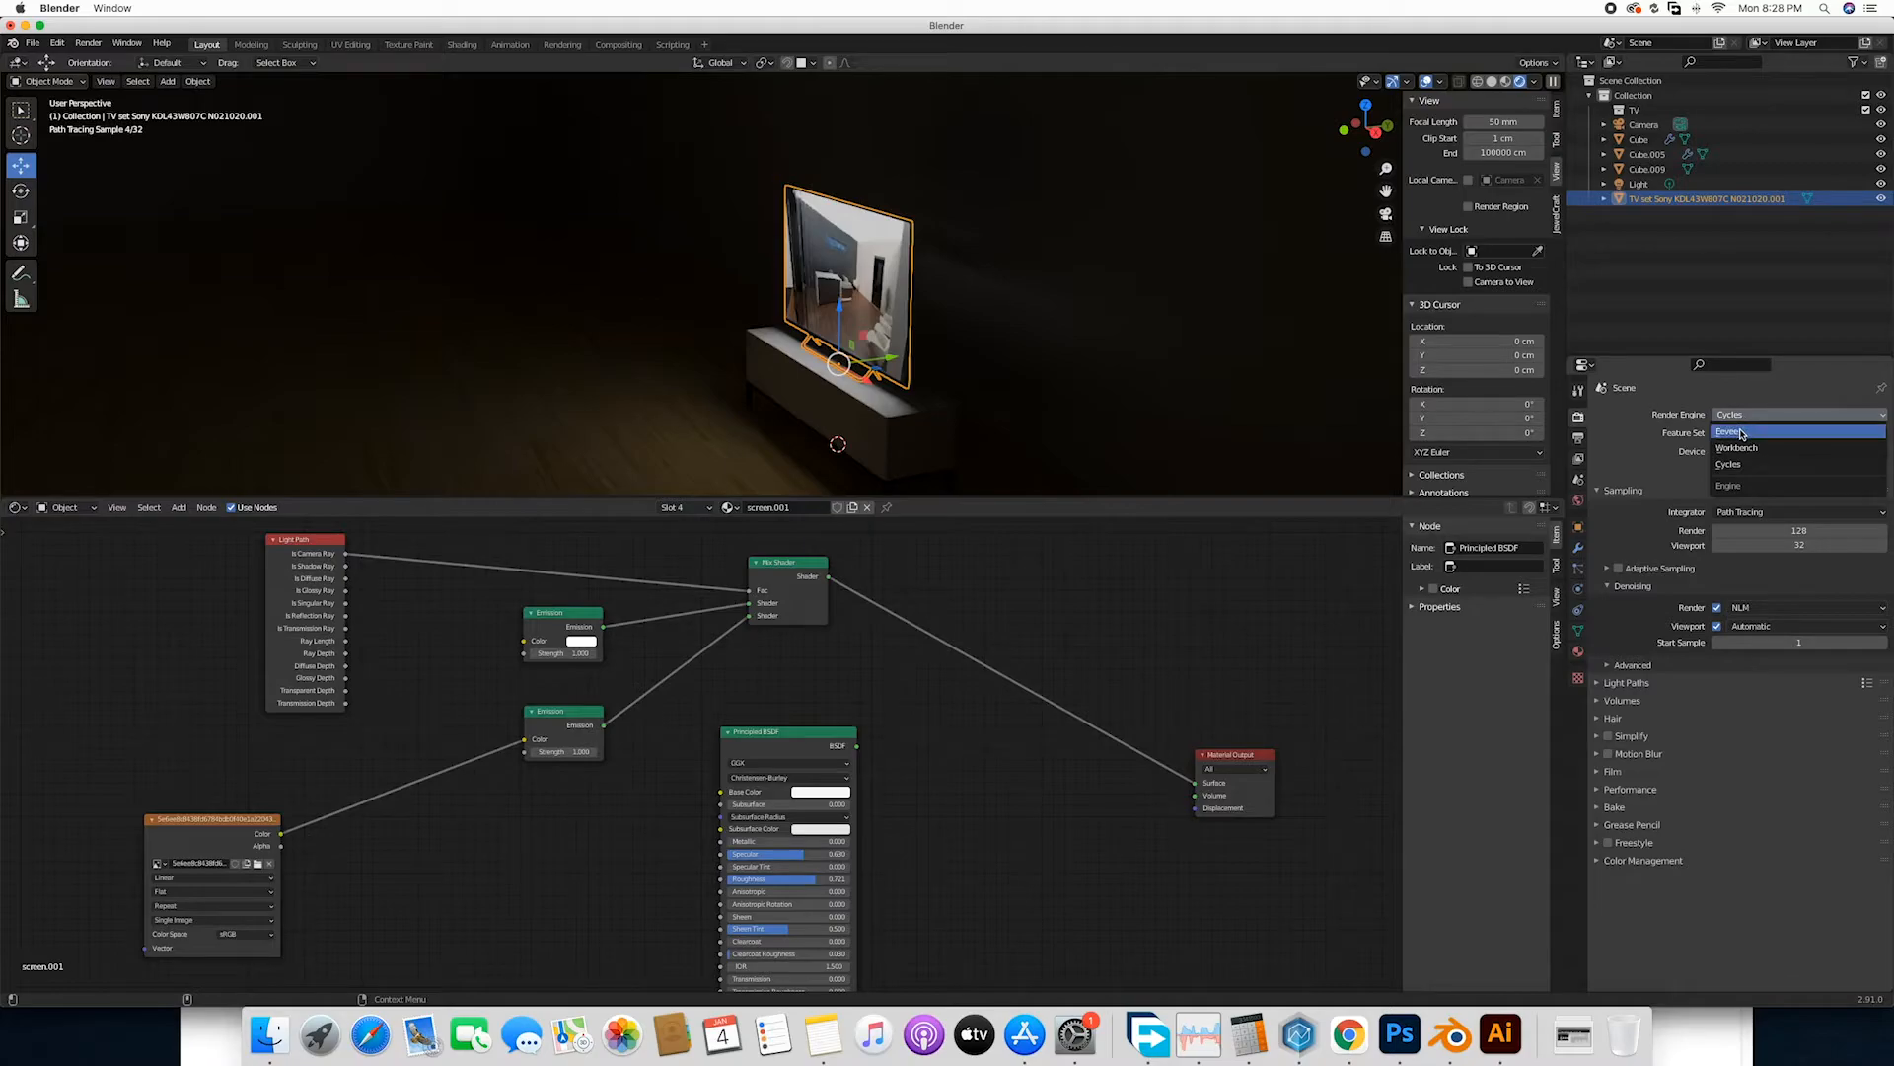
left_click(1736, 433)
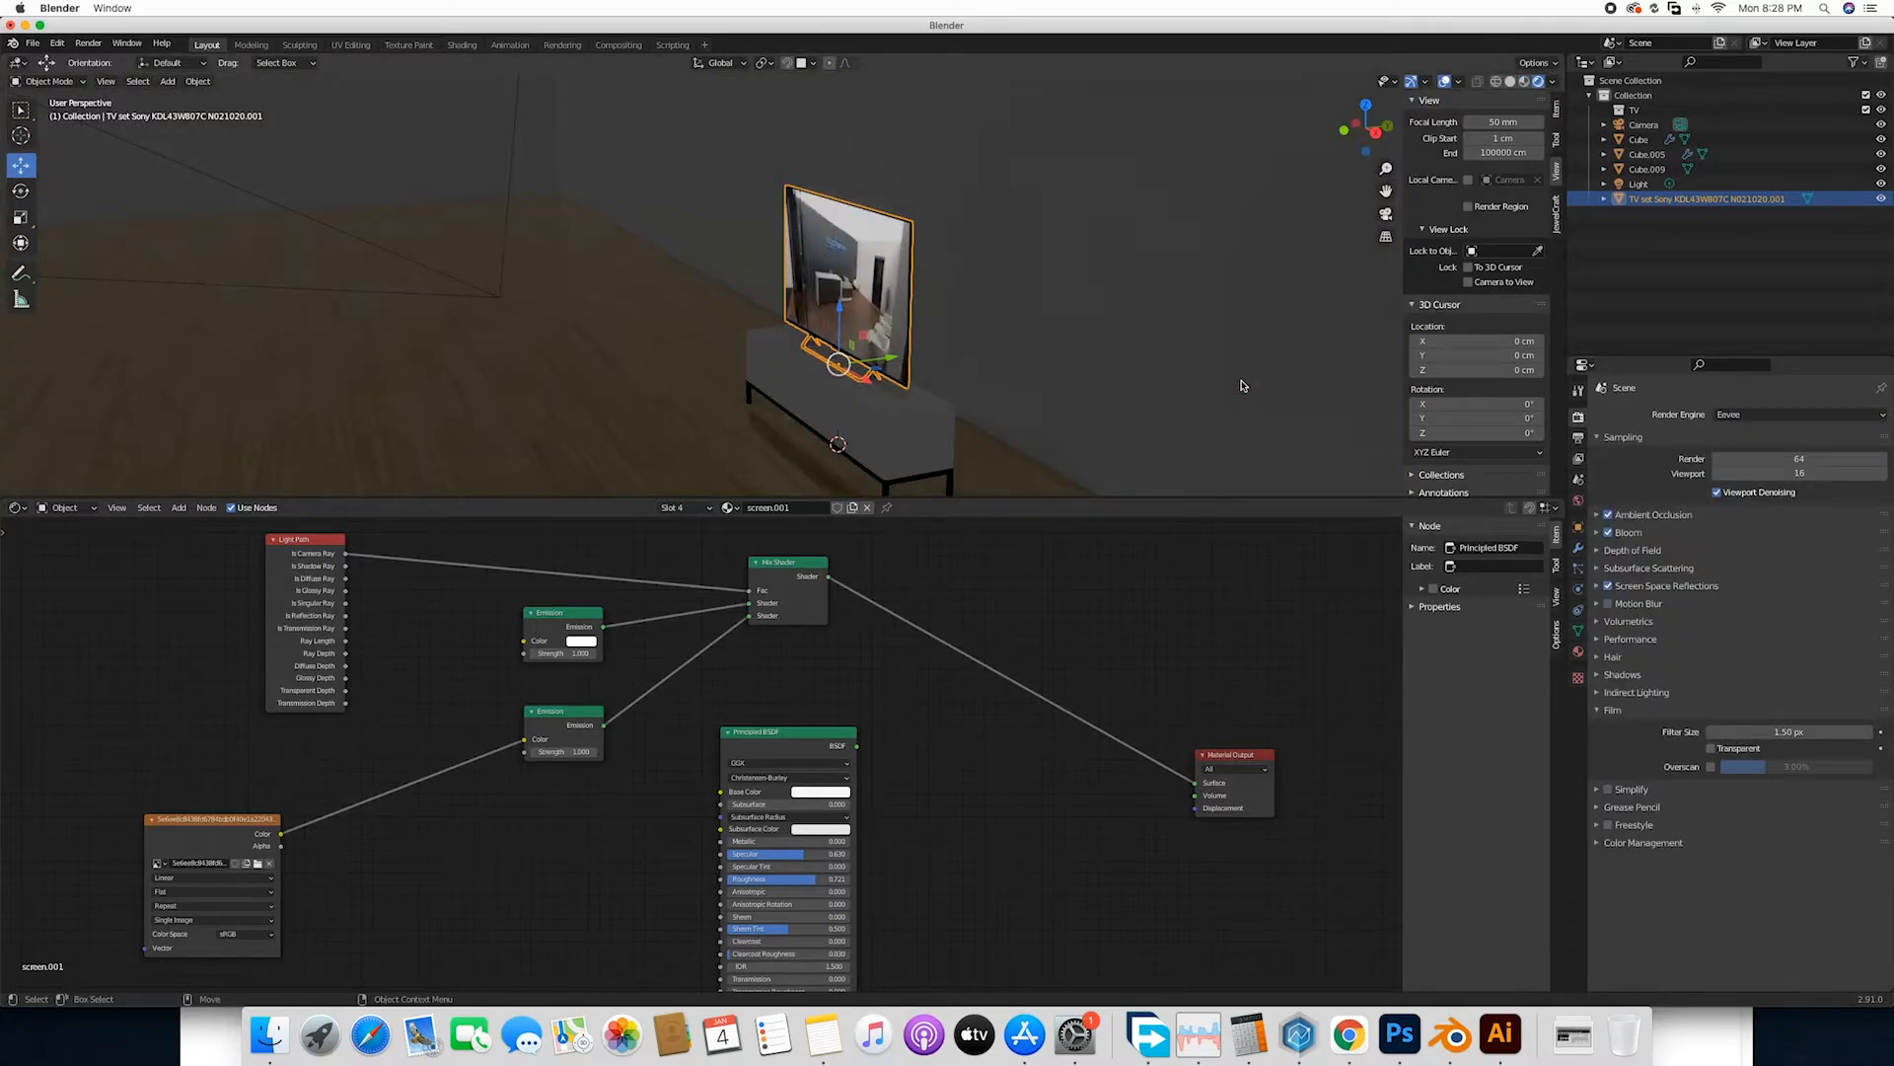
mouse_move(906, 438)
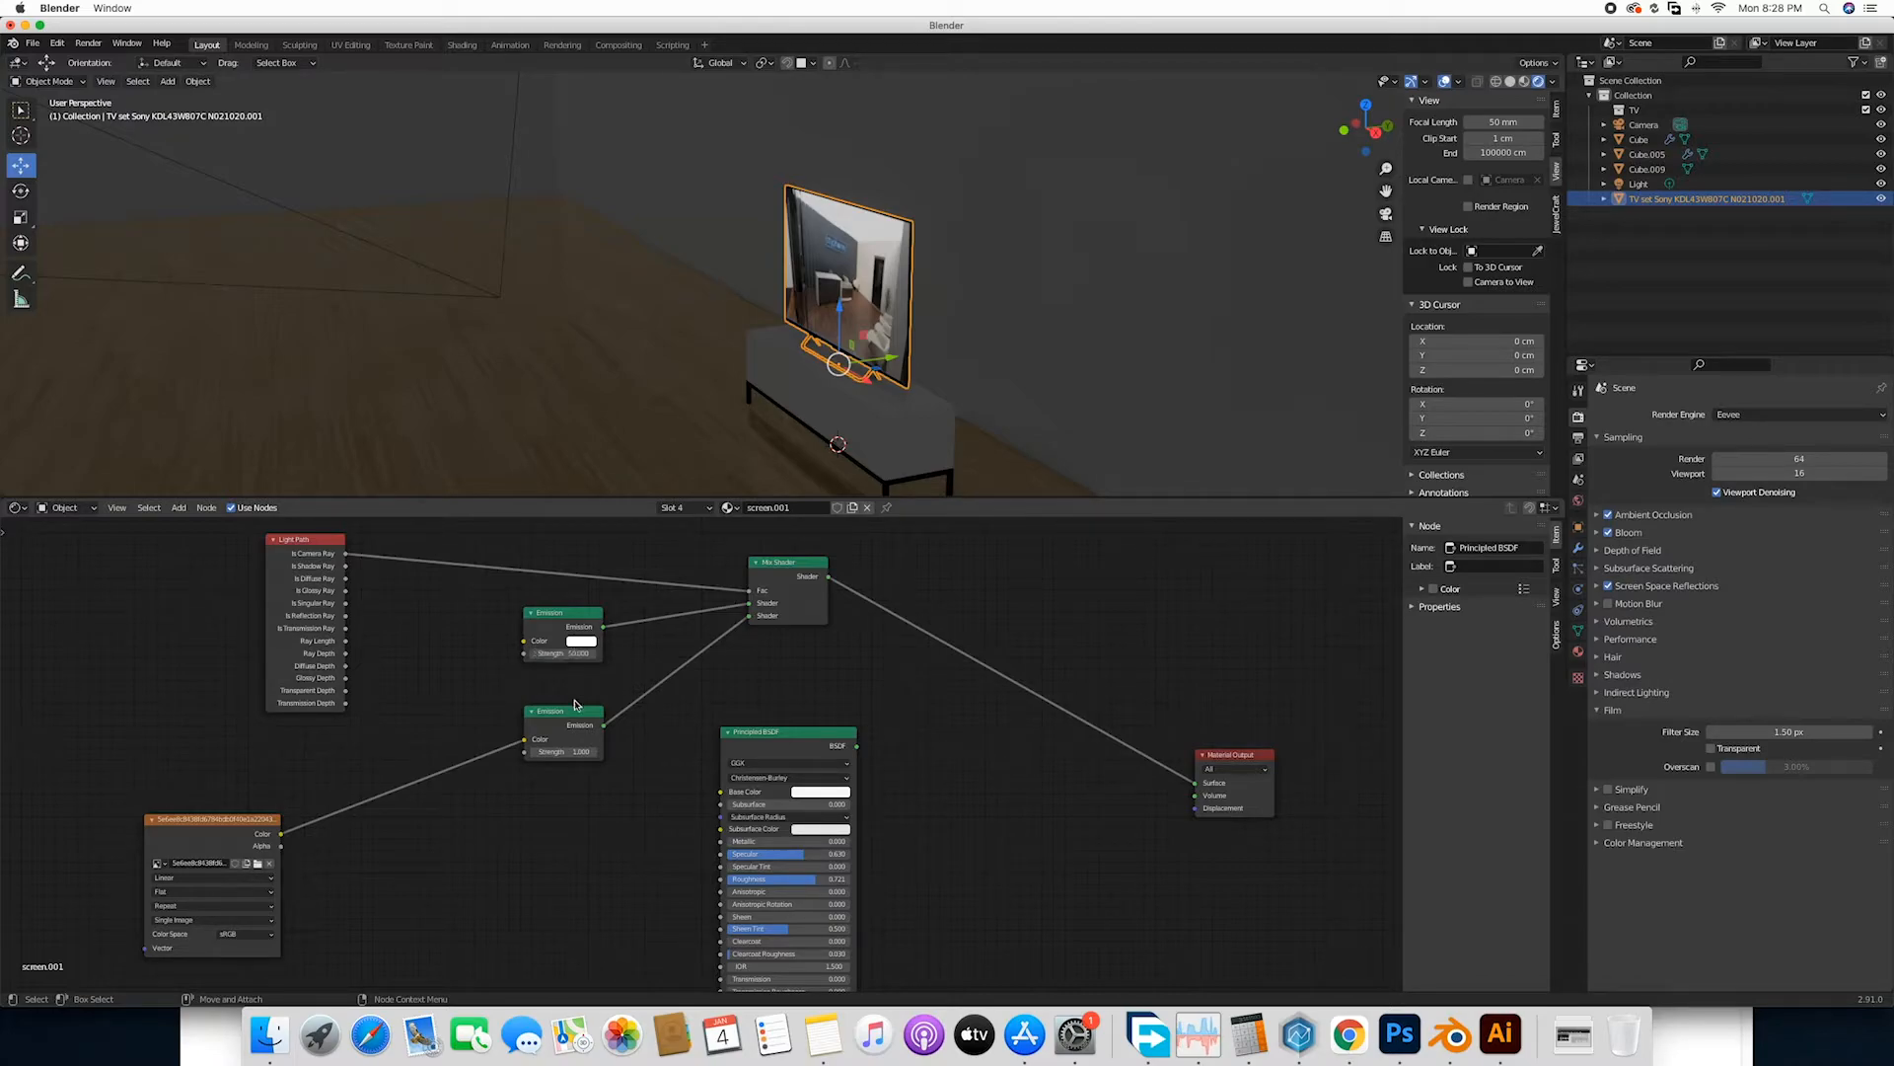
mouse_move(569, 749)
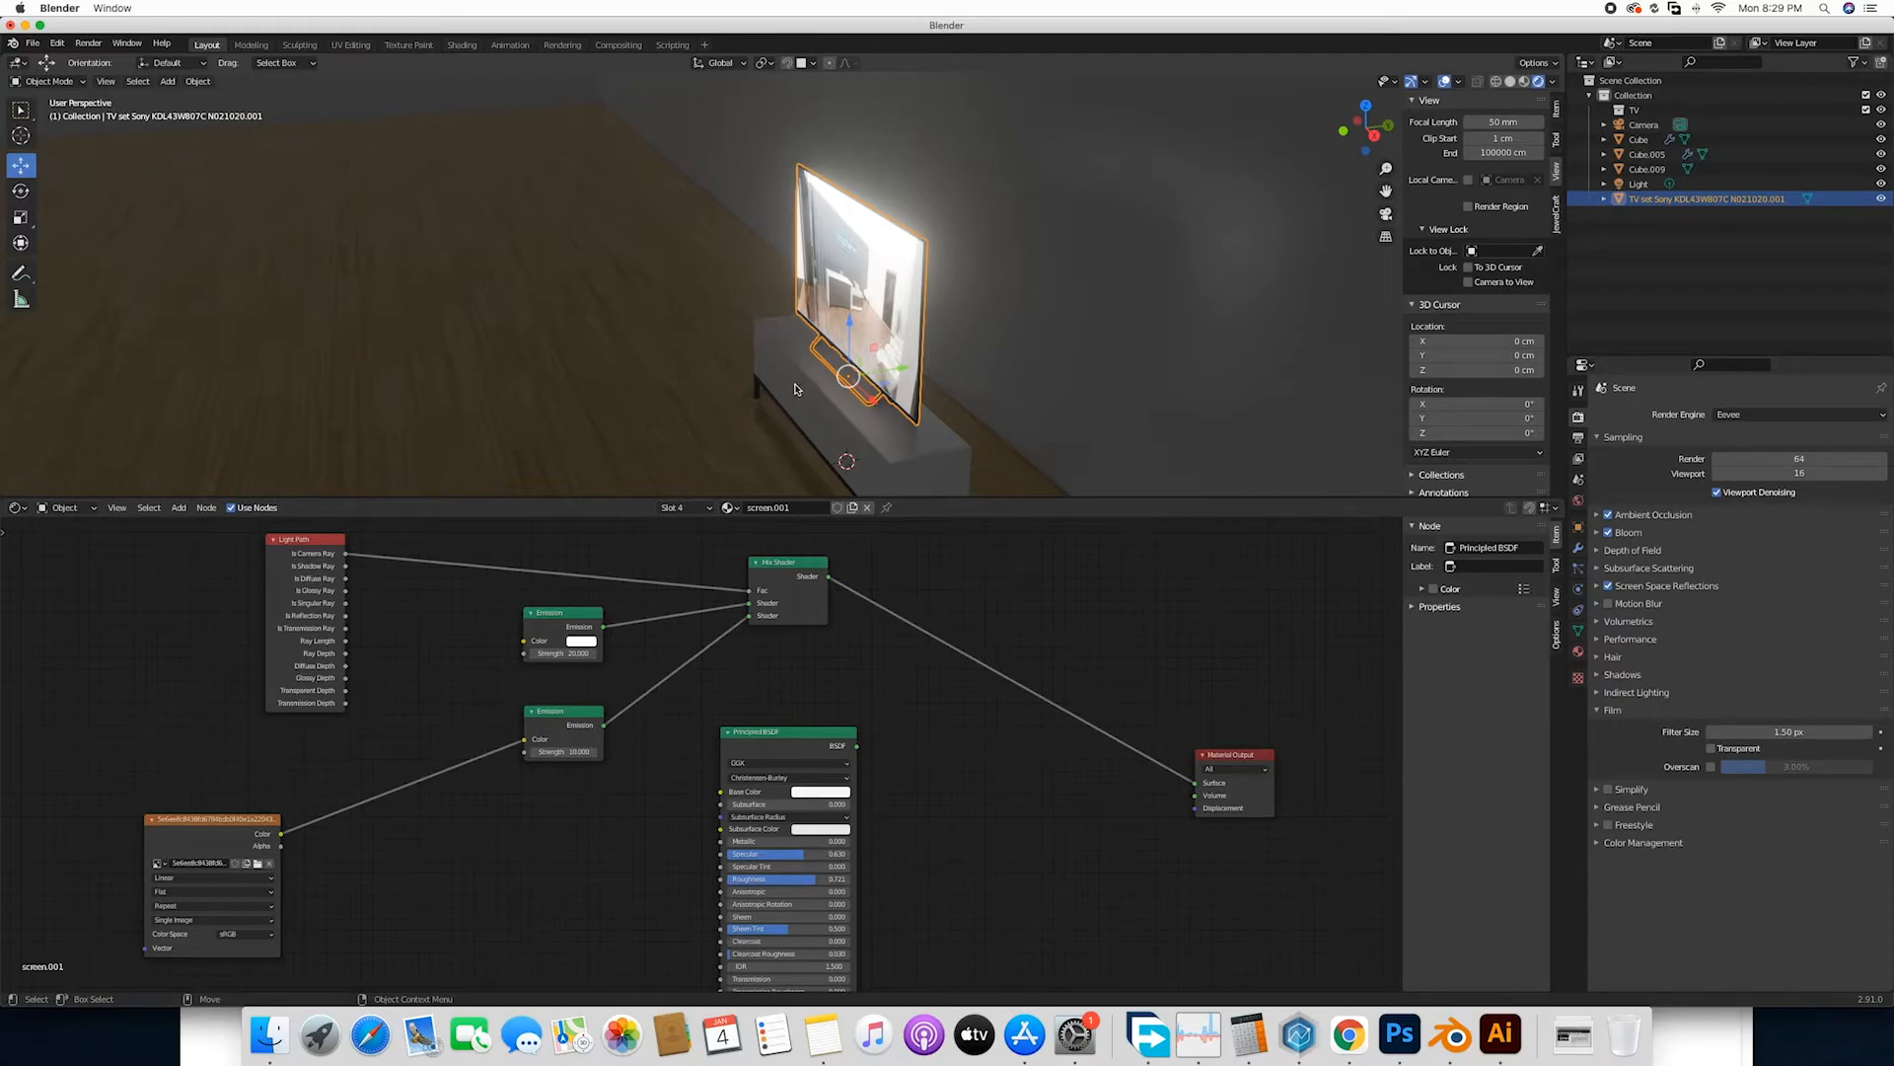
mouse_move(940, 298)
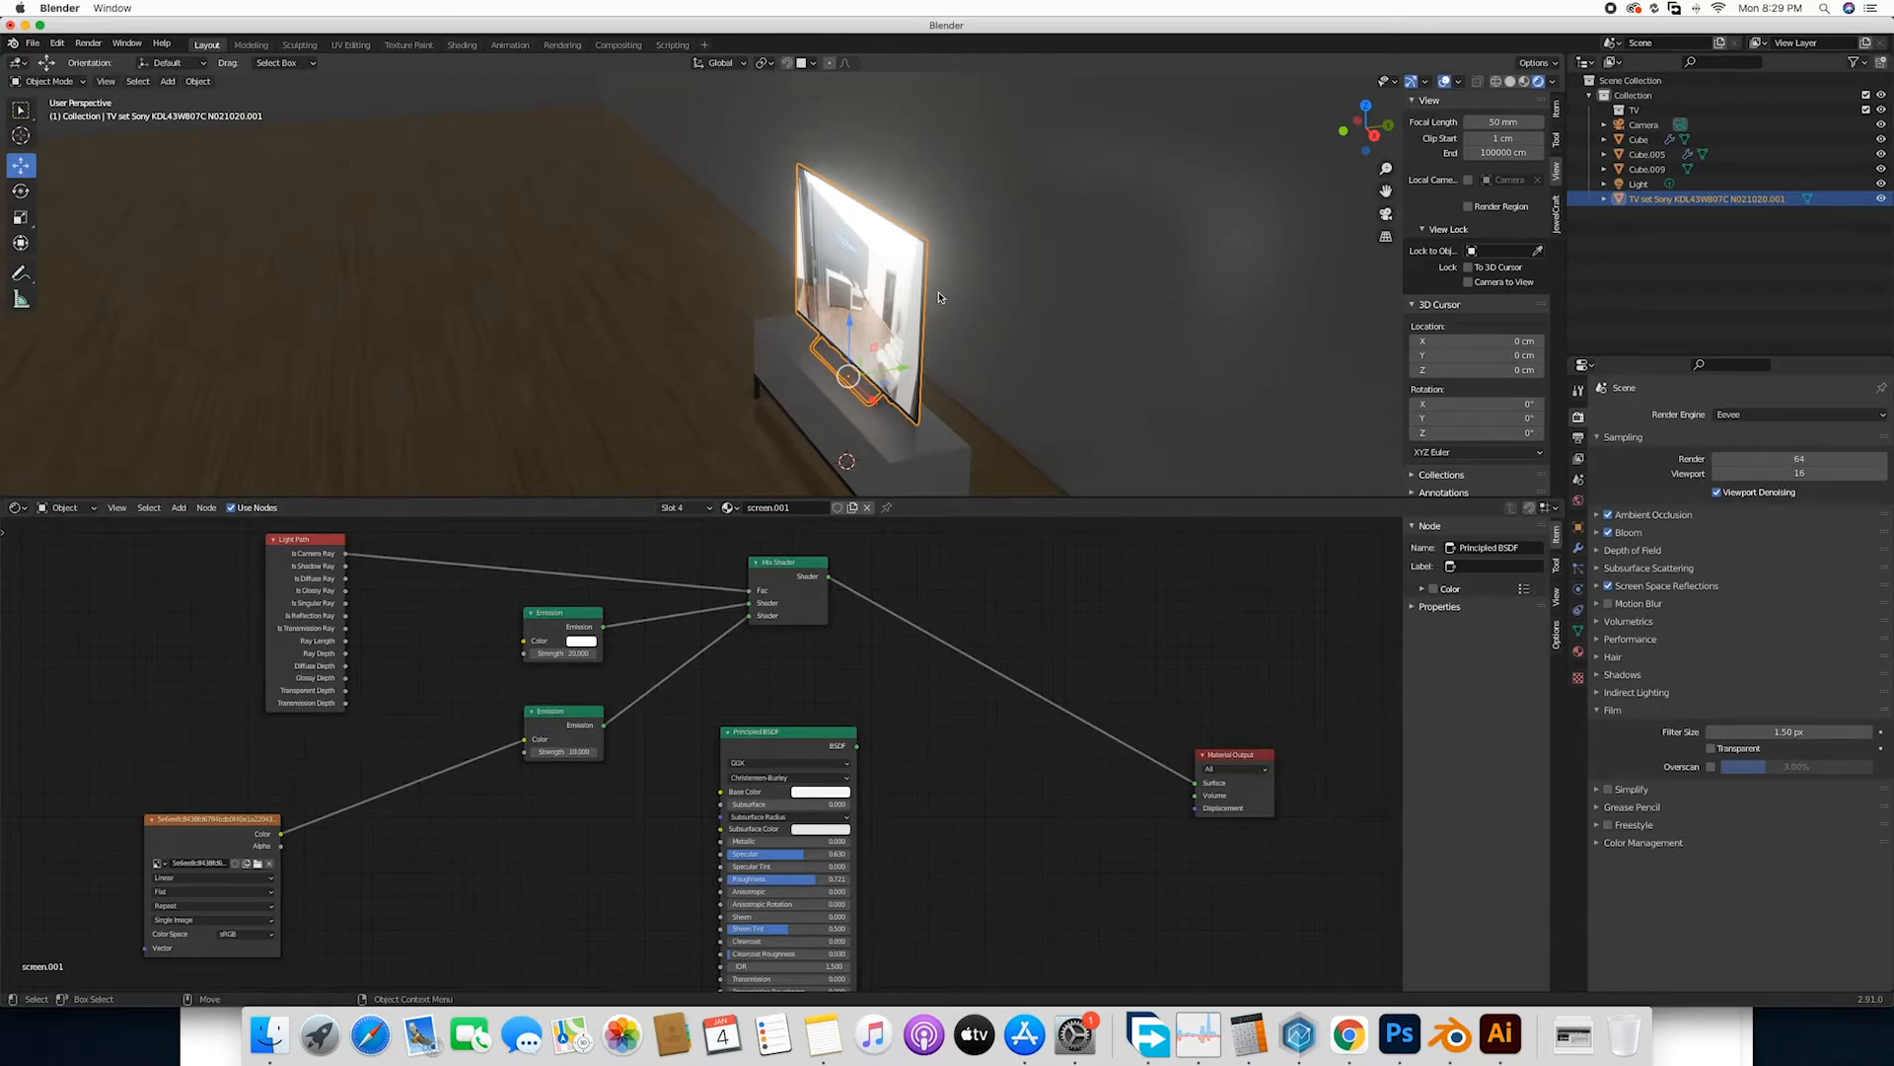
mouse_move(922, 363)
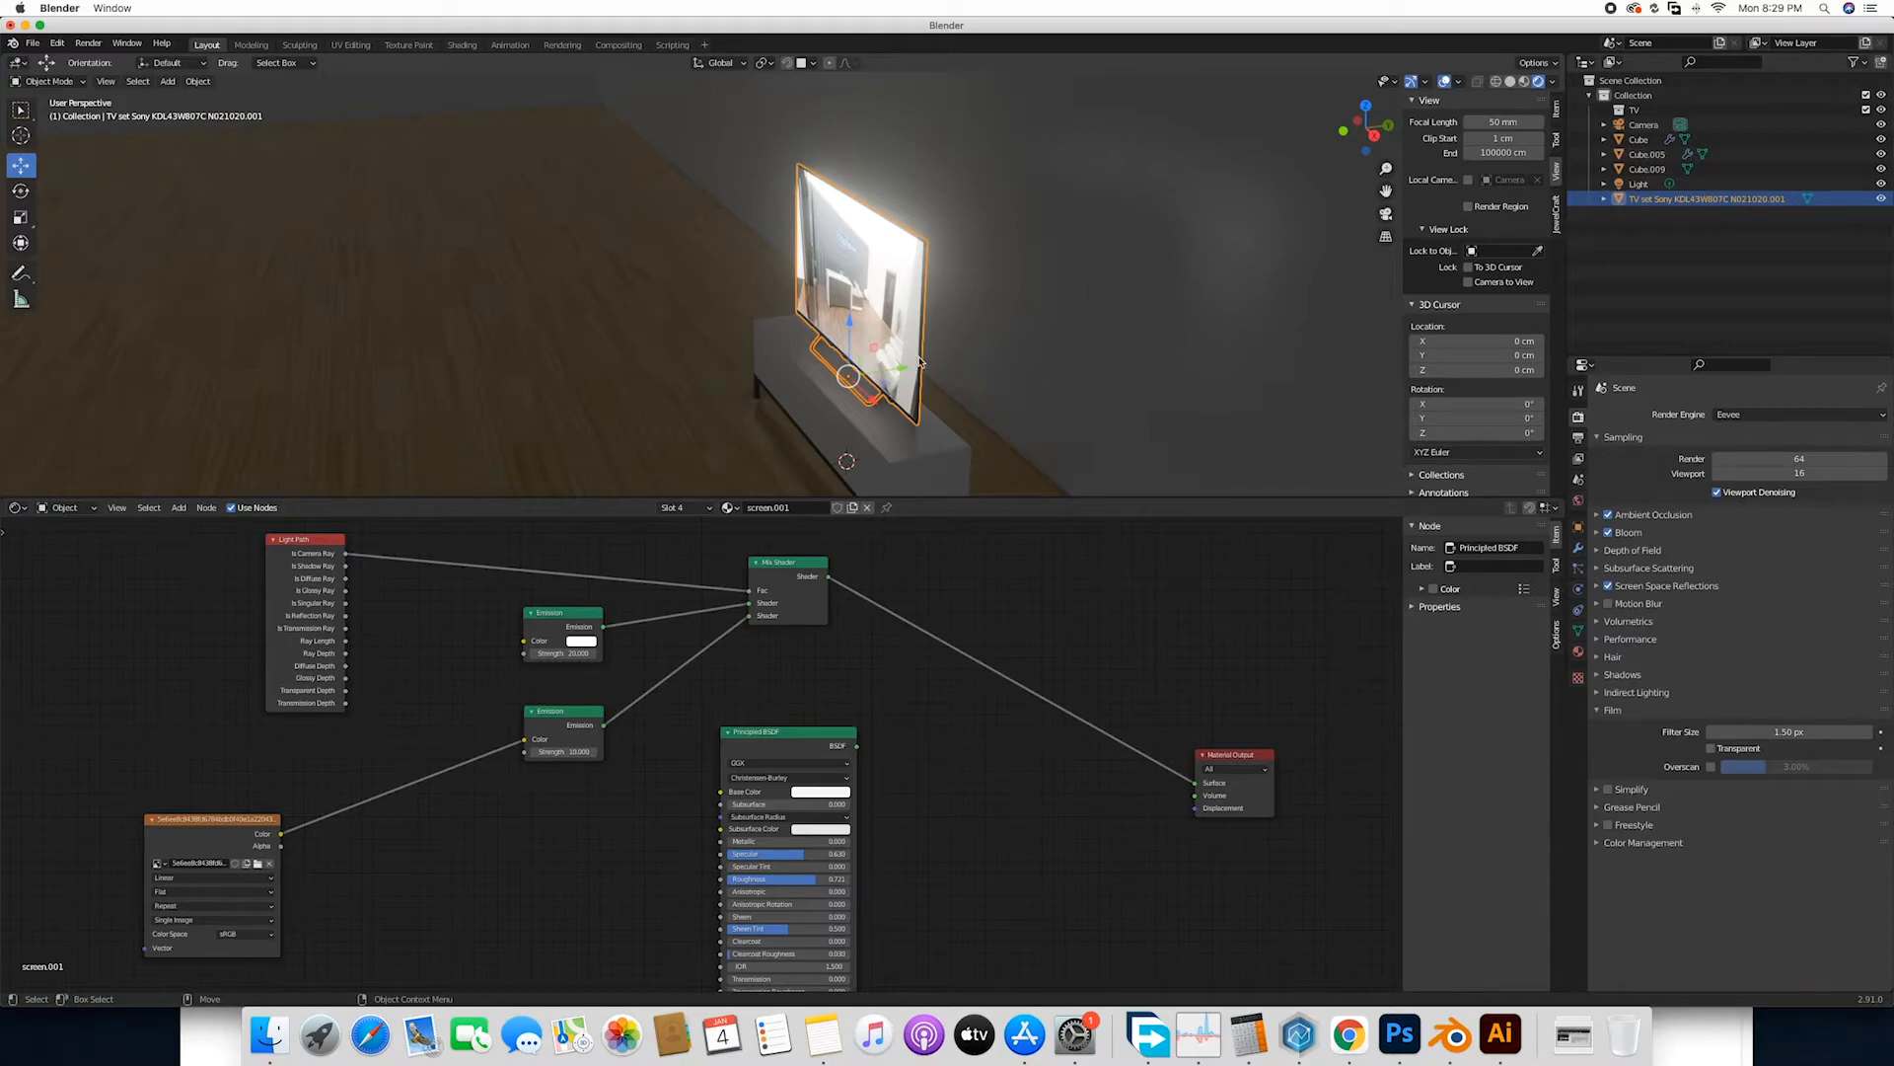
mouse_move(1172, 186)
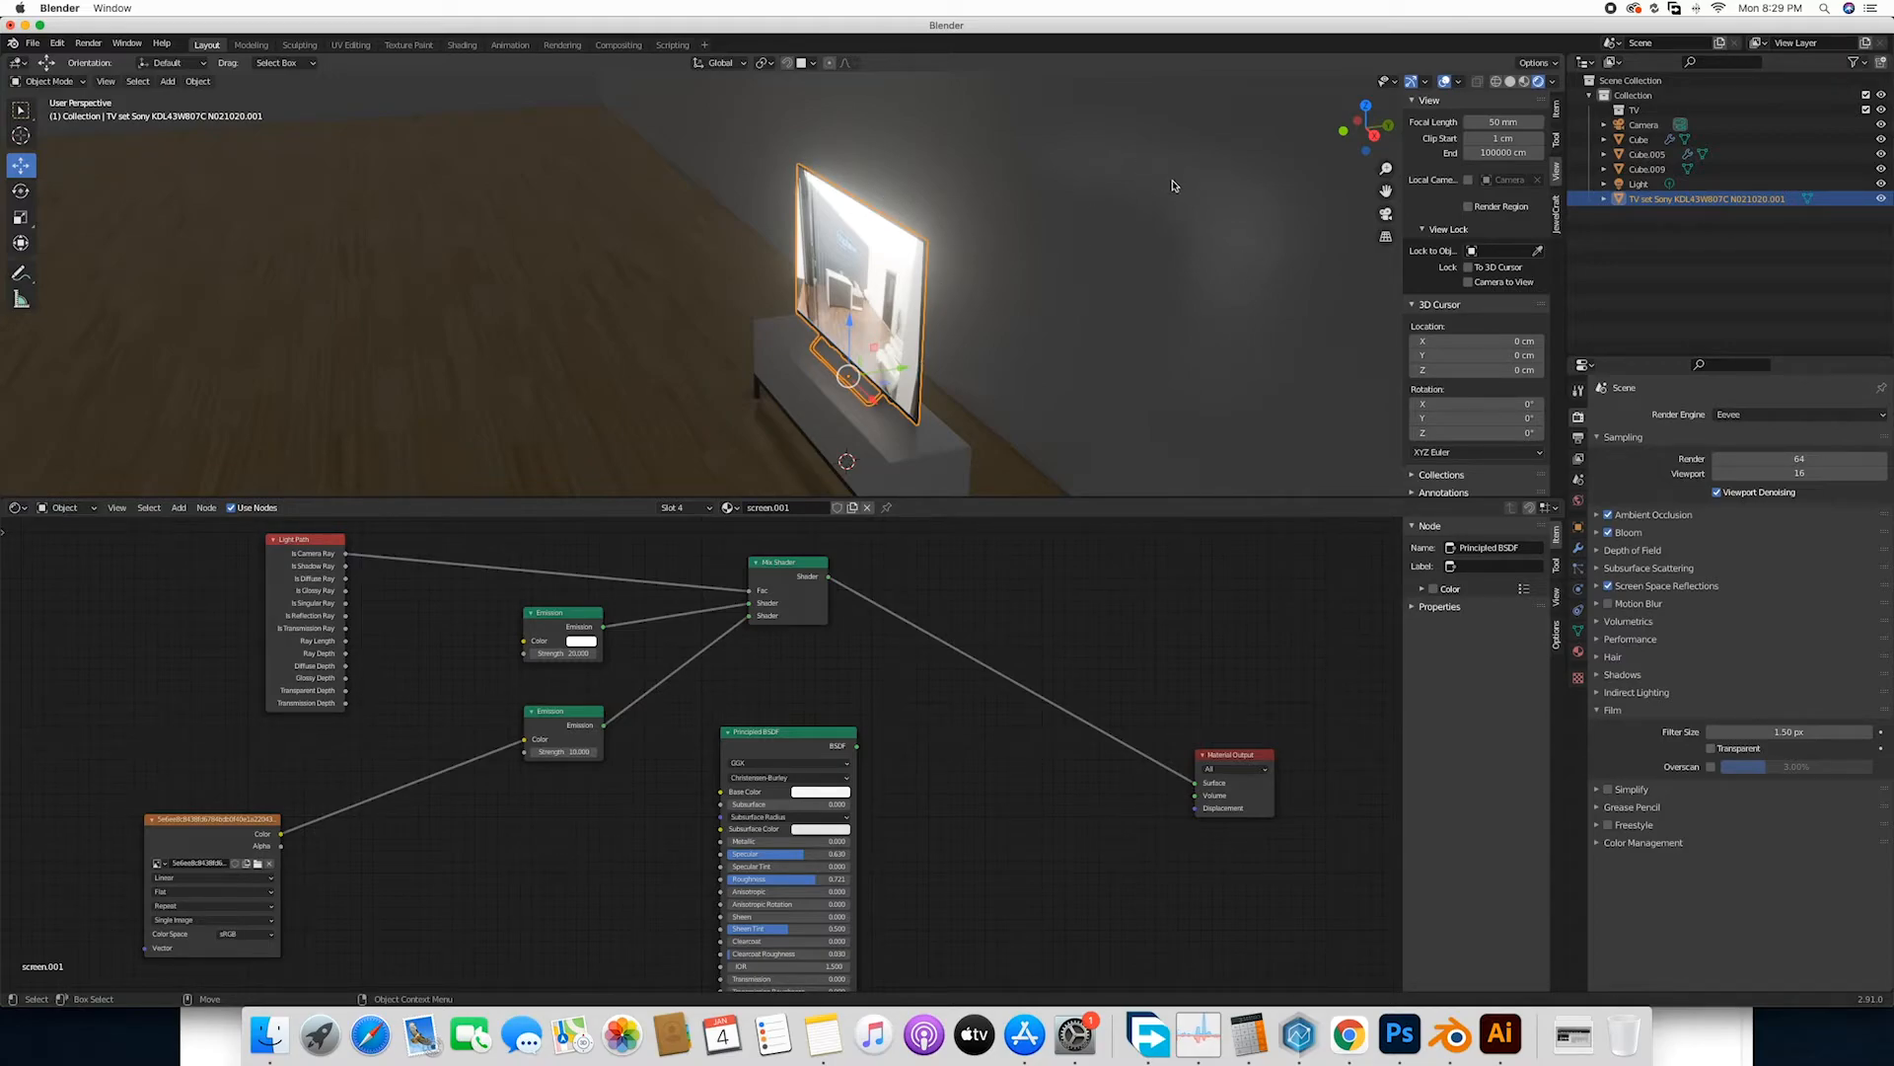
mouse_move(1046, 331)
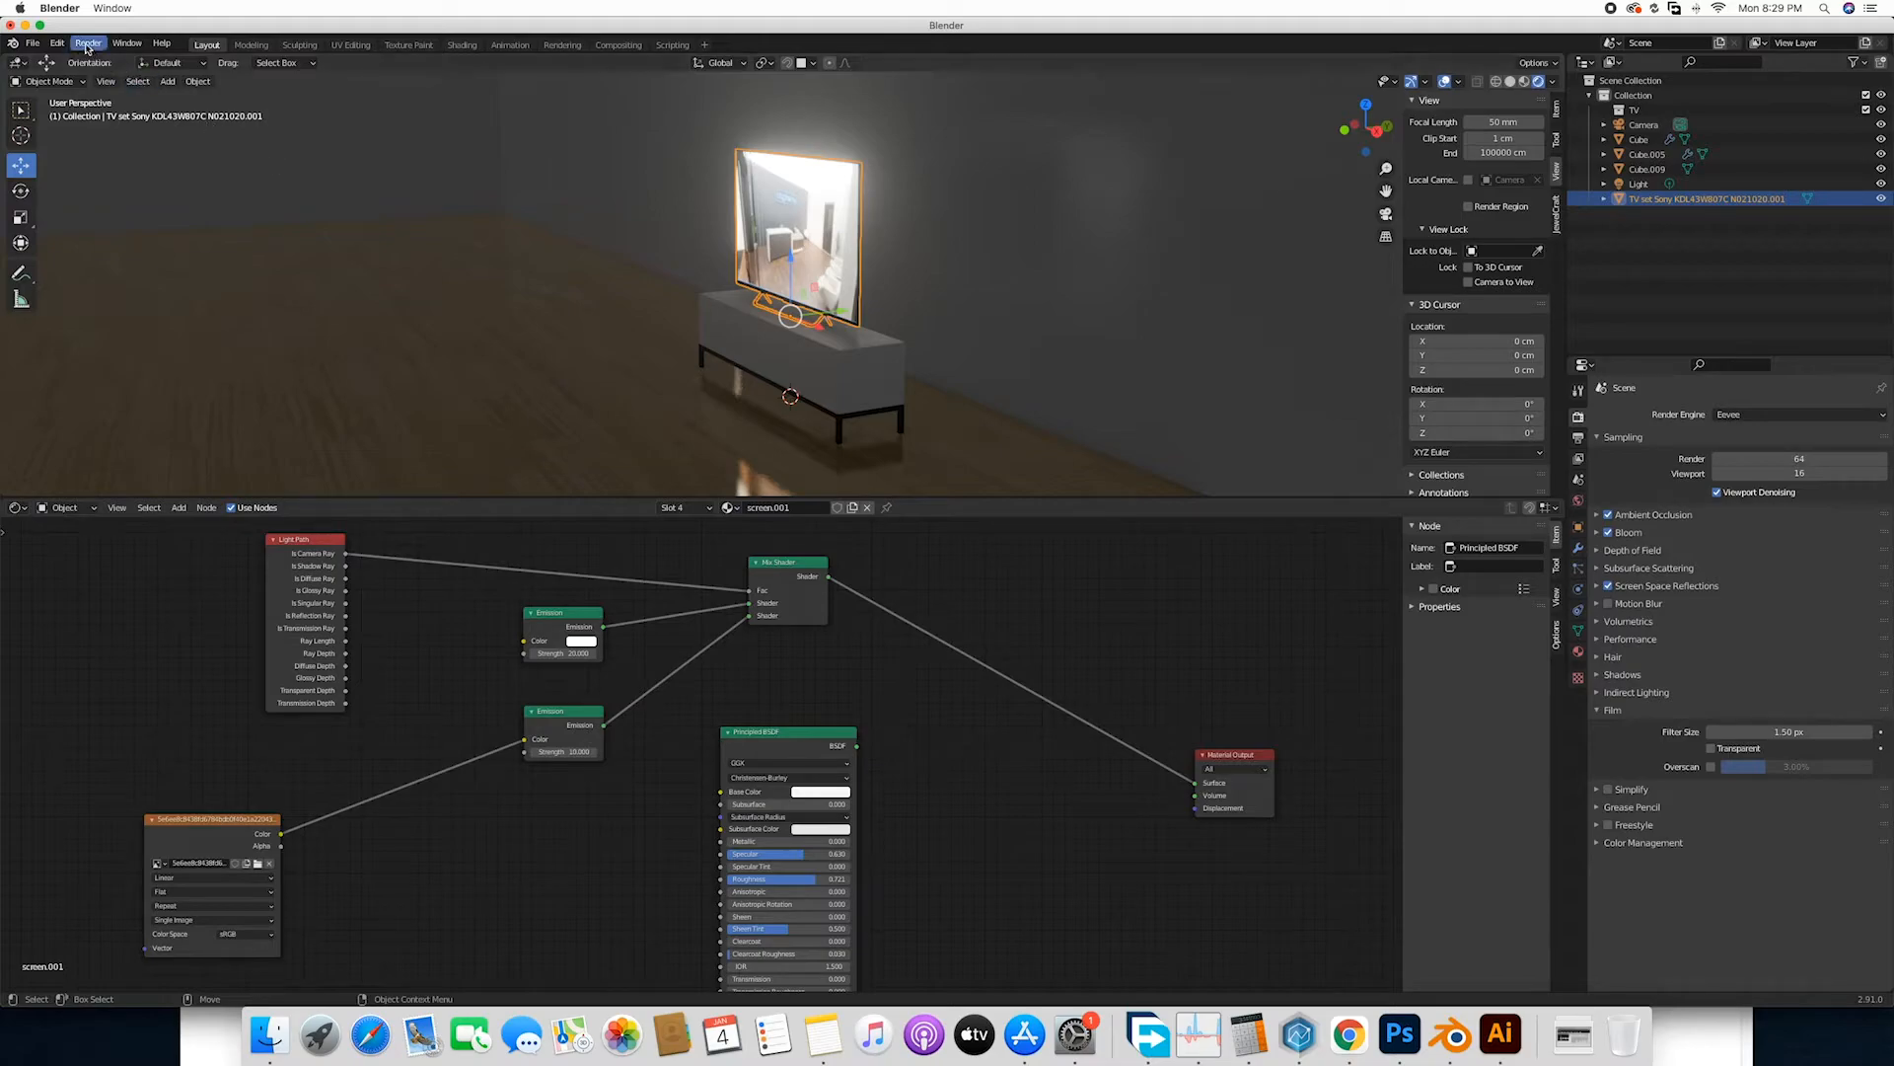
Align the active camera to the current view so the viewport frames the glowing TV through it.
left_click(87, 44)
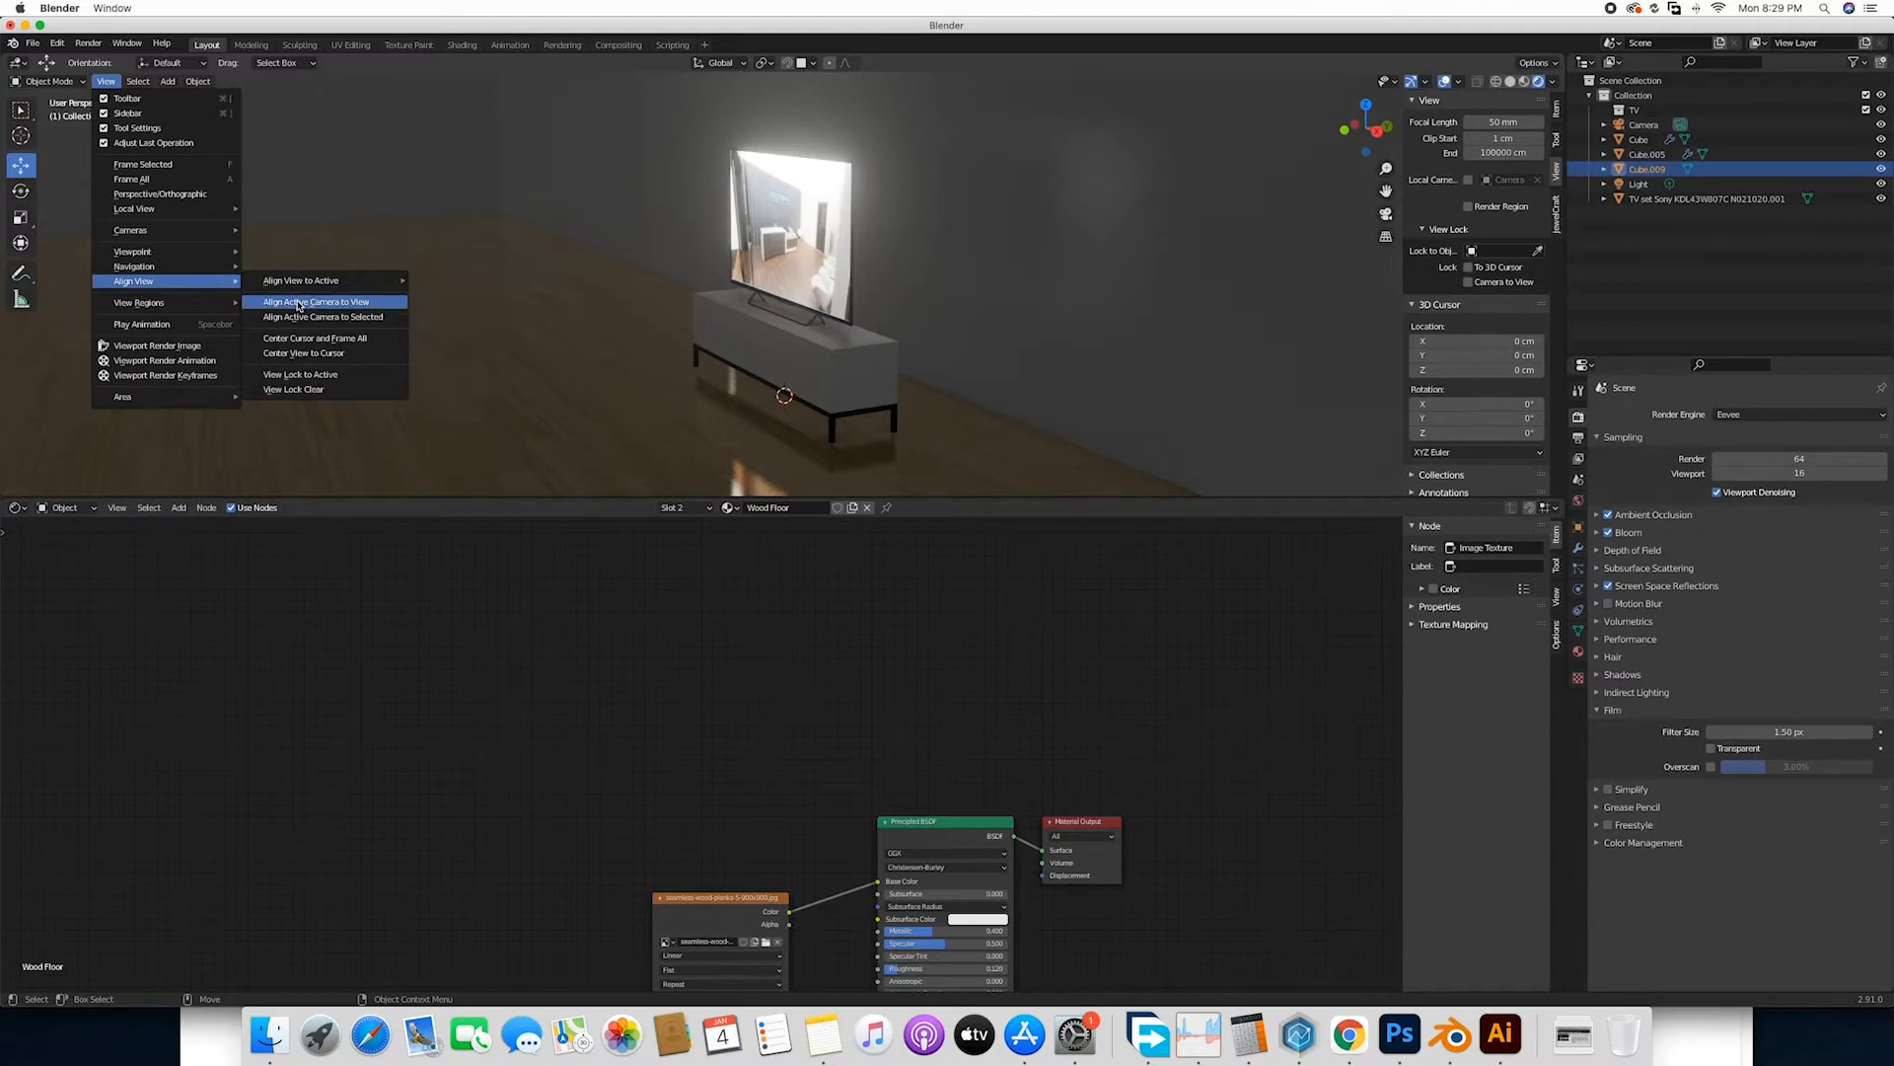
left_click(316, 300)
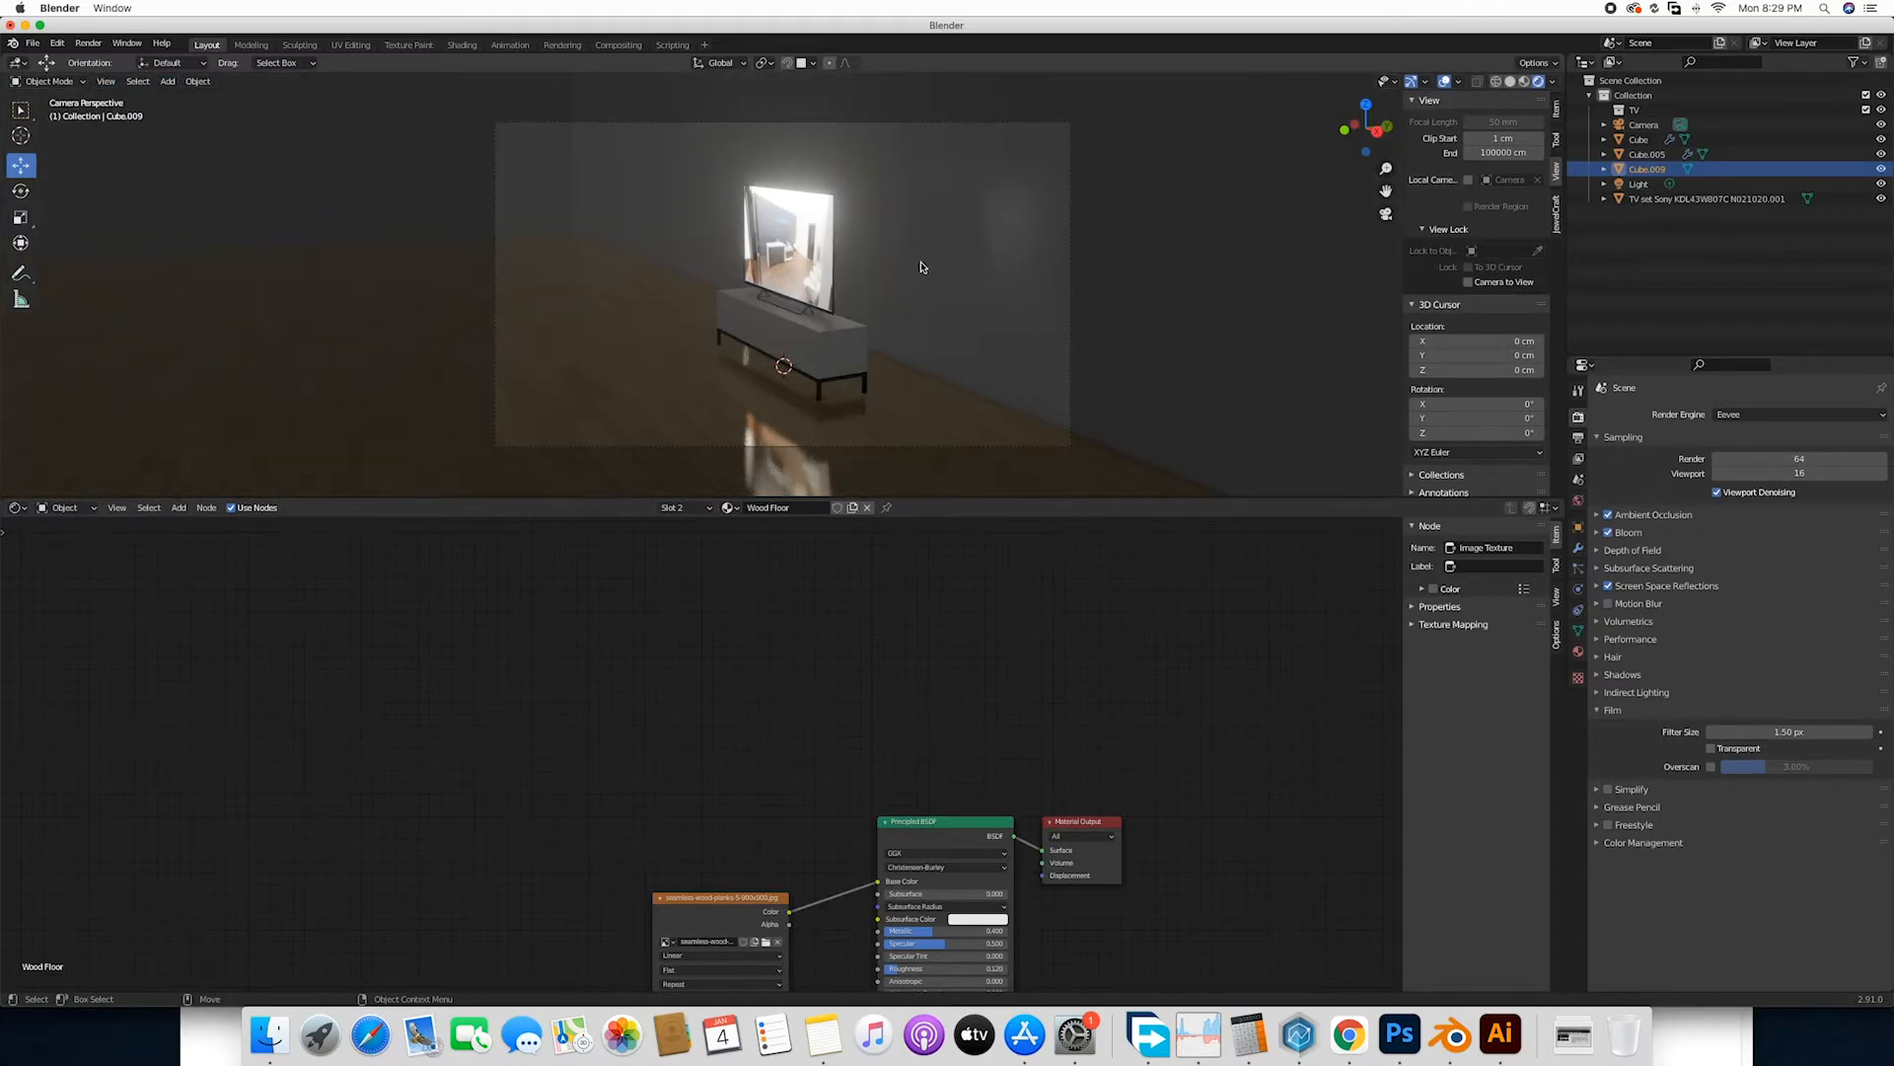
left_click(87, 43)
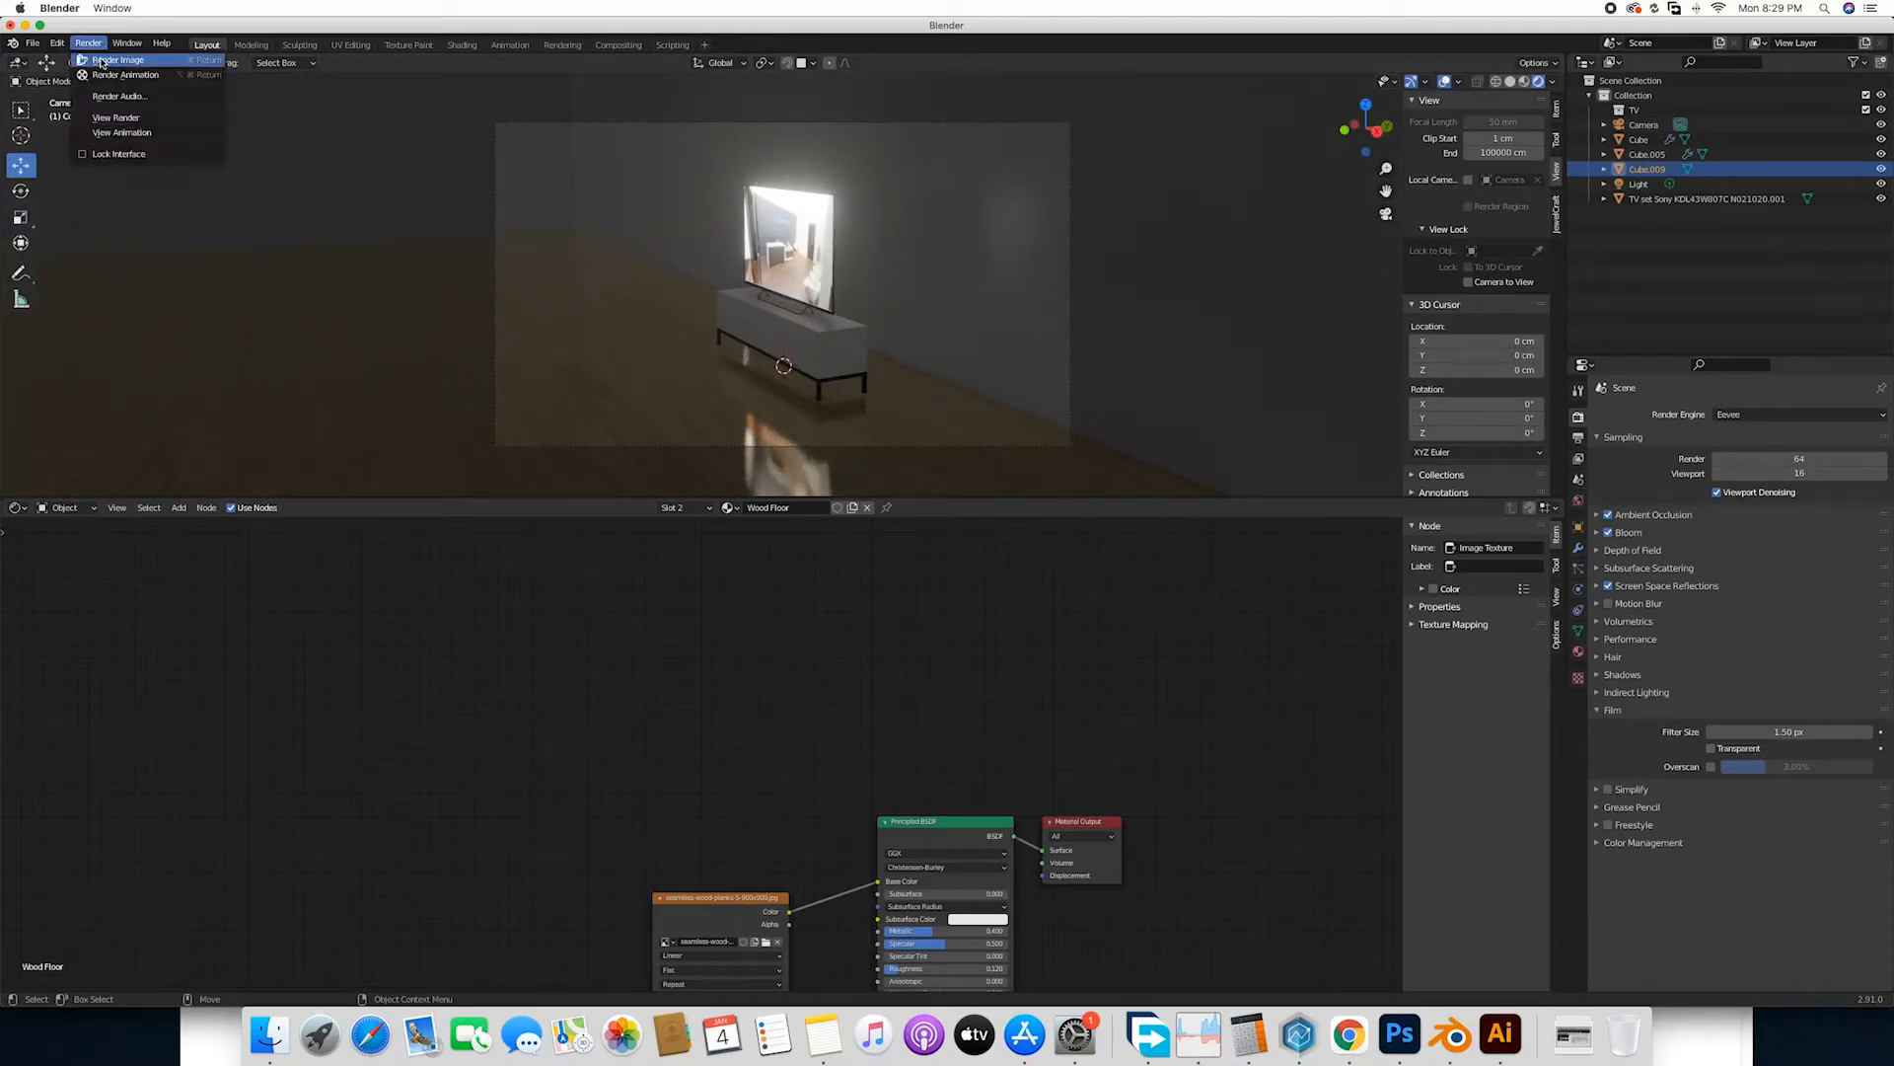
Render the camera view as a finished Eevee image (Render Image, F12).
left_click(119, 59)
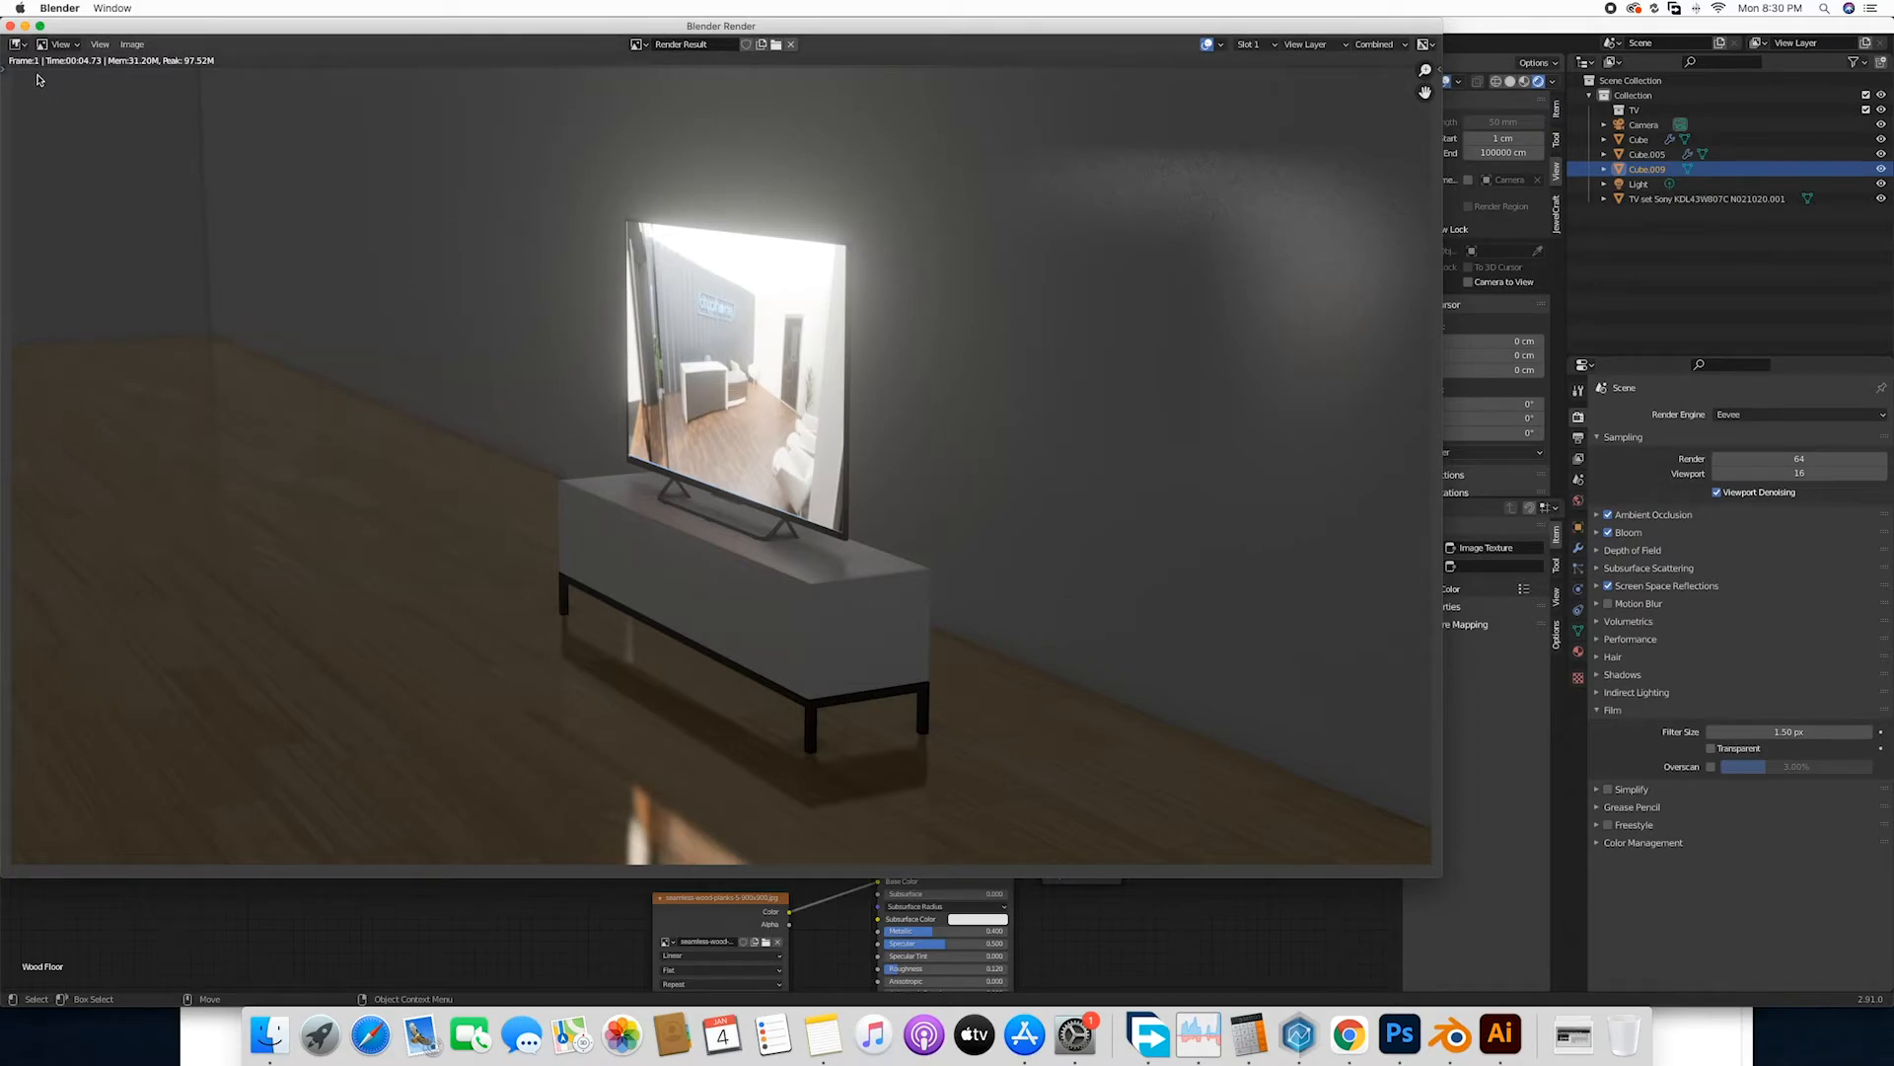
mouse_move(563, 494)
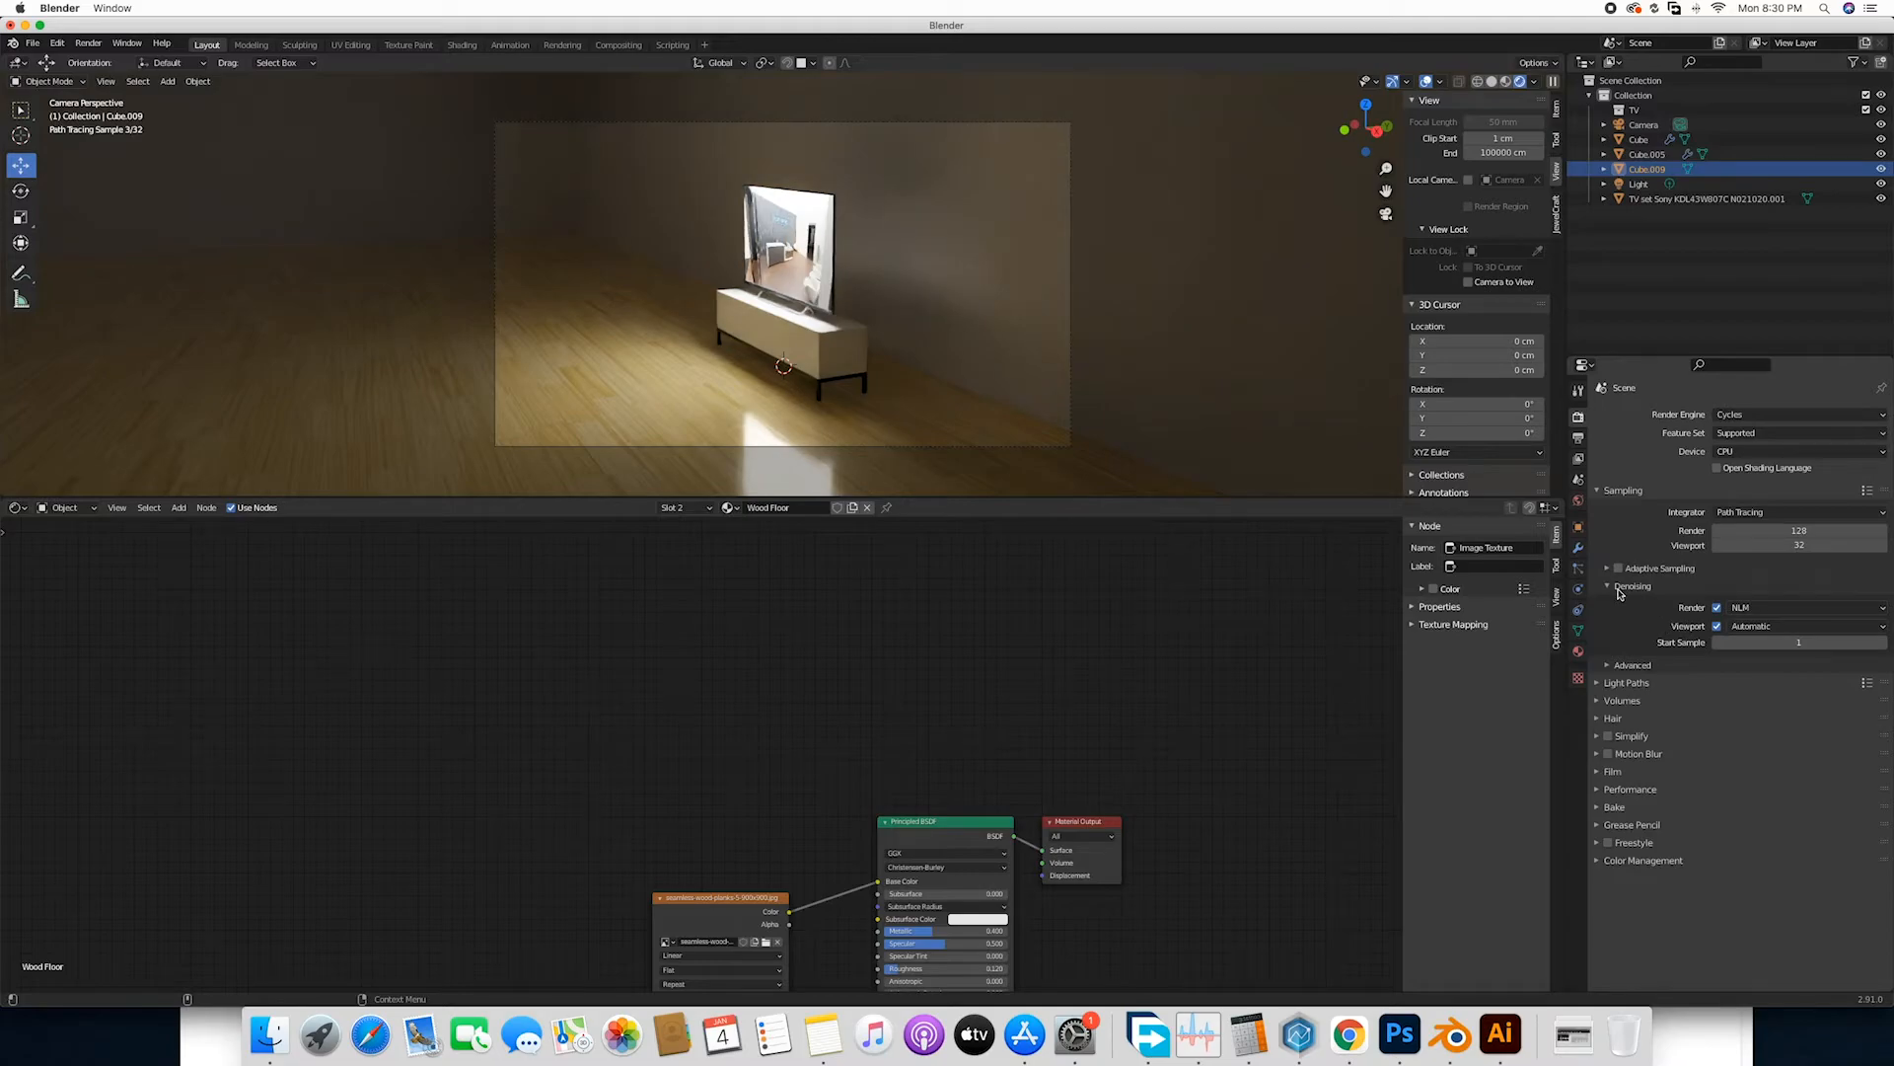
mouse_move(1758, 620)
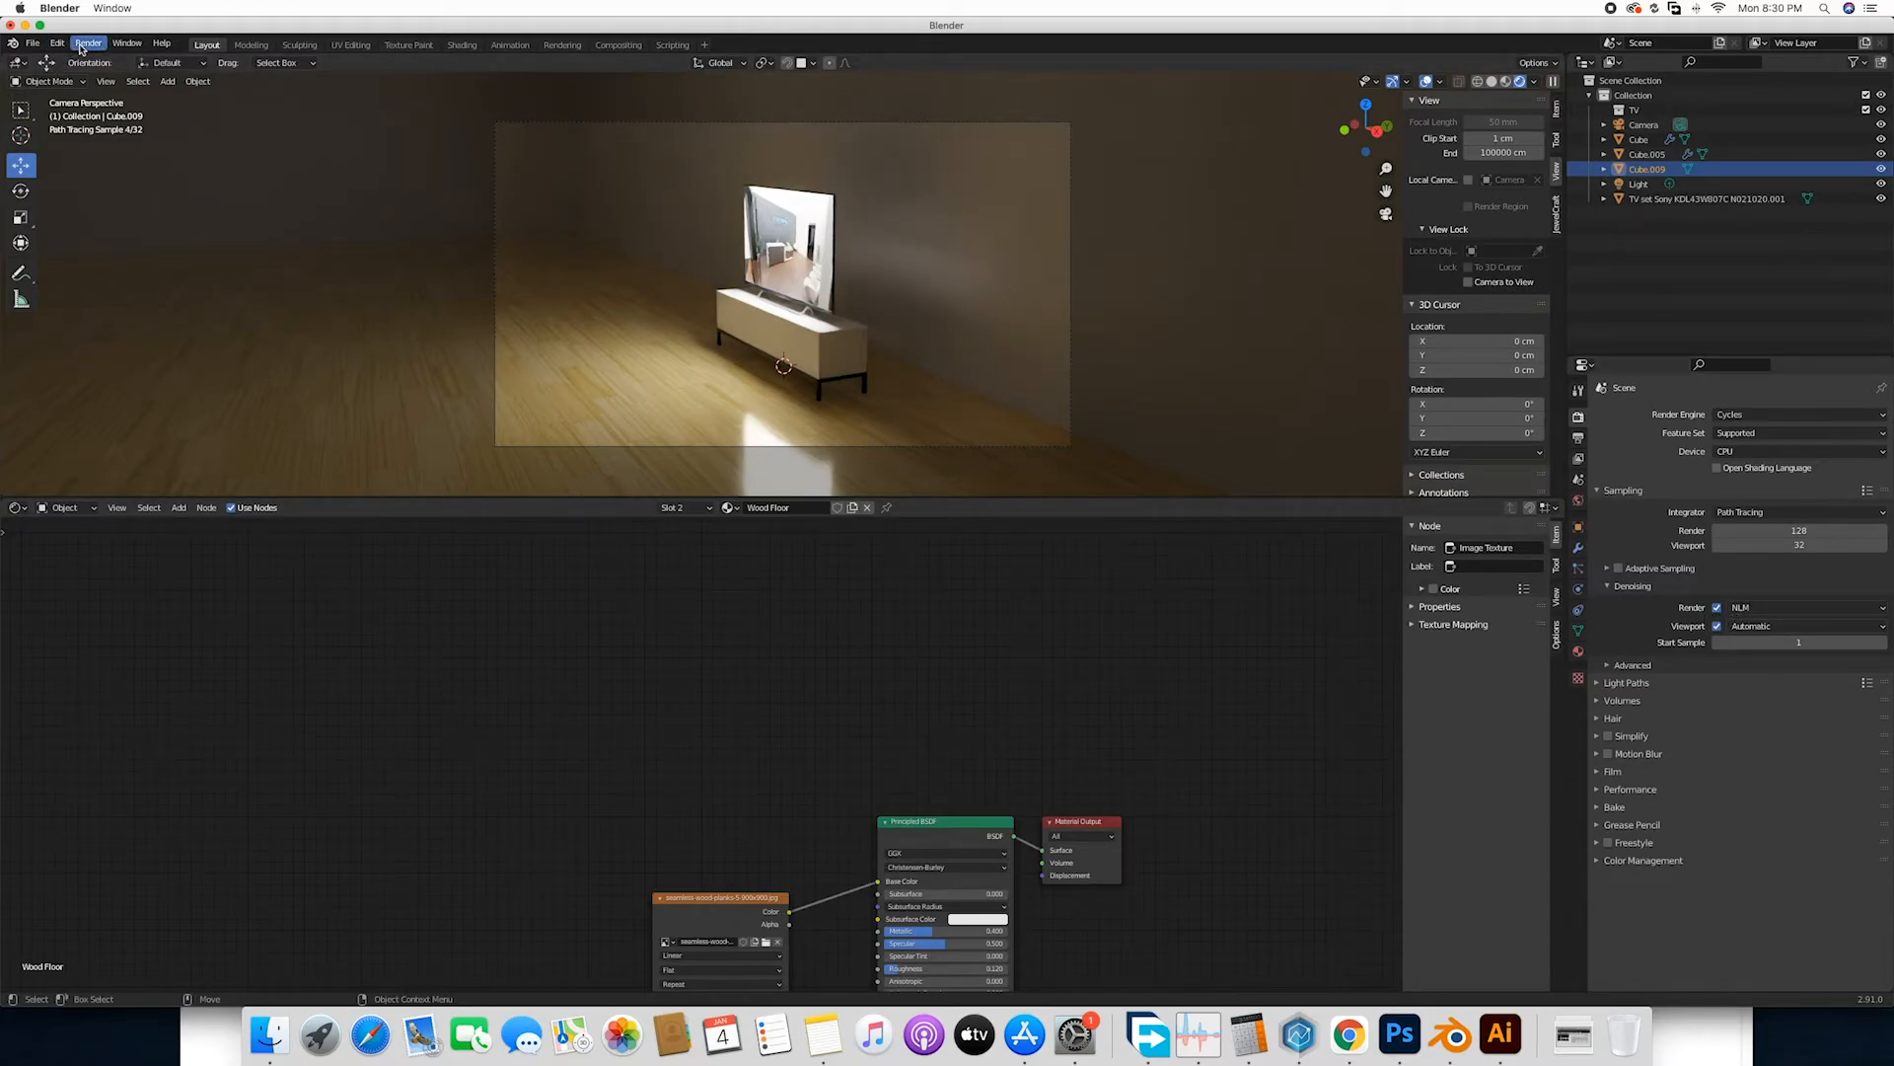
Bring up the Render menu with the engine back on Cycles.
left_click(86, 44)
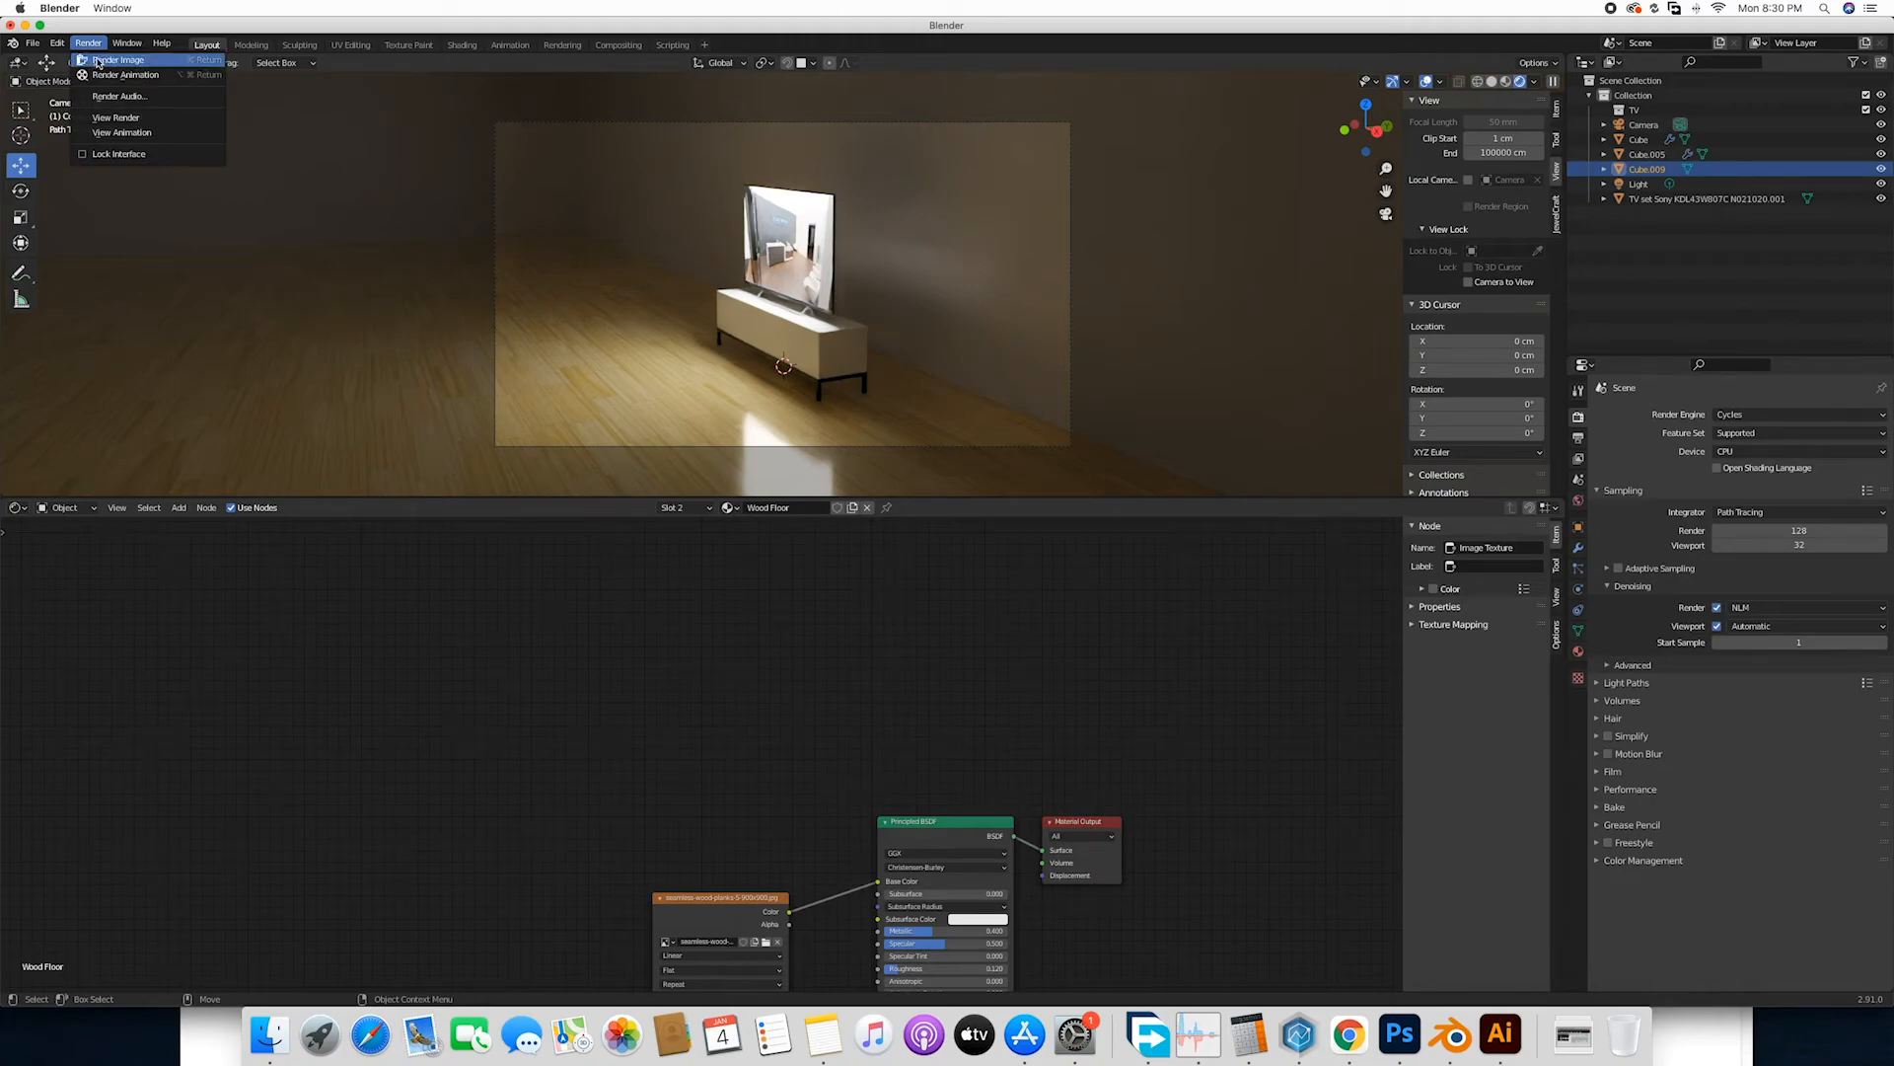
Render the camera view as a finished Cycles image and move the result window aside.
left_click(118, 59)
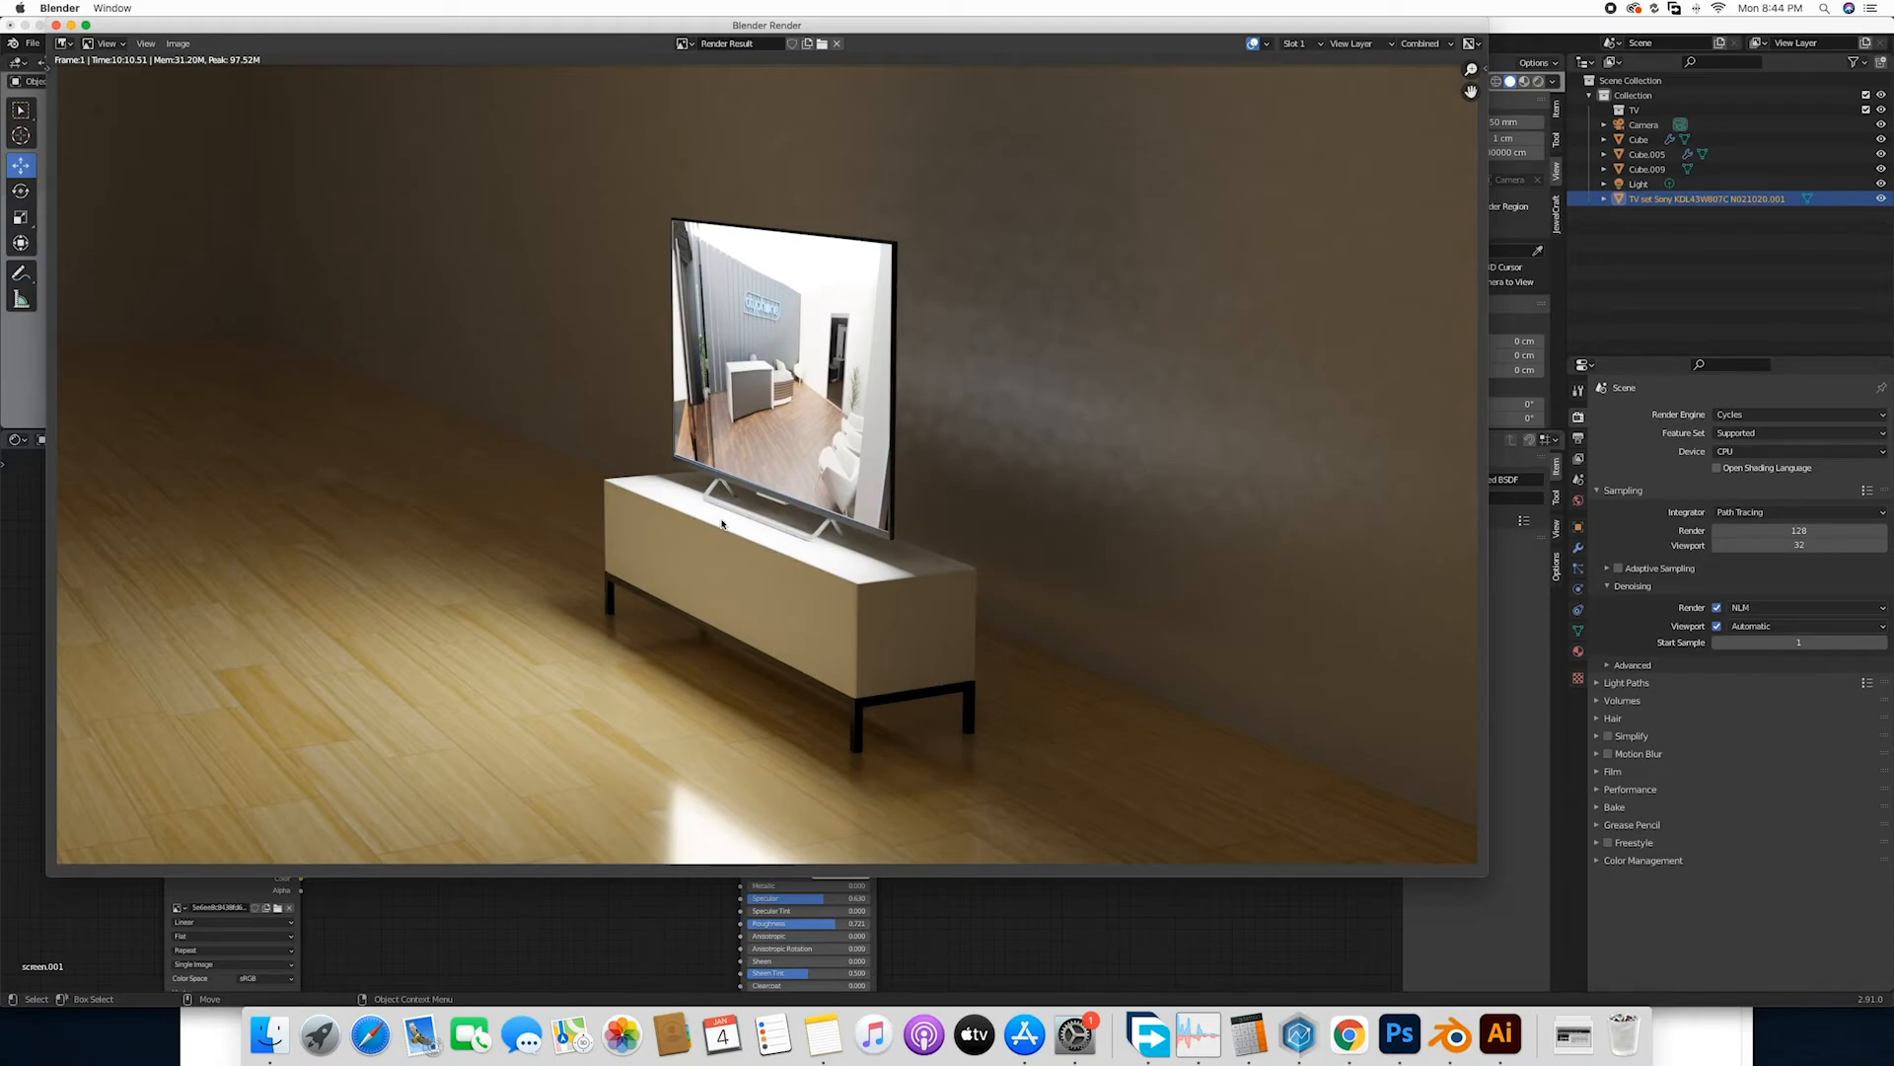
mouse_move(863, 499)
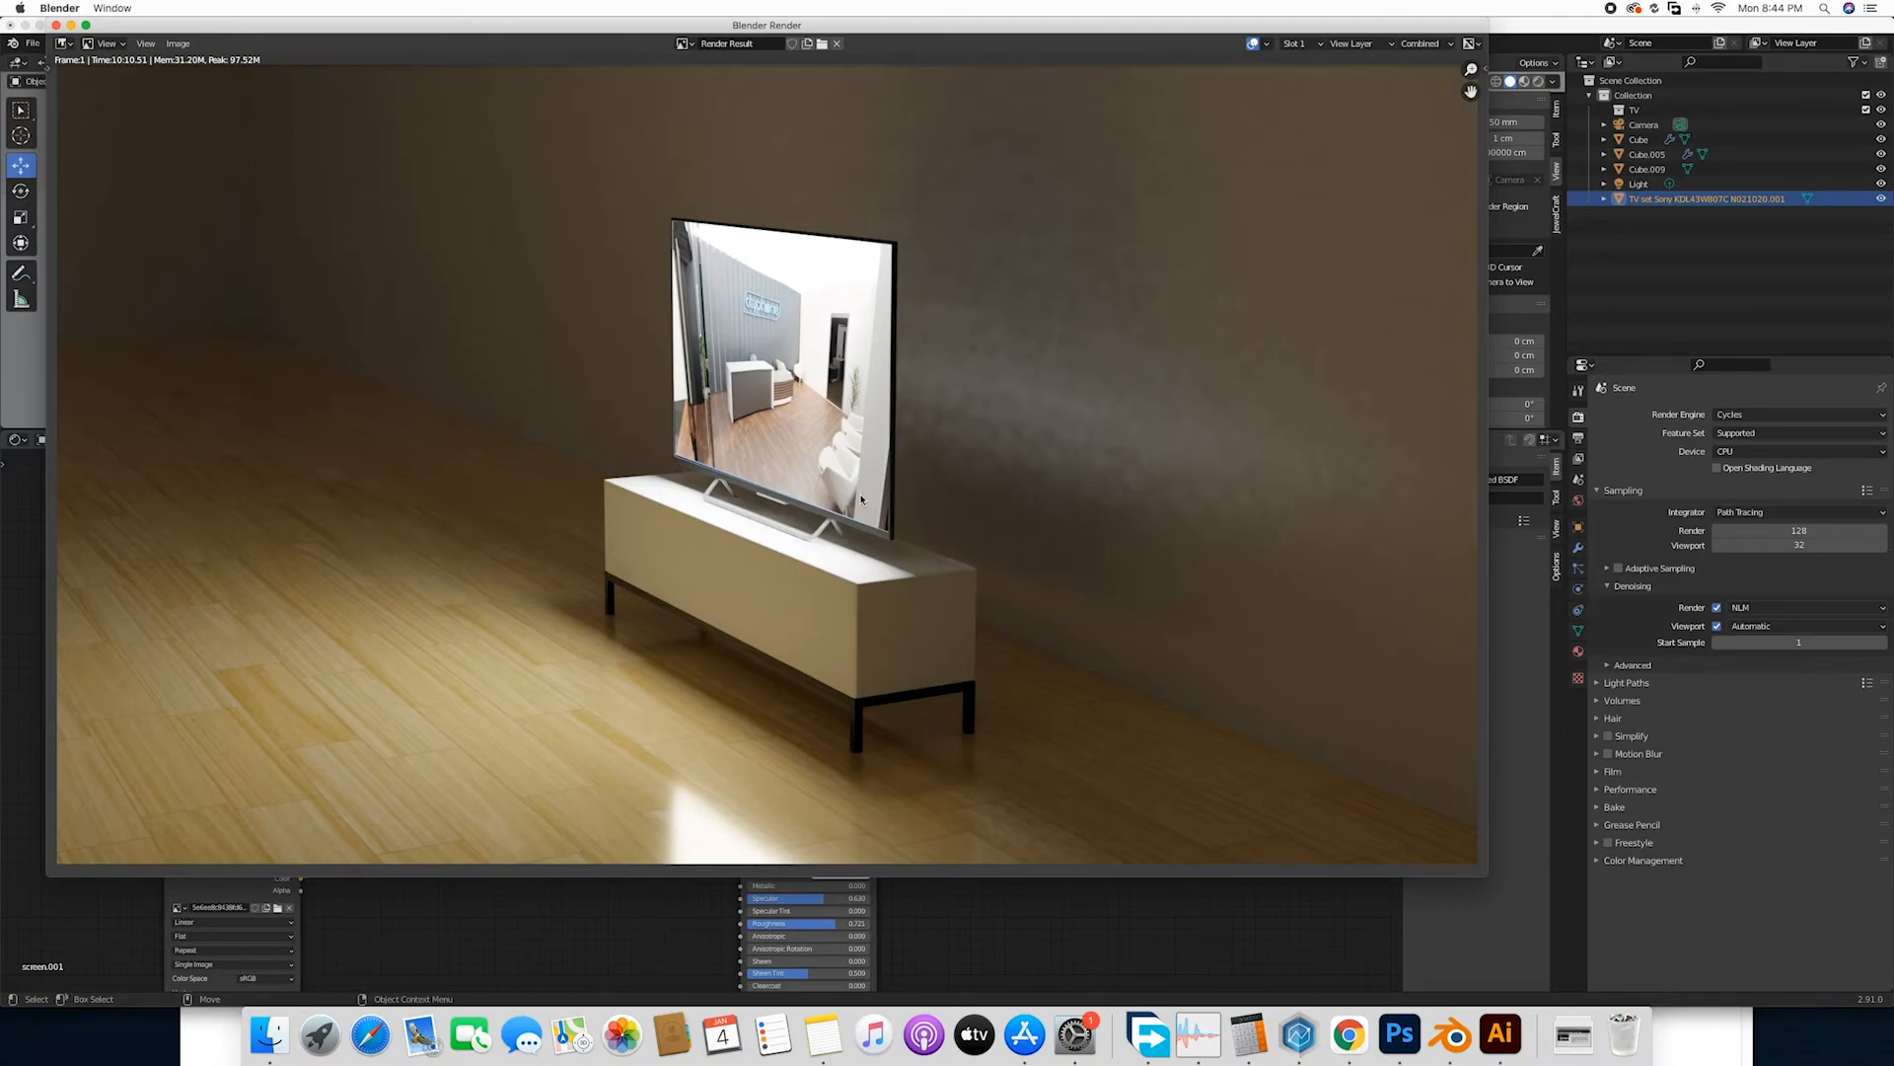
mouse_move(696, 300)
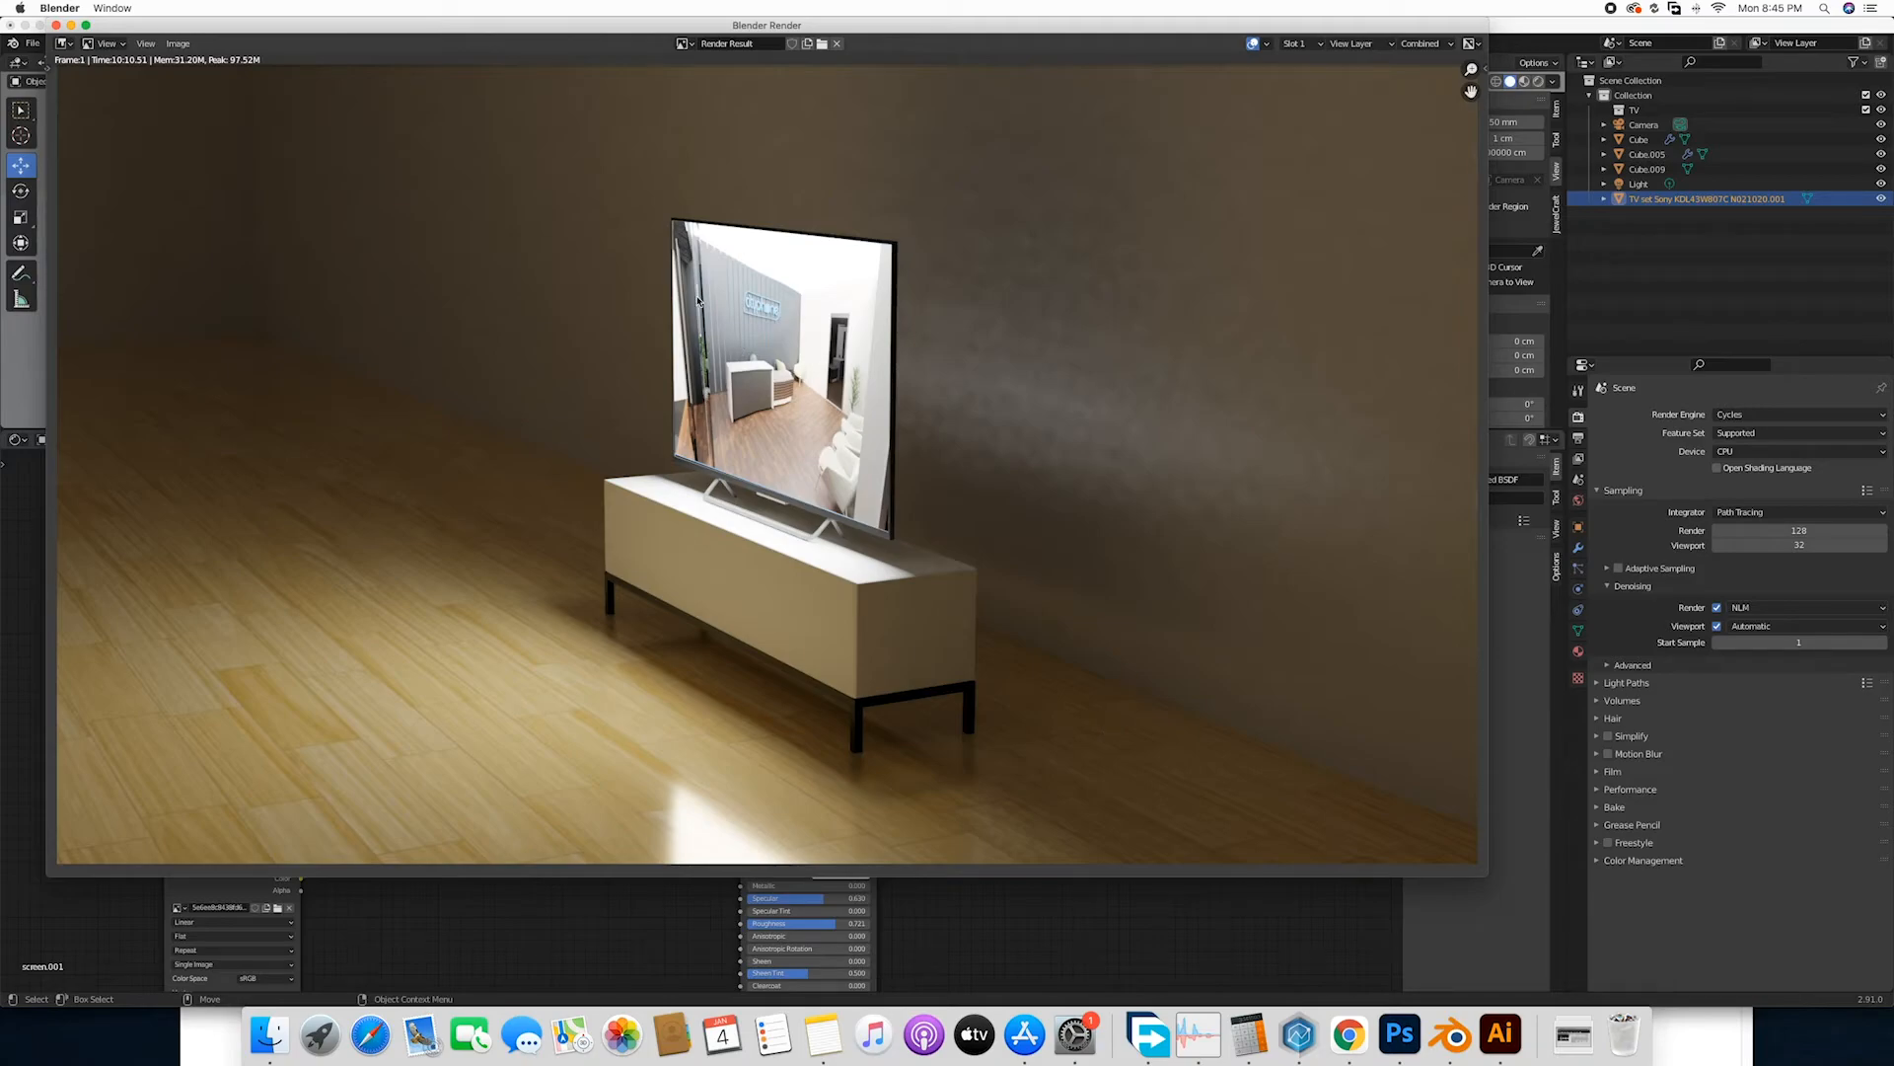
mouse_move(821, 235)
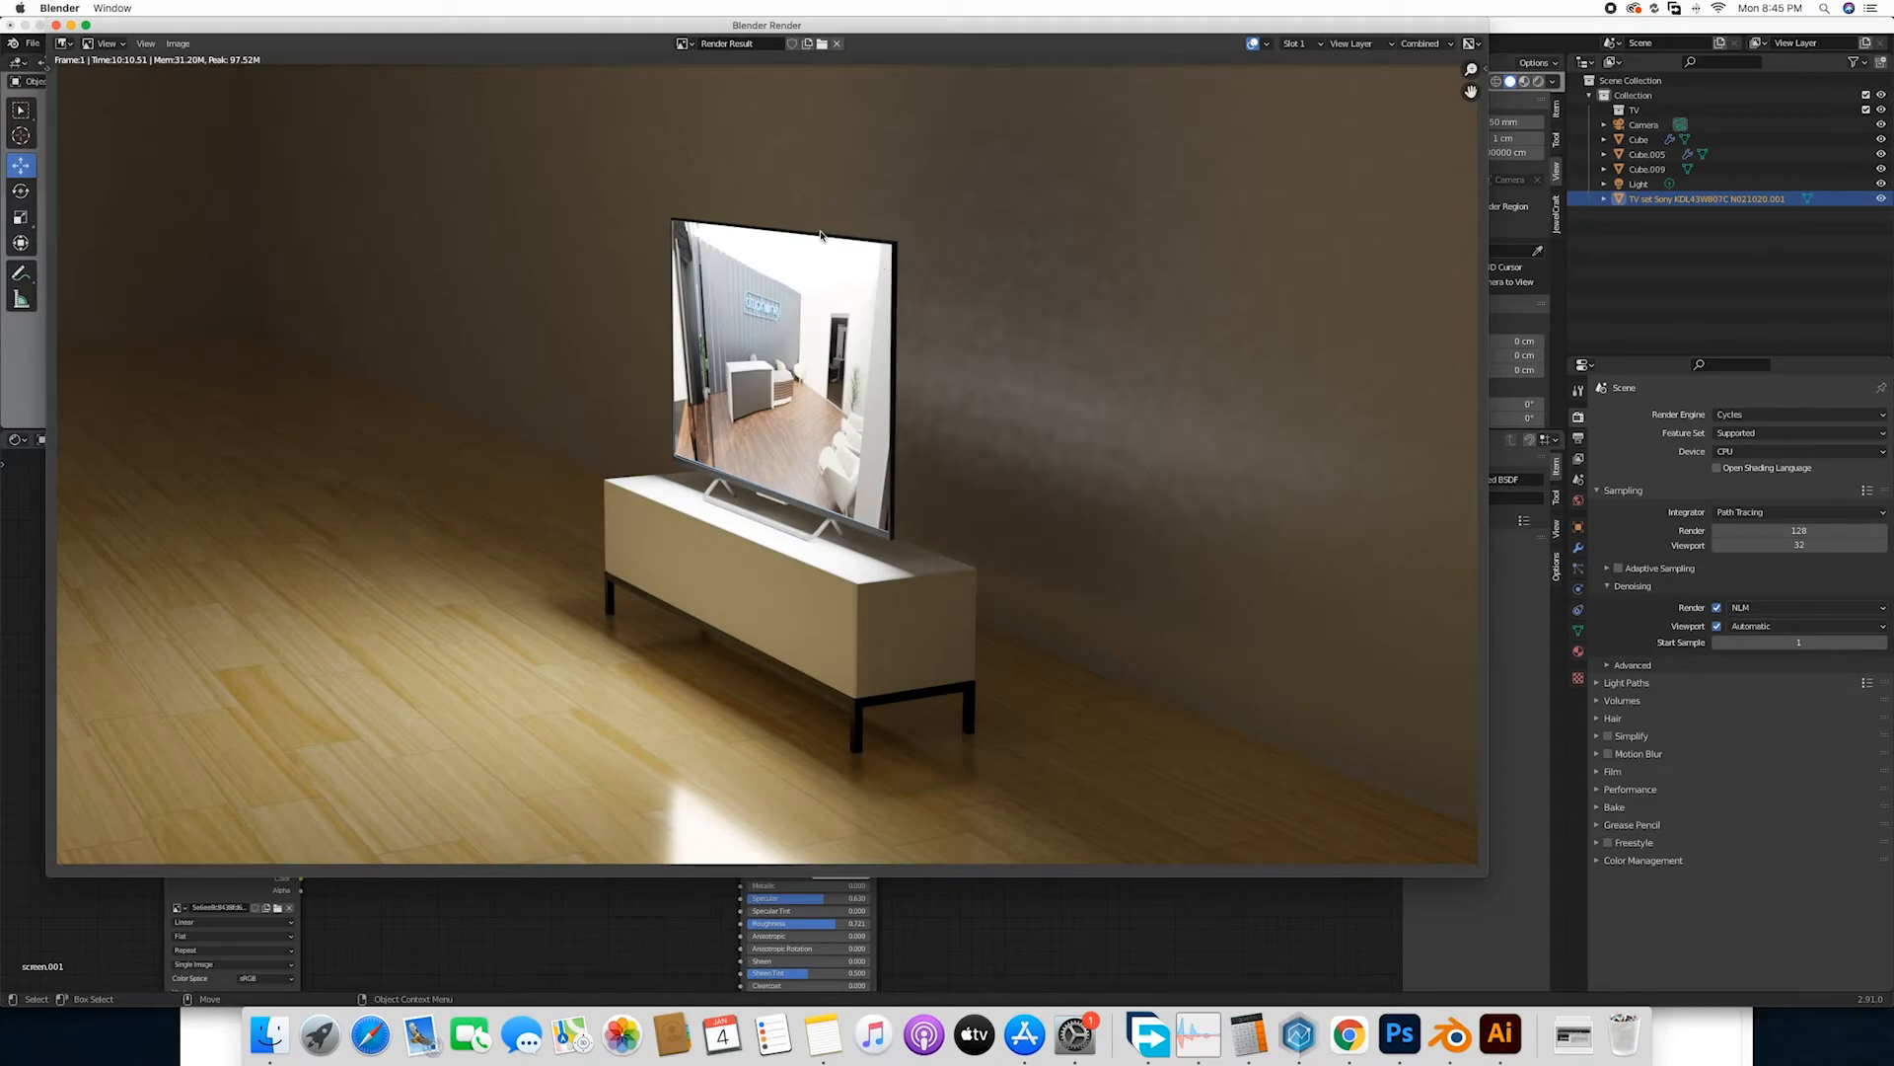
mouse_move(738, 203)
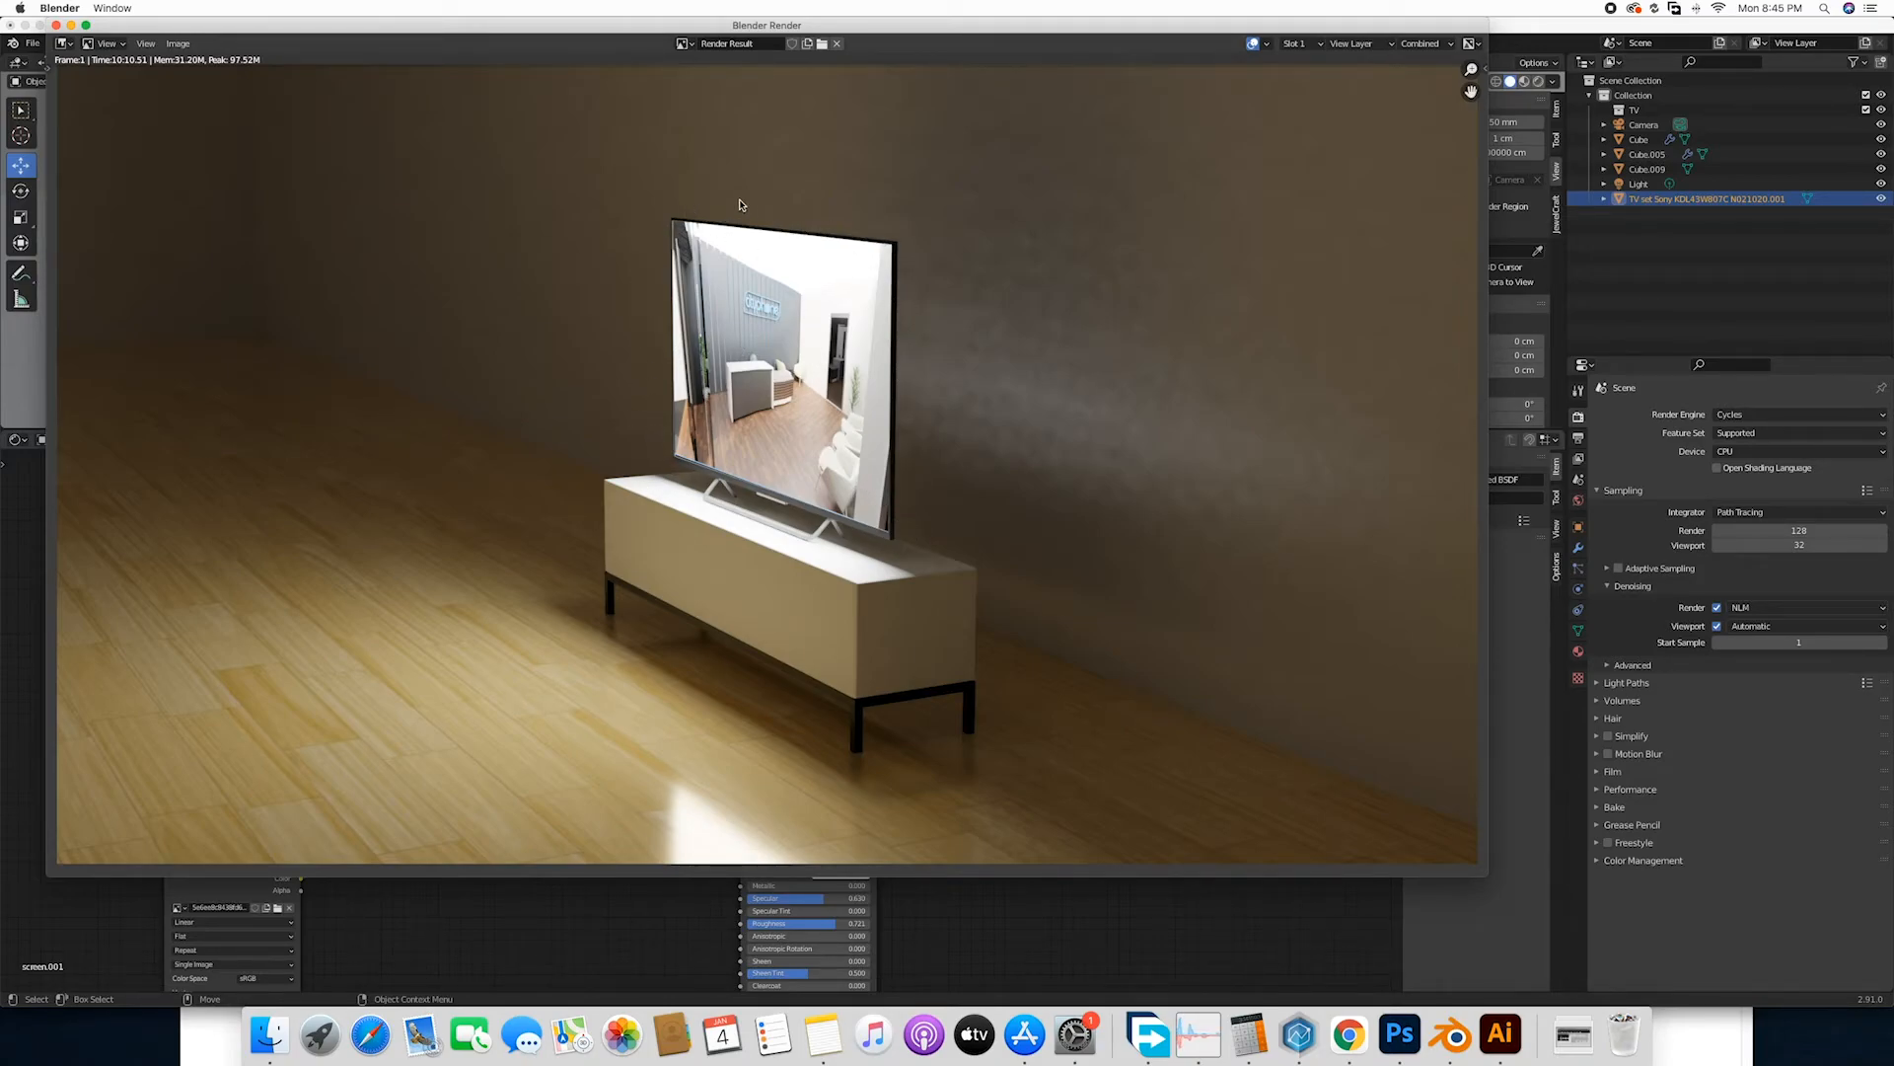
mouse_move(740, 489)
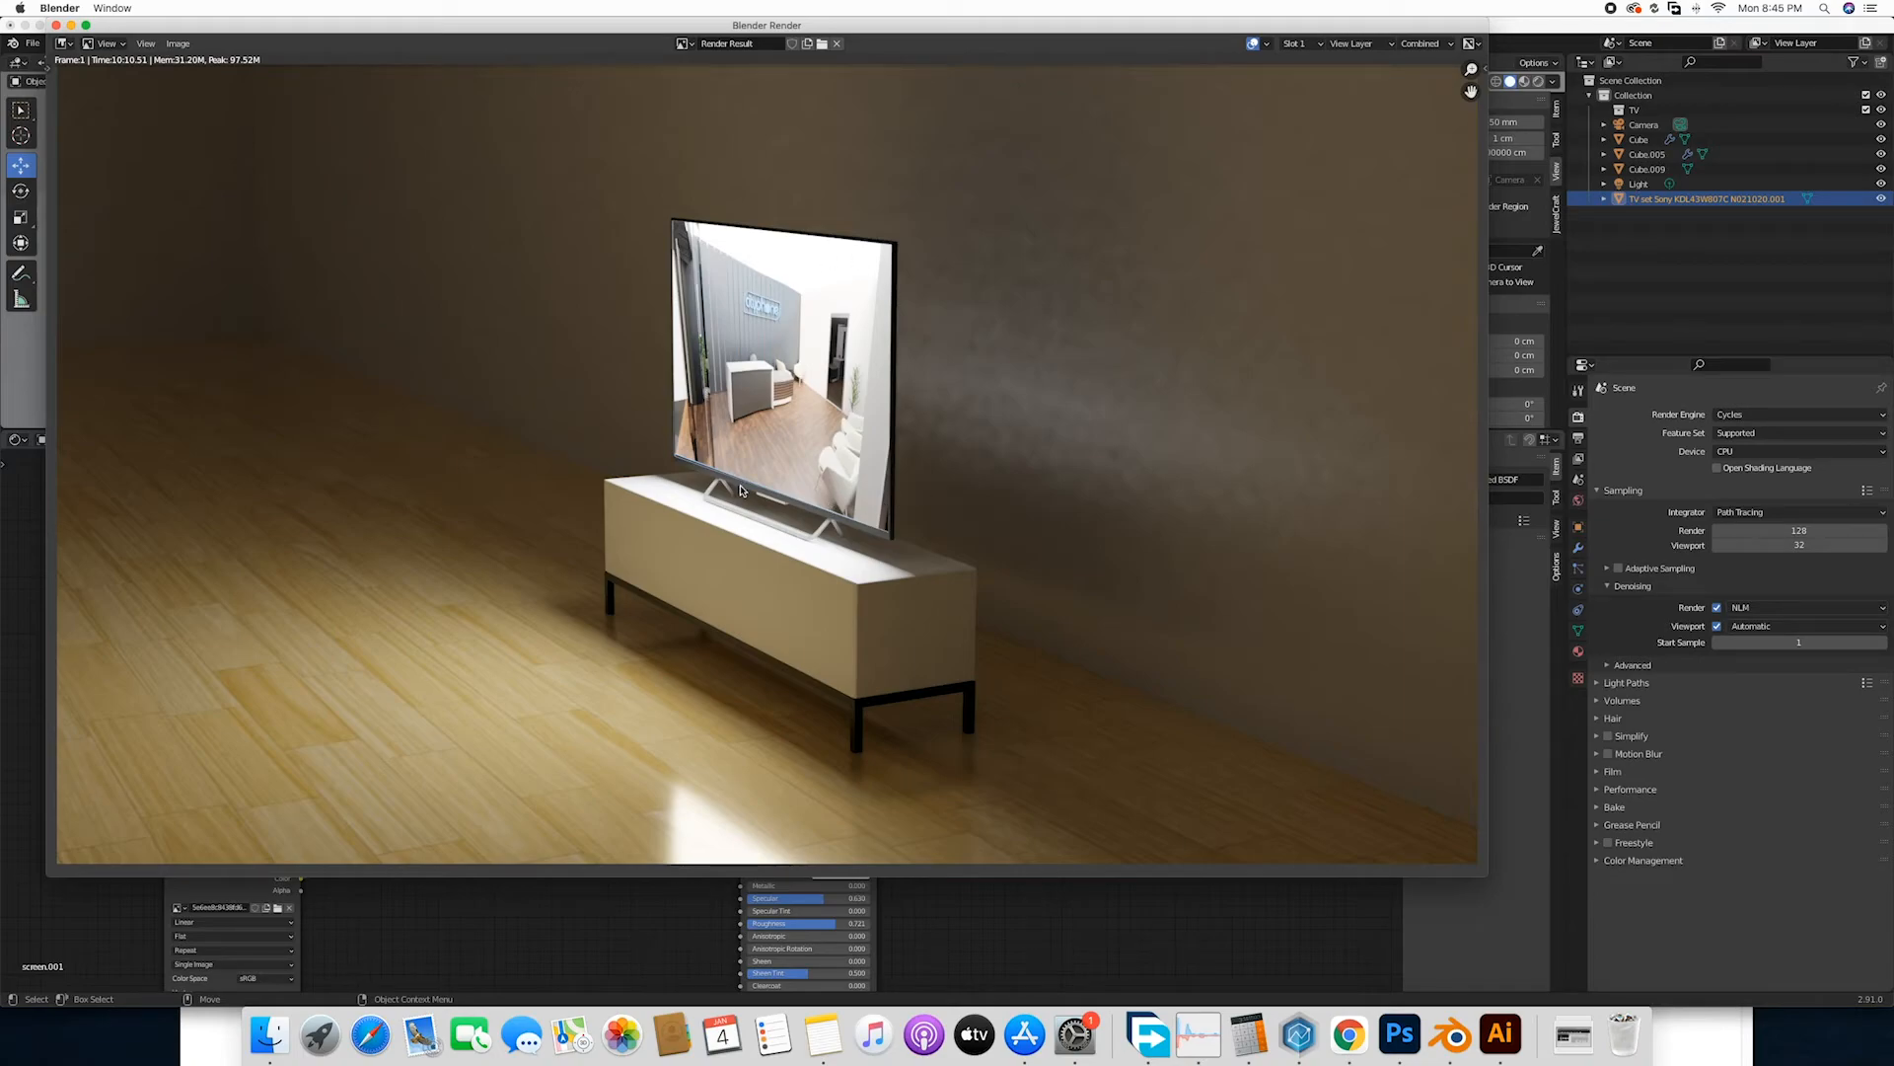
mouse_move(815, 408)
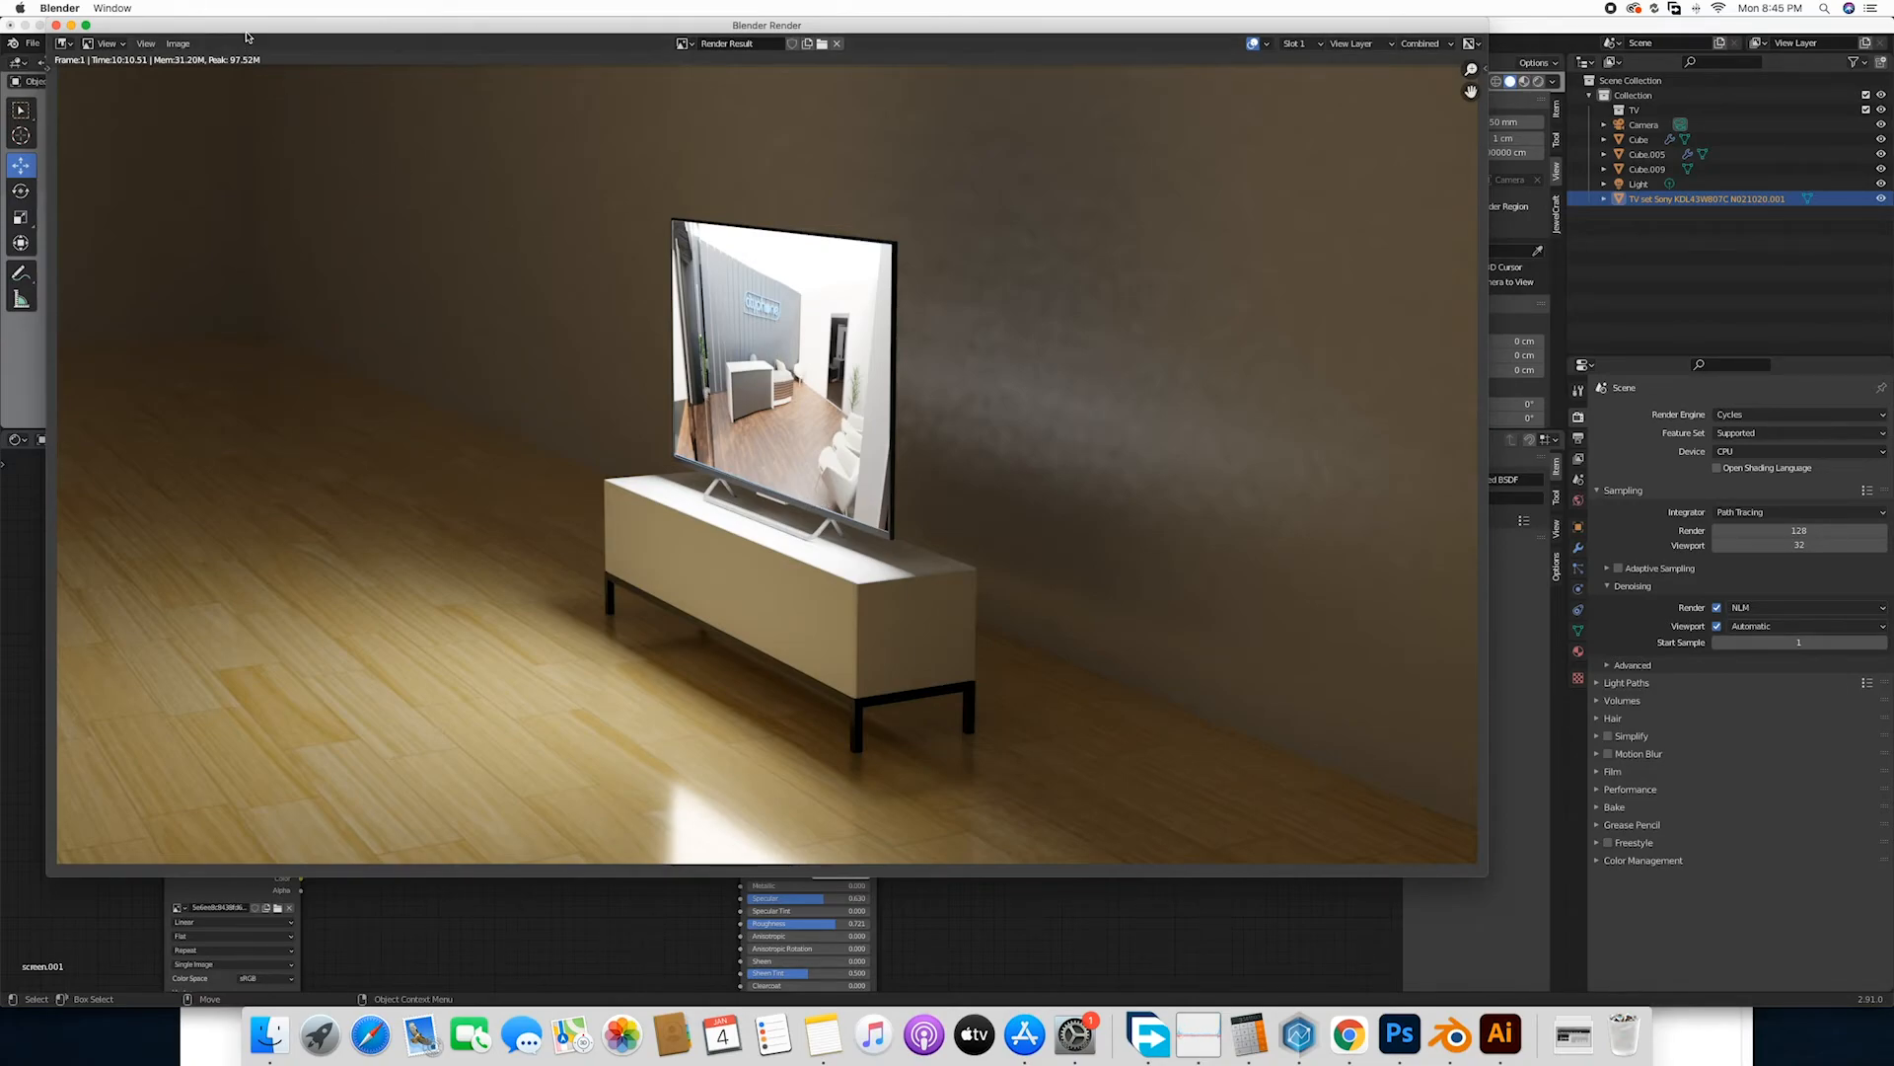
left_click_drag(768, 23, 793, 229)
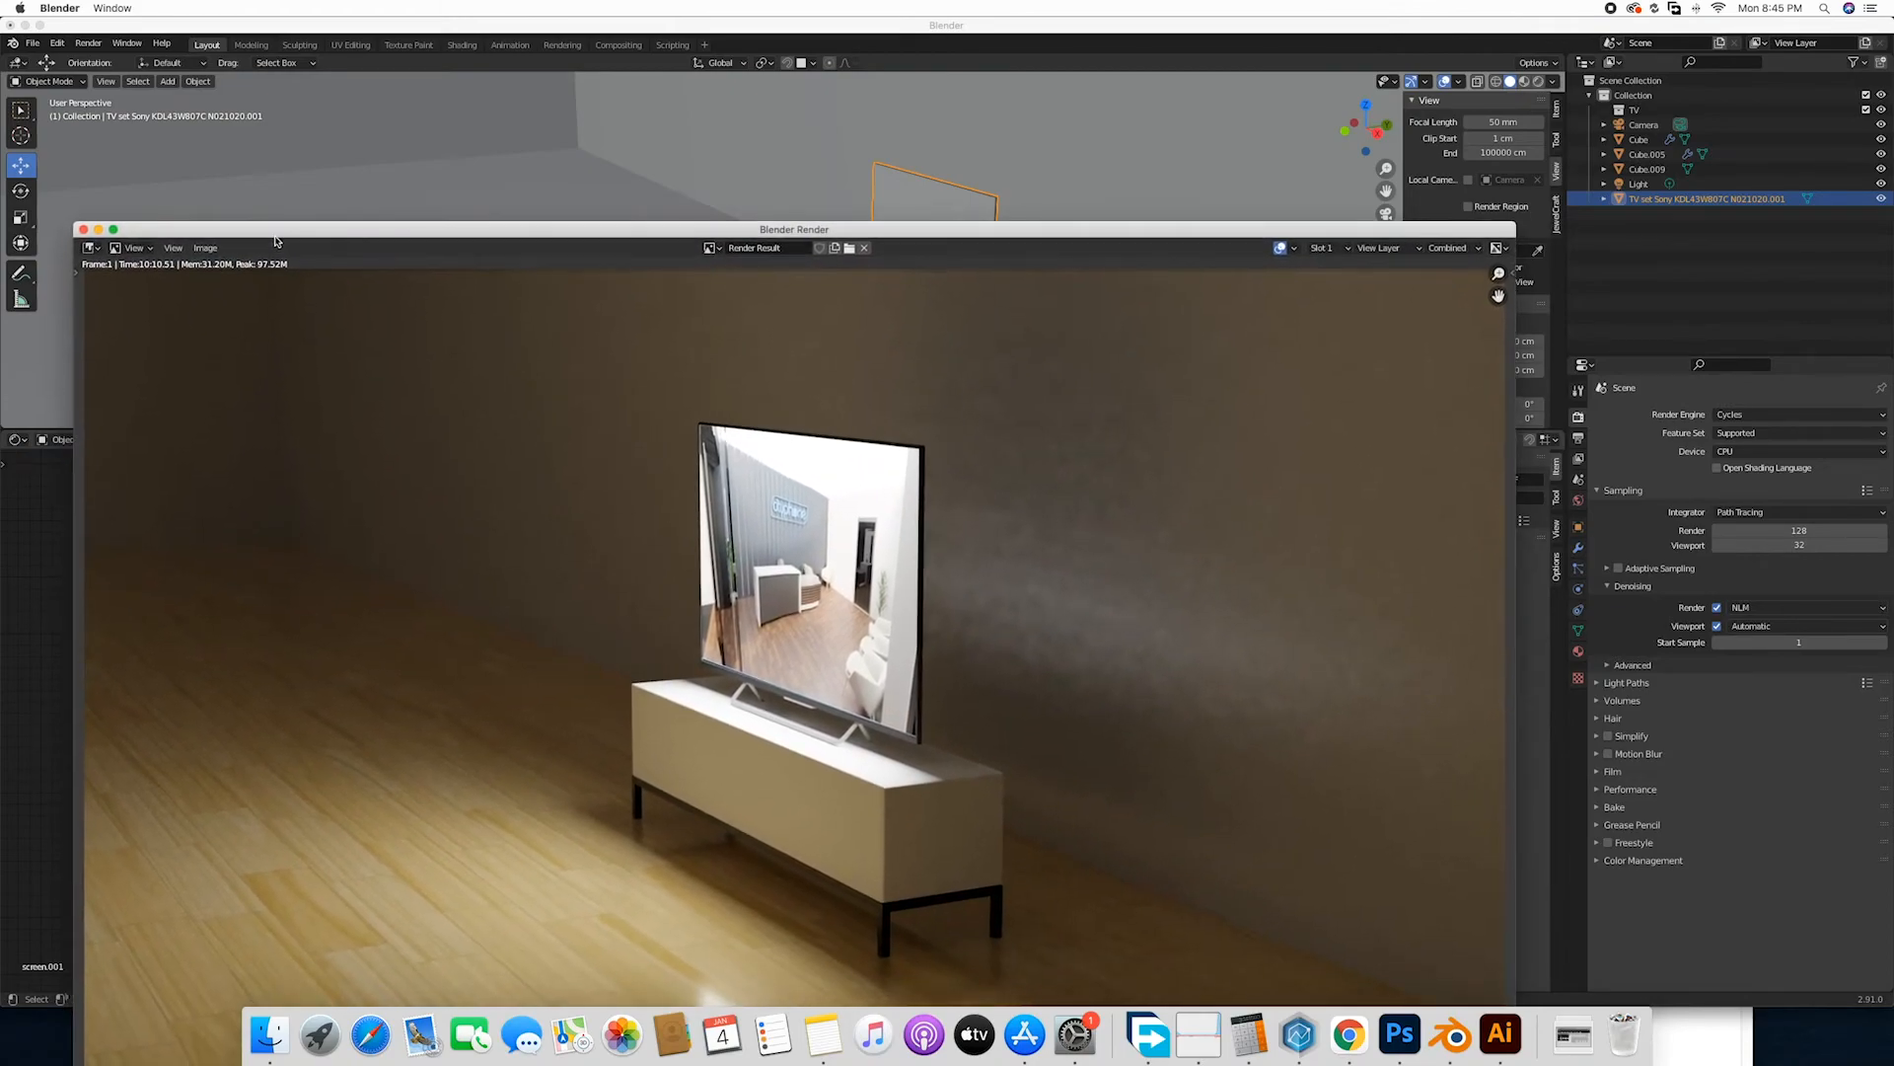
Move the render window aside, bring the view closer to the TV and switch to Rendered viewport shading.
left_click_drag(793, 229, 783, 344)
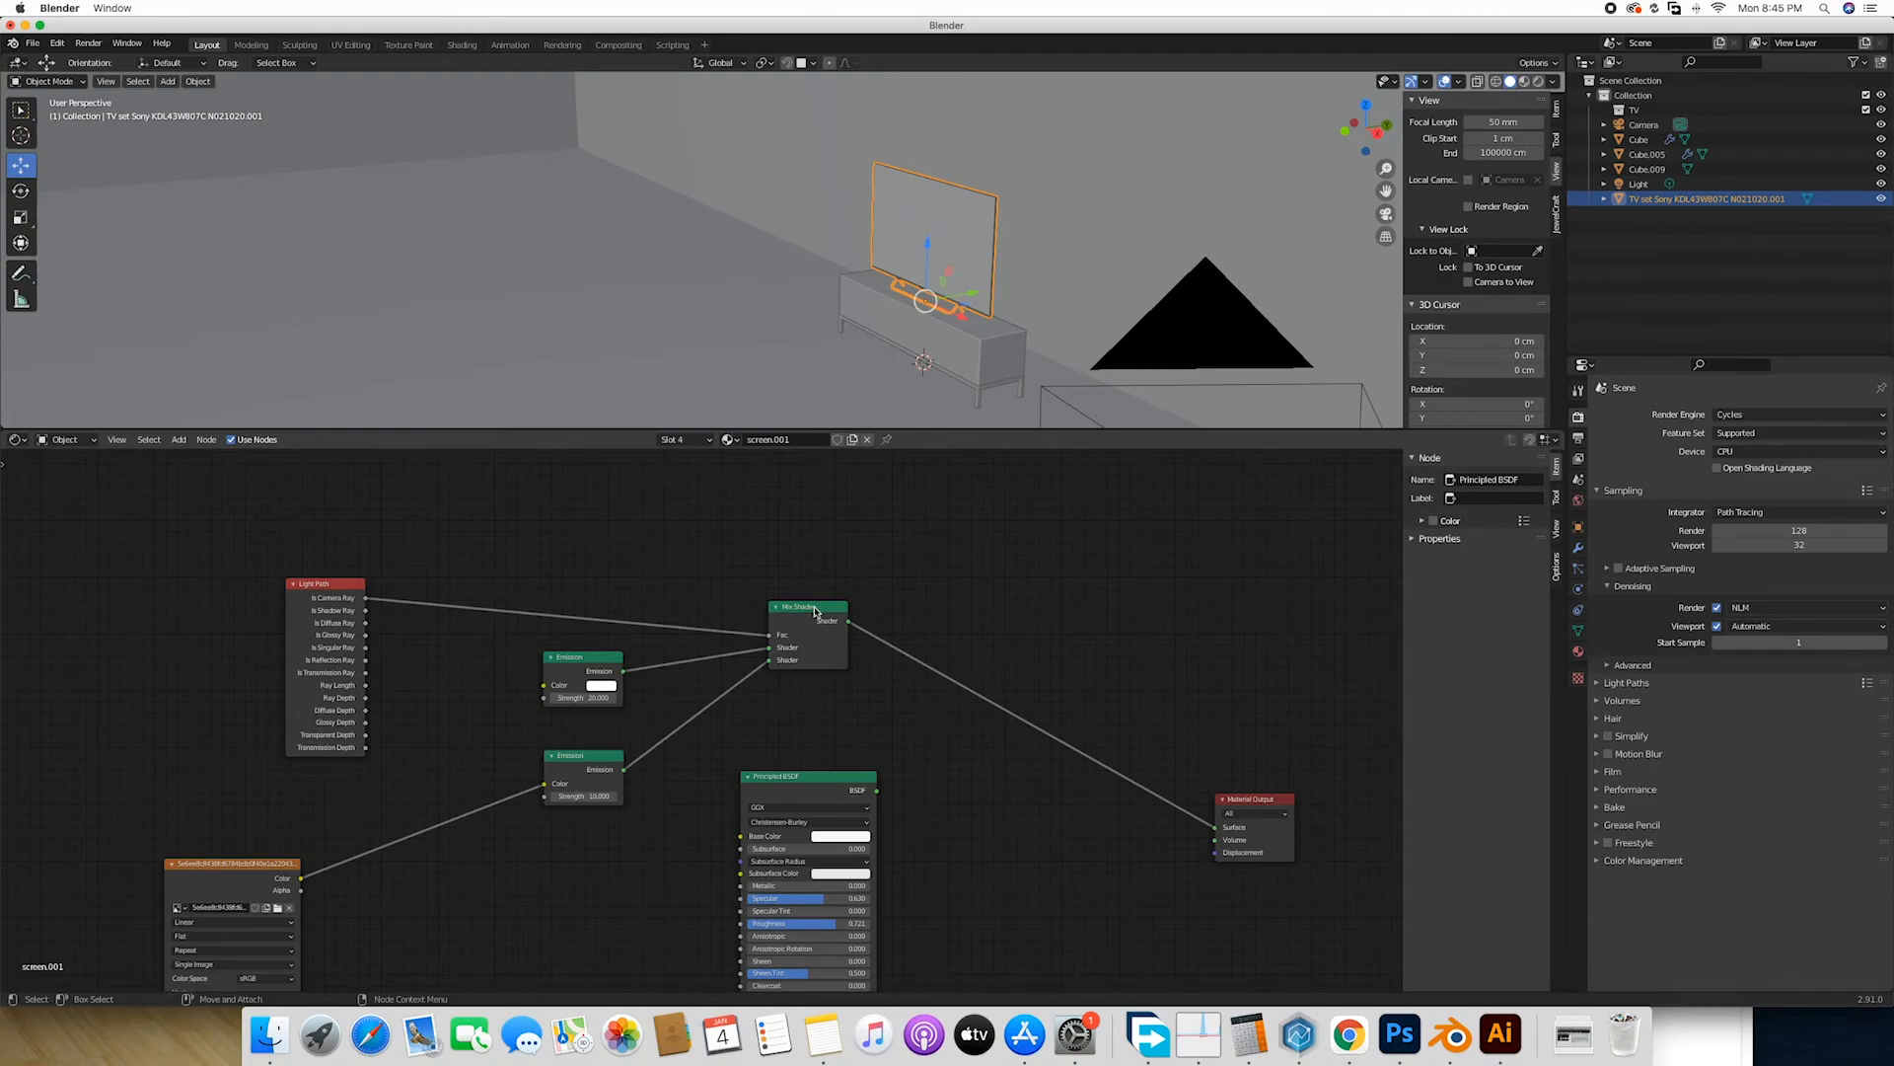
mouse_move(1350, 462)
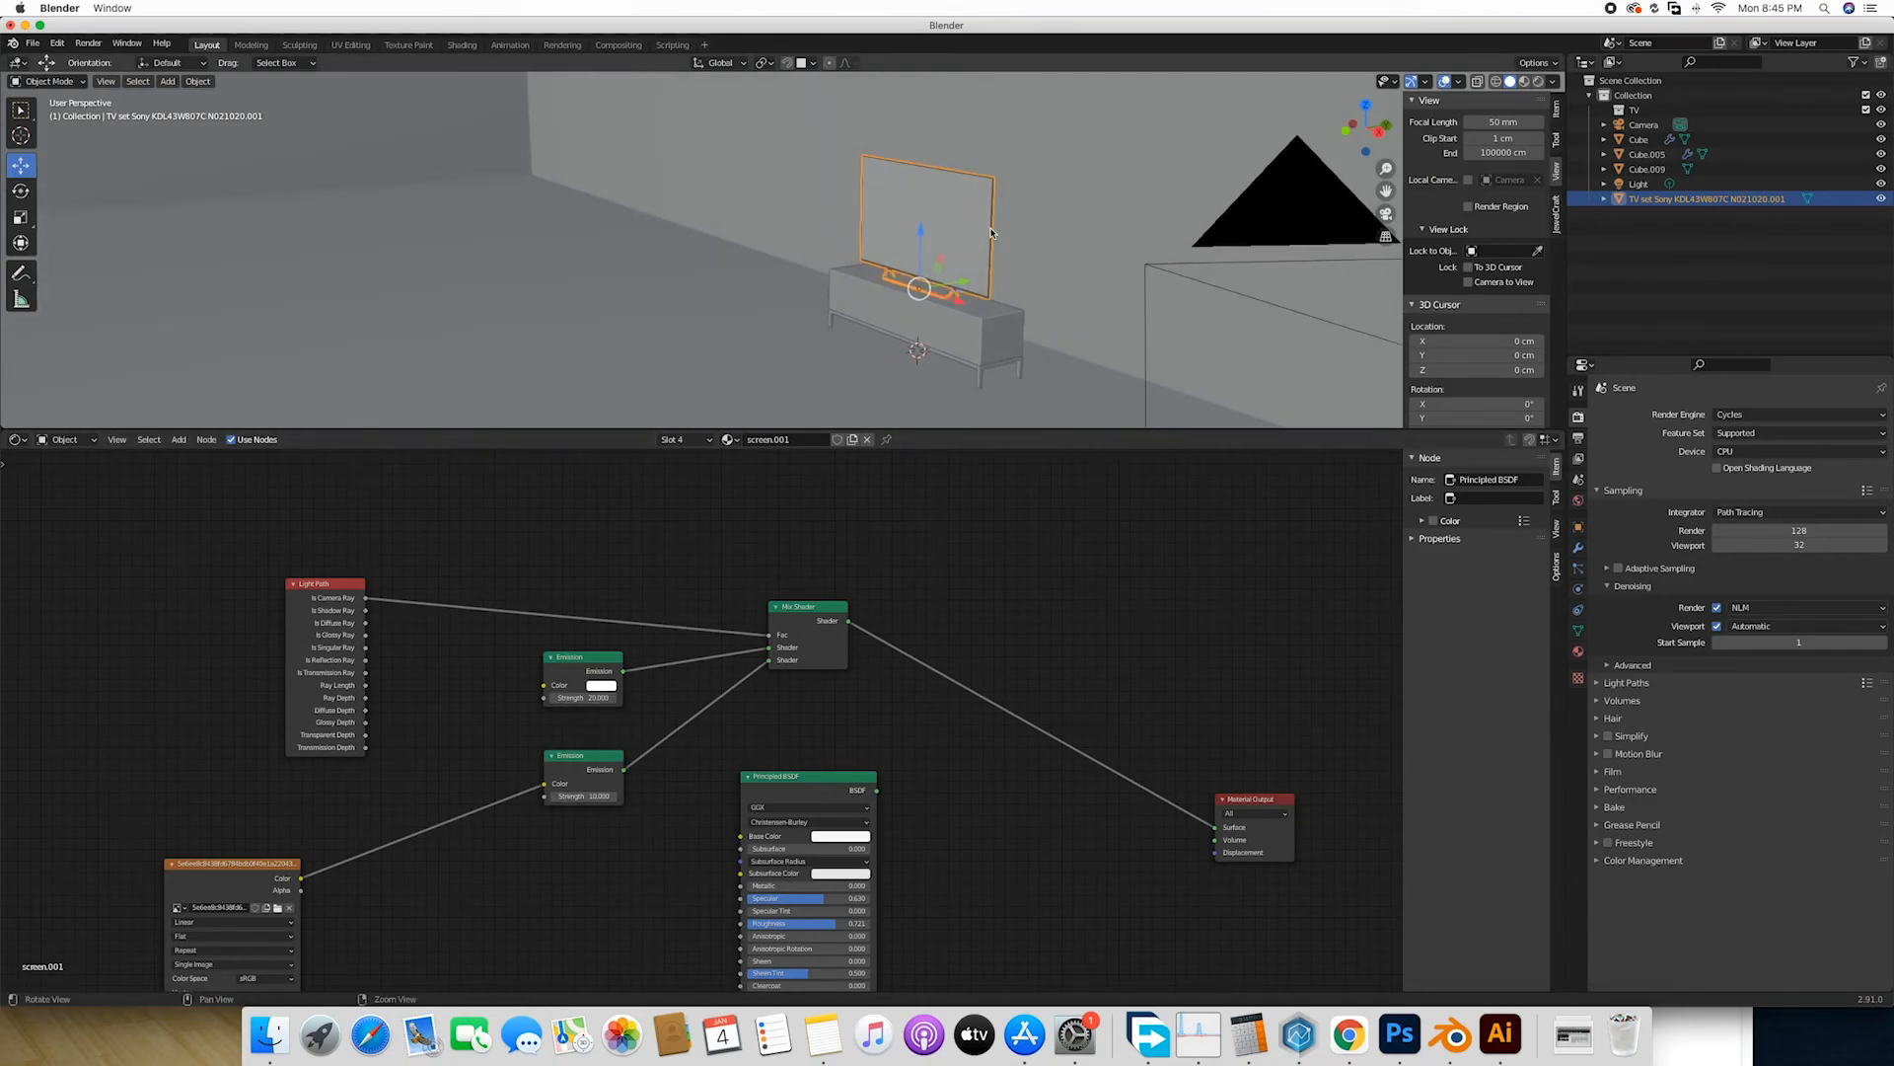
left_click_drag(991, 229, 911, 255)
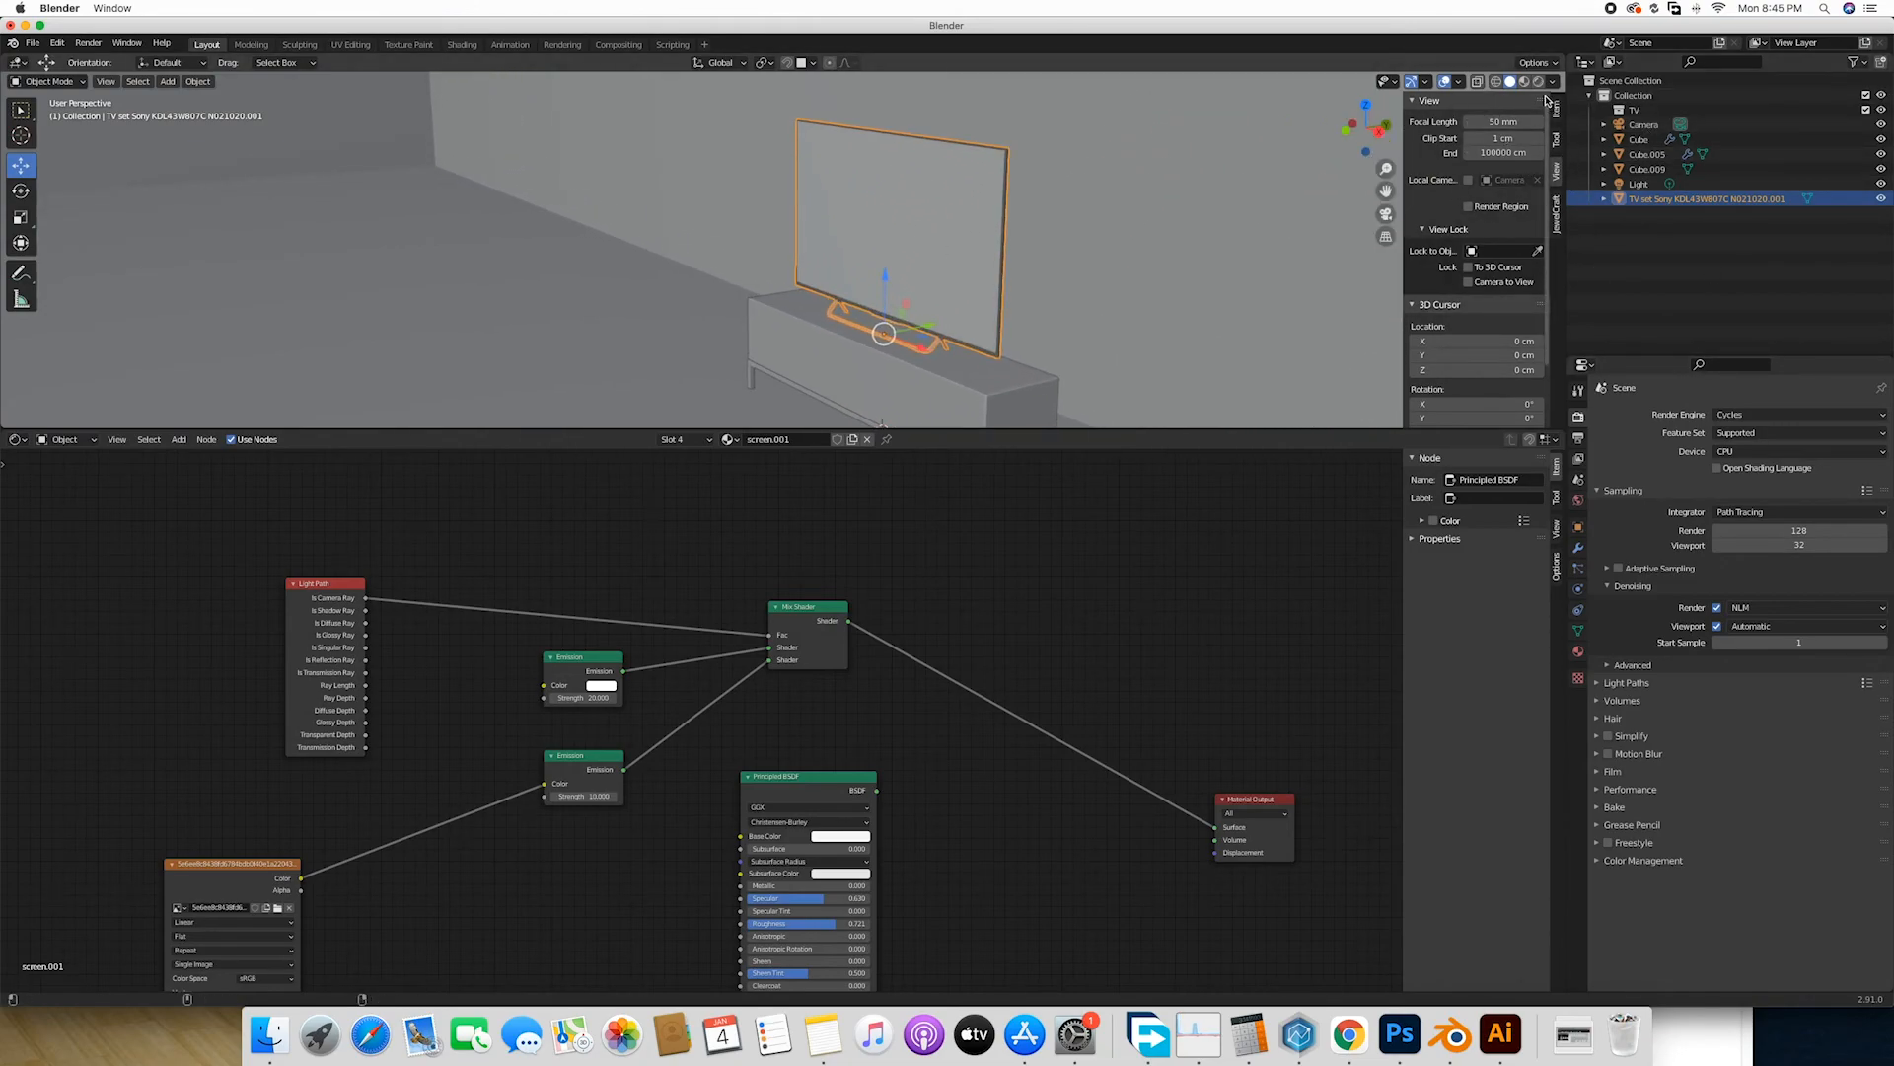
left_click(1545, 81)
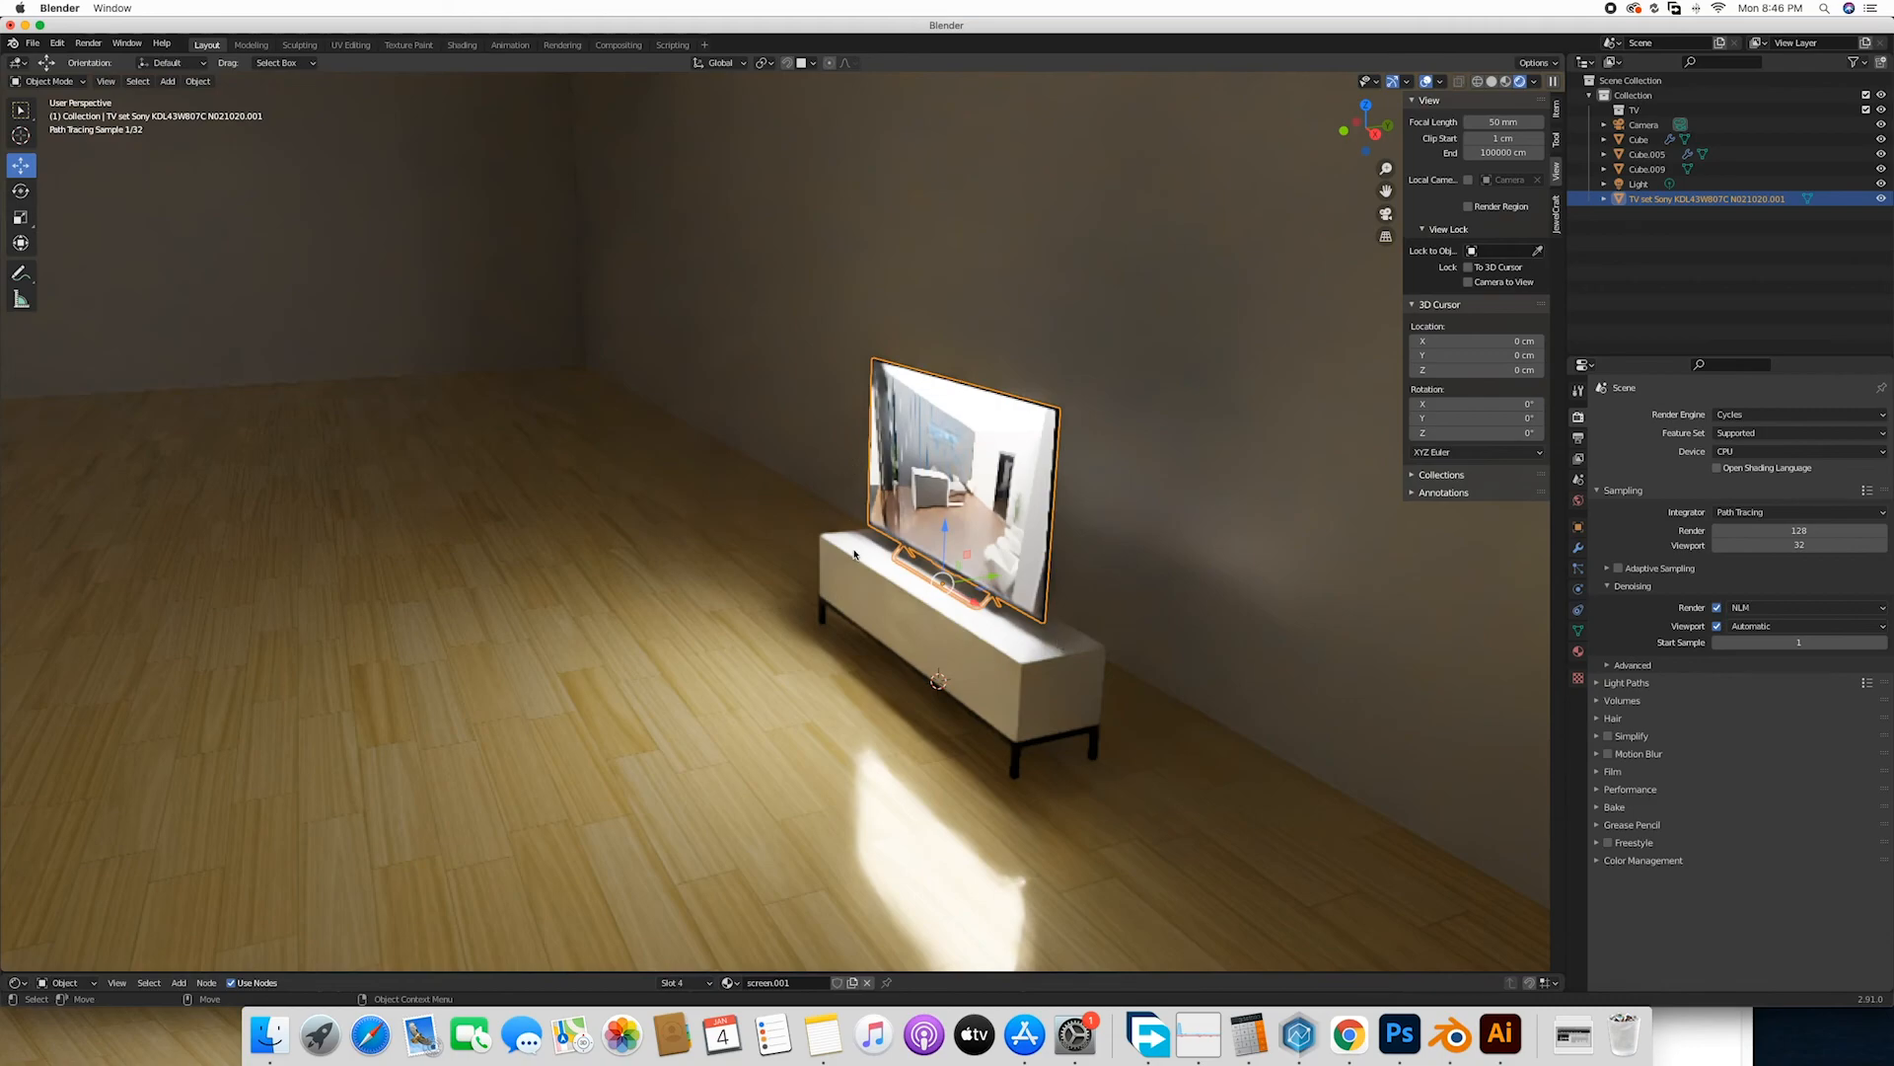
mouse_move(878, 541)
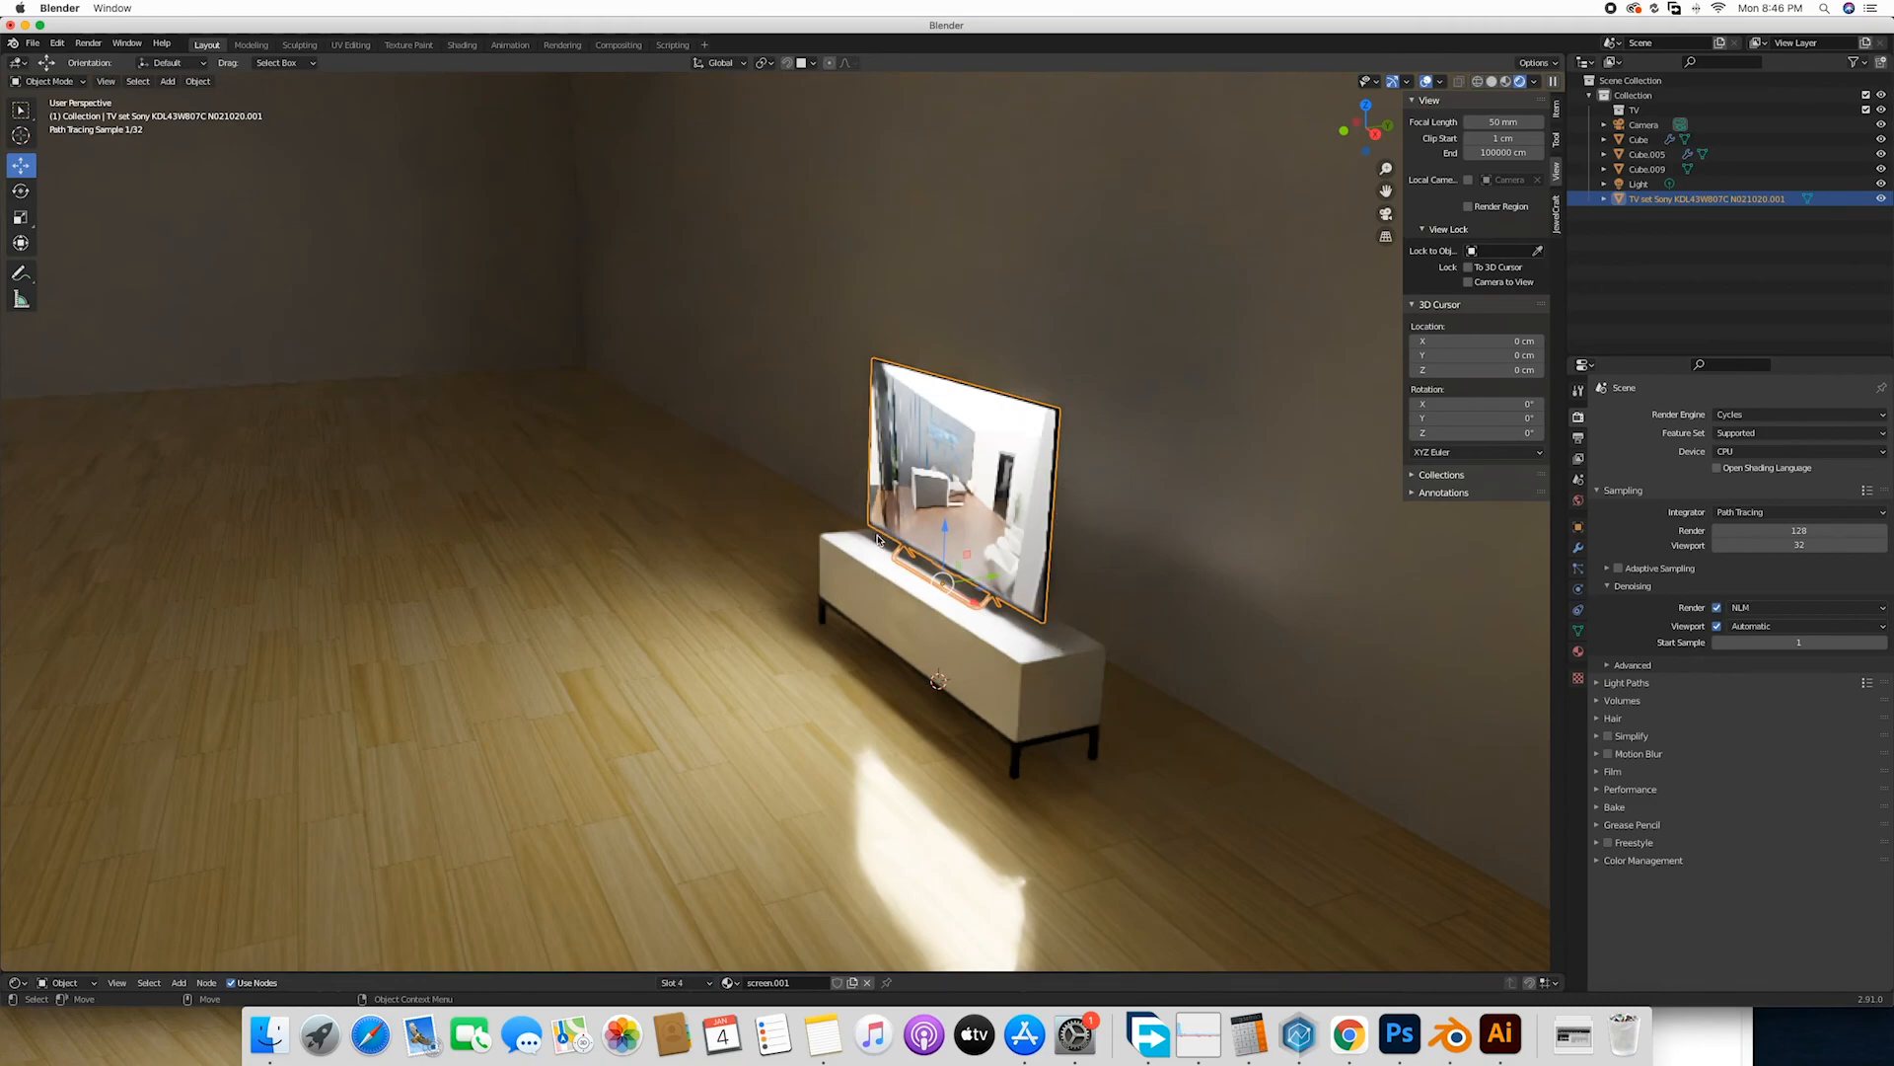
mouse_move(900, 600)
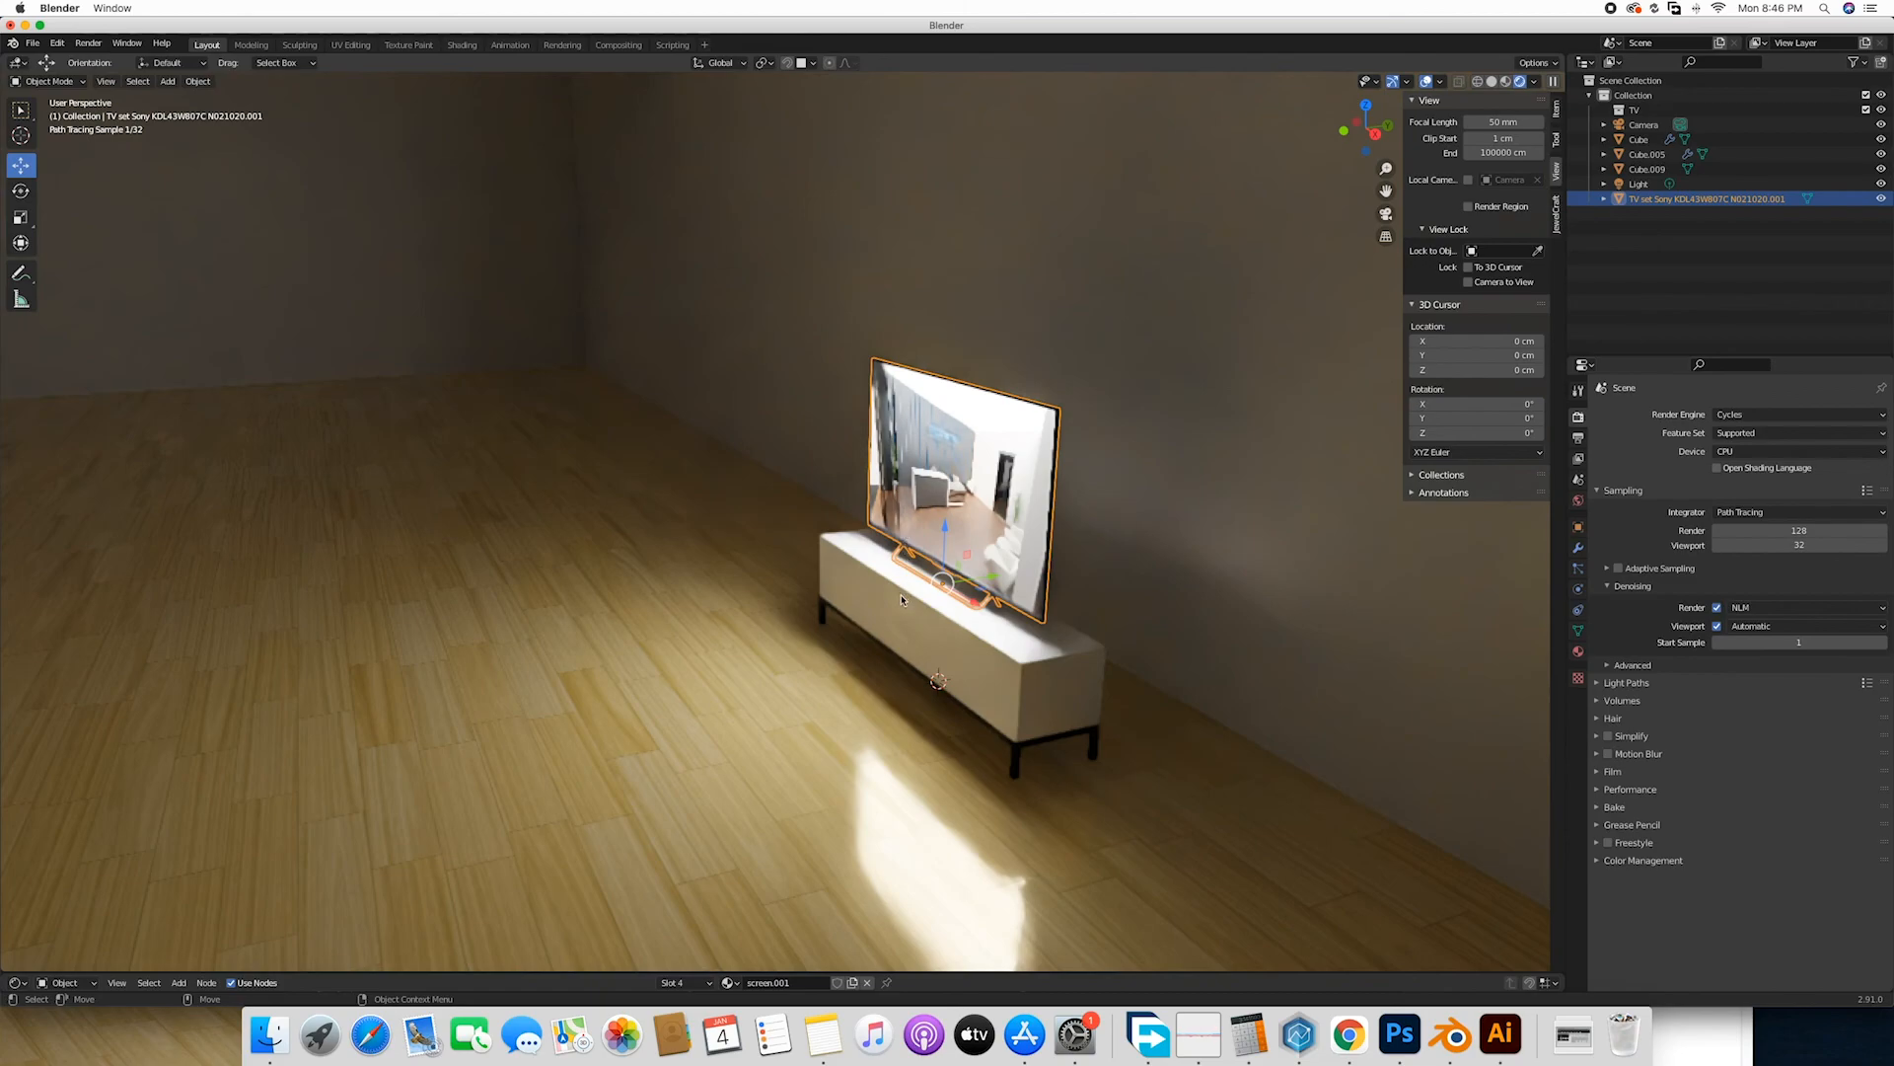